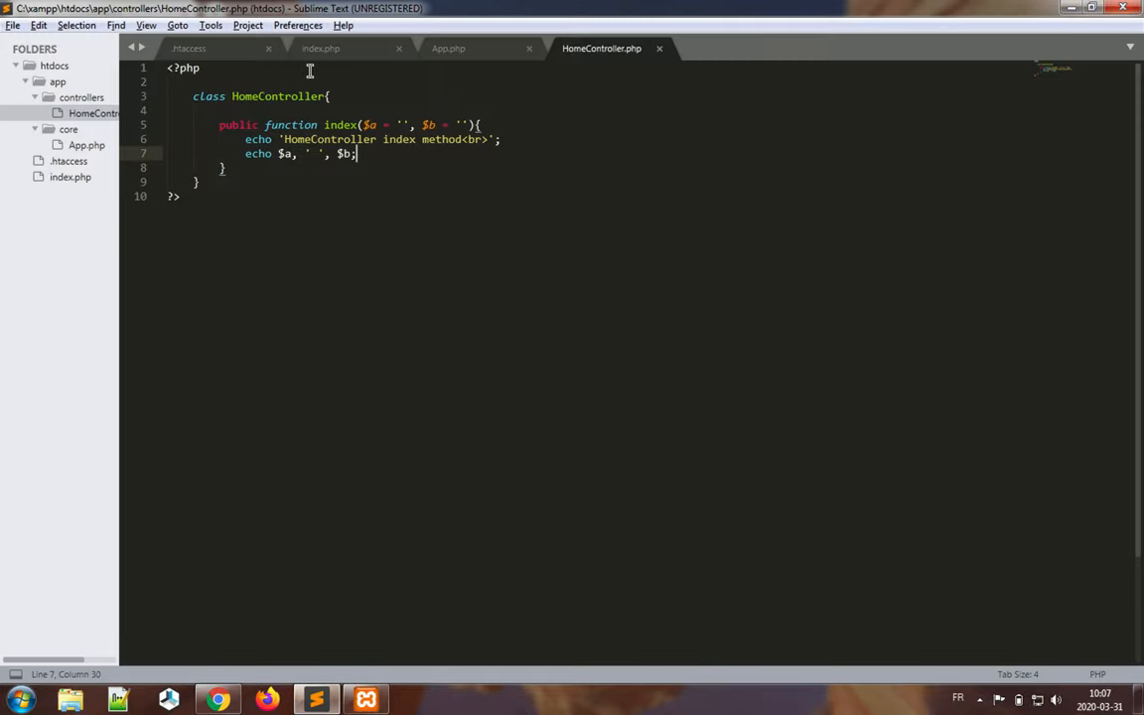
# - Review the App.php router and the HomeController class line
pyautogui.click(449, 48)
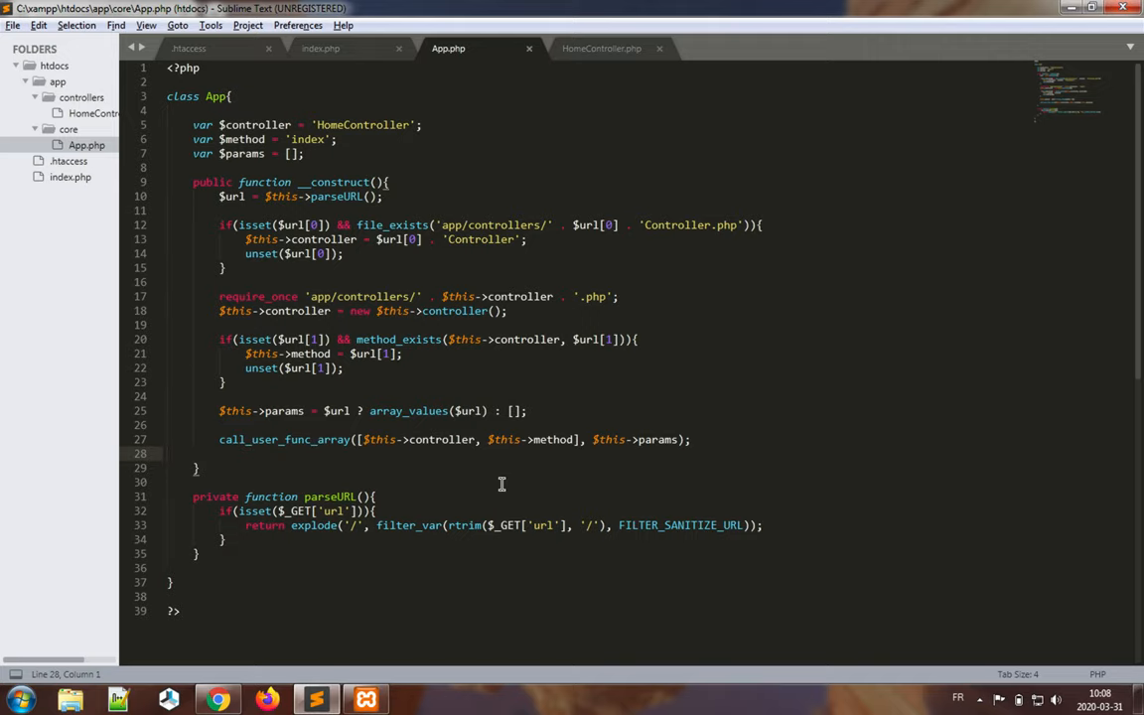
pyautogui.moveTo(591, 89)
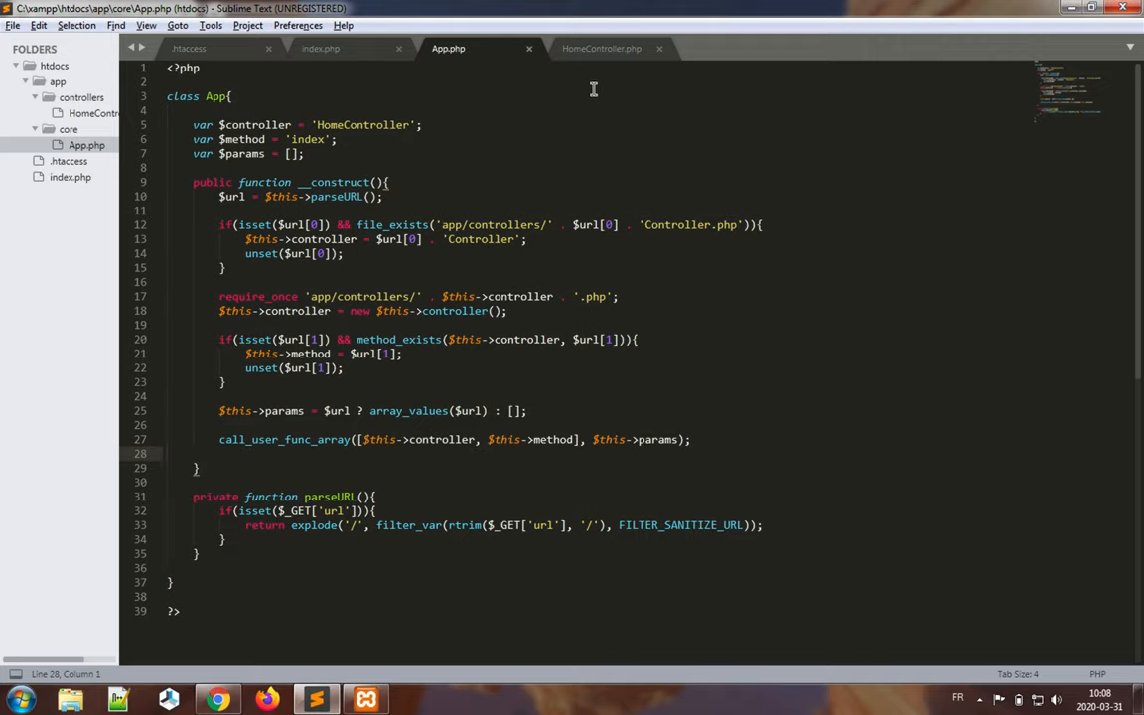
pyautogui.click(602, 47)
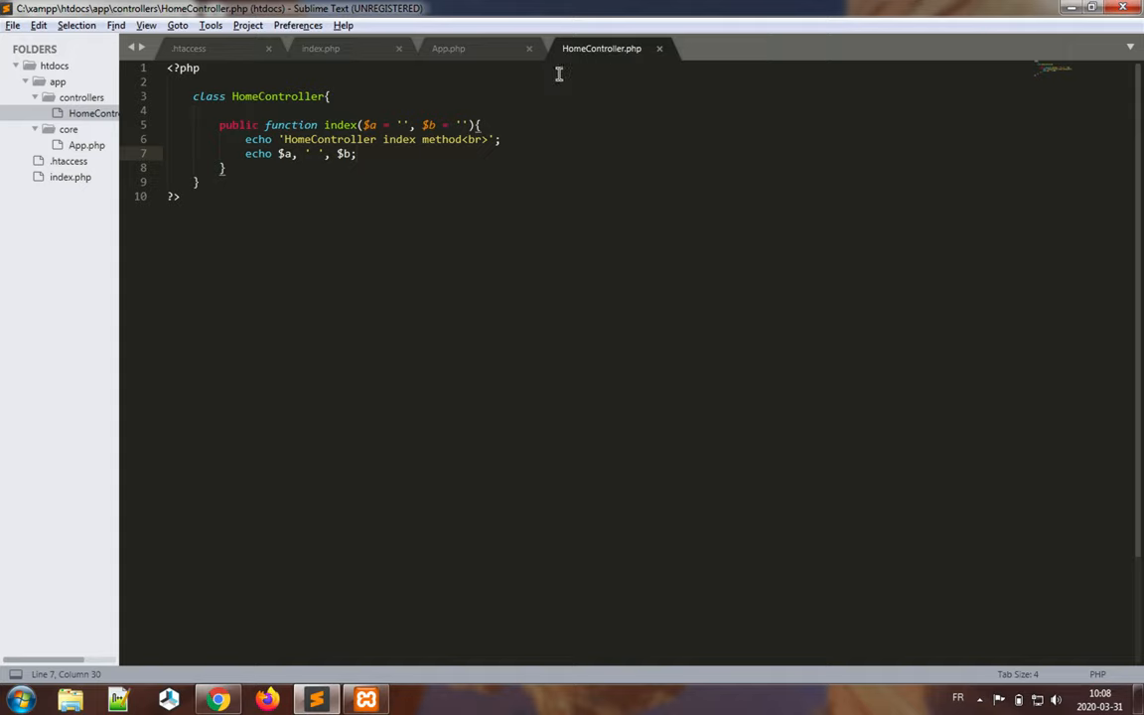
pyautogui.moveTo(576, 445)
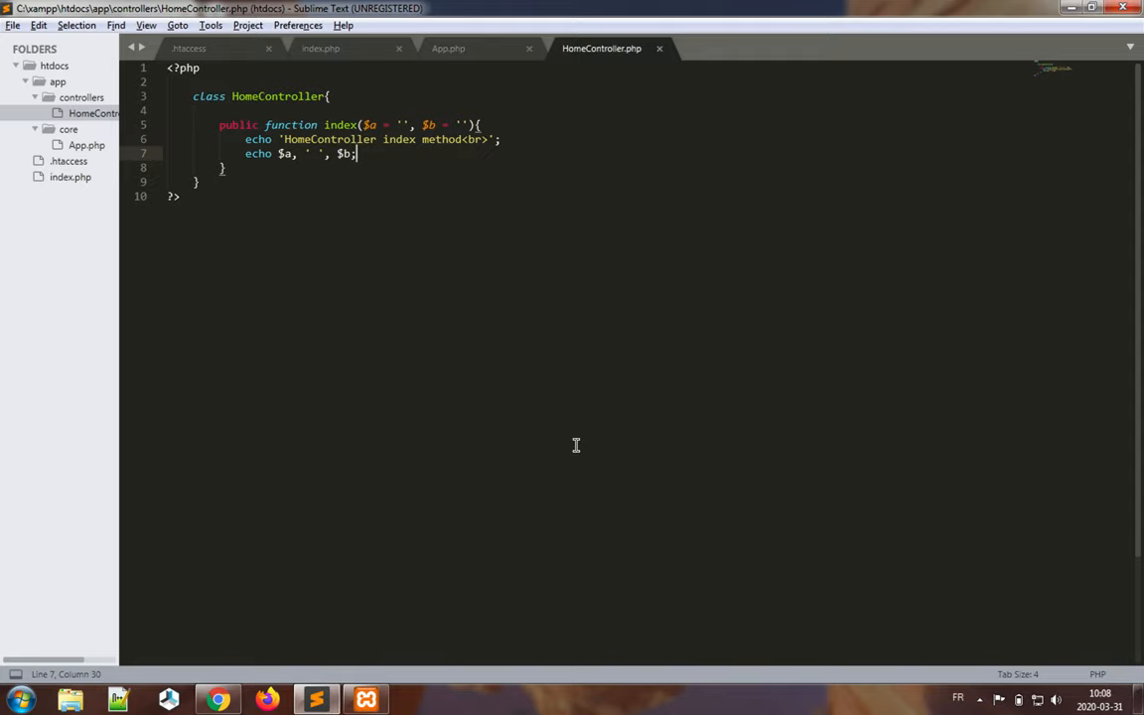
pyautogui.moveTo(170, 180)
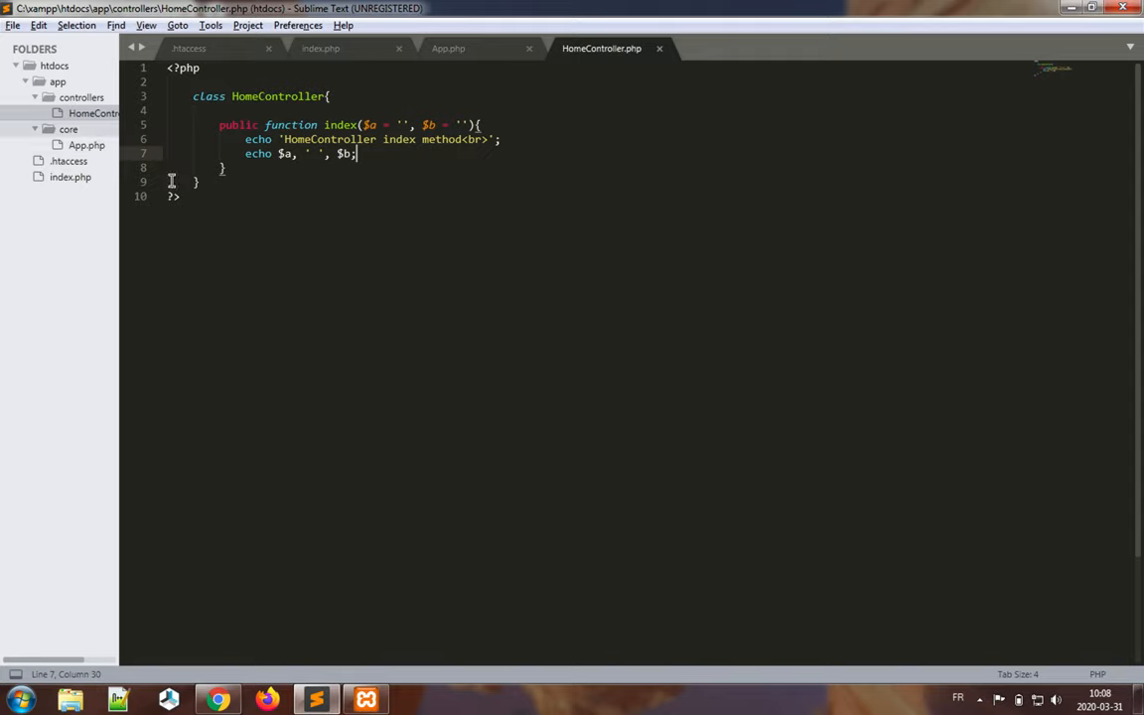
pyautogui.click(321, 96)
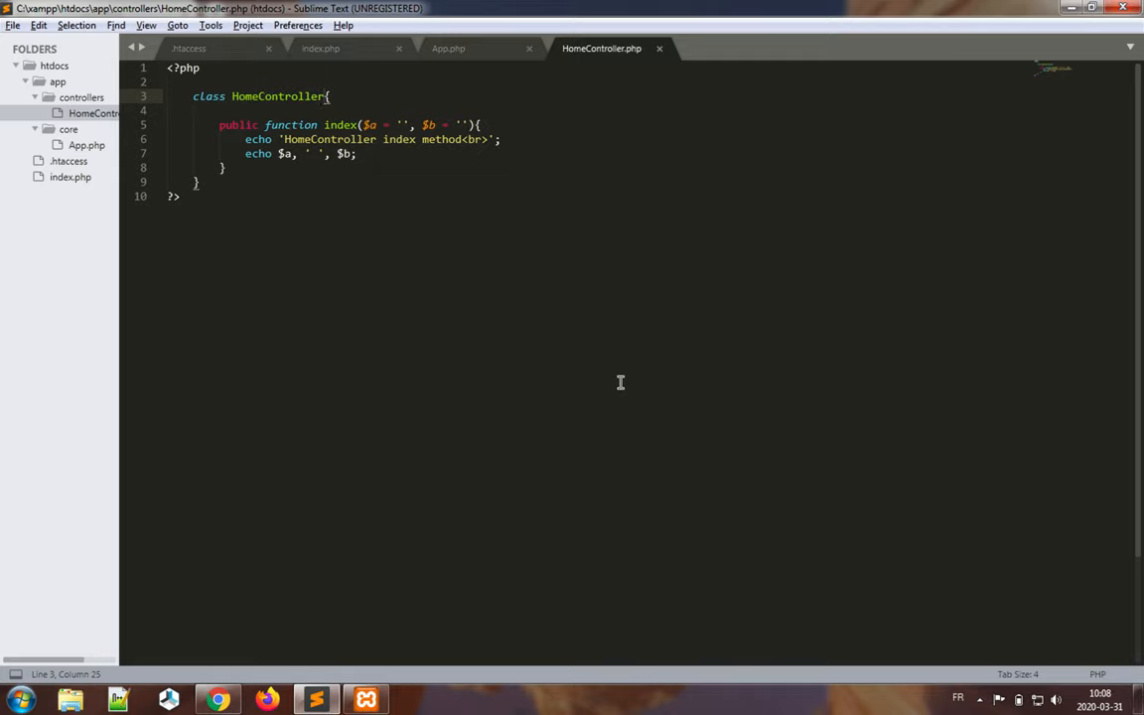
pyautogui.click(325, 95)
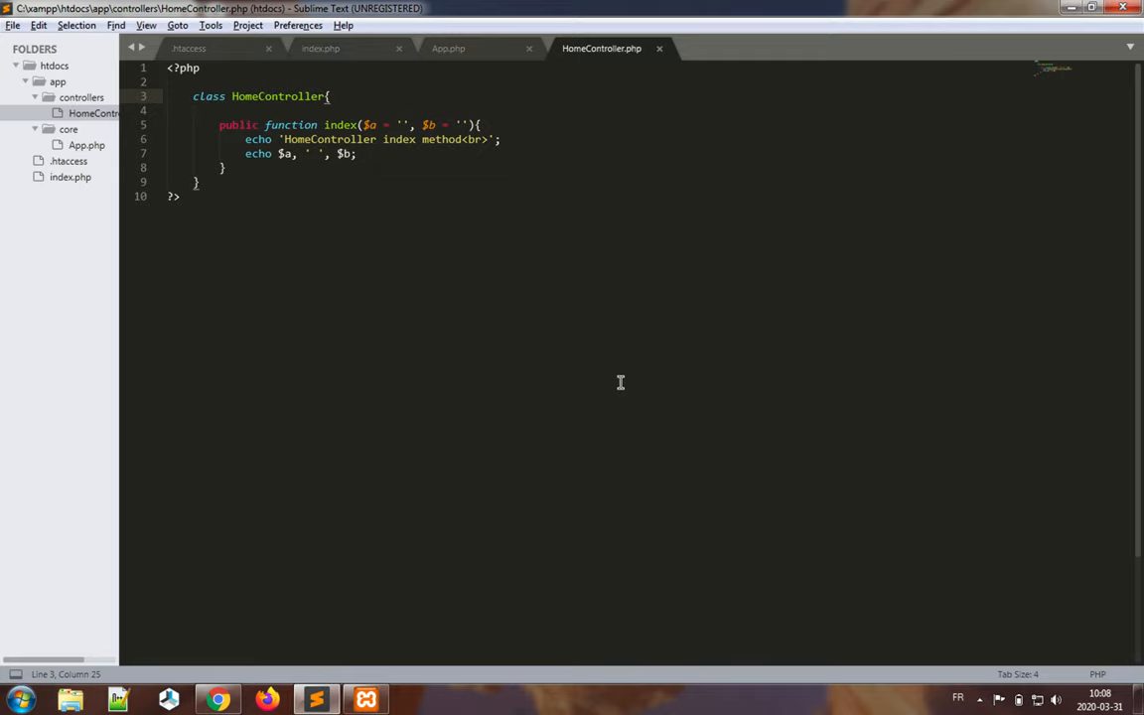
pyautogui.moveTo(466, 378)
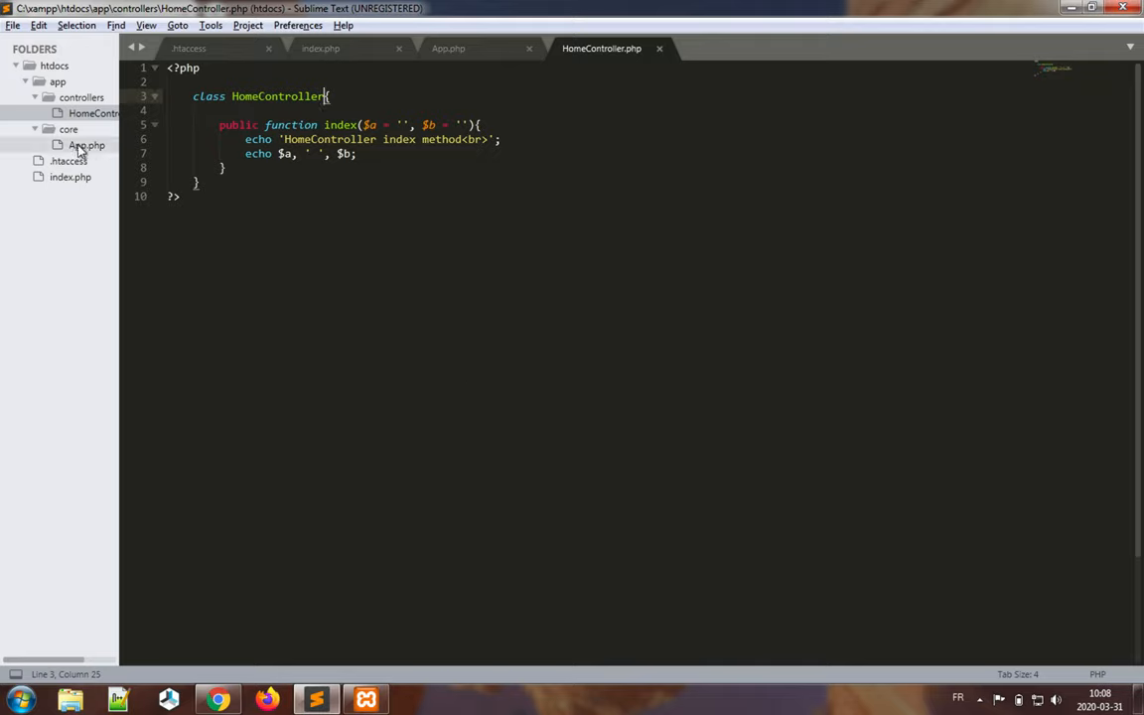
# - Create a new empty Controller.php file inside the app/core folder
pyautogui.rightClick(68, 130)
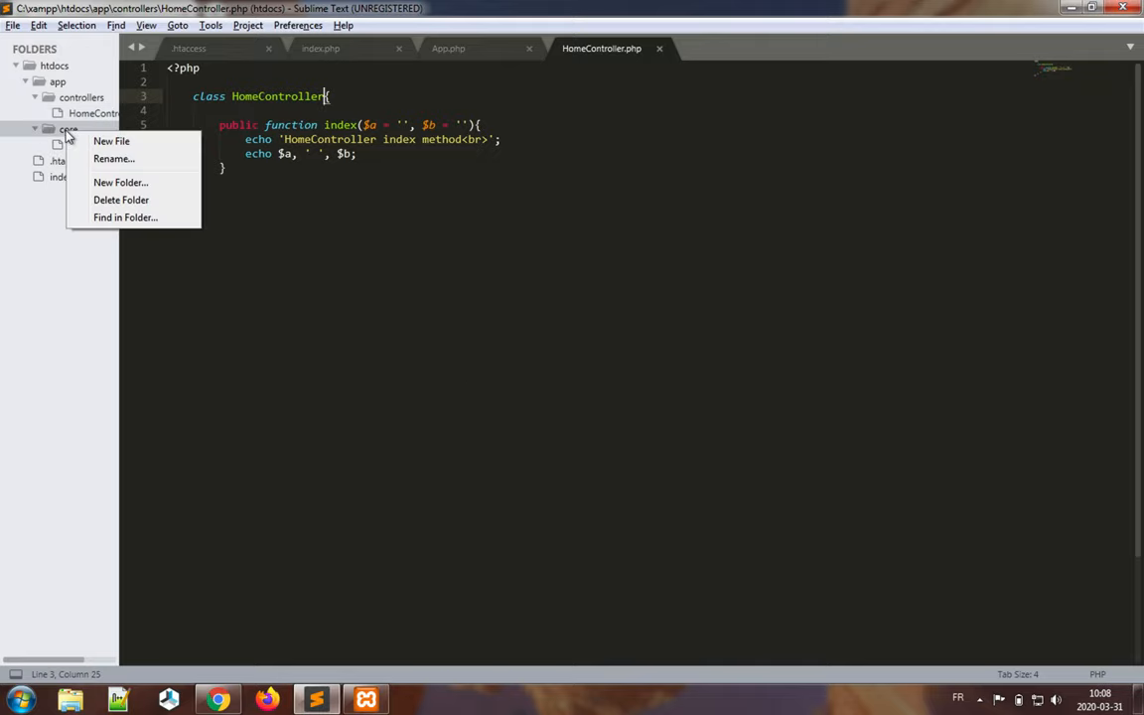
pyautogui.click(111, 139)
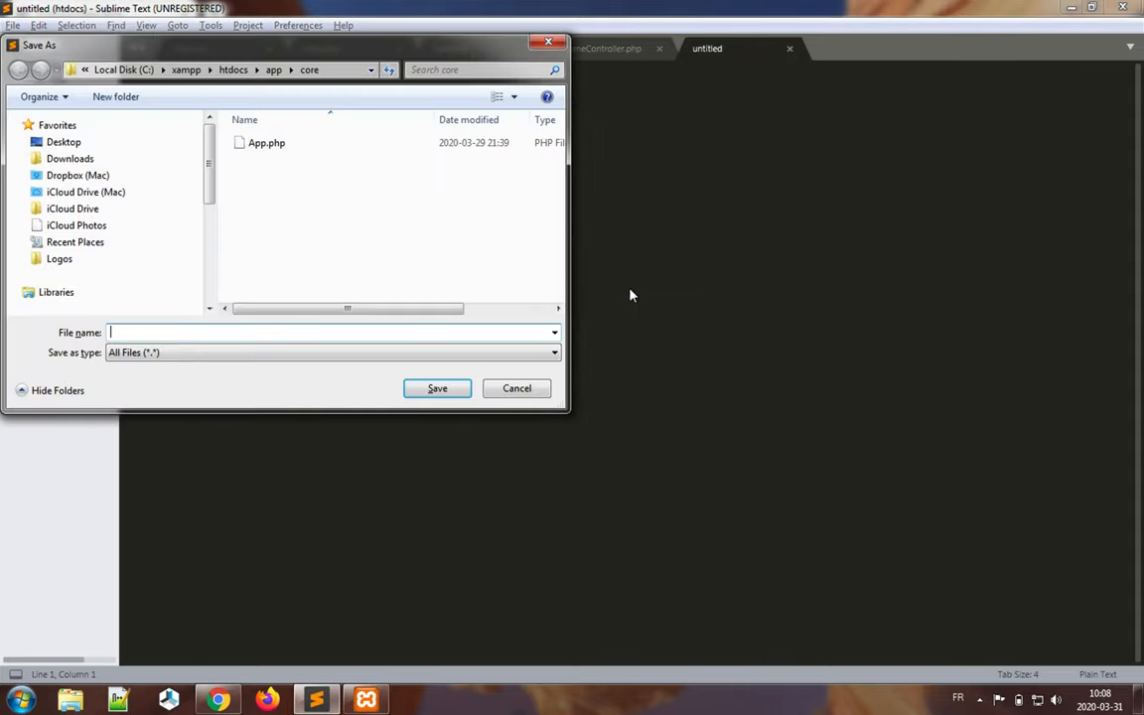
pyautogui.write('Controller.php')
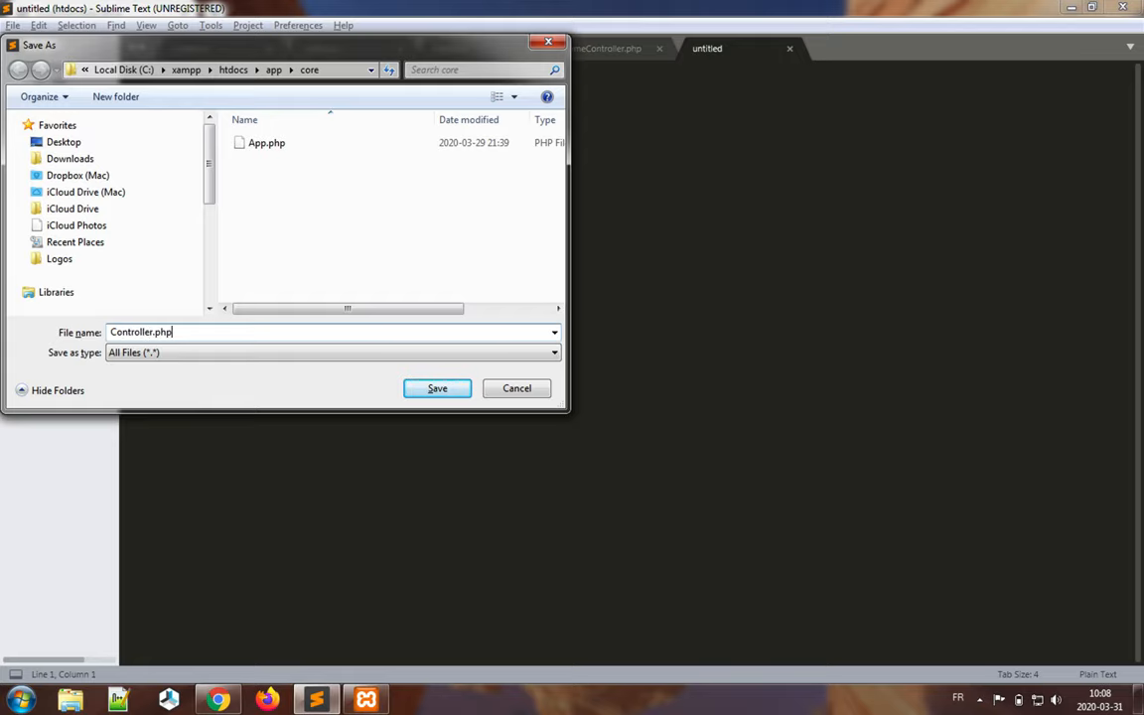
pyautogui.click(437, 387)
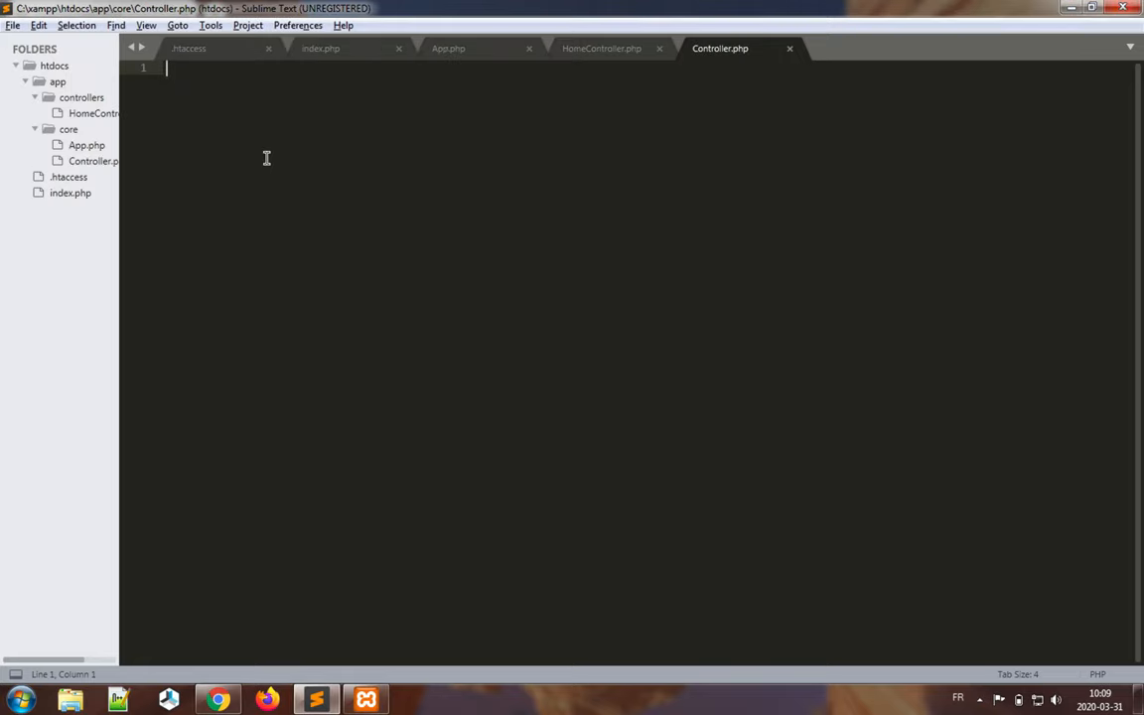
# - Write the PHP tags and an empty class Controller { } block
pyautogui.write('<?php')
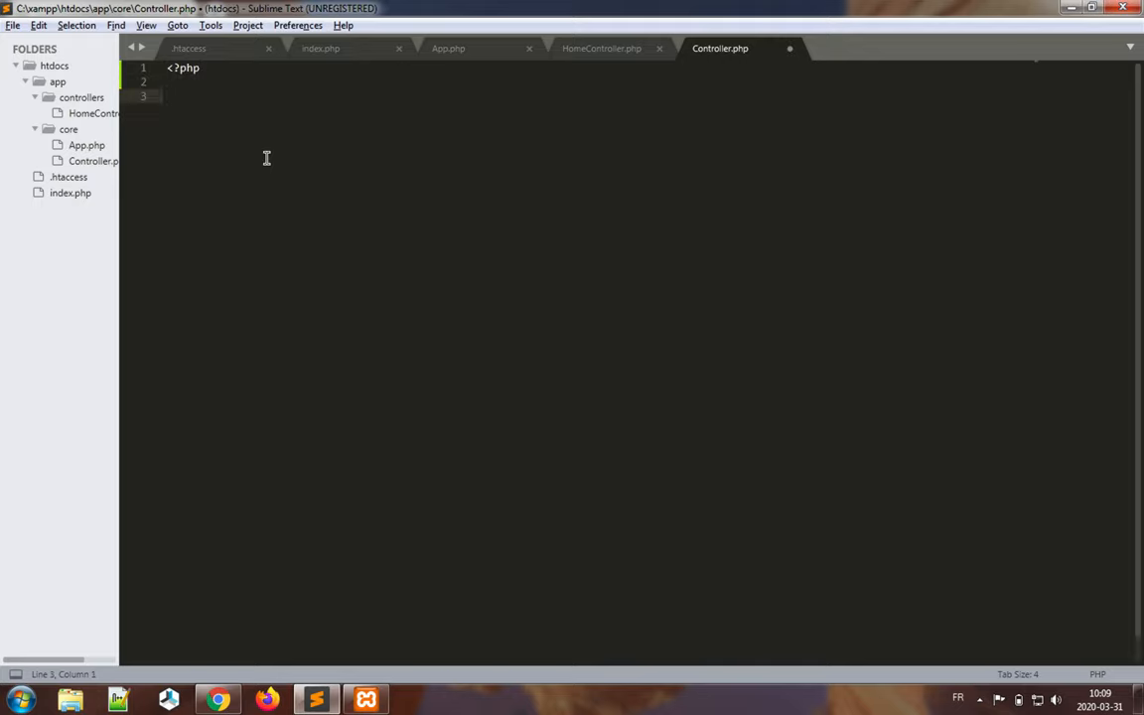
pyautogui.write('?>')
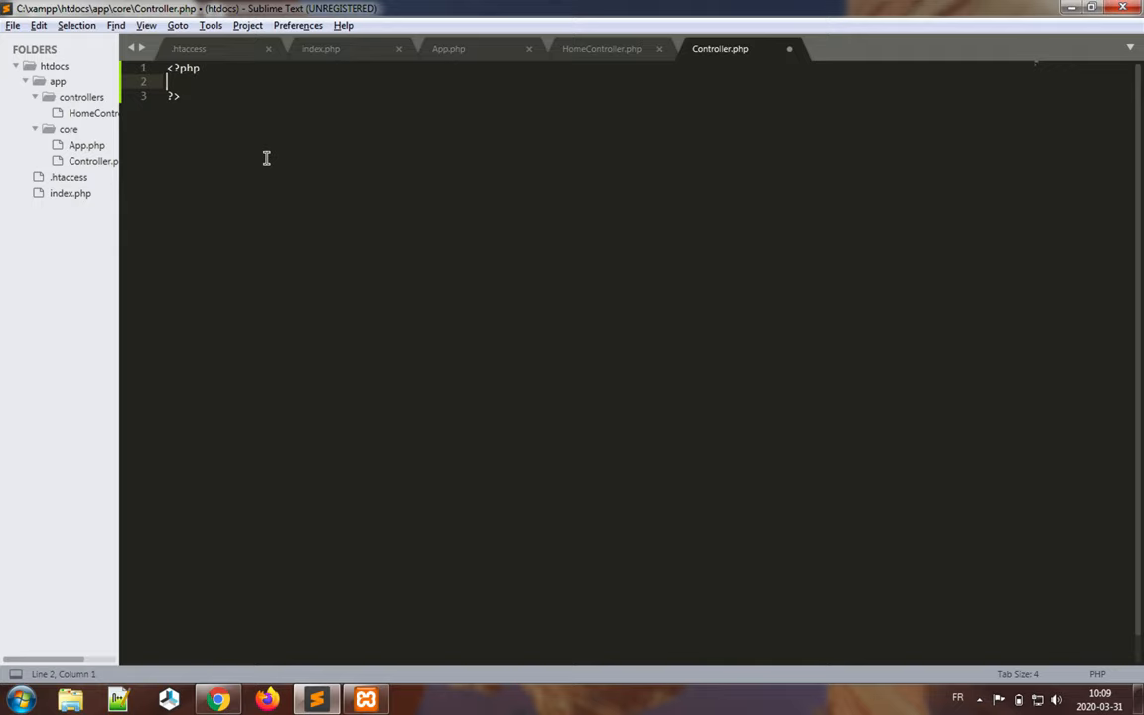
pyautogui.write('class Cont')
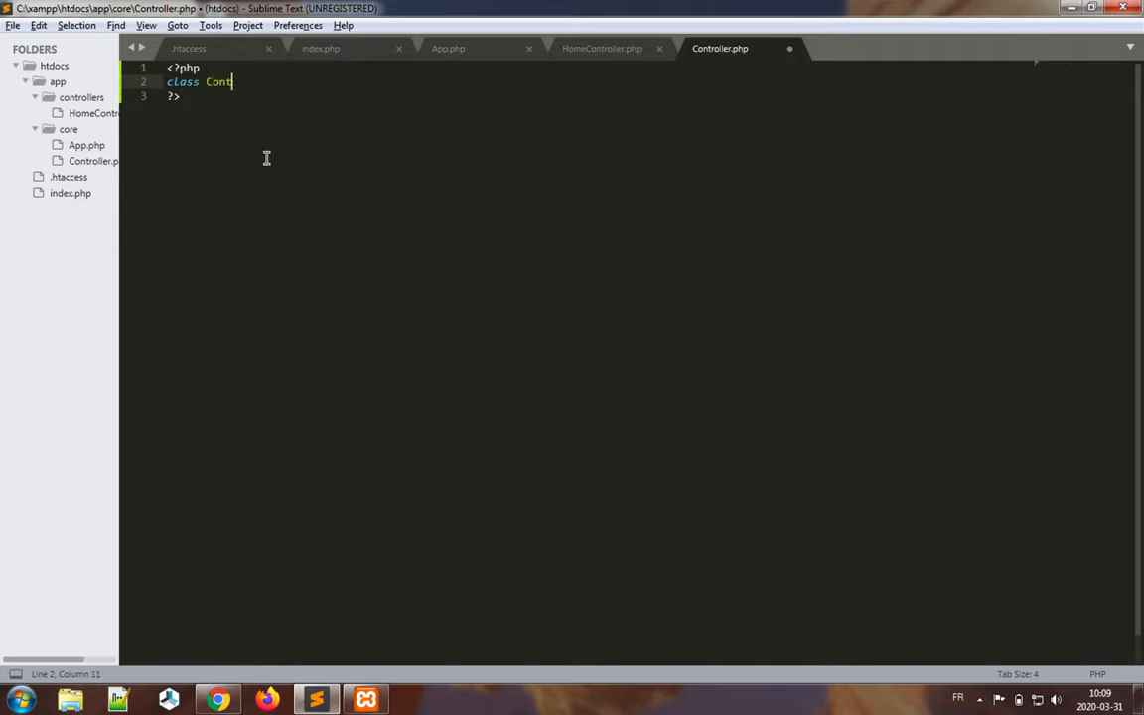
pyautogui.write('roller')
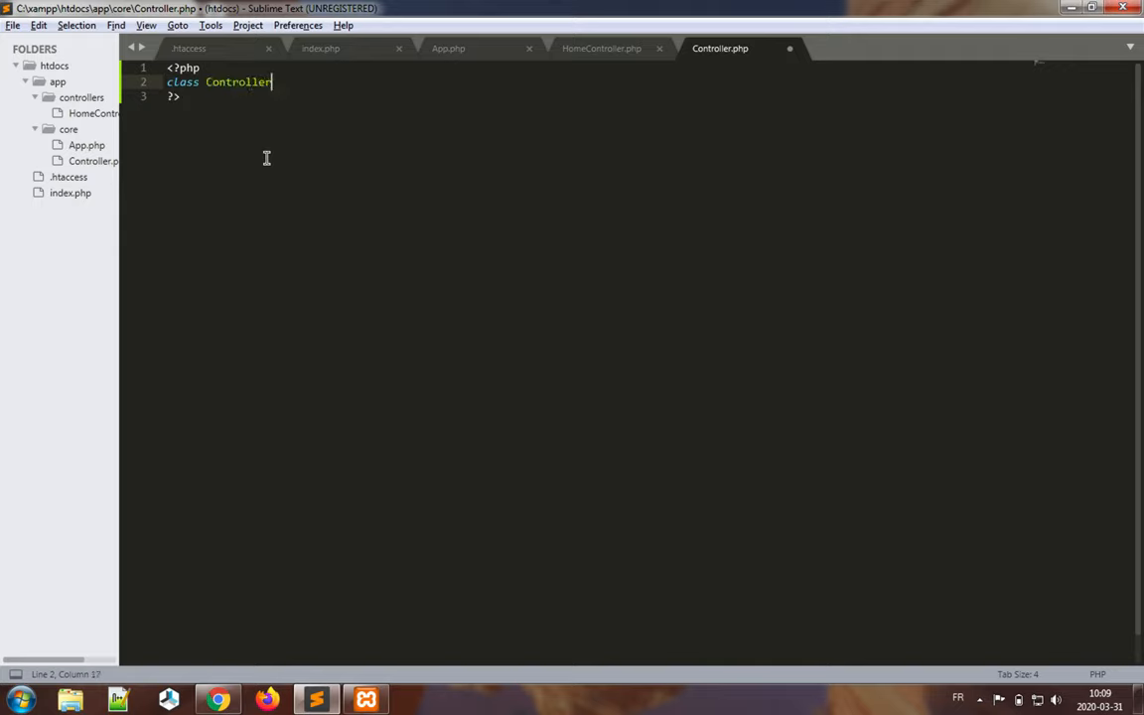
pyautogui.write('{')
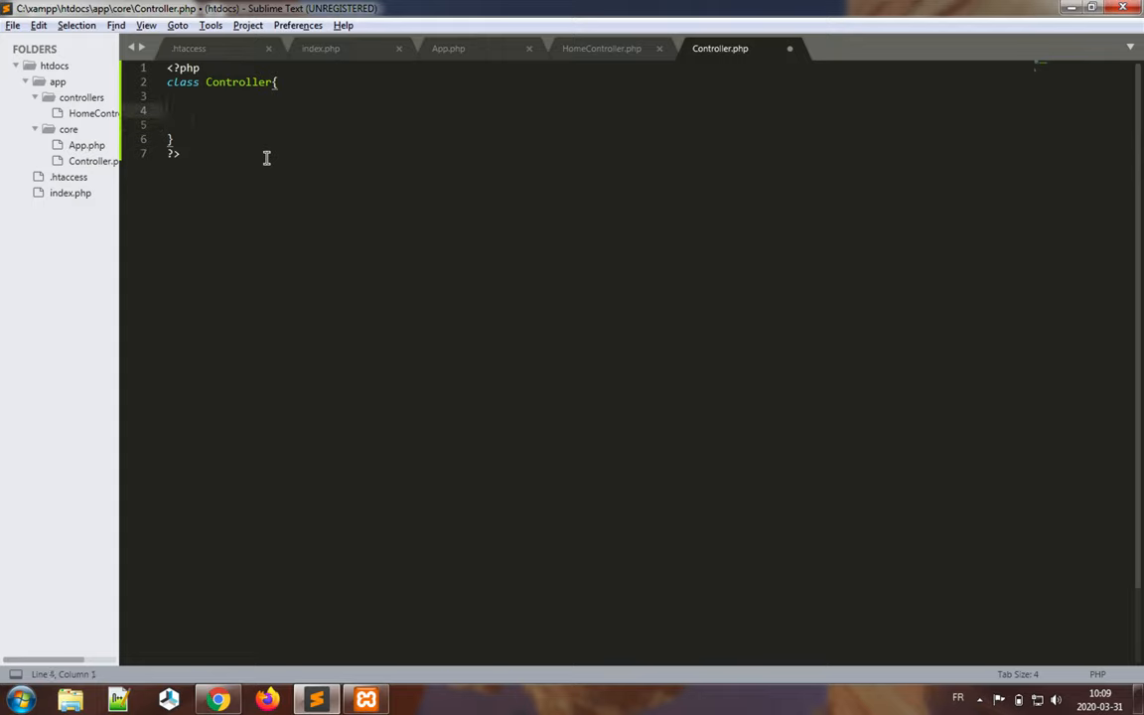
# - Add empty public function model($model) and public function view() methods
pyautogui.write('p')
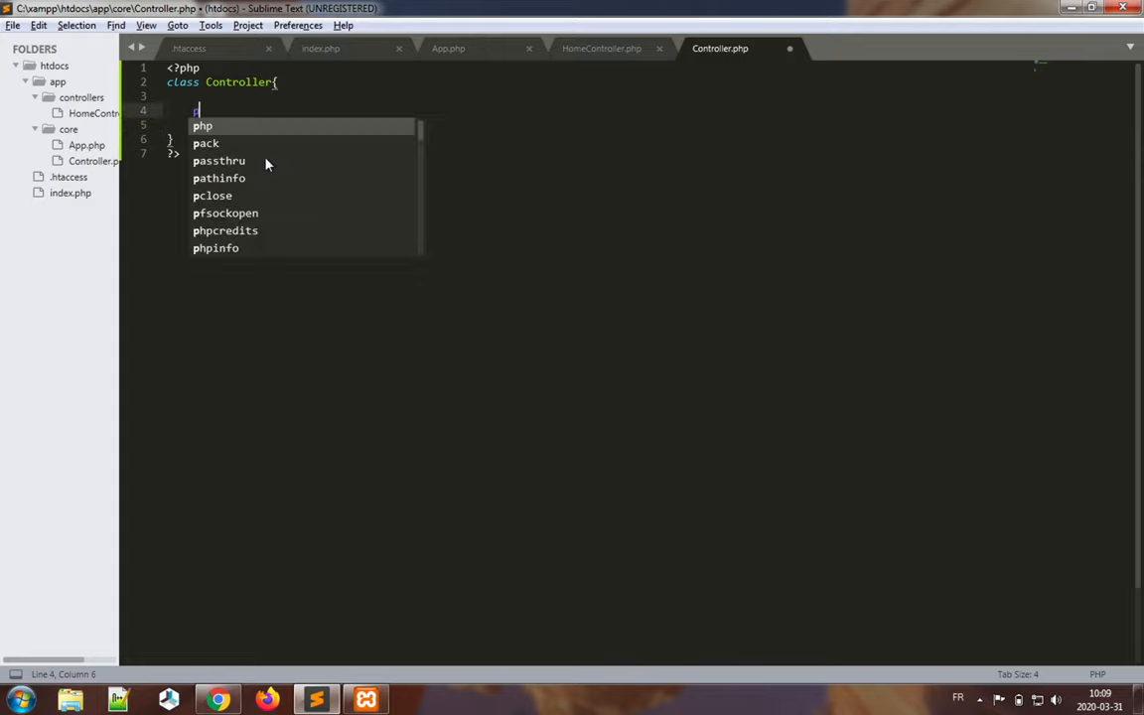
pyautogui.write('public')
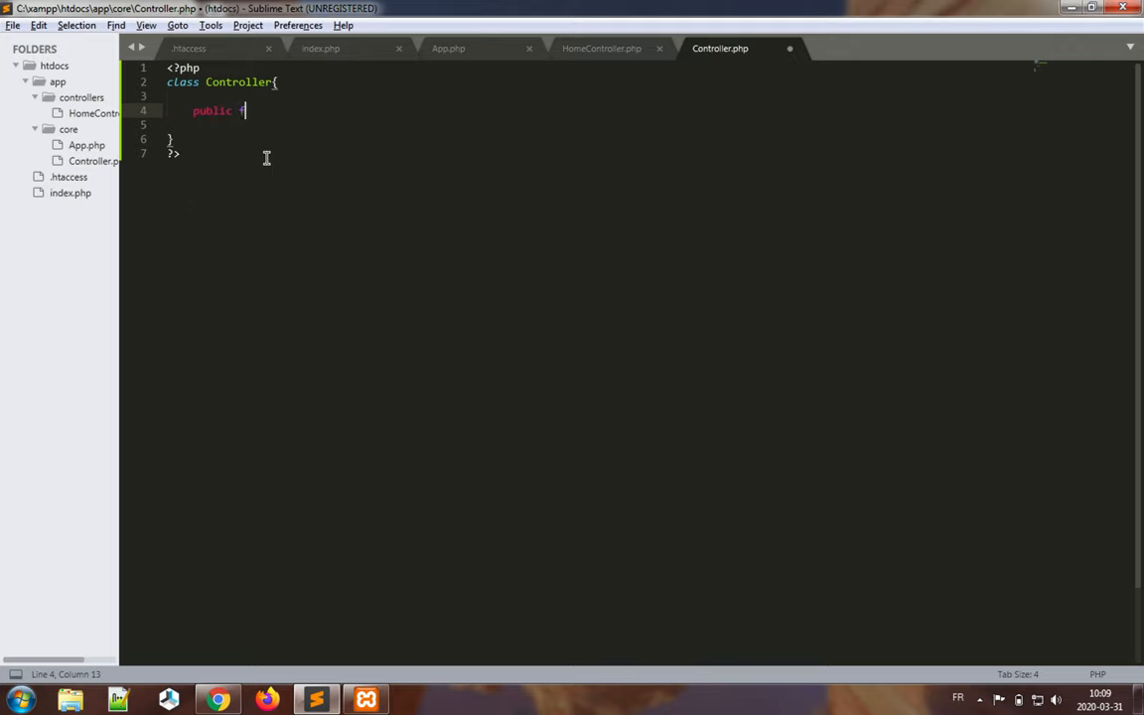
pyautogui.write('function model')
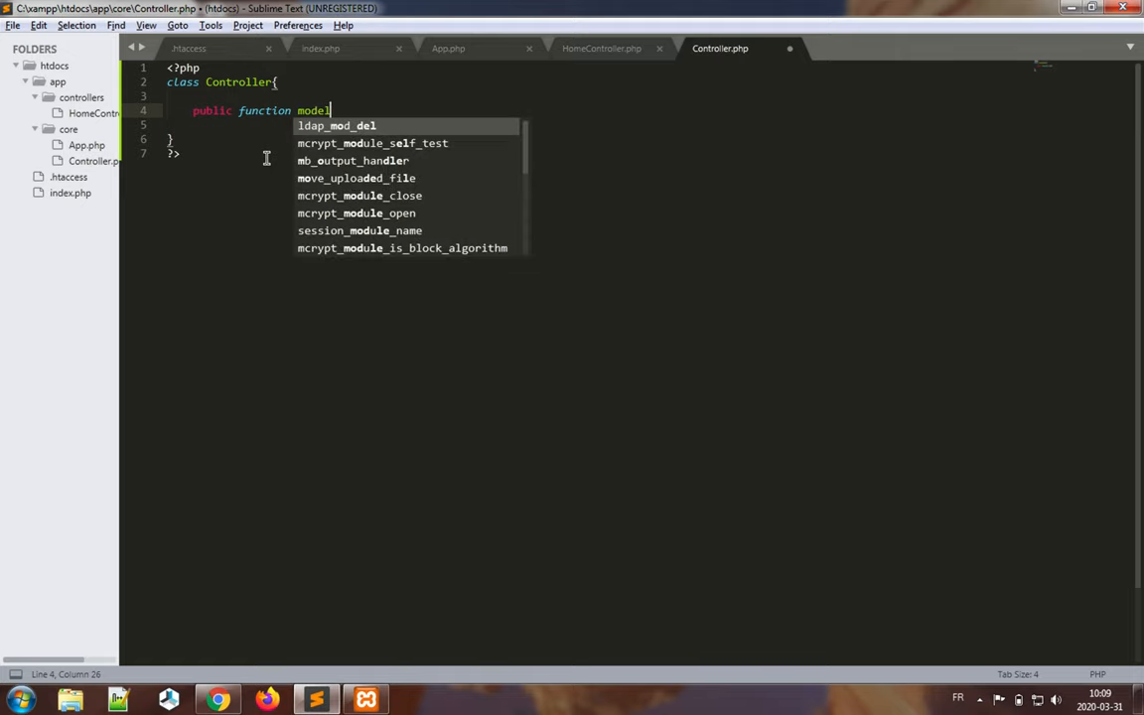
pyautogui.write('(){')
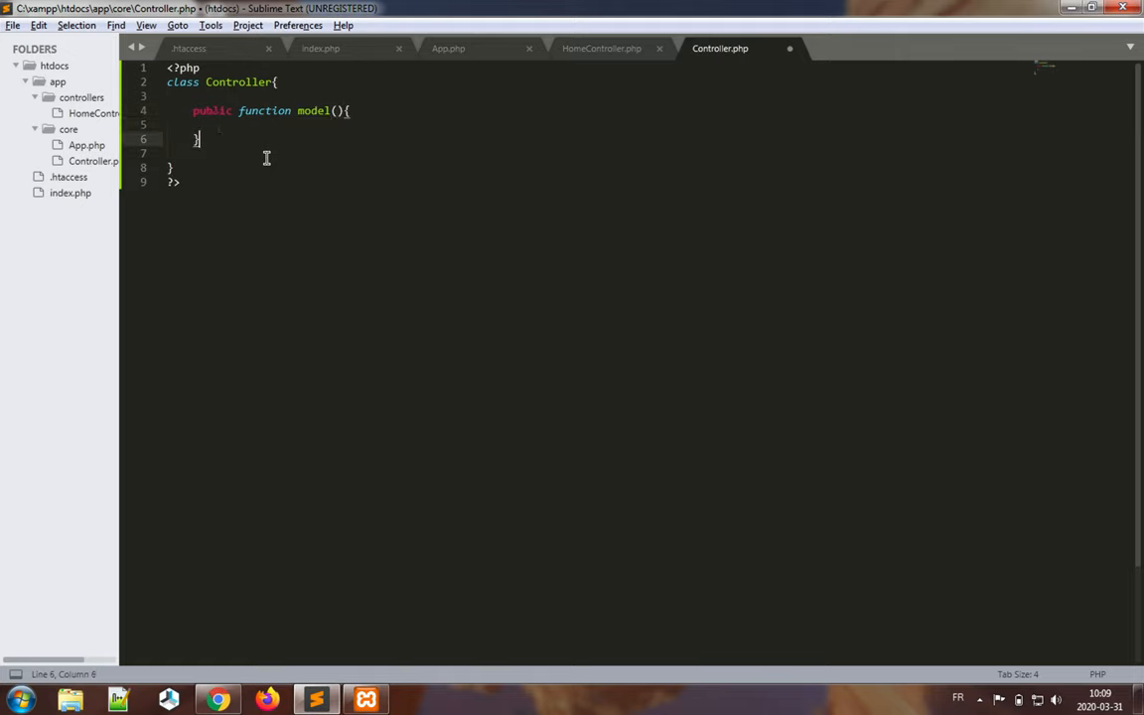
pyautogui.press('enter')
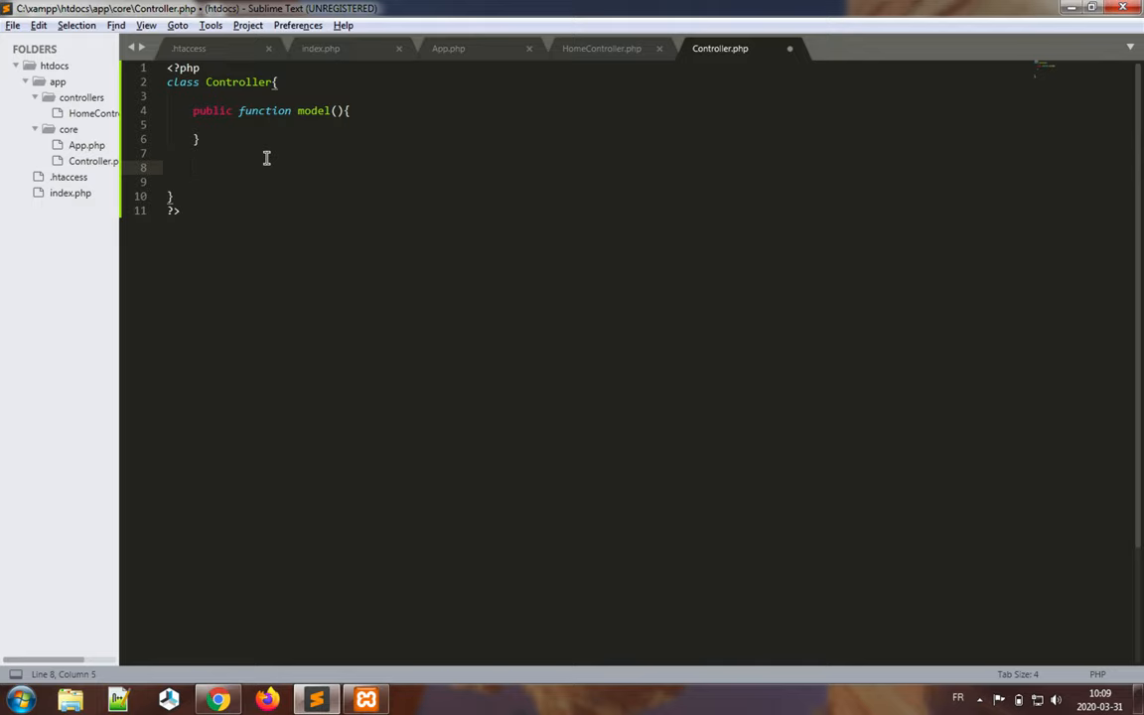
pyautogui.write('public functi')
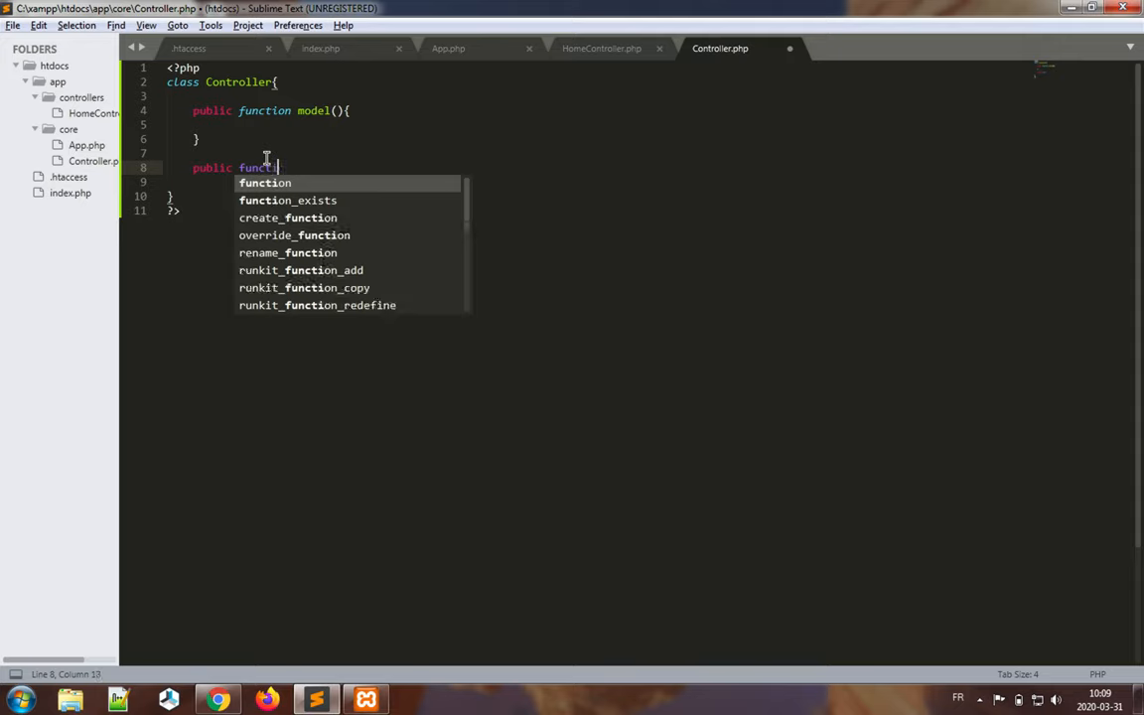
pyautogui.write('view(')
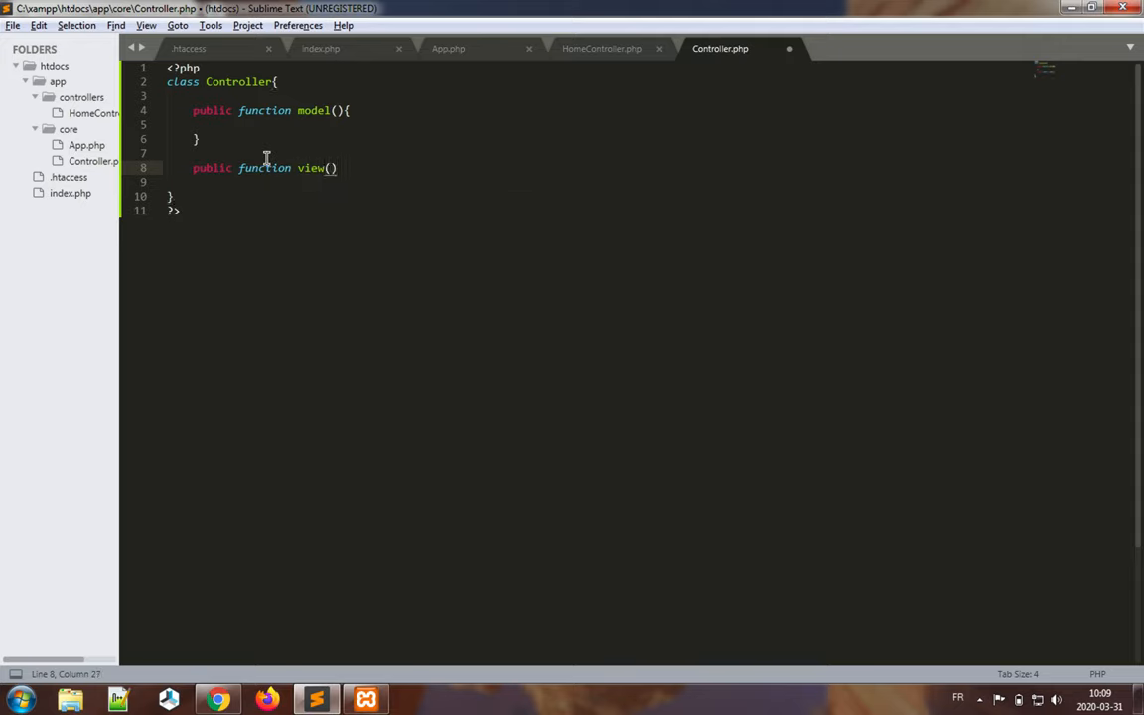
pyautogui.write('{')
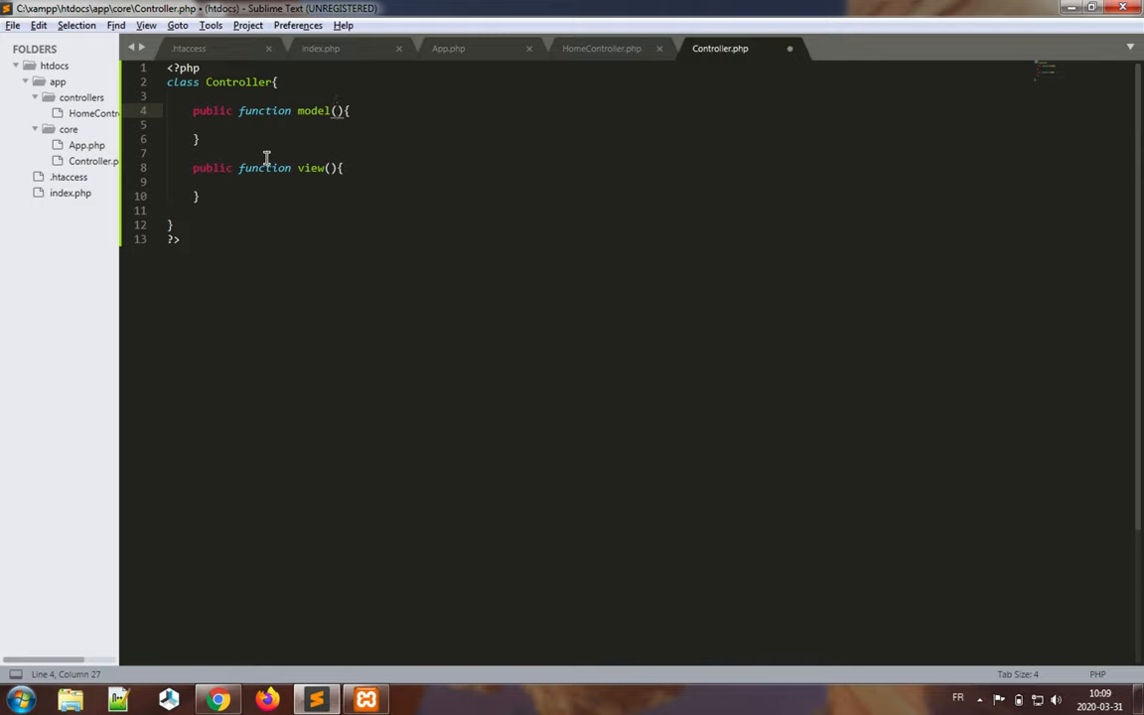
pyautogui.write('$model')
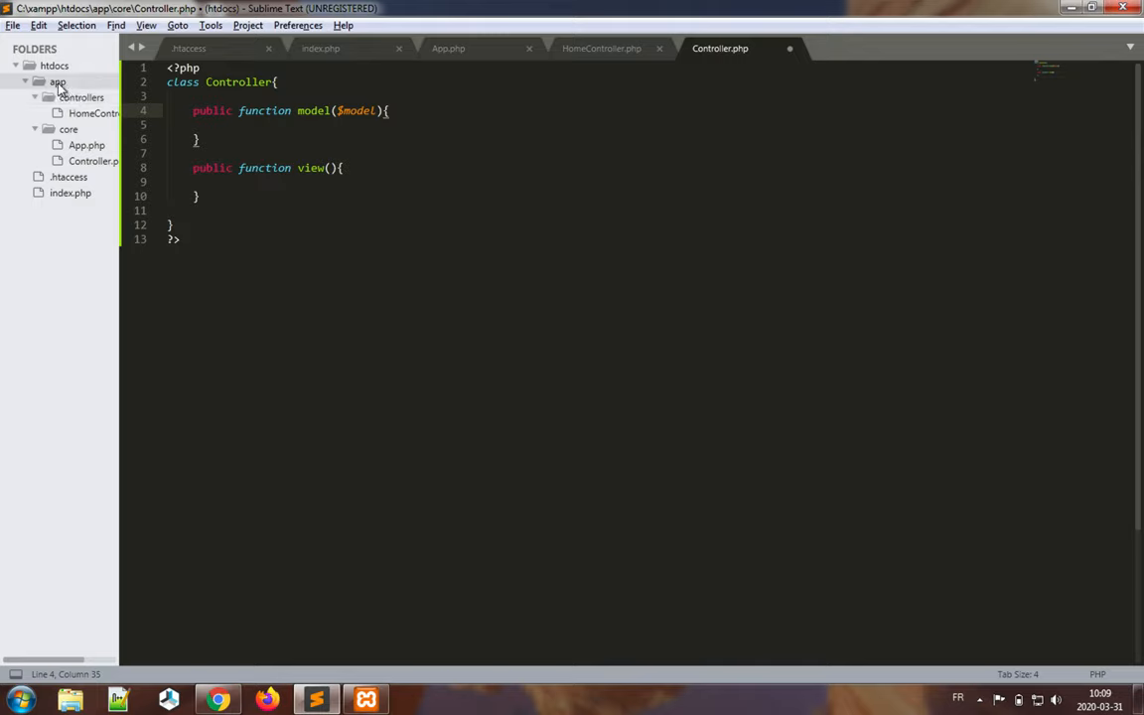
# - Create a new models folder inside the app folder
pyautogui.rightClick(56, 81)
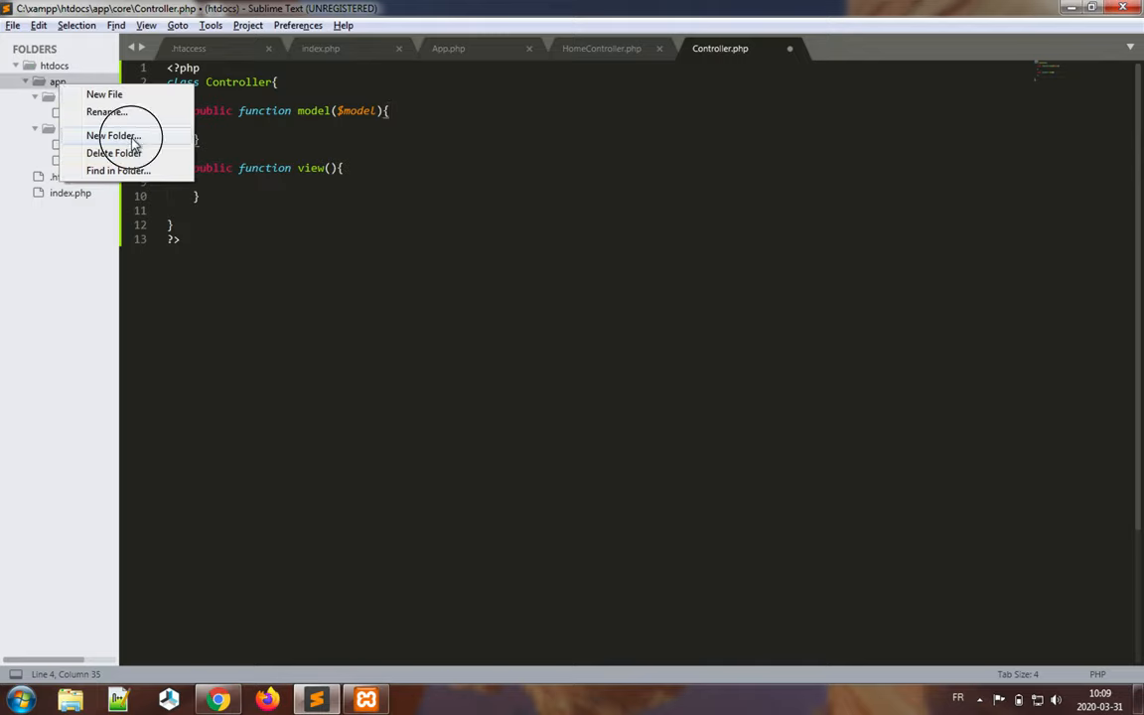
pyautogui.click(111, 135)
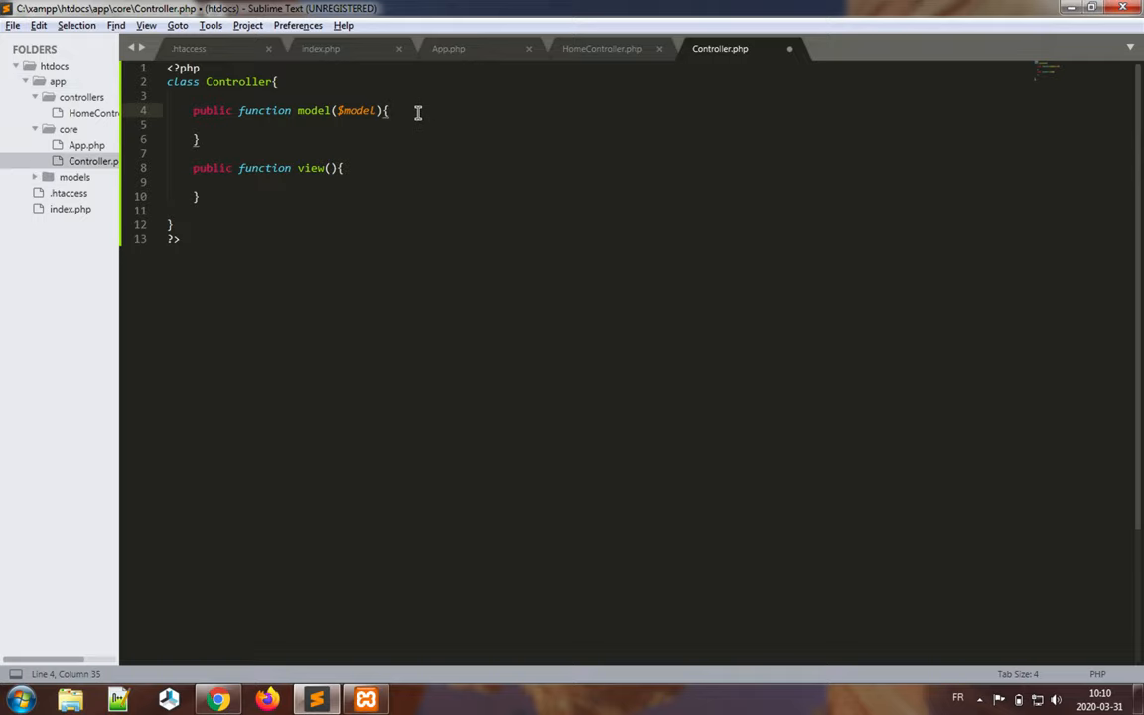
# - Write the condition if file_exists('app/models/'.$model.'.php') in model()
pyautogui.press('enter')
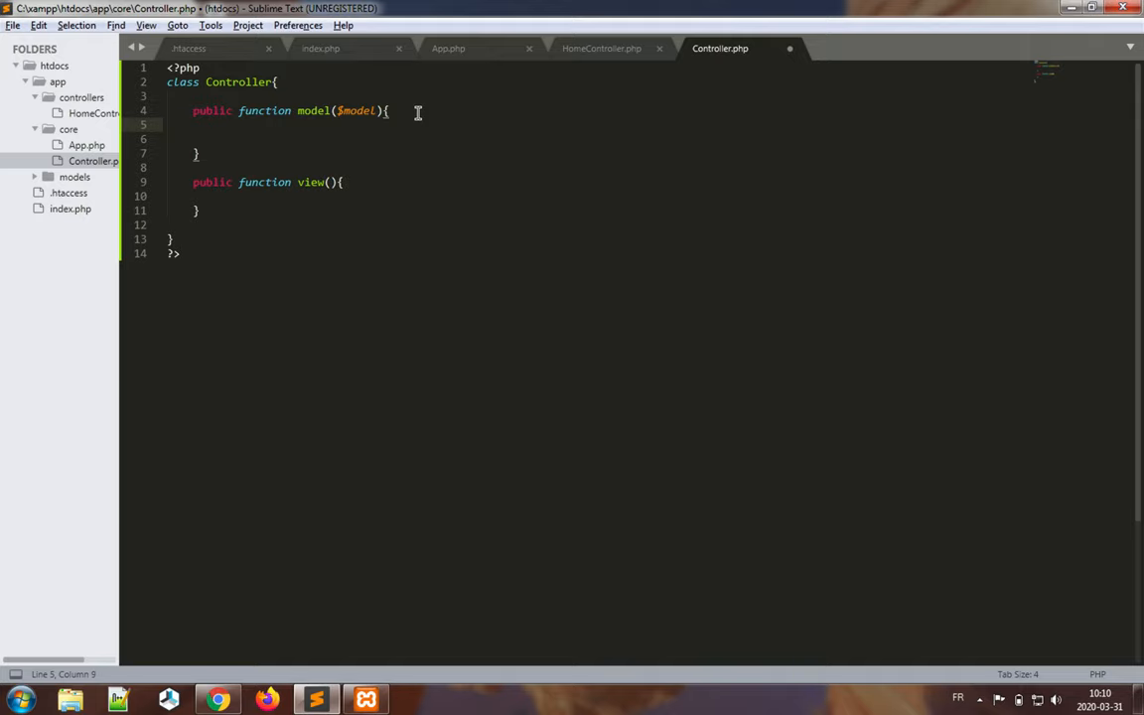
pyautogui.write('if($')
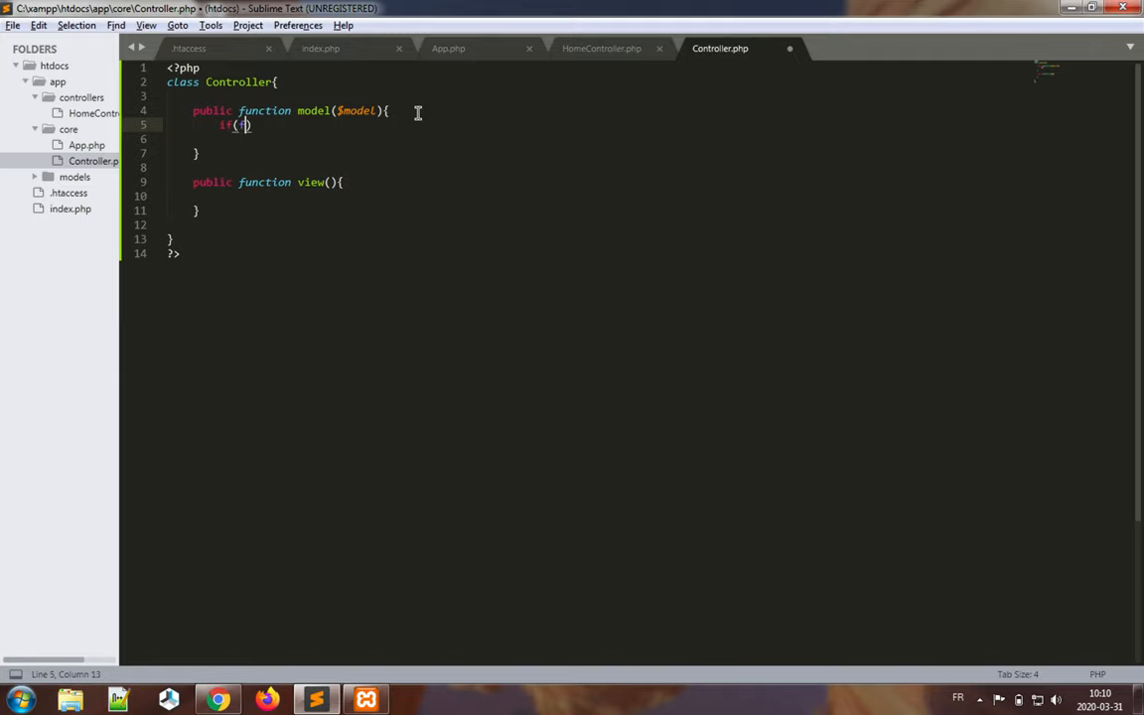
pyautogui.write('file_ex')
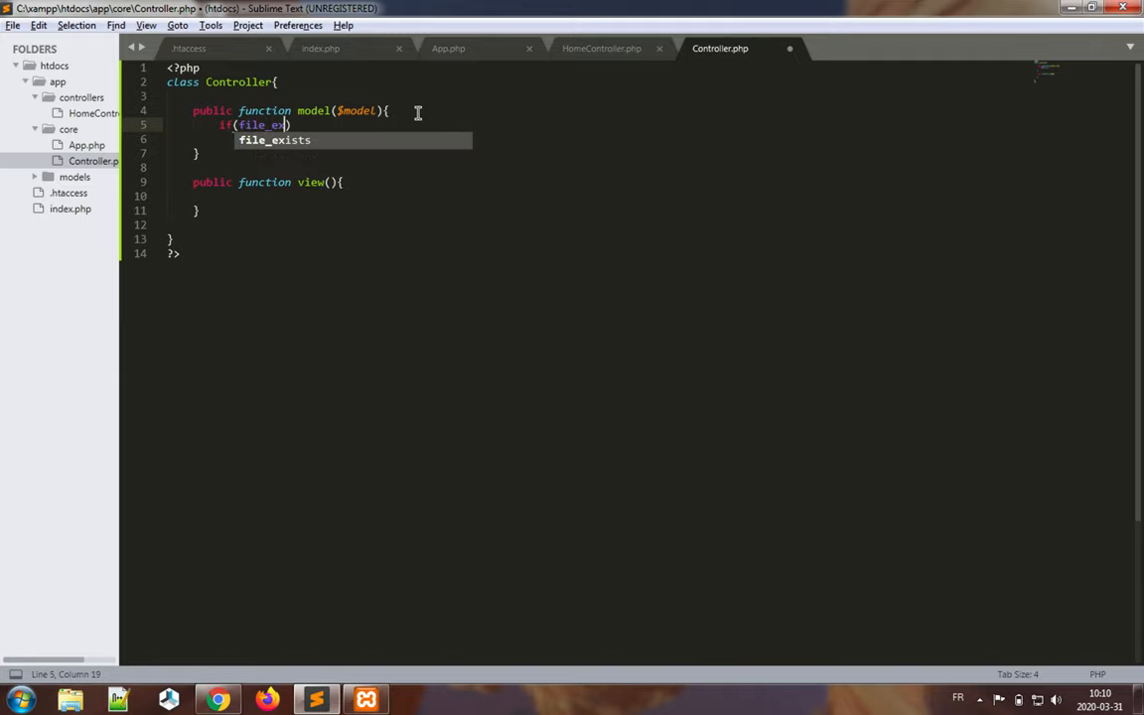
pyautogui.write('sts(')
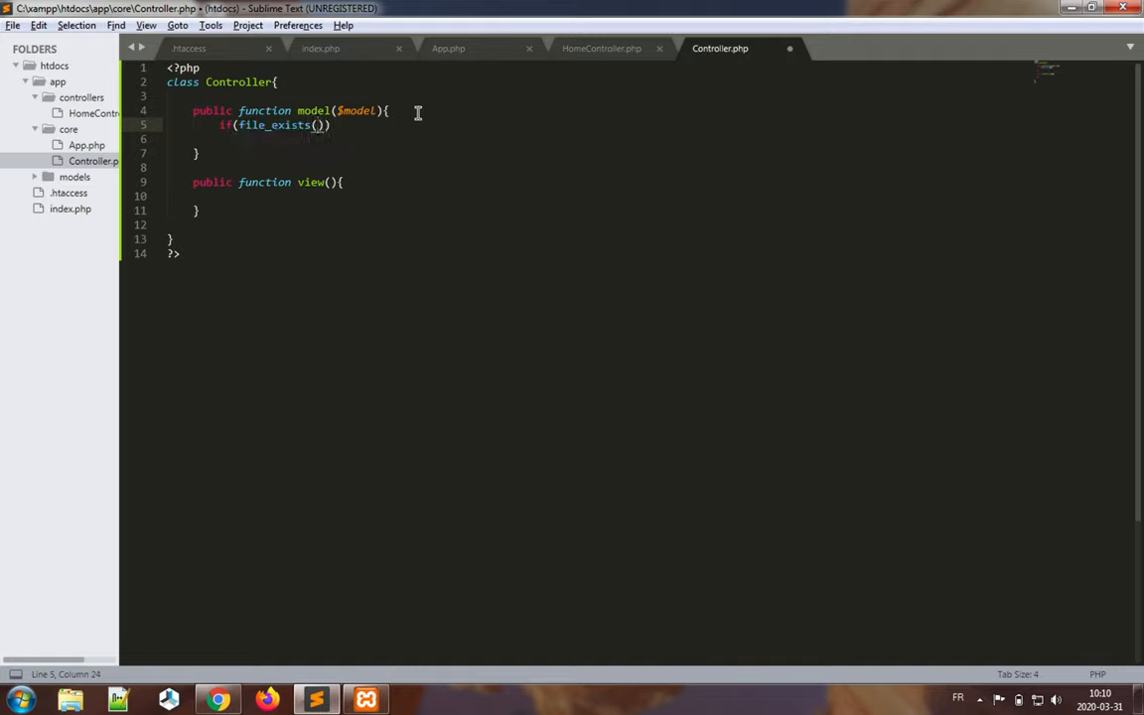
pyautogui.write("a'")
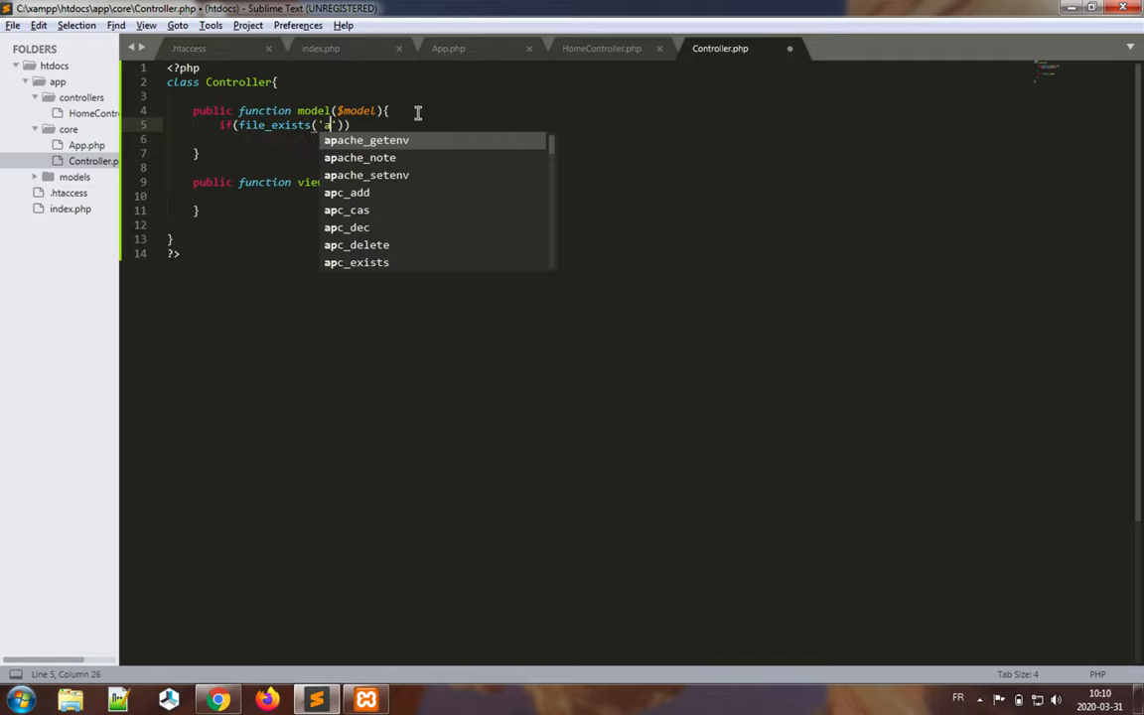
pyautogui.write('pp/models/')
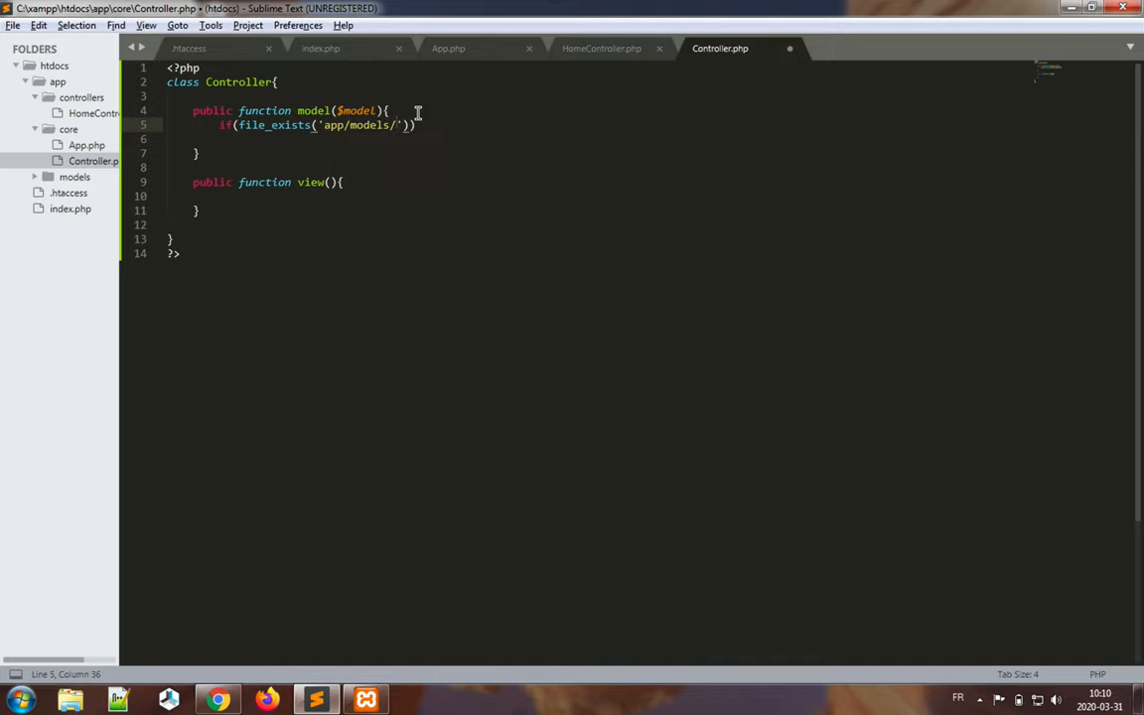
pyautogui.write('$')
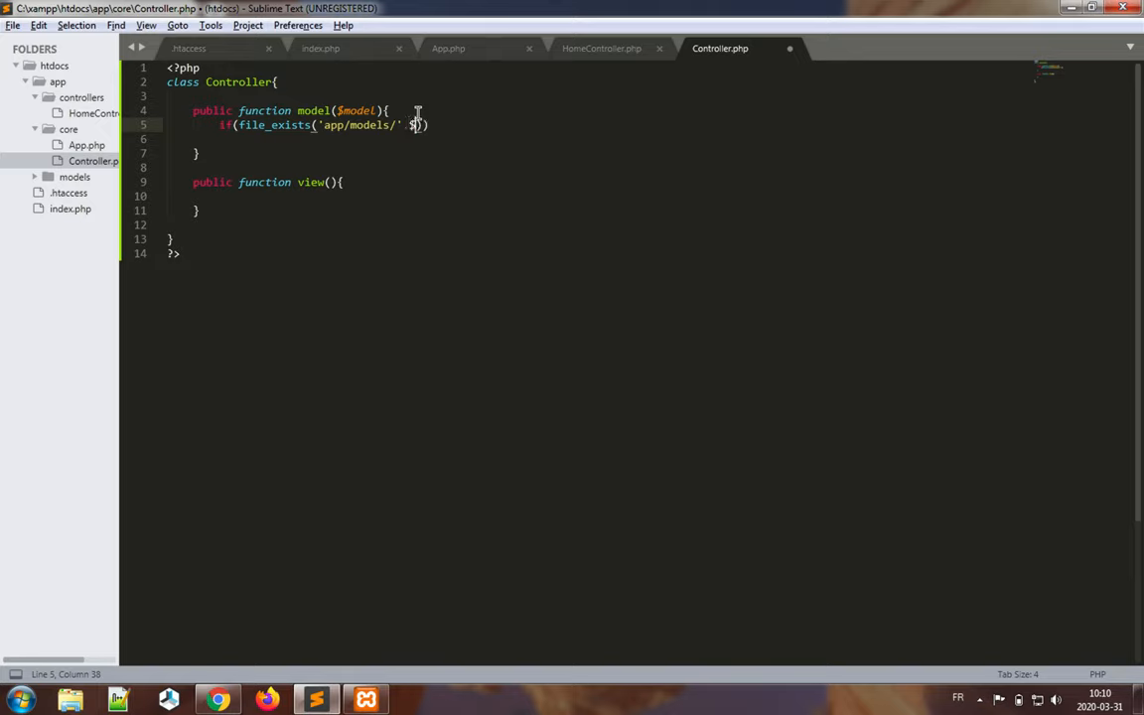
pyautogui.write('$model')
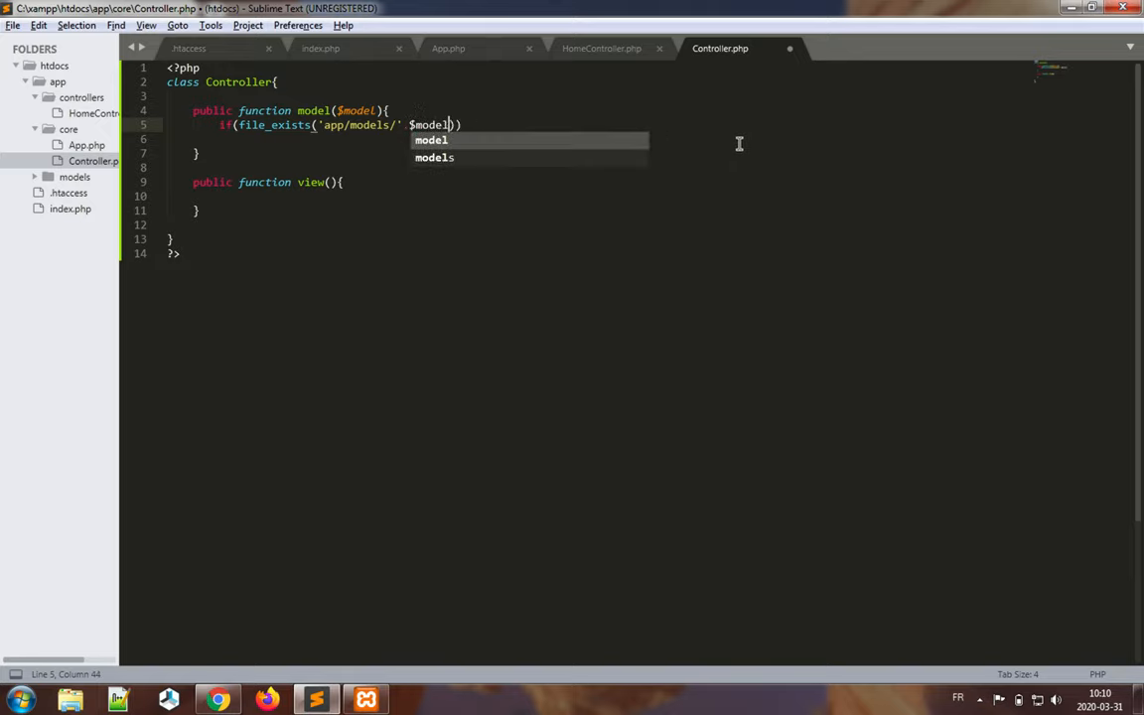
pyautogui.moveTo(365, 111)
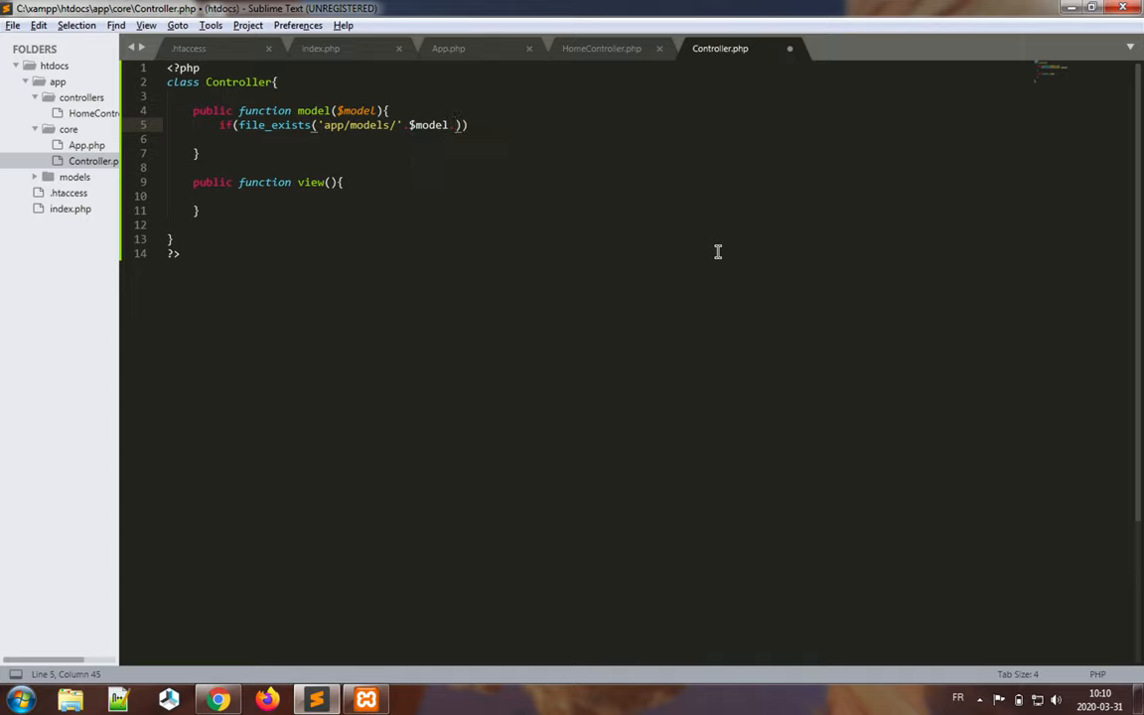
pyautogui.write('.')
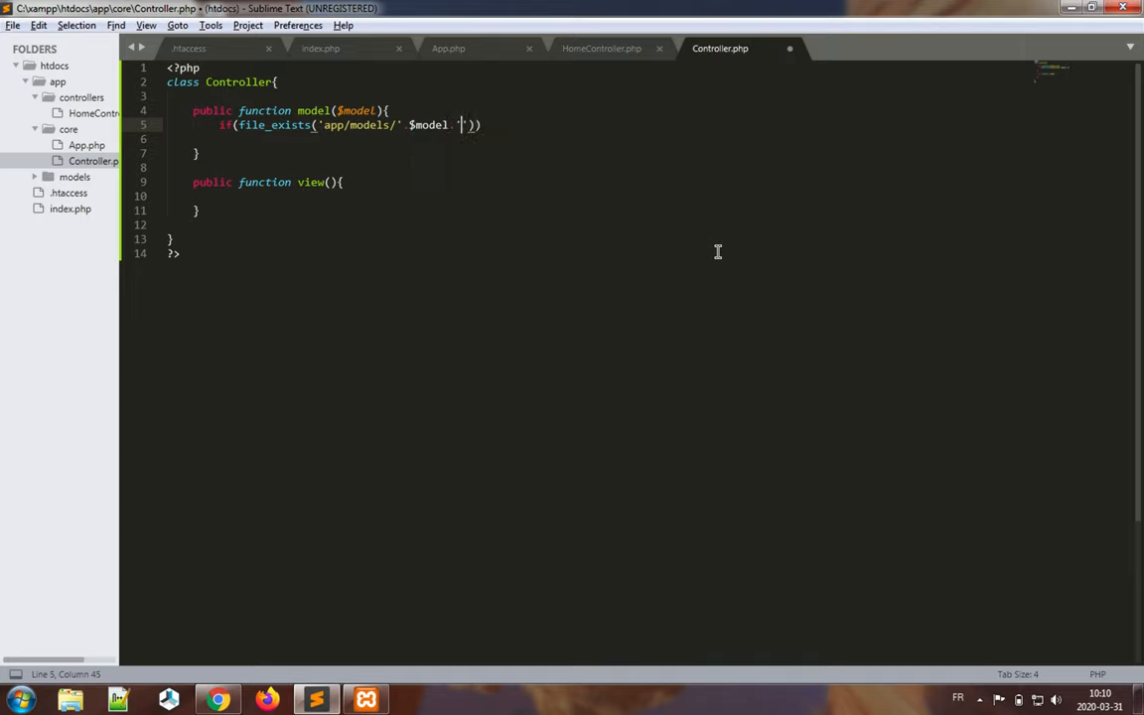
pyautogui.write('.php')
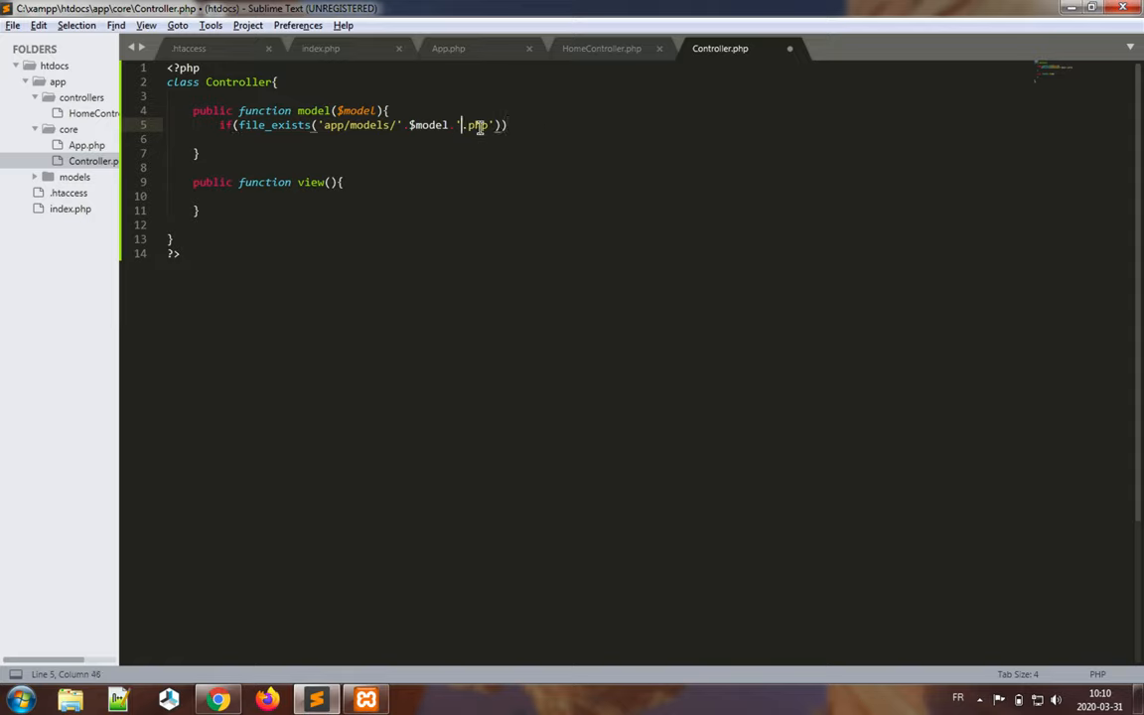
pyautogui.moveTo(530, 238)
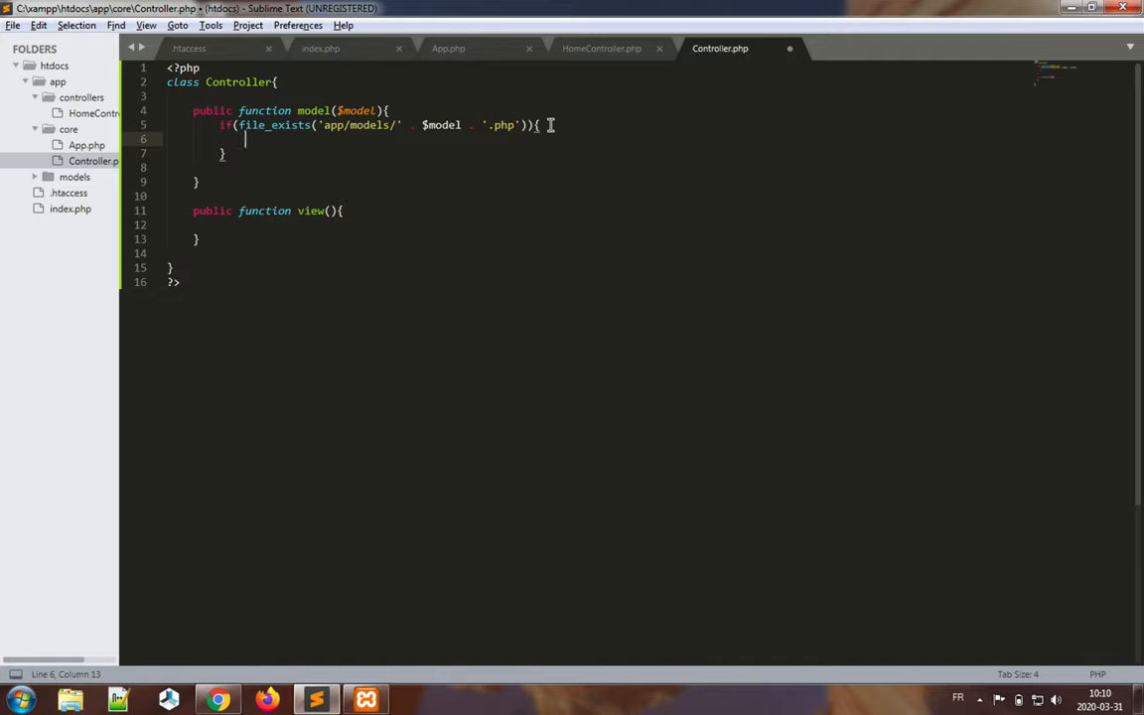
# - Inside the if, require_once the model file path and return new $model()
pyautogui.write('require')
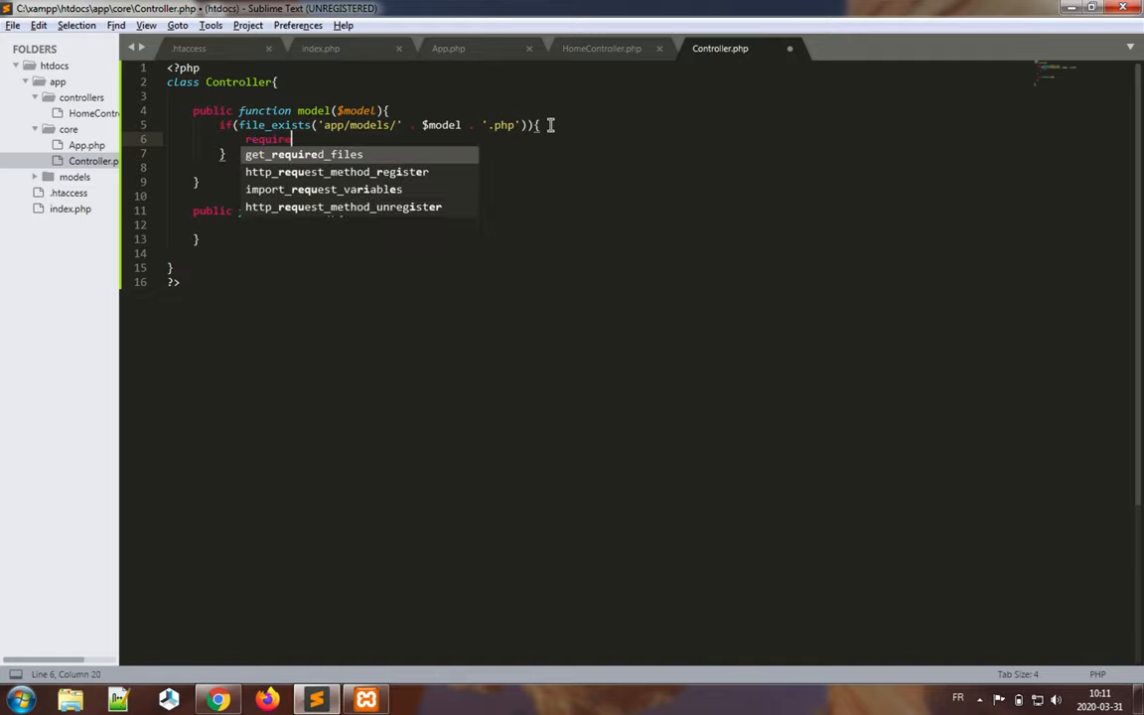
pyautogui.write('once')
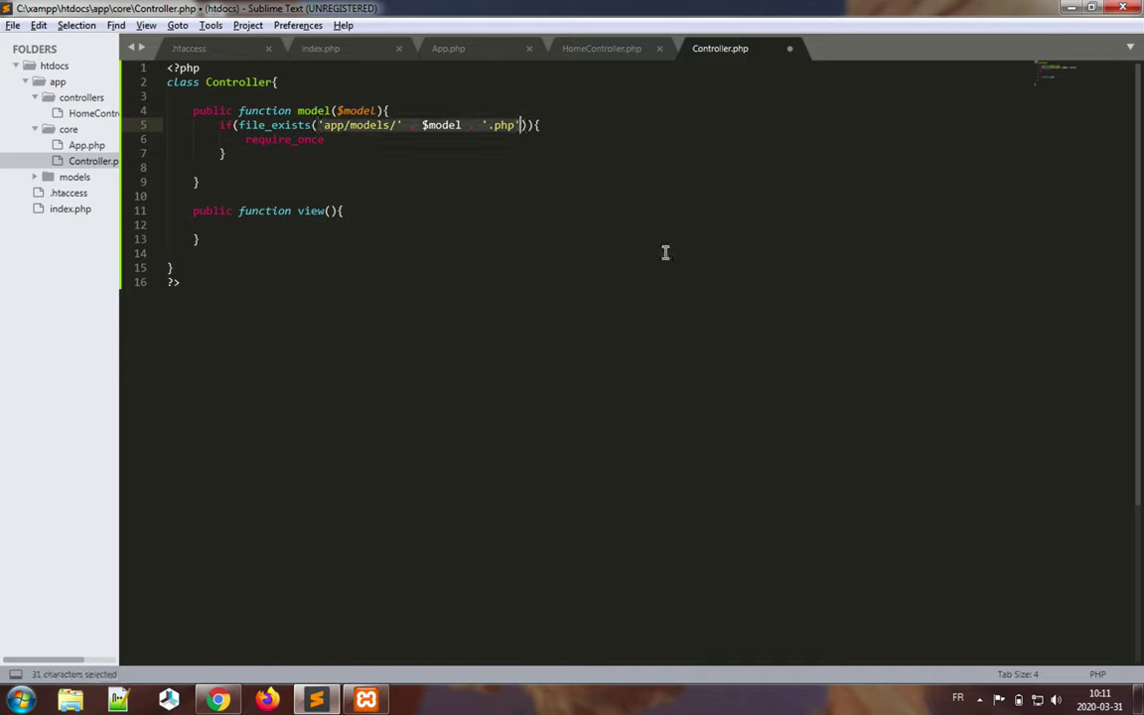
pyautogui.press('ctrl+v')
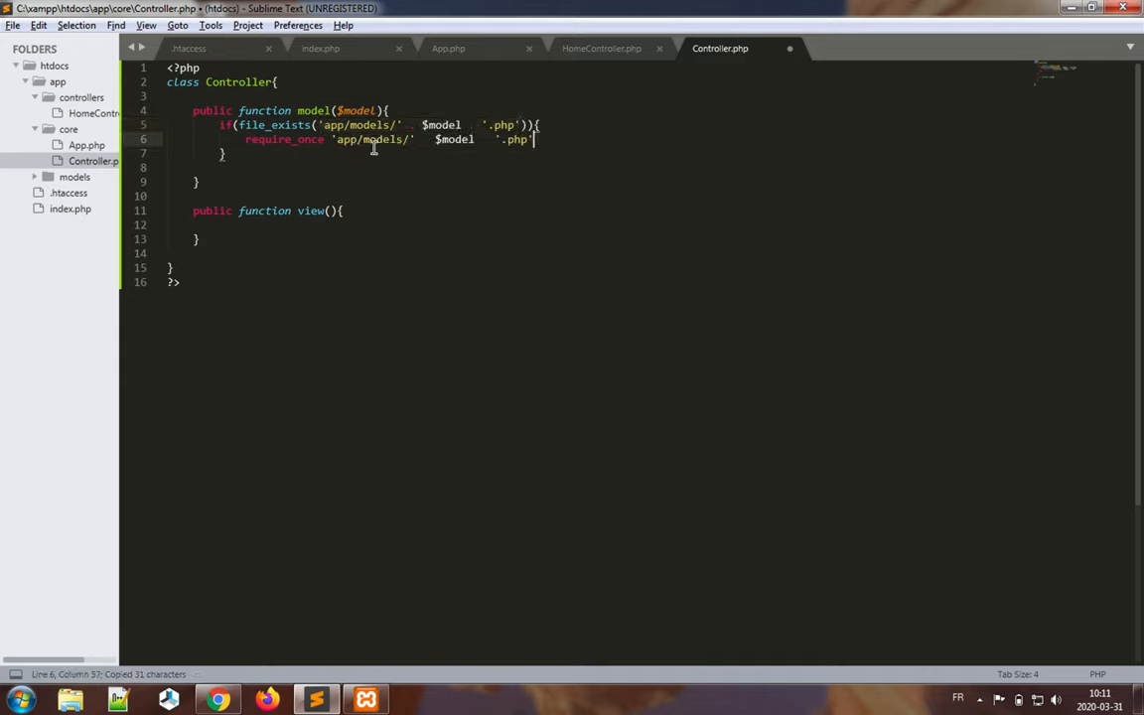
pyautogui.press('enter')
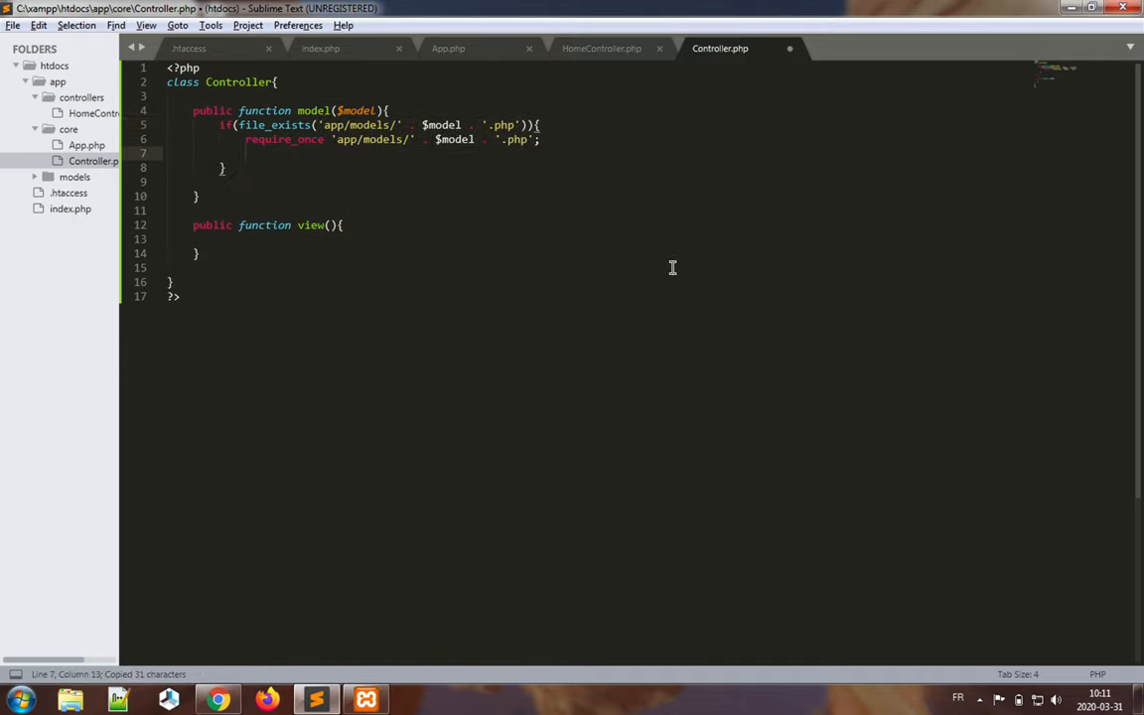
pyautogui.write('return new $model();')
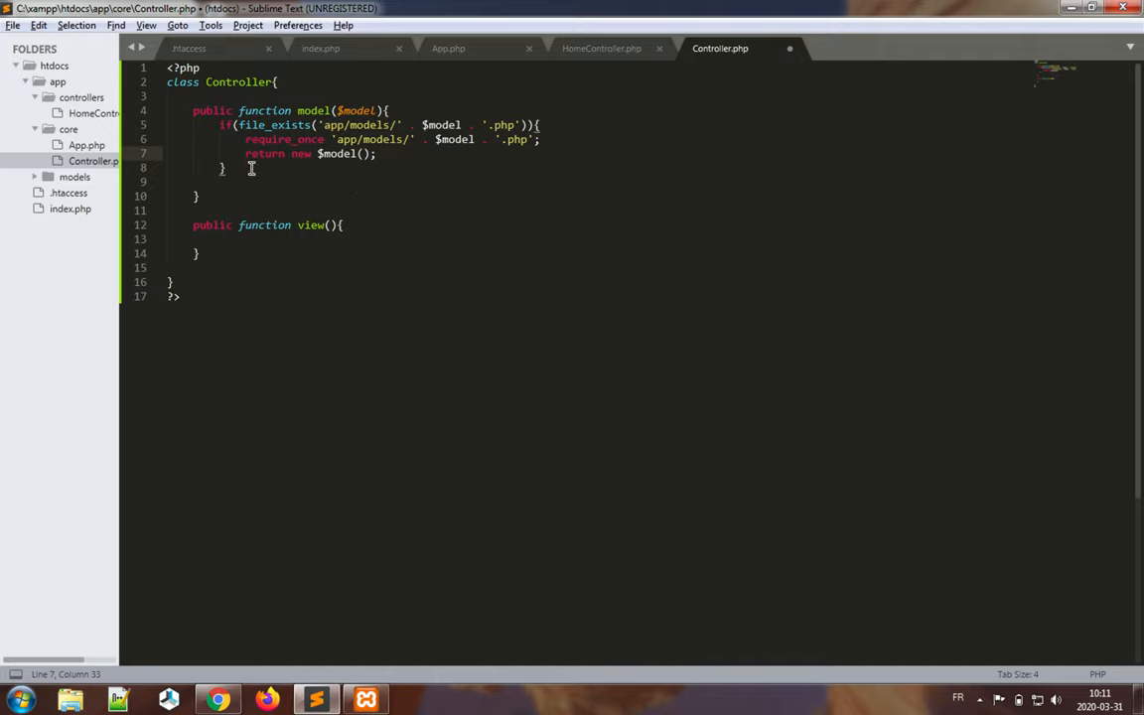
# - Add an else branch returning null when the model file is missing
pyautogui.write('else')
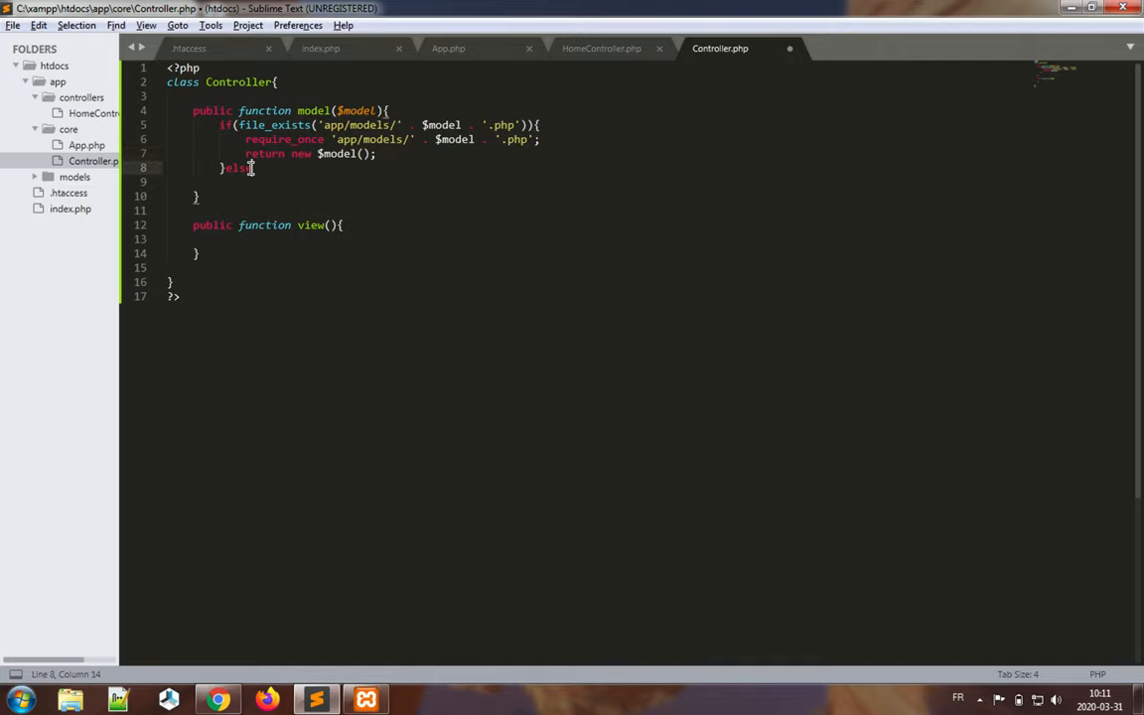
pyautogui.press('enter')
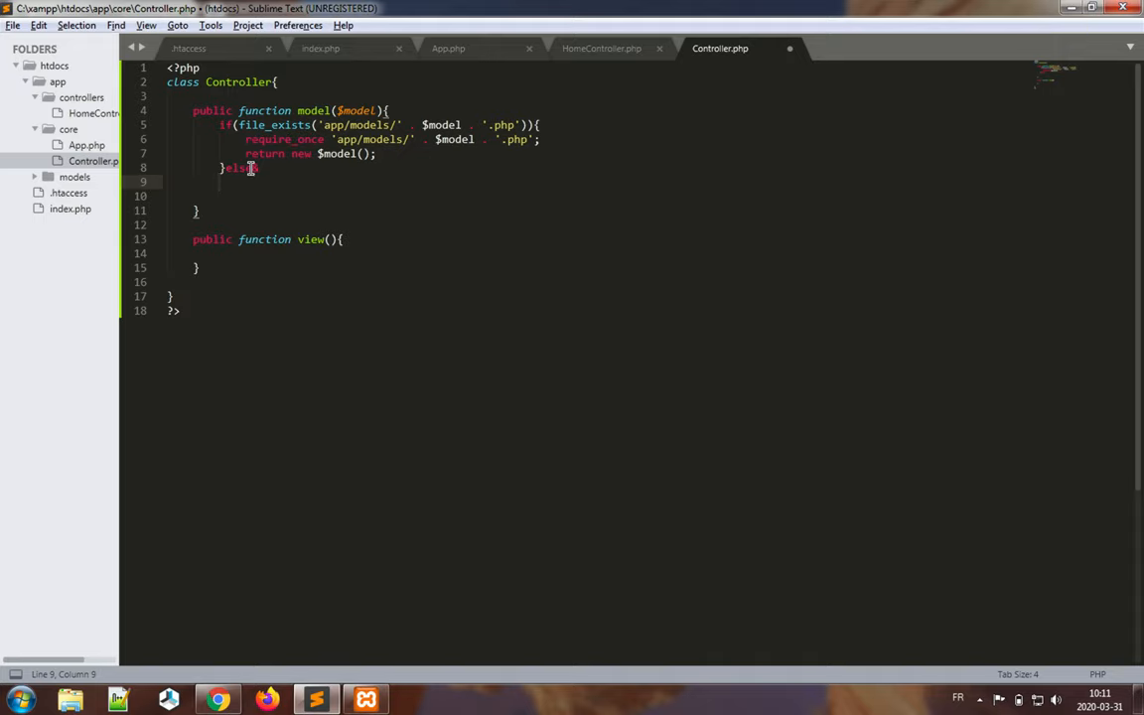
pyautogui.click(255, 167)
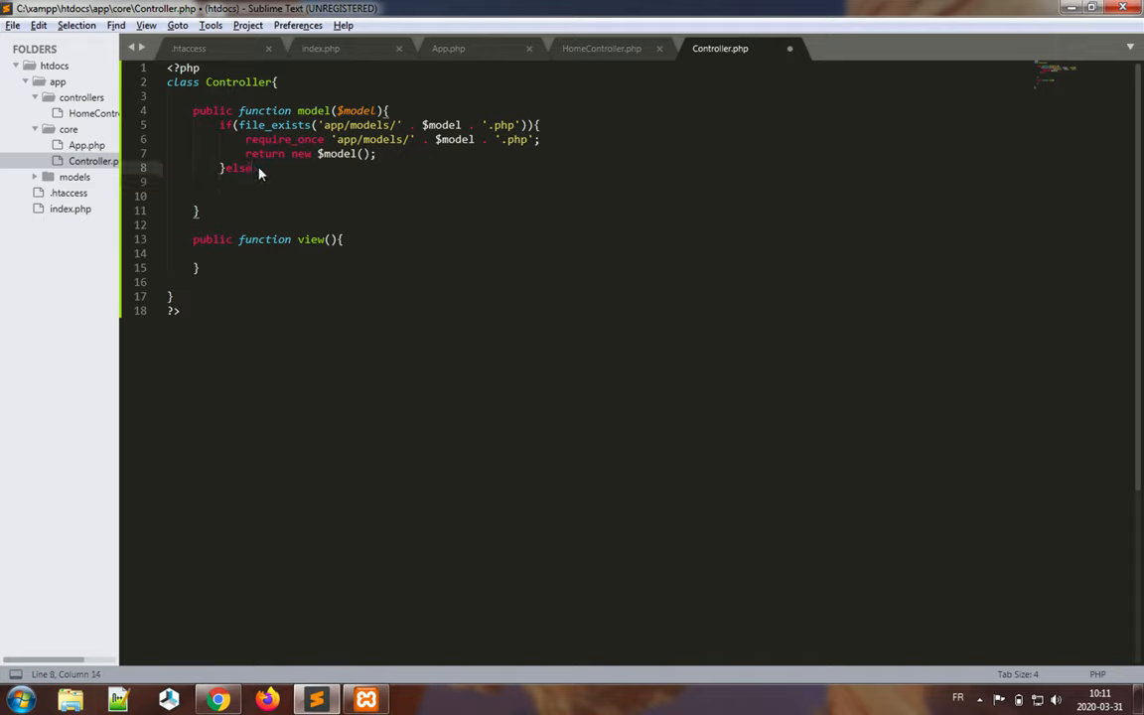
pyautogui.press('enter')
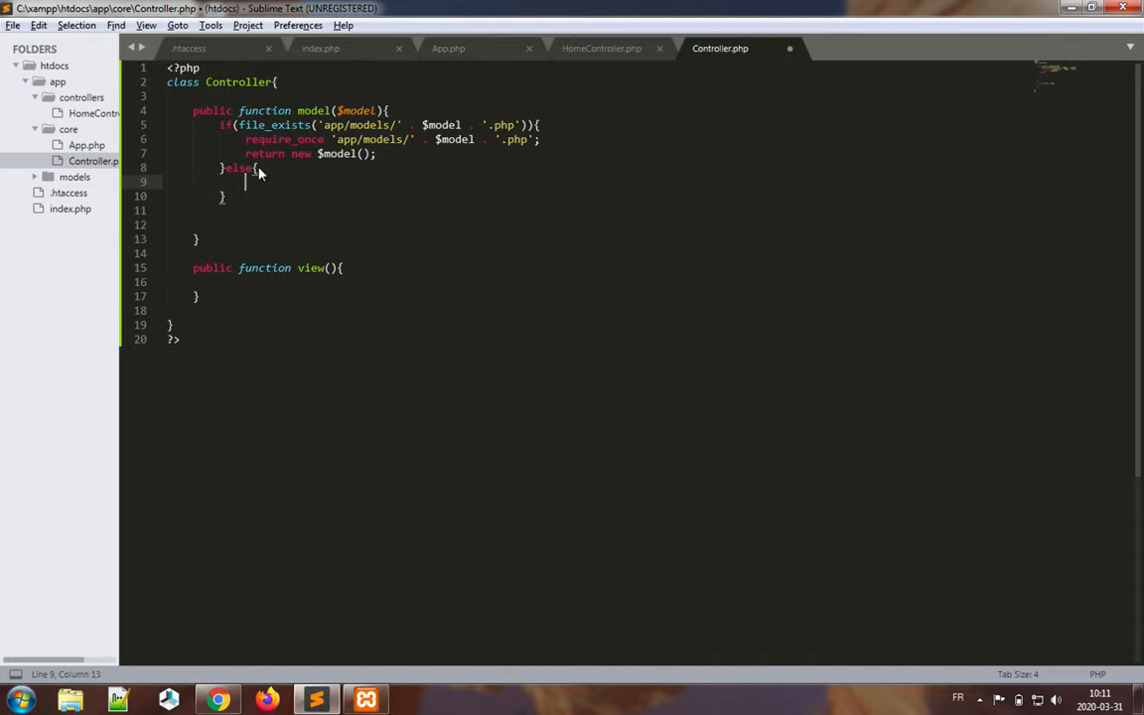
pyautogui.write('return null')
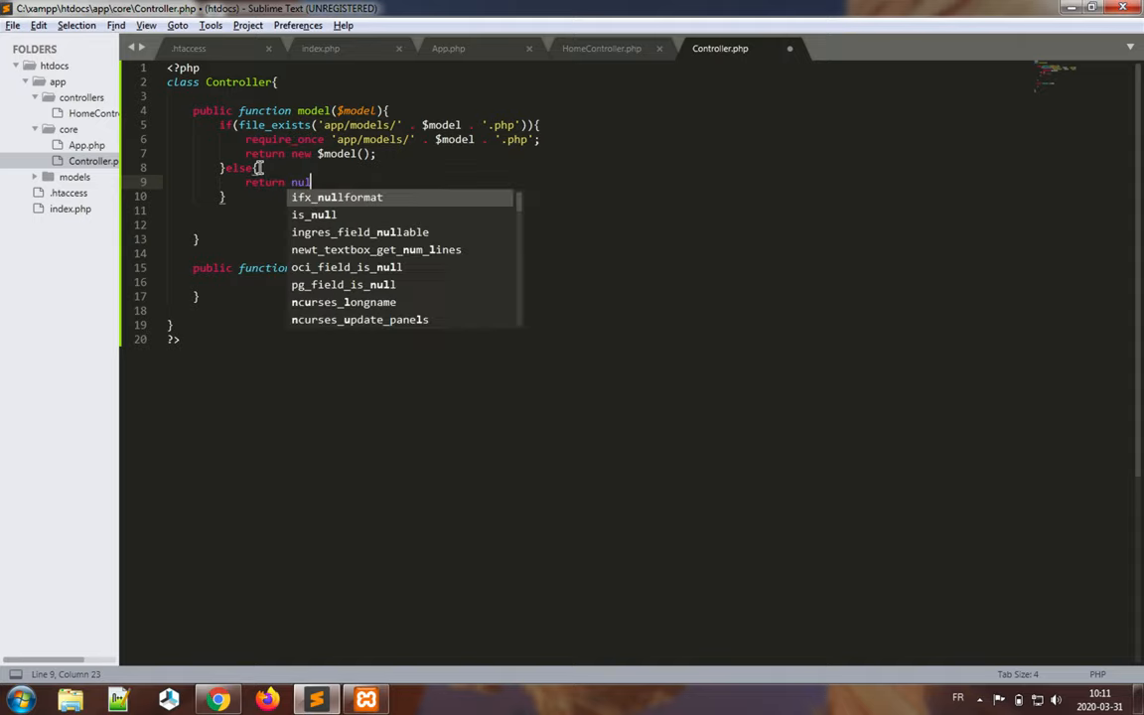
pyautogui.write('l;')
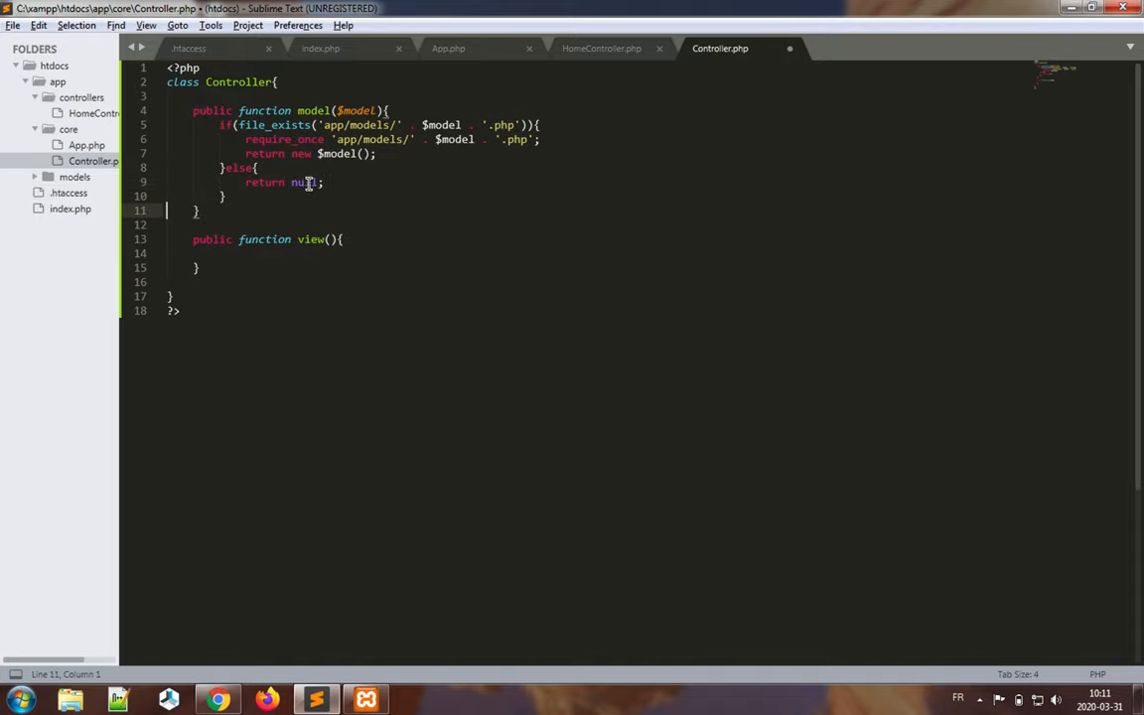
pyautogui.click(540, 123)
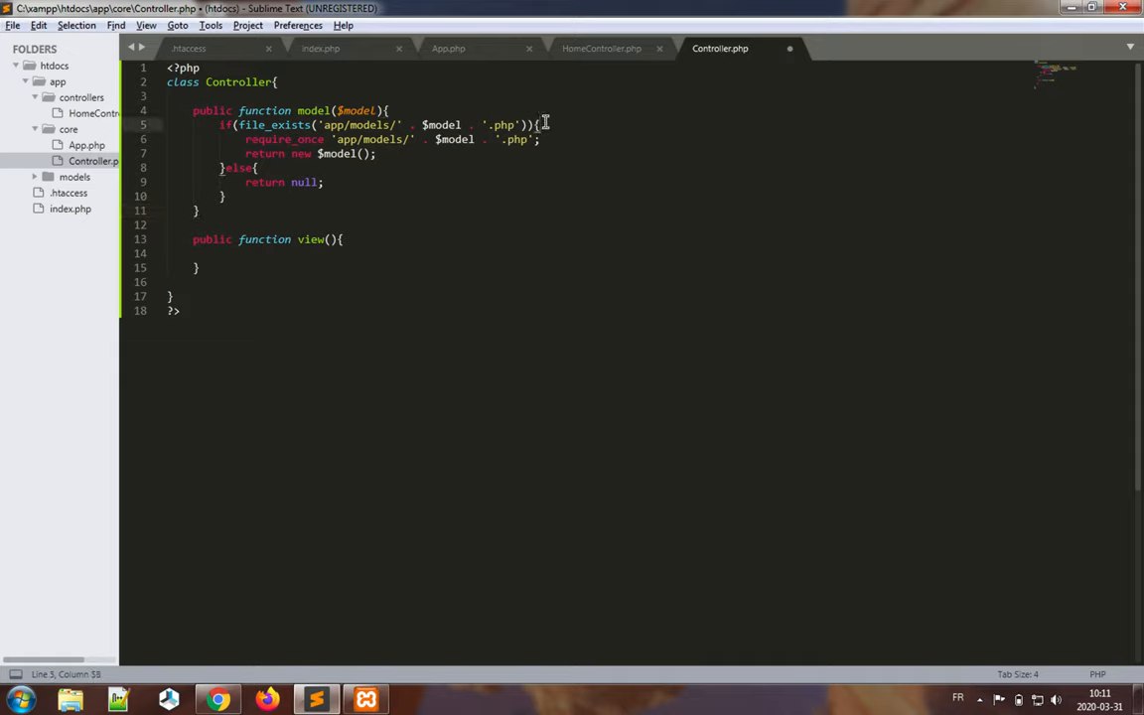
pyautogui.click(544, 139)
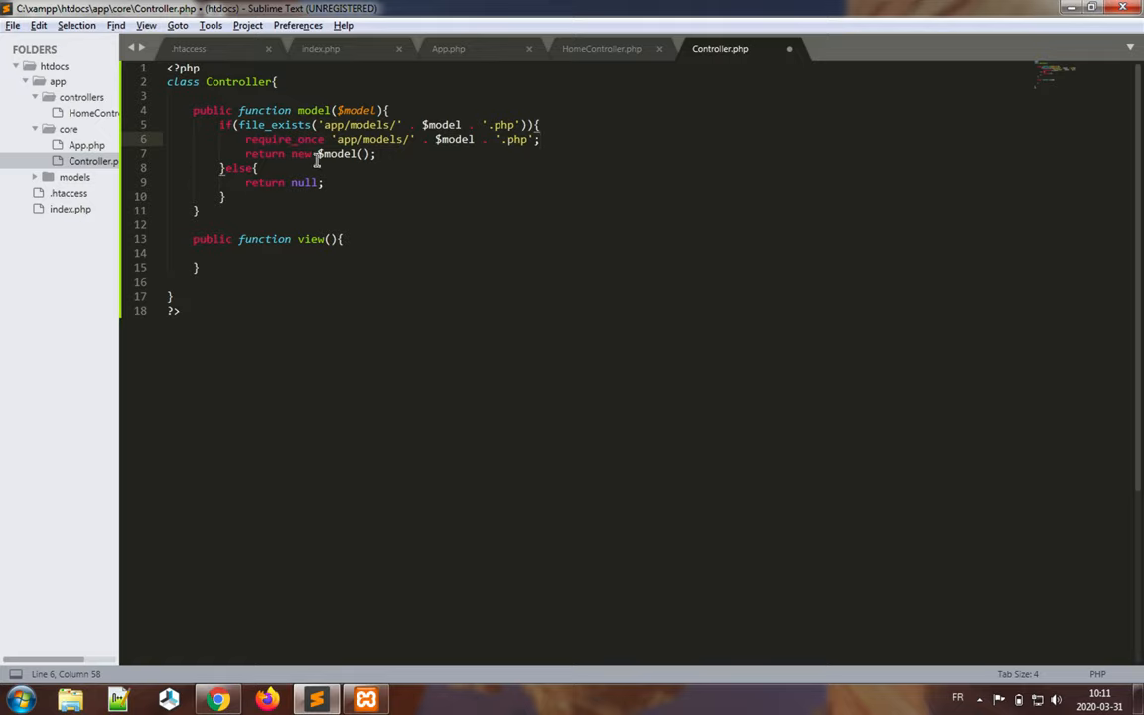
pyautogui.click(377, 153)
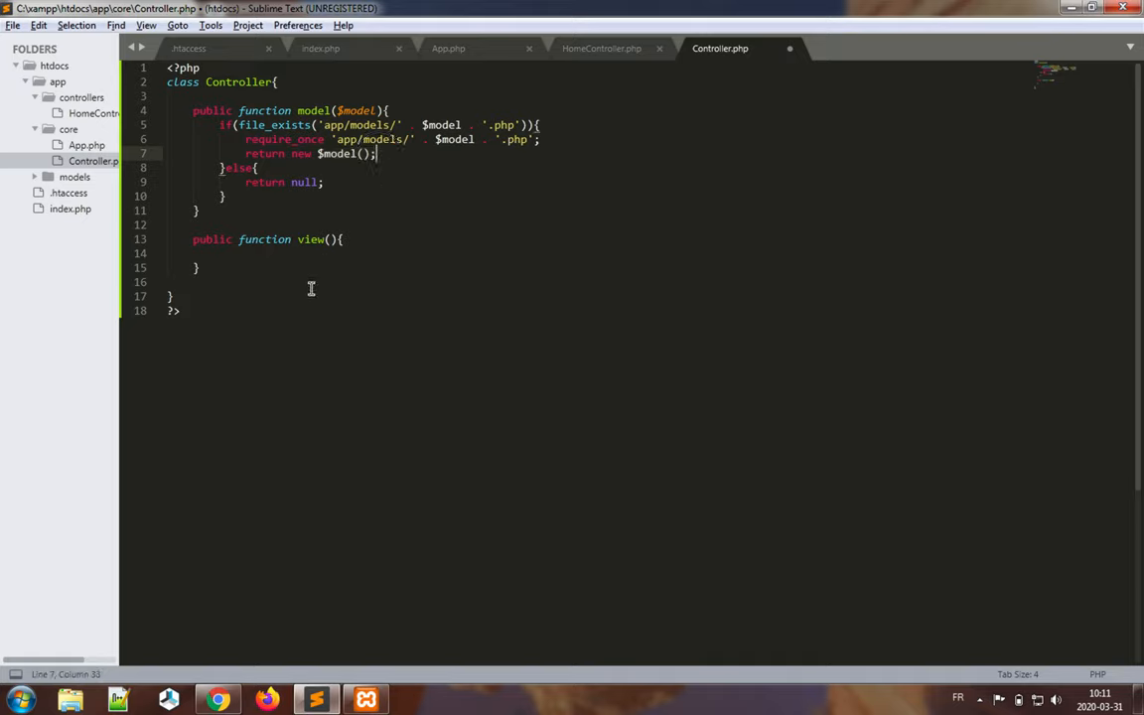
pyautogui.click(296, 257)
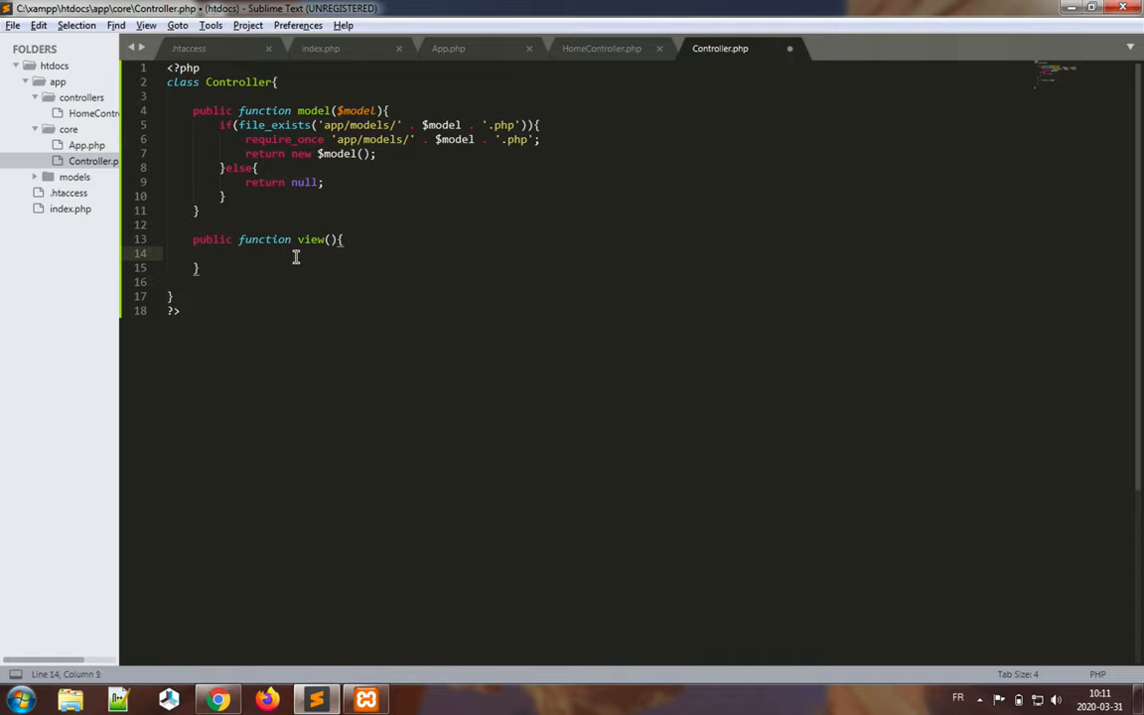
pyautogui.moveTo(501, 328)
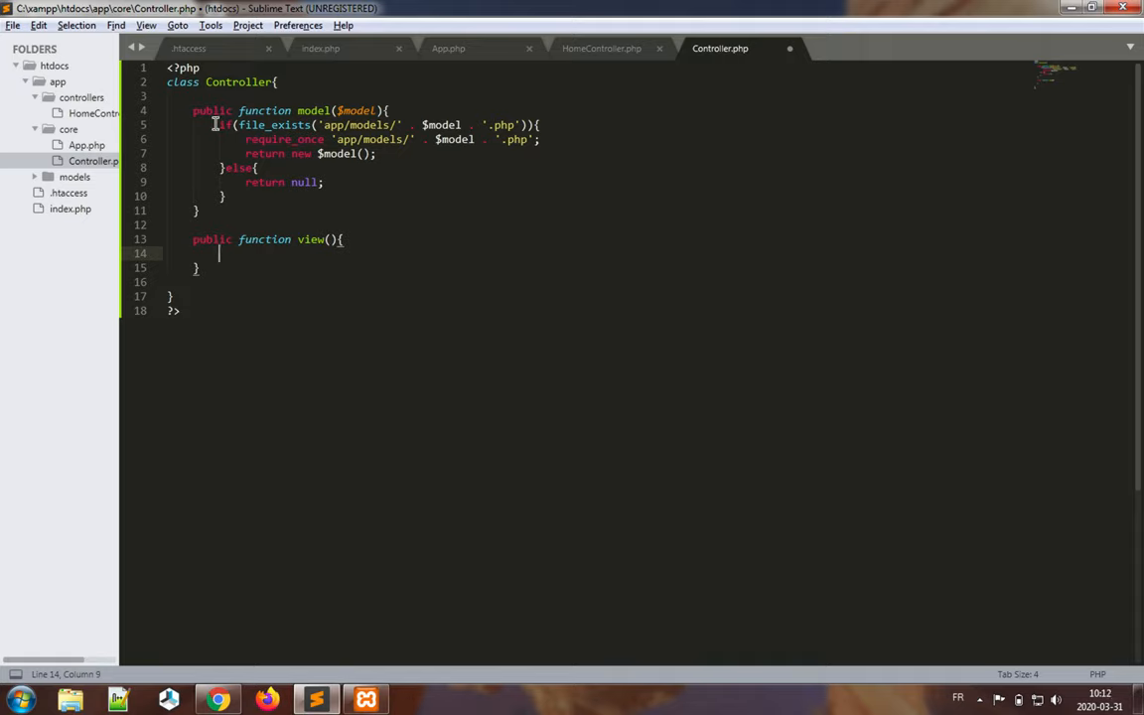
# - Copy model()'s if/else block into view() and make its else echo 'ERROR'
pyautogui.moveTo(231, 123); pyautogui.dragTo(230, 197)
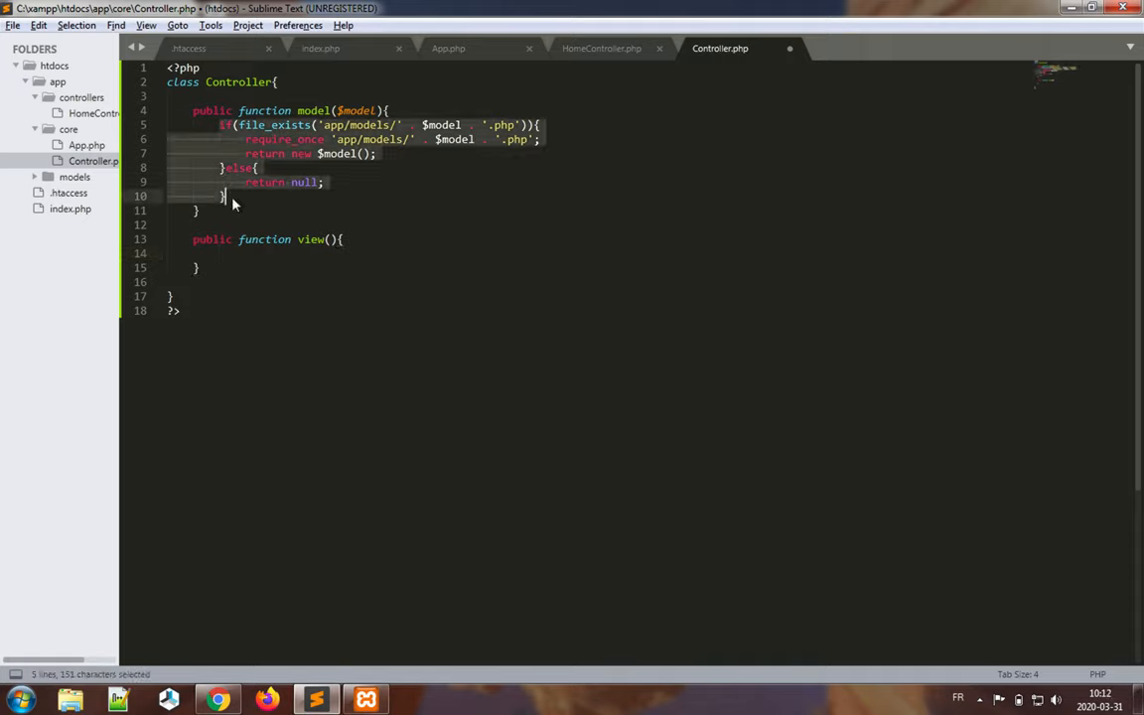
pyautogui.press('ctrl+c')
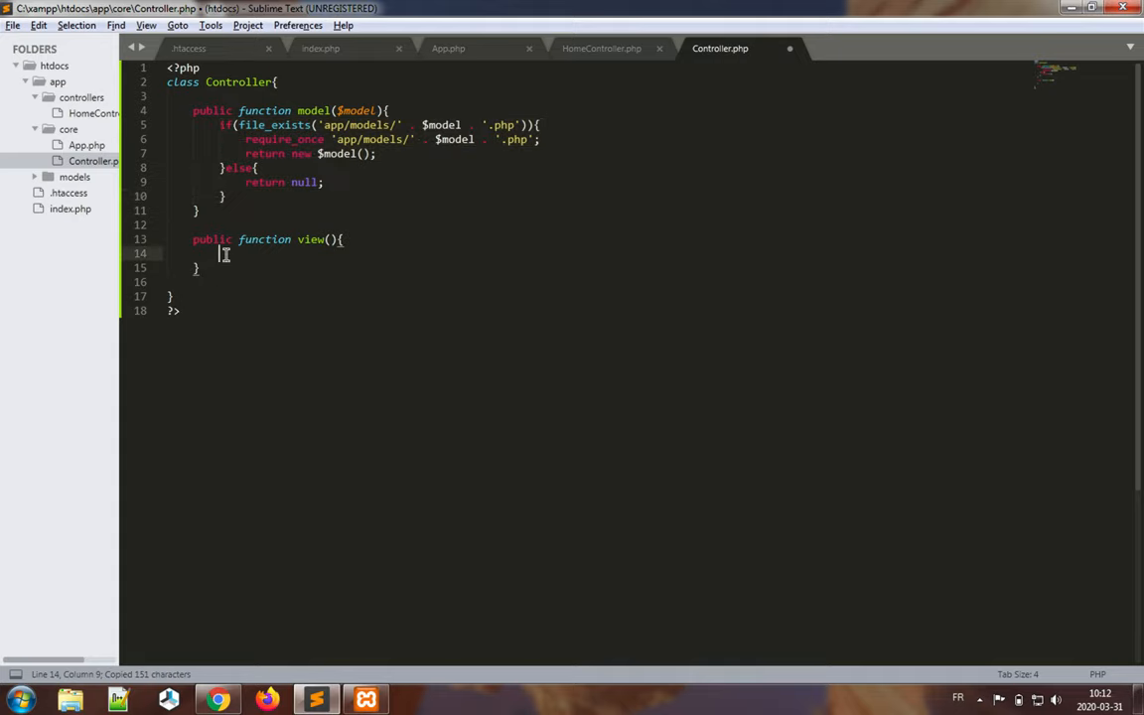
pyautogui.press('ctrl+v')
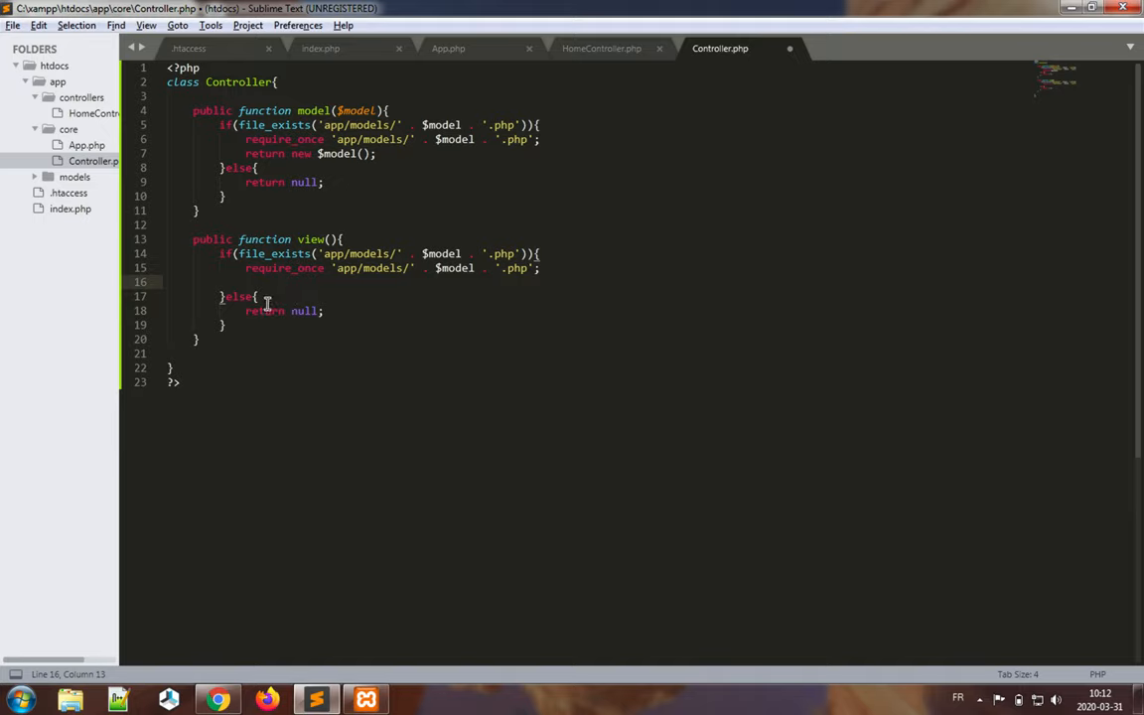
pyautogui.write('ed')
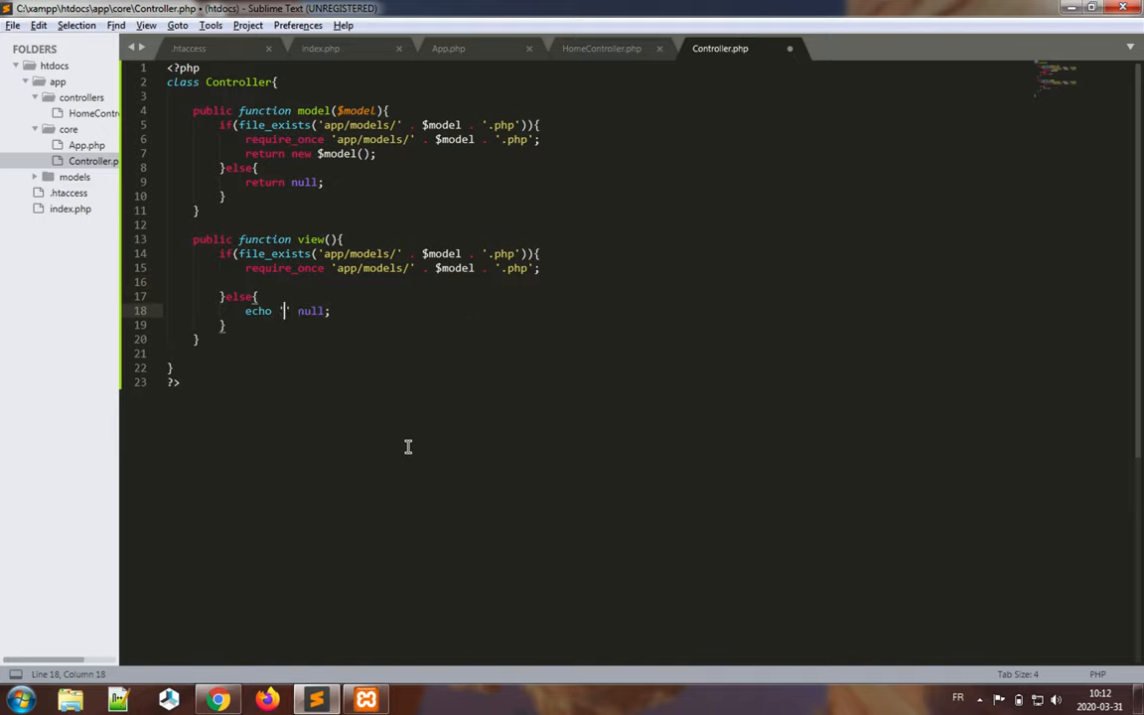
pyautogui.write("'ERROR'")
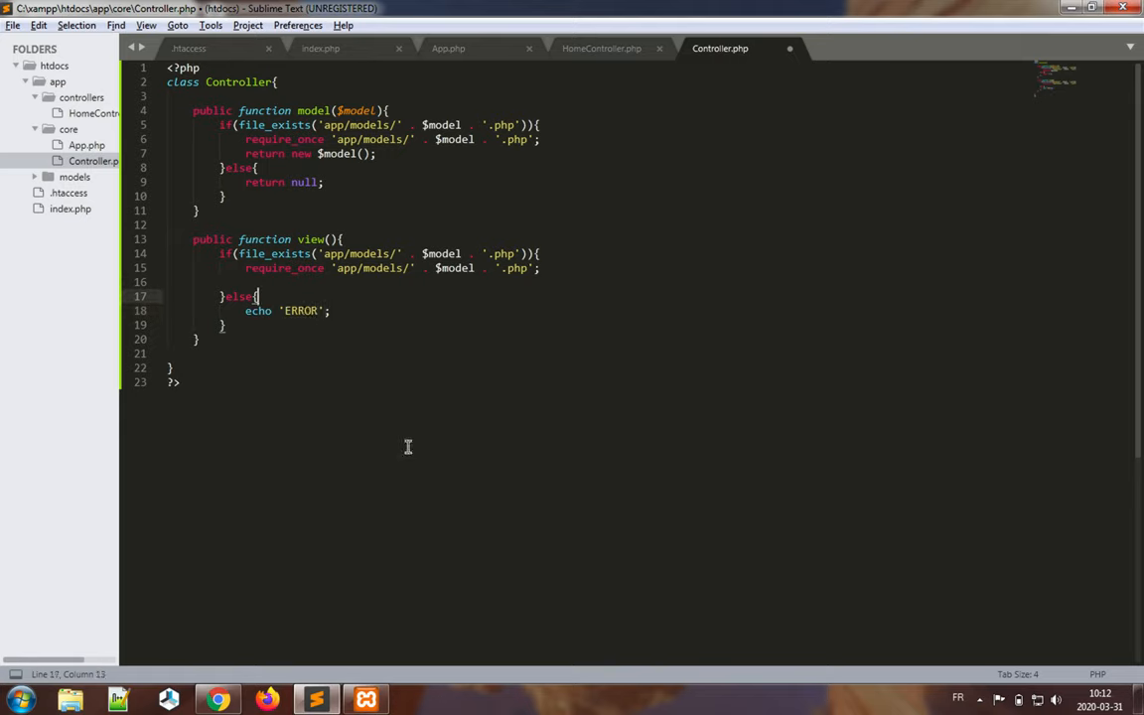
pyautogui.click(342, 254)
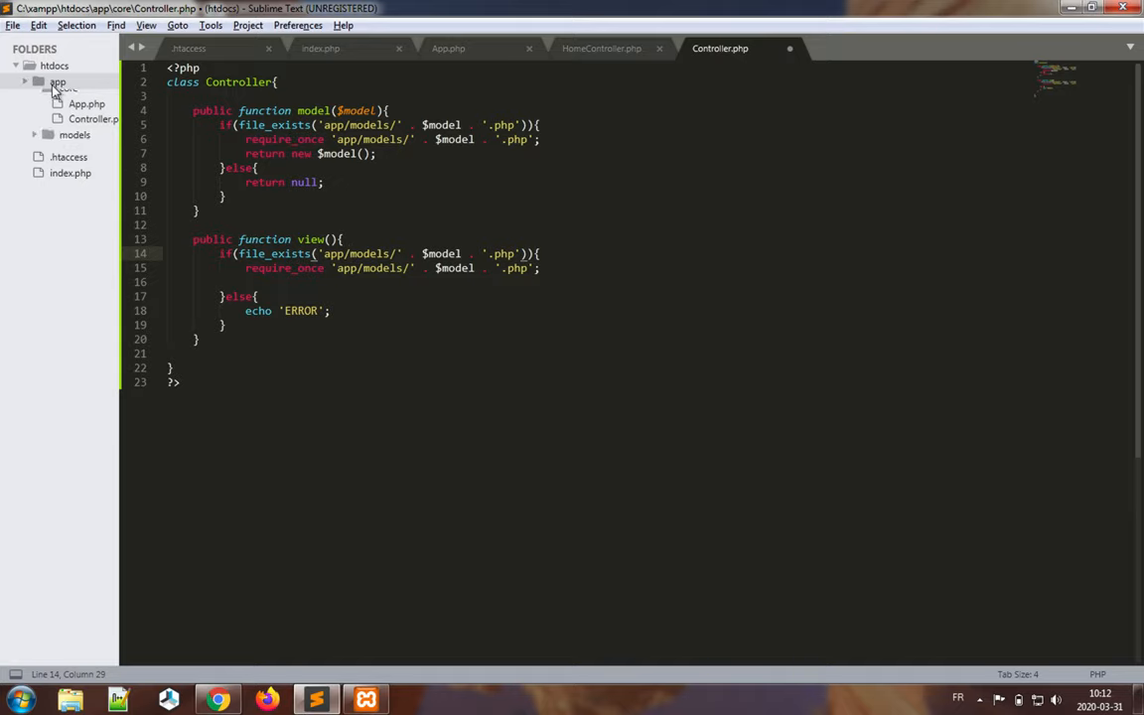
# - Add a views folder under app and select the first 'models' in view()'s path
pyautogui.click(58, 81)
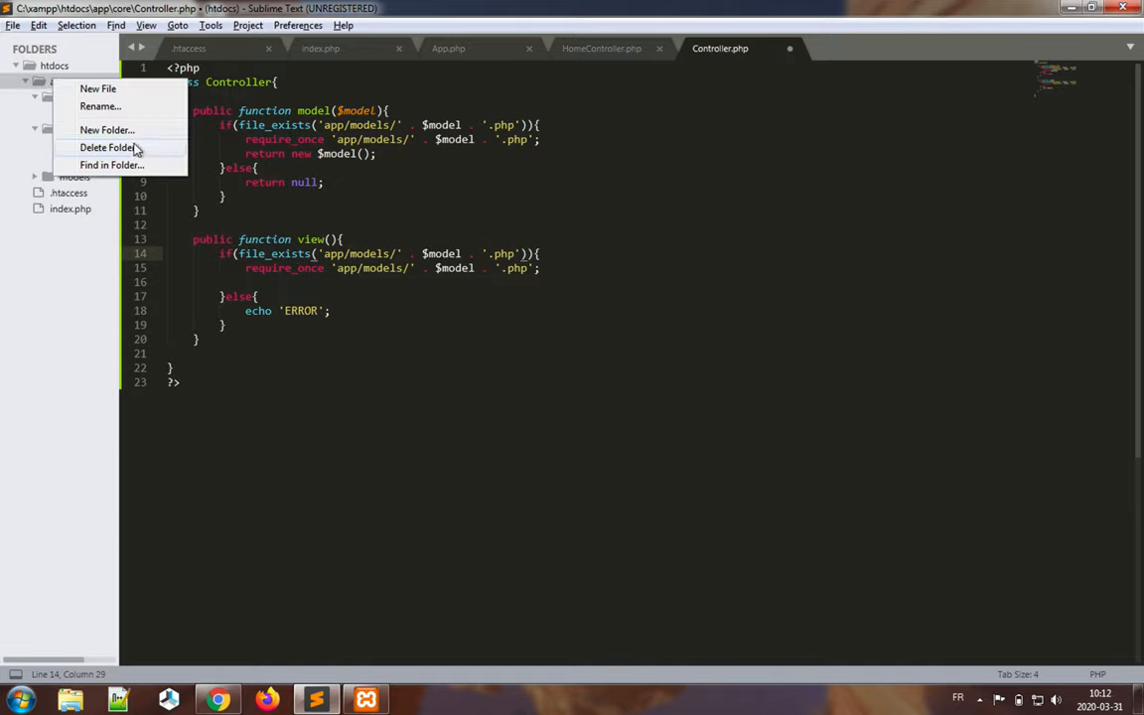
pyautogui.click(107, 132)
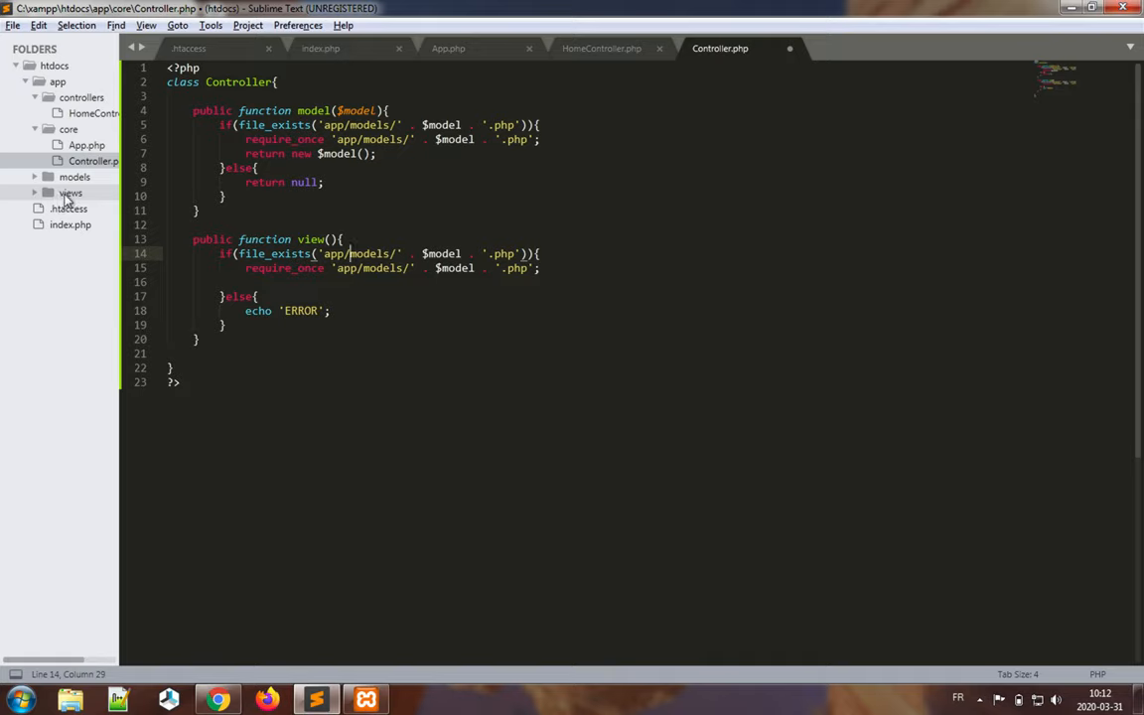
pyautogui.doubleClick(375, 254)
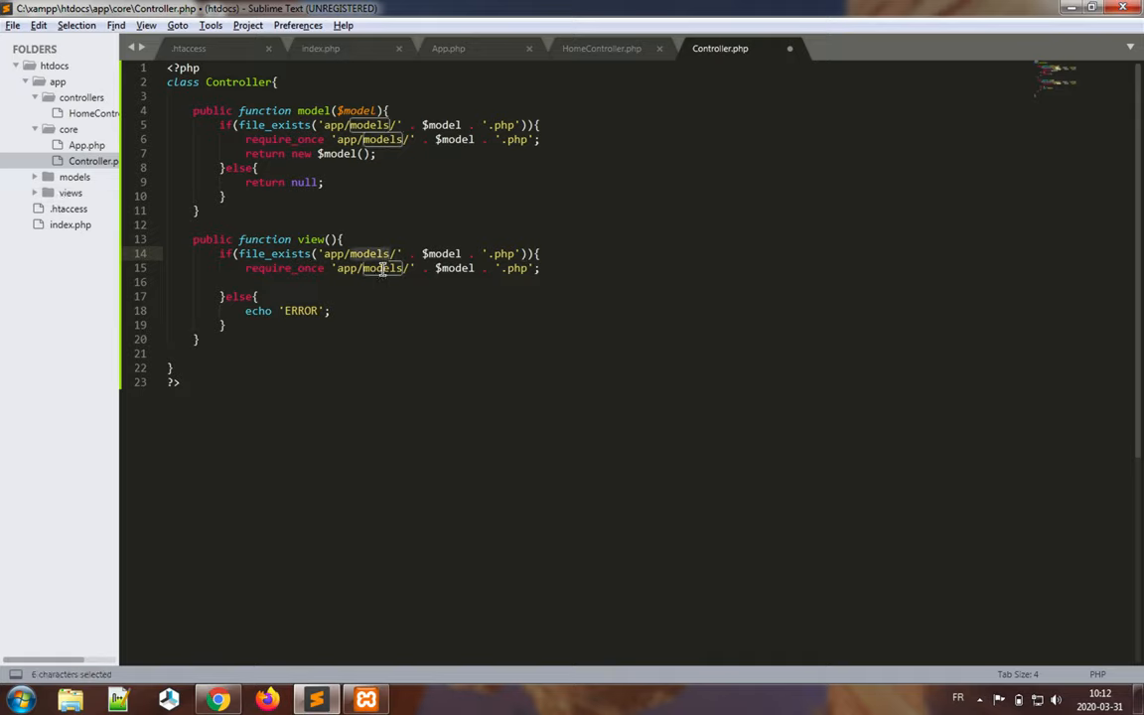
# - Point both paths to app/views/, use $name as parameter and variable, and include instead of require_once
pyautogui.click(16, 699)
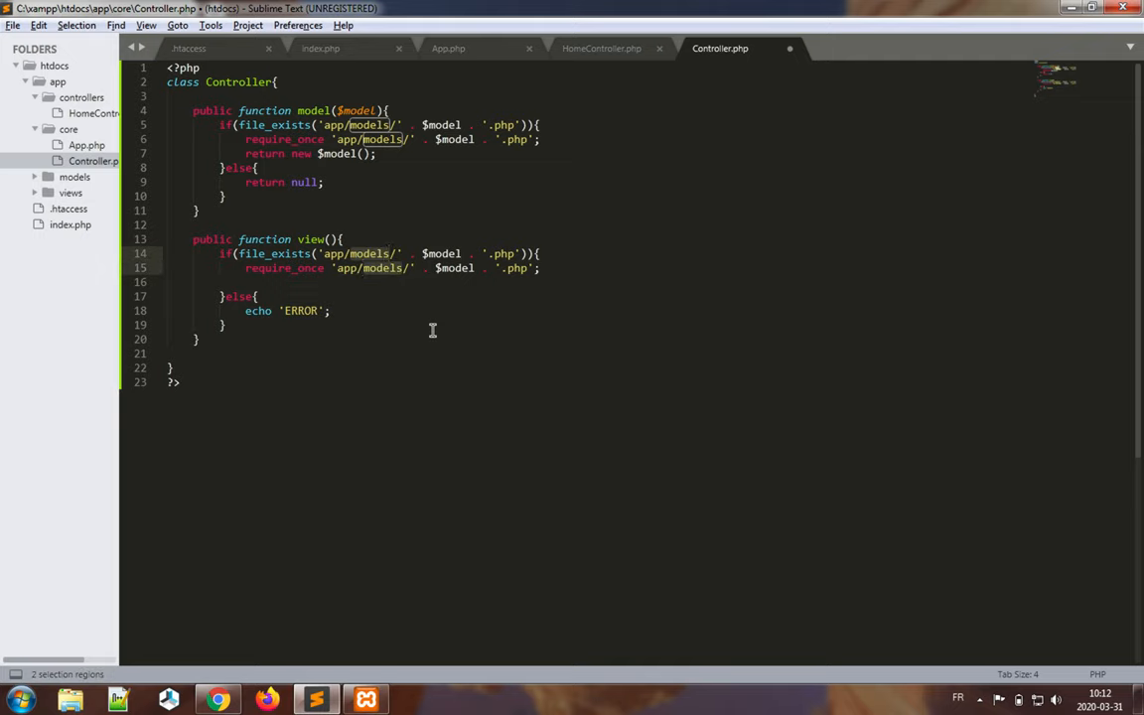
pyautogui.write('view')
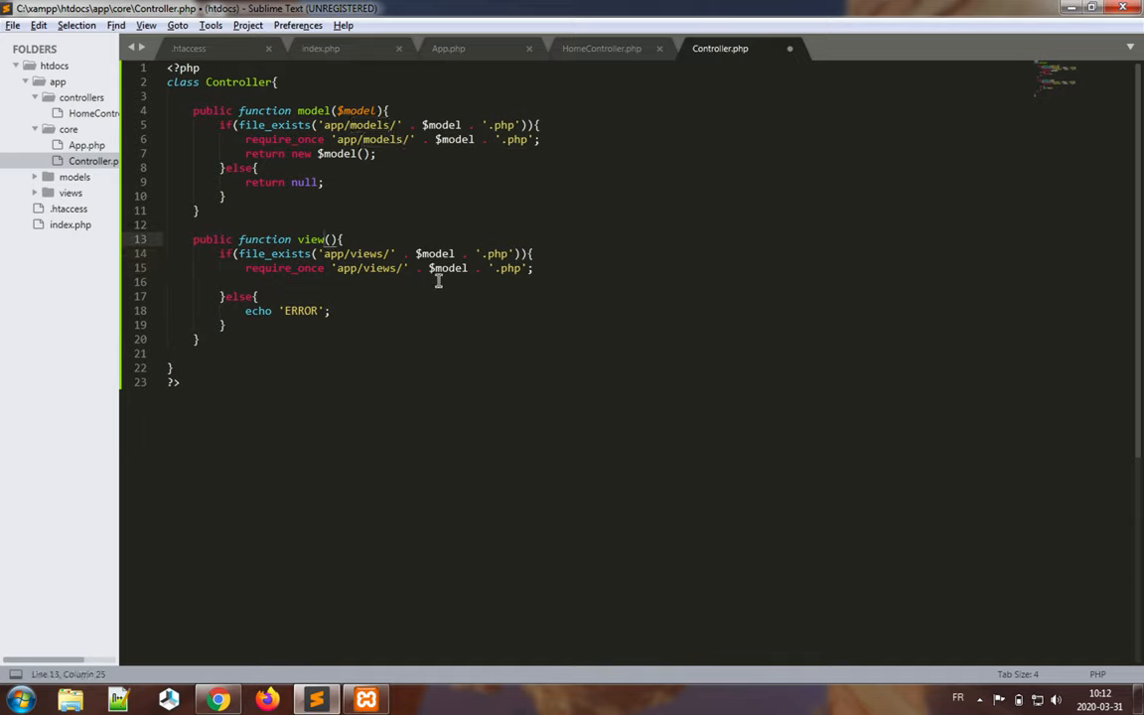
pyautogui.write('$na')
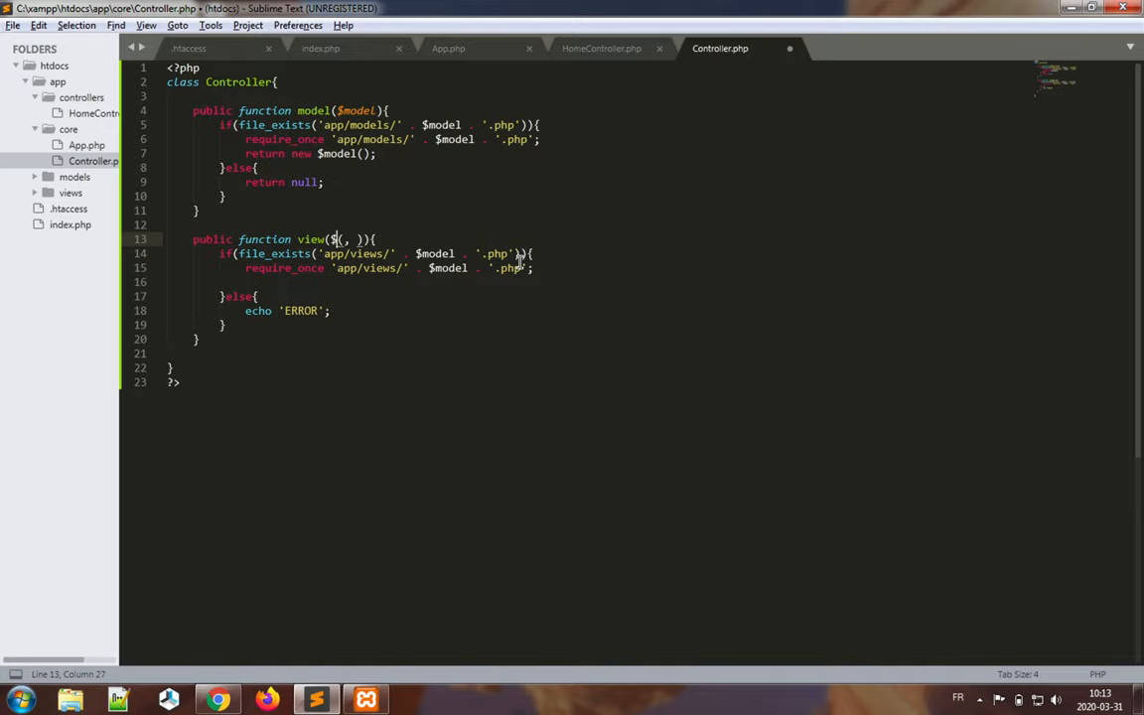
pyautogui.write('name')
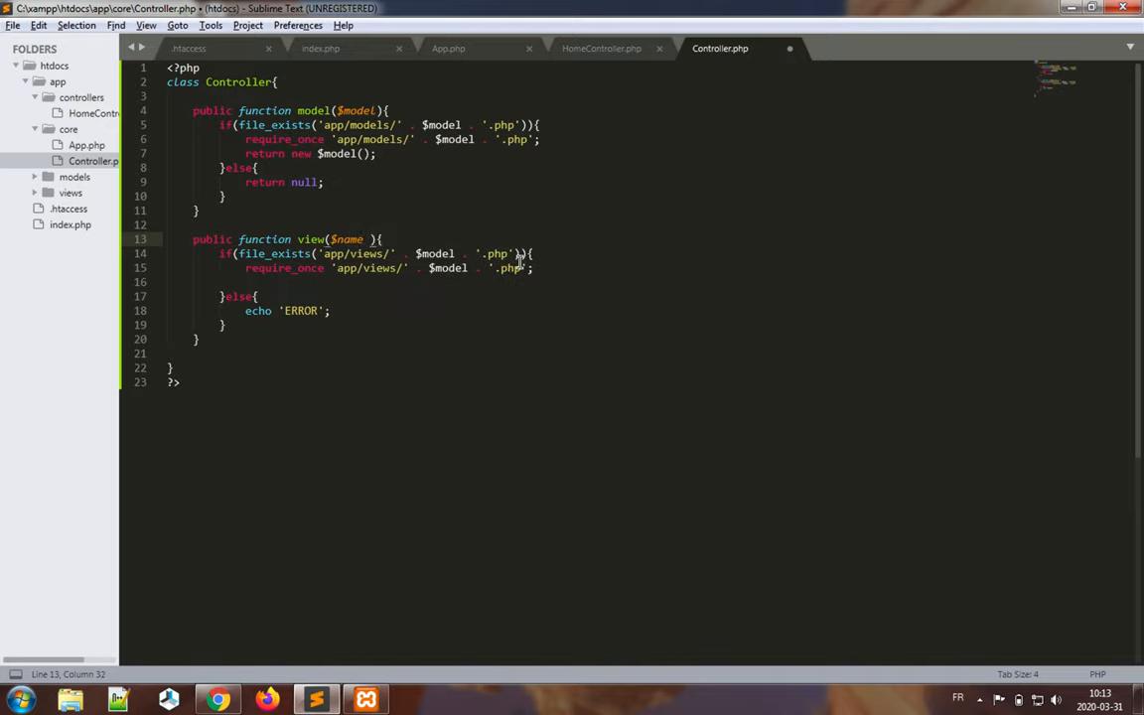
pyautogui.doubleClick(348, 239)
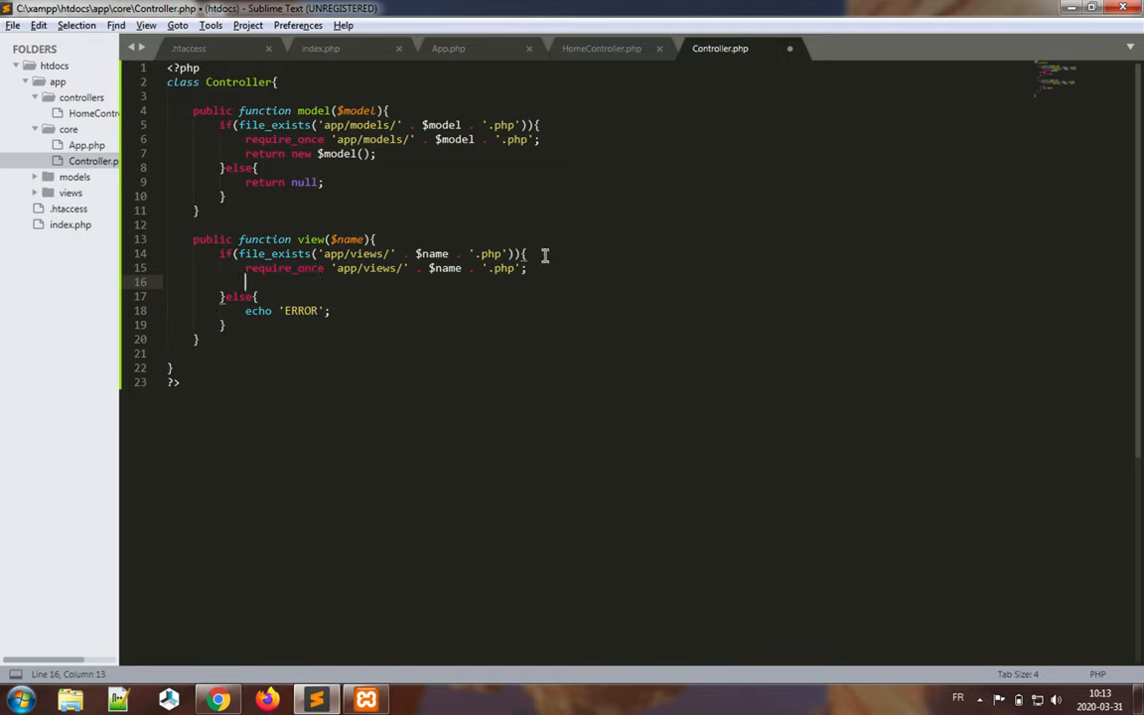
pyautogui.click(532, 254)
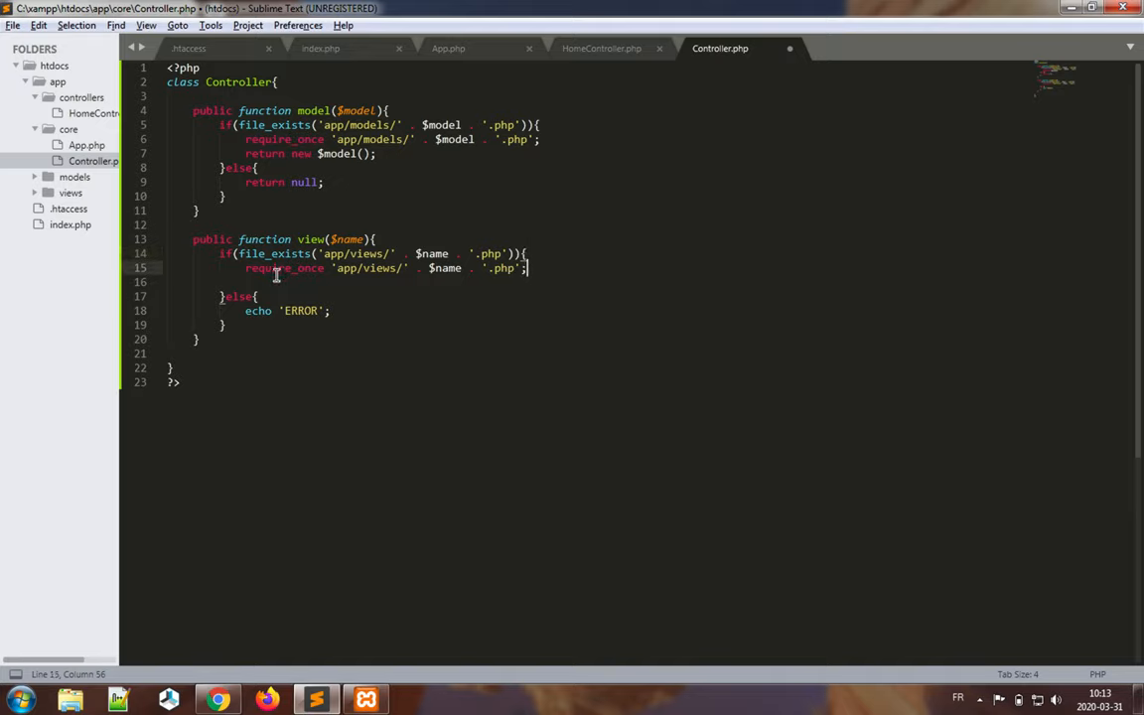
pyautogui.write('includ')
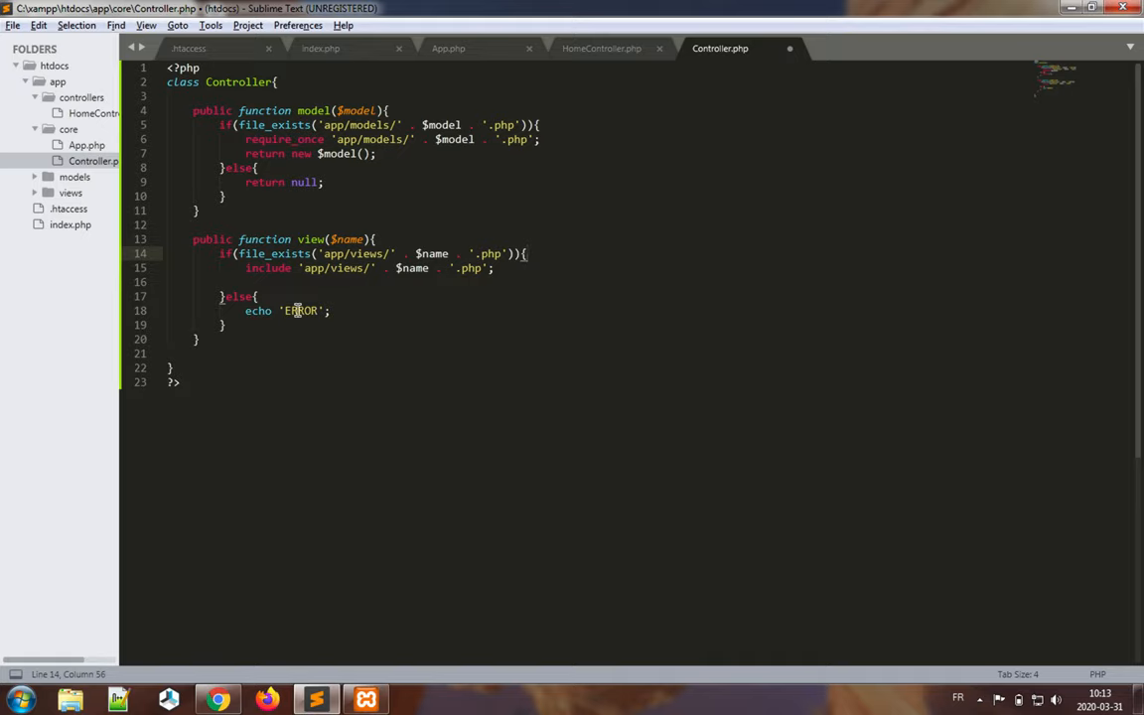
# - Add ', $data = []' after $name and comment that $data will contain data in this view
pyautogui.doubleClick(301, 310)
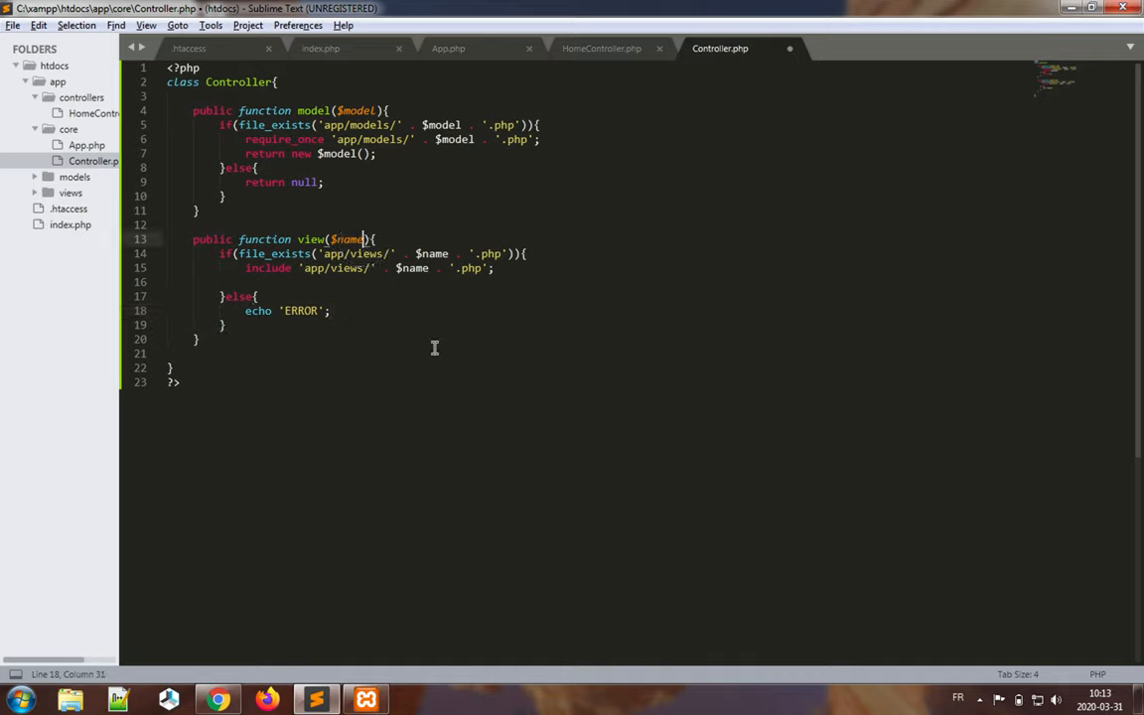
pyautogui.write(',')
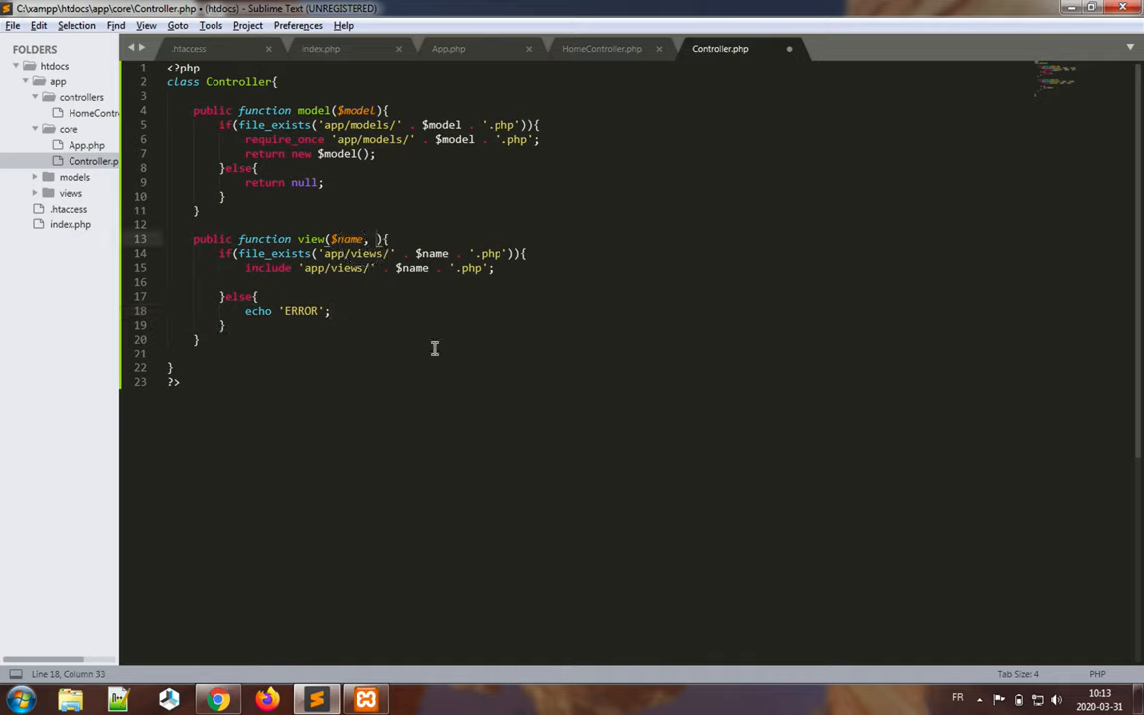
pyautogui.write('$data =')
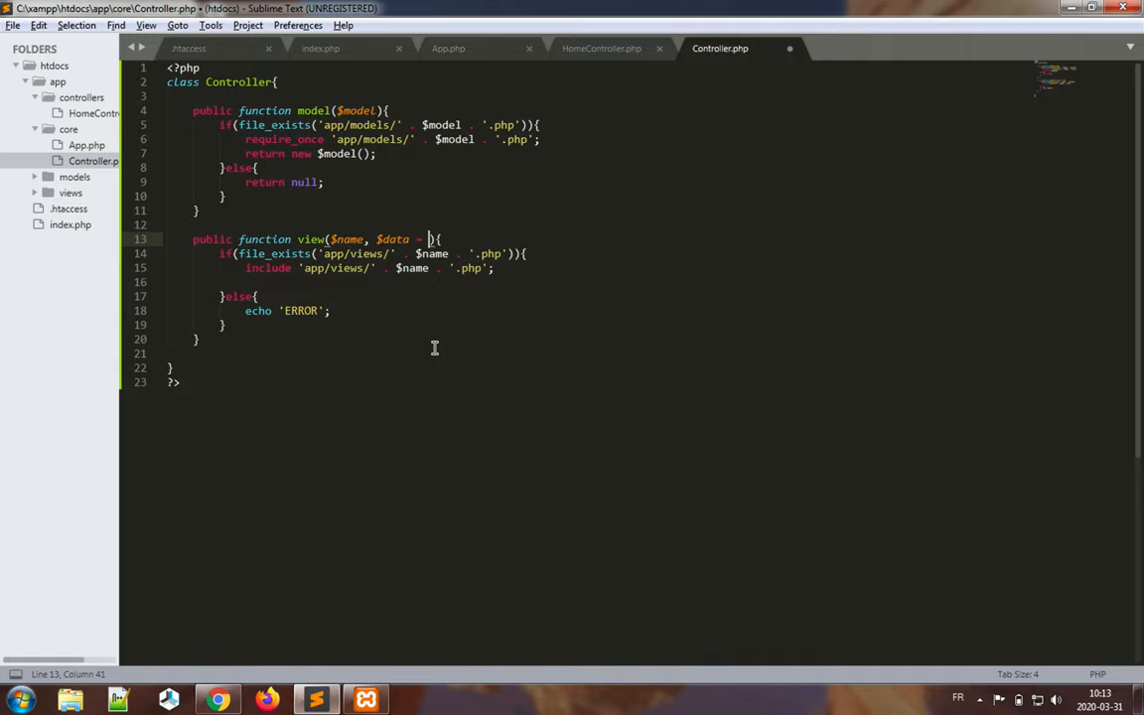
pyautogui.write('[]')
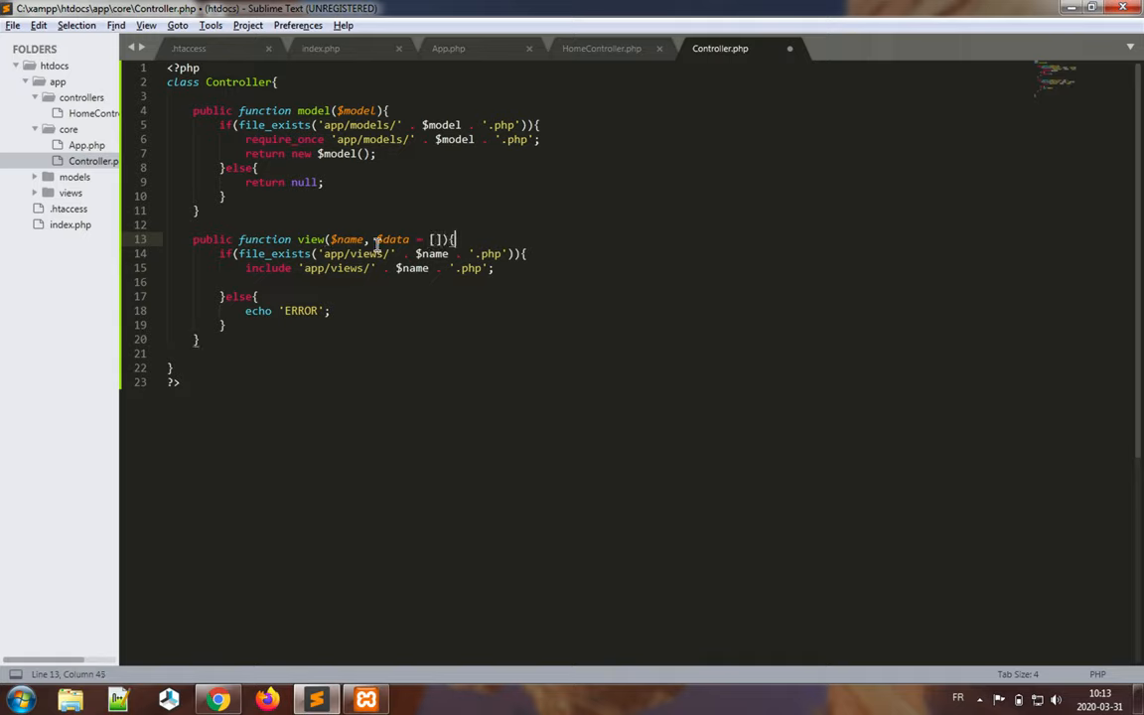
pyautogui.moveTo(540, 230)
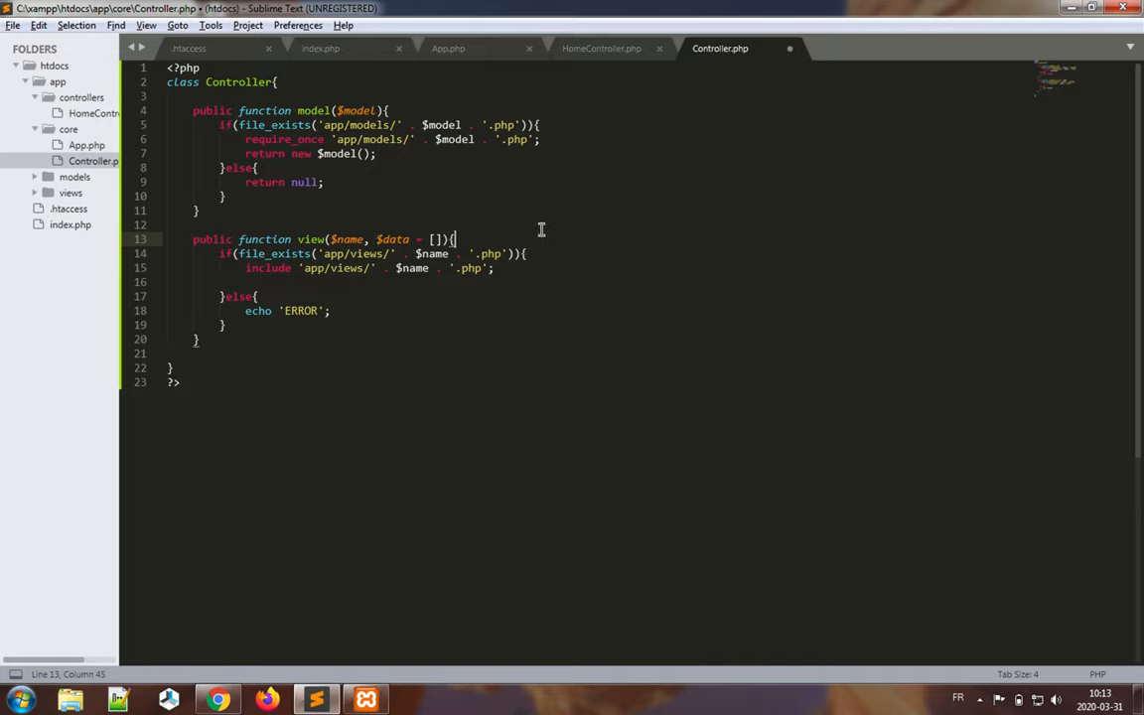
pyautogui.moveTo(620, 252)
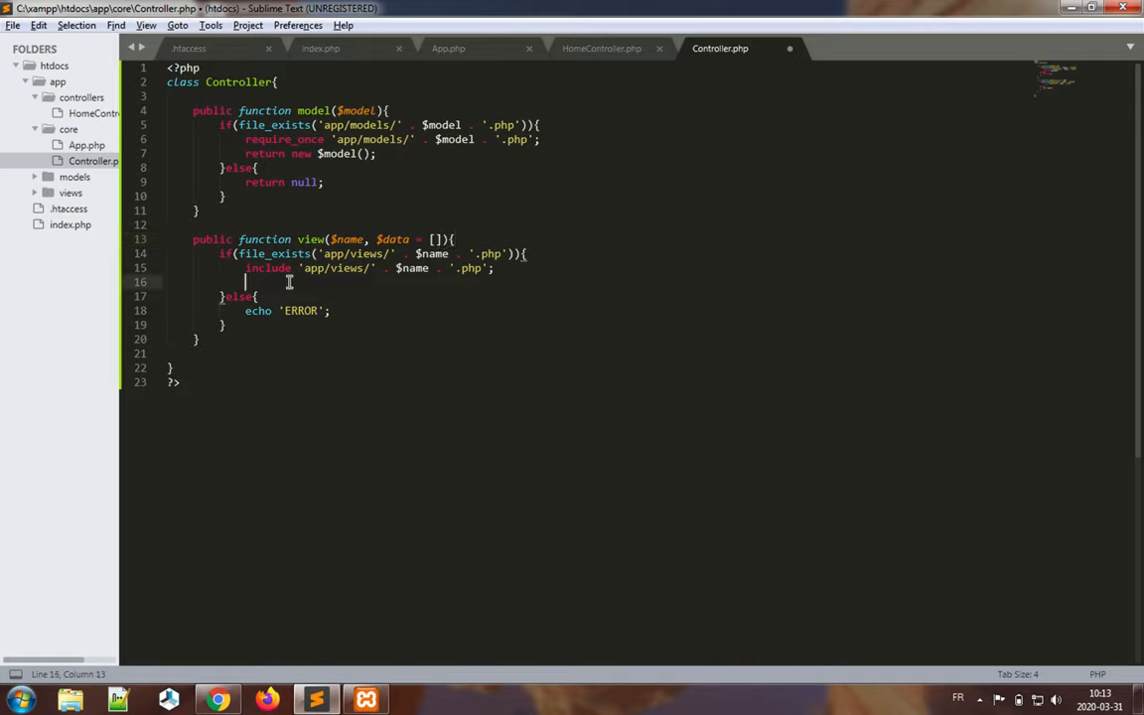
pyautogui.moveTo(527, 266)
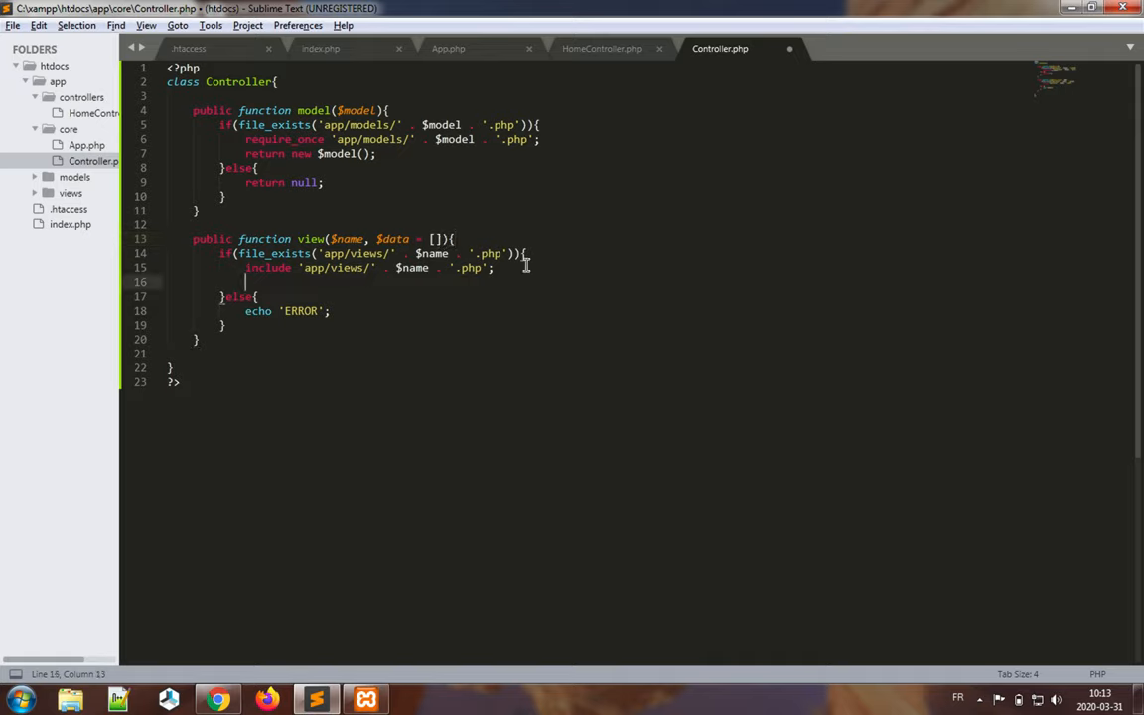
pyautogui.moveTo(246, 268); pyautogui.dragTo(492, 268)
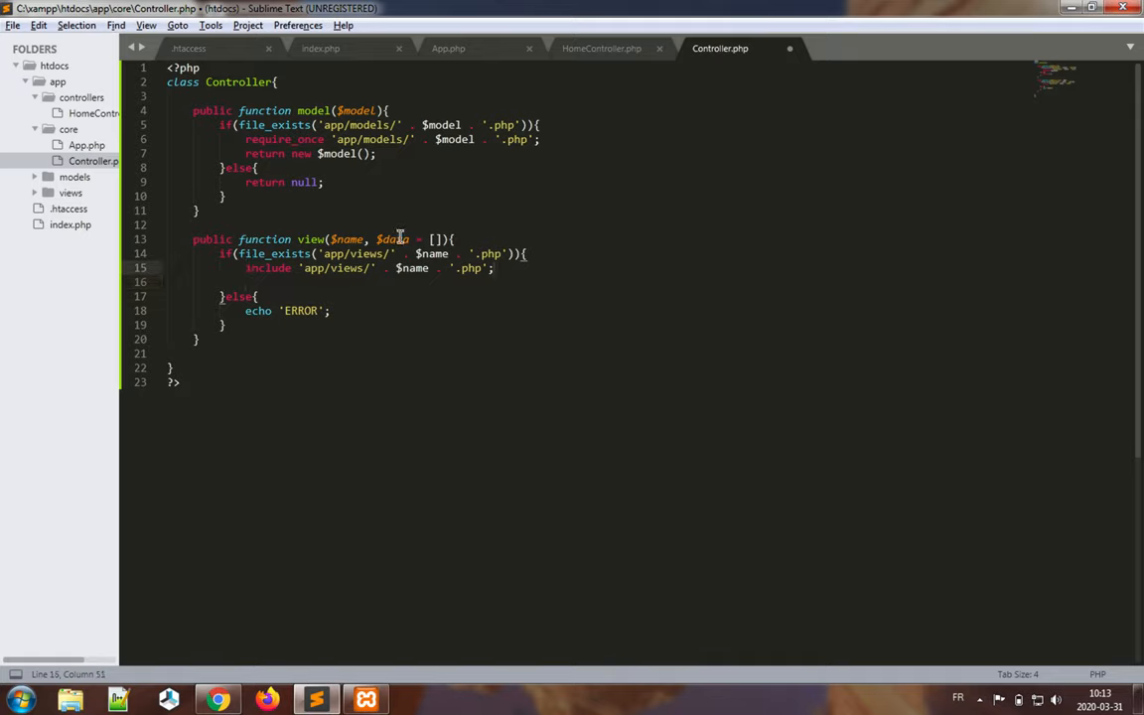
pyautogui.doubleClick(393, 238)
pyautogui.write('//$data')
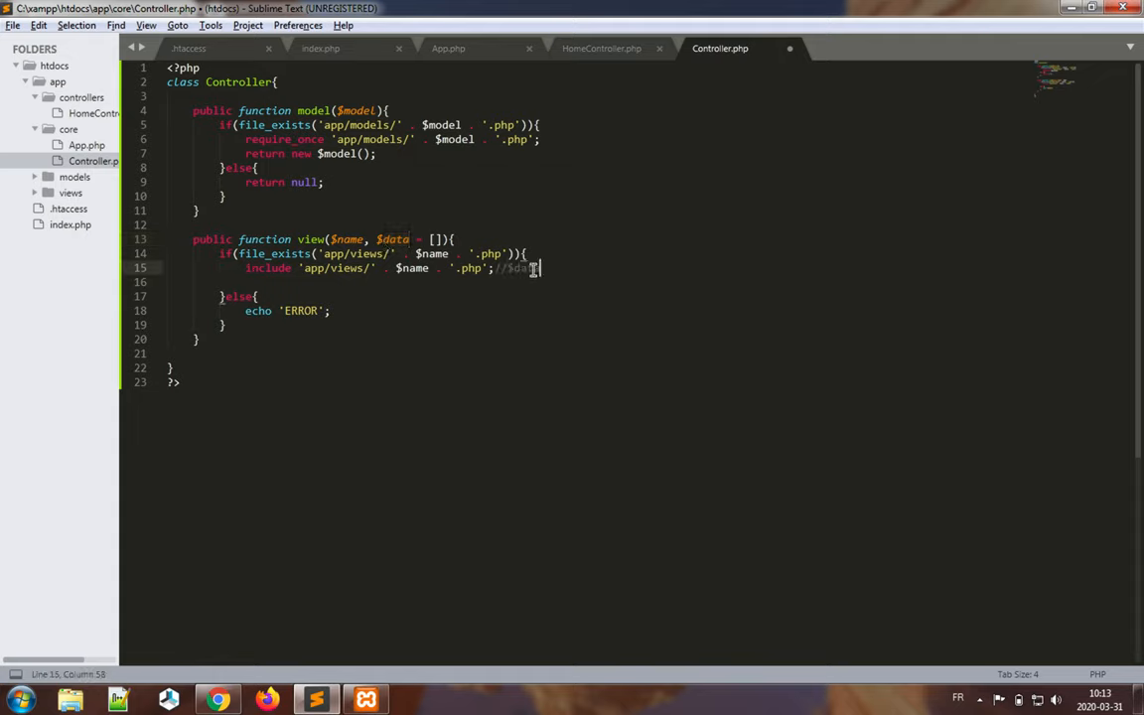
pyautogui.write('will contain data in this view')
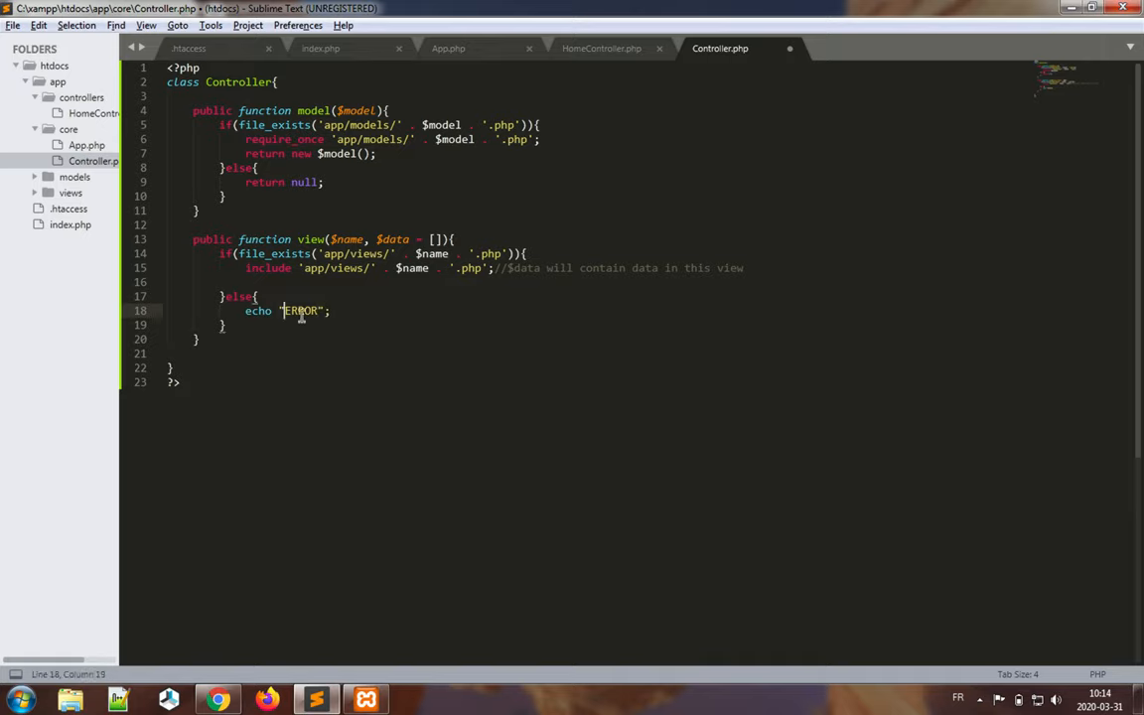
# - Change the else echo to "ERROR: the view $name does not exist!"
pyautogui.write(':')
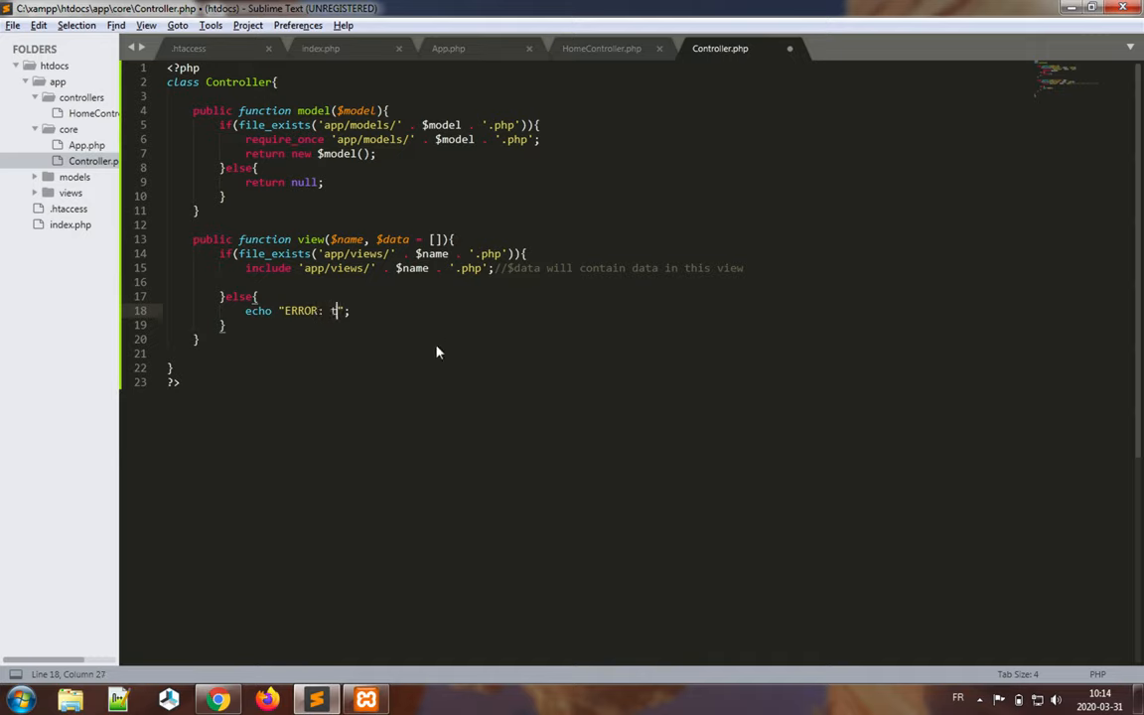
pyautogui.write('the view')
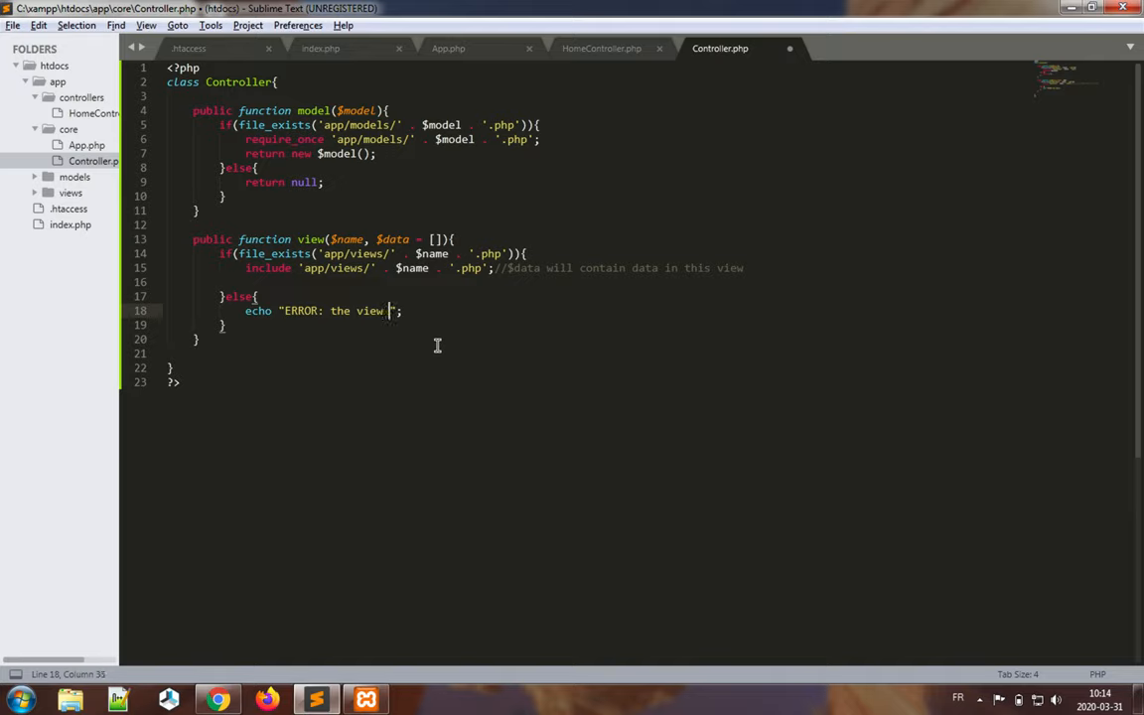
pyautogui.write('$name')
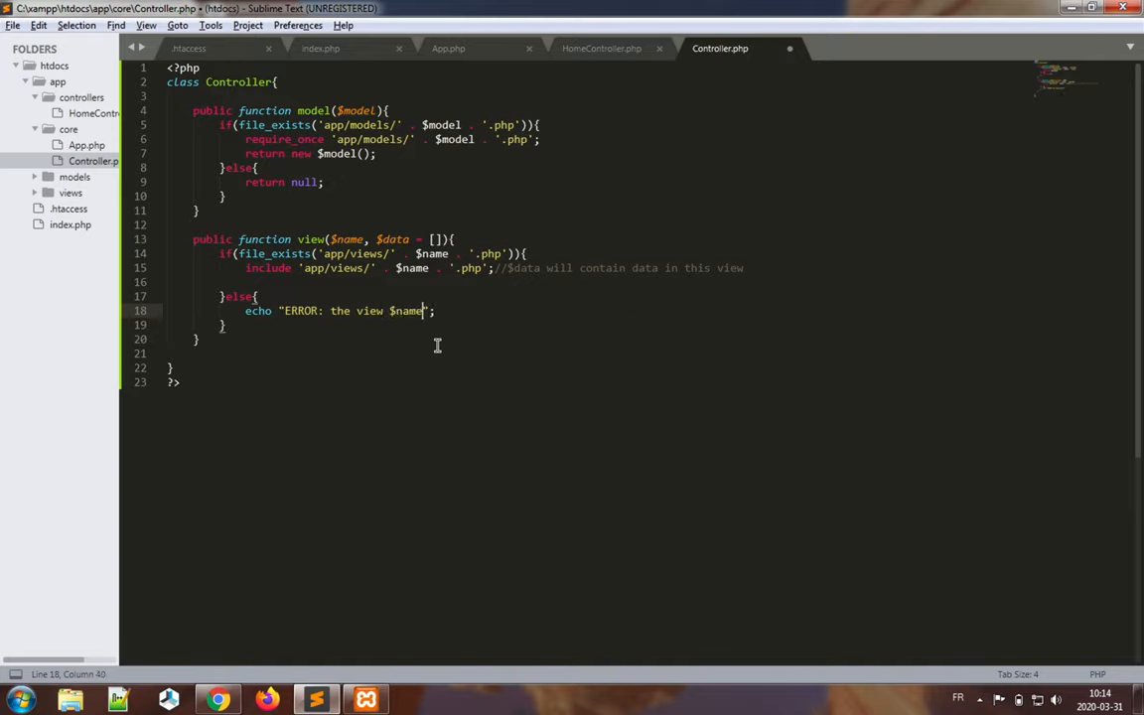
pyautogui.write('does not e')
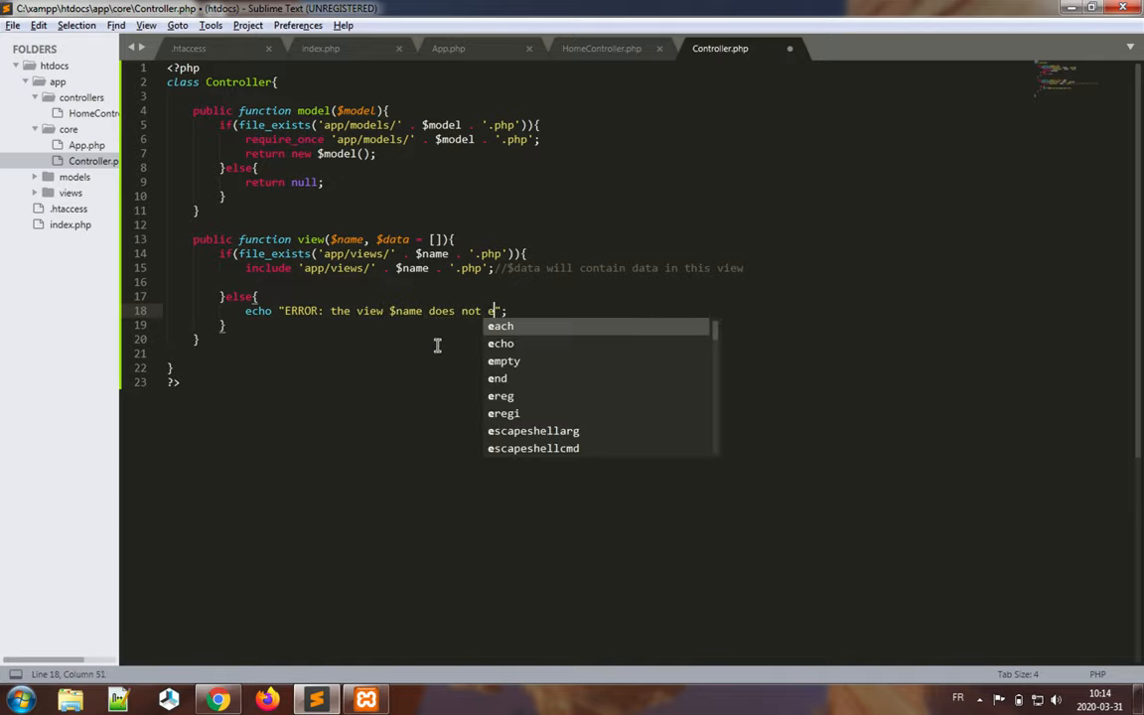
pyautogui.write('xist!')
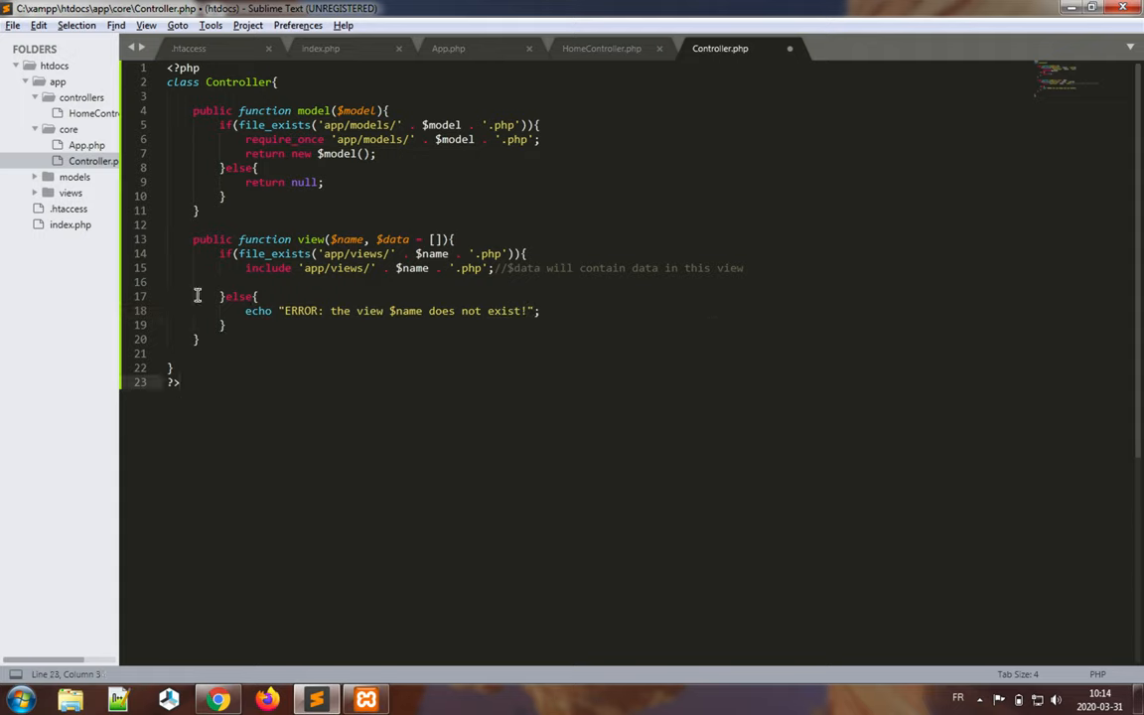
# - Remove the stray blank line, save Controller.php and bring up HomeController.php
pyautogui.click(167, 282)
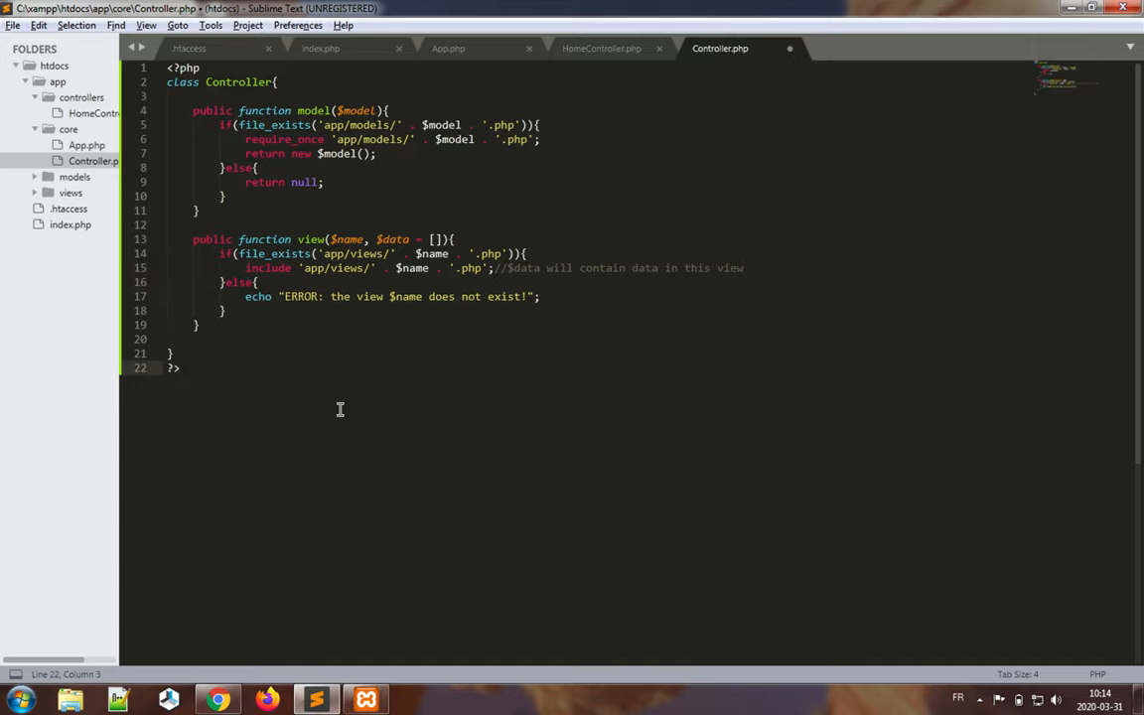
pyautogui.press('ctrl+s')
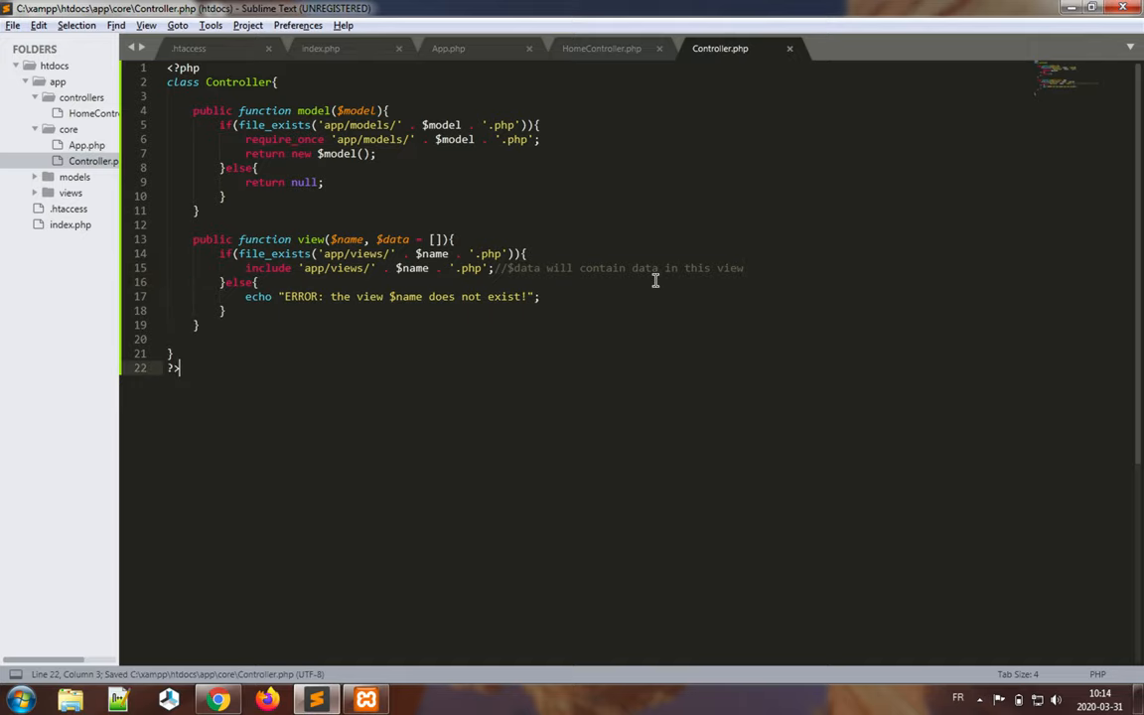
pyautogui.moveTo(326, 143)
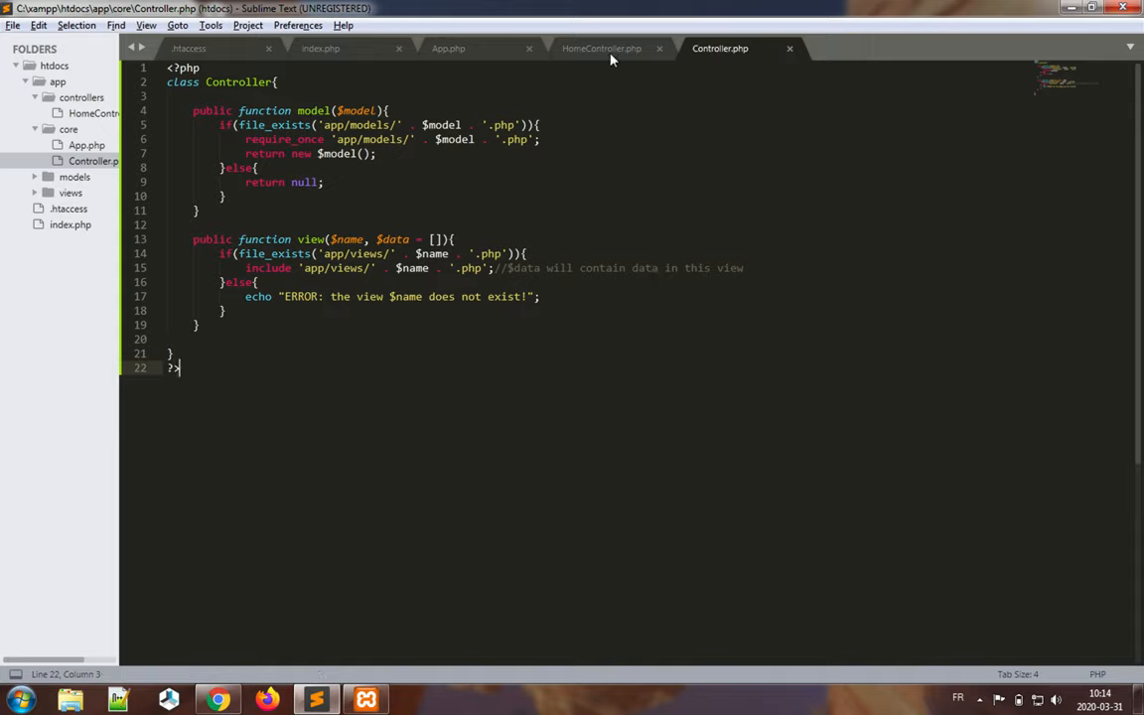
pyautogui.click(602, 48)
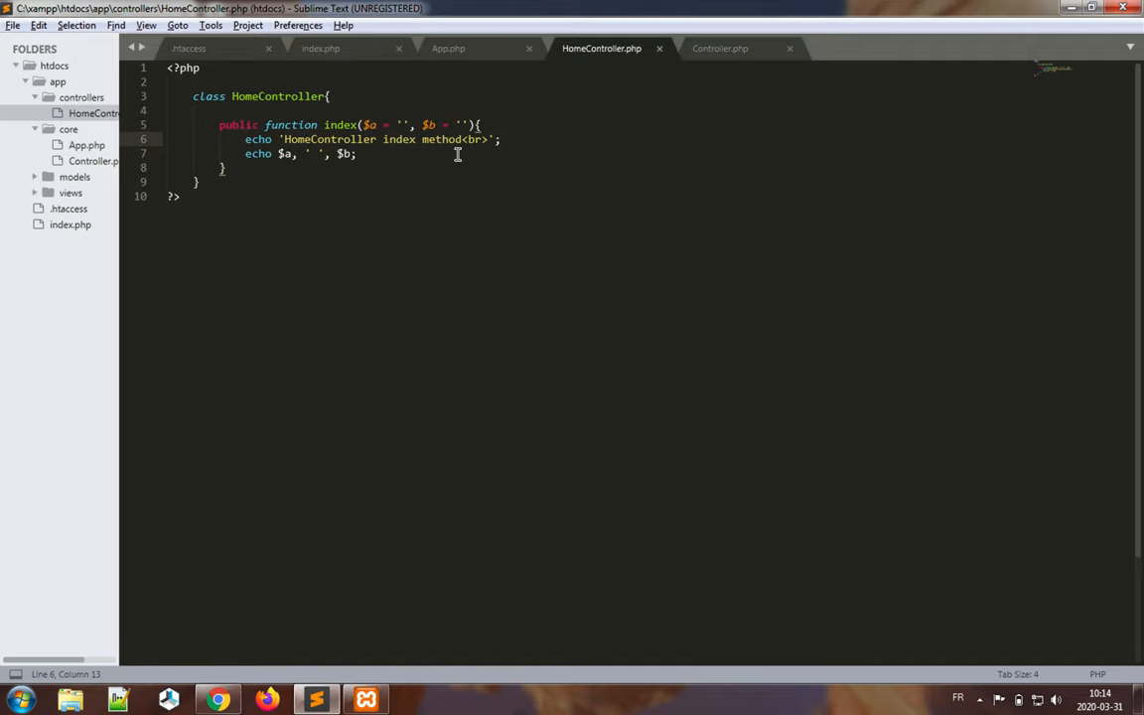
# - Create a home folder under app/views and begin saving the untitled file into it
pyautogui.click(719, 48)
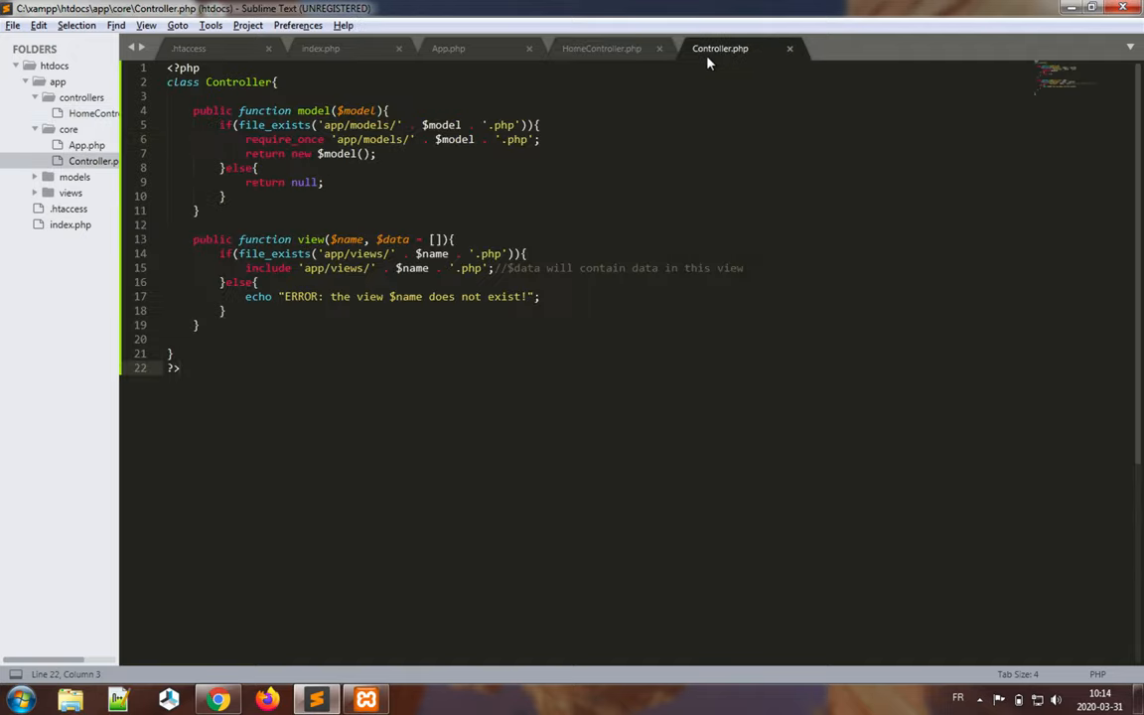
pyautogui.click(602, 47)
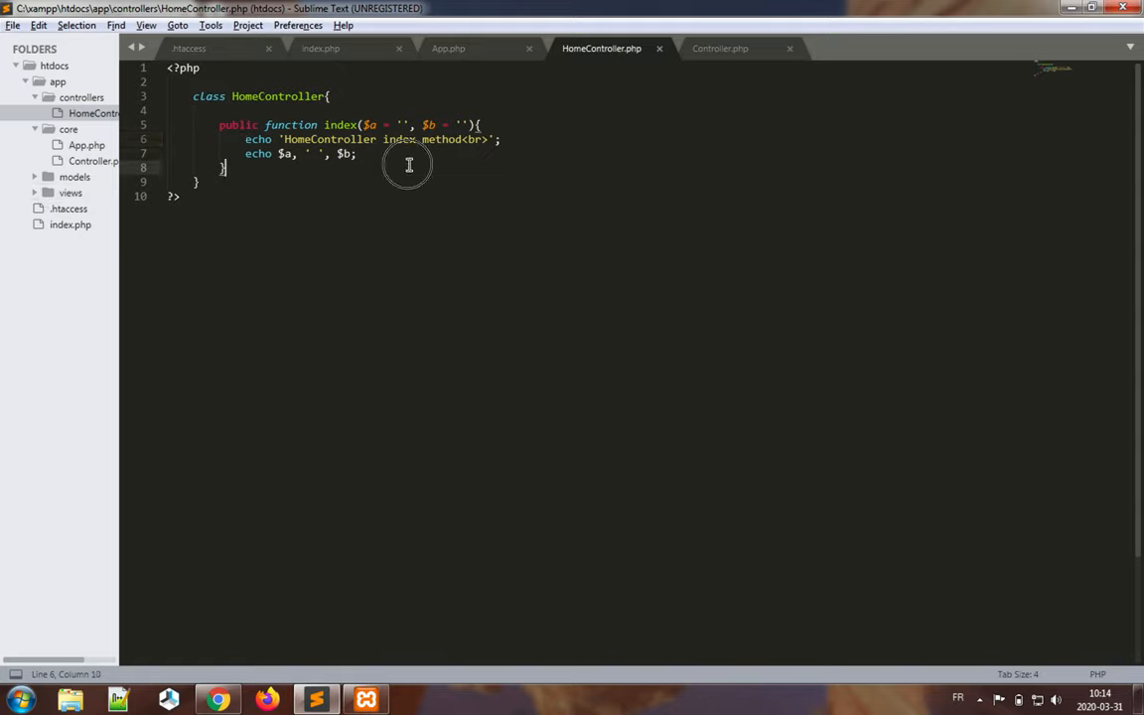
pyautogui.click(358, 155)
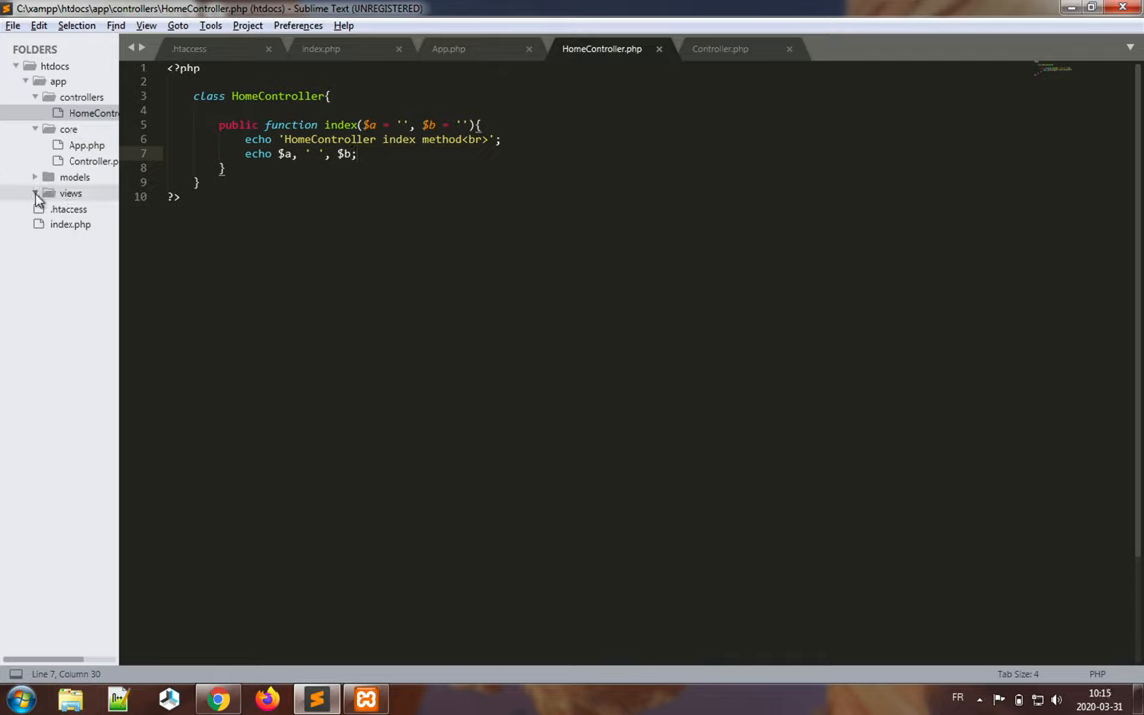
pyautogui.rightClick(70, 193)
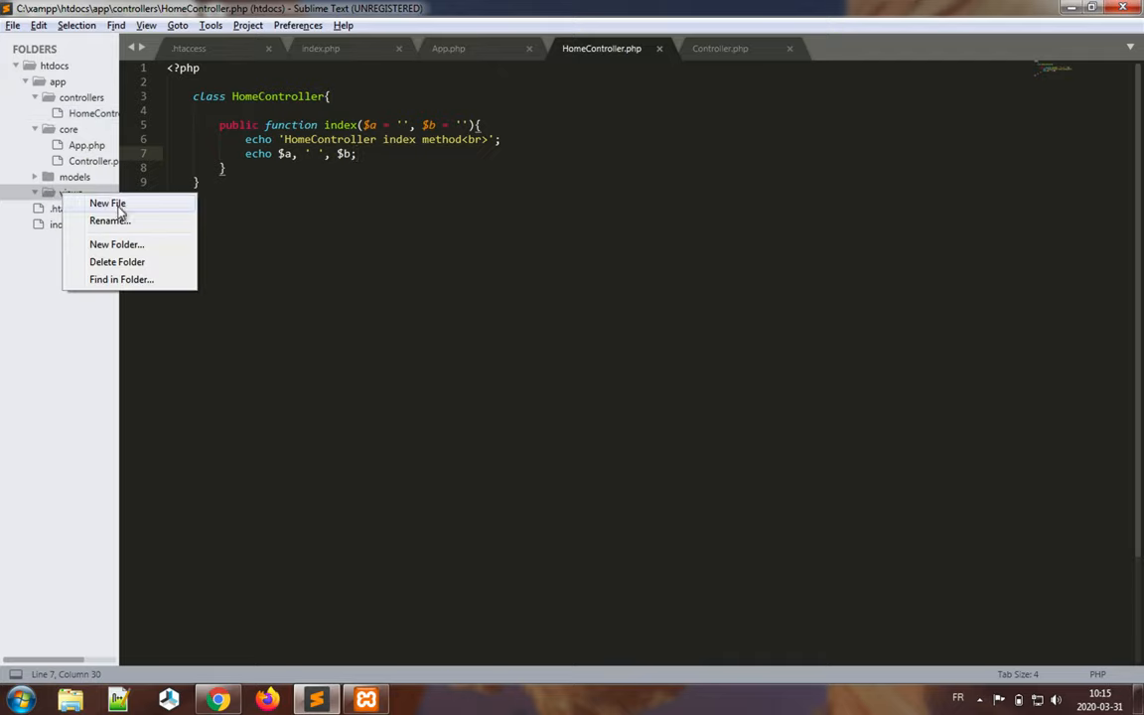
pyautogui.click(107, 202)
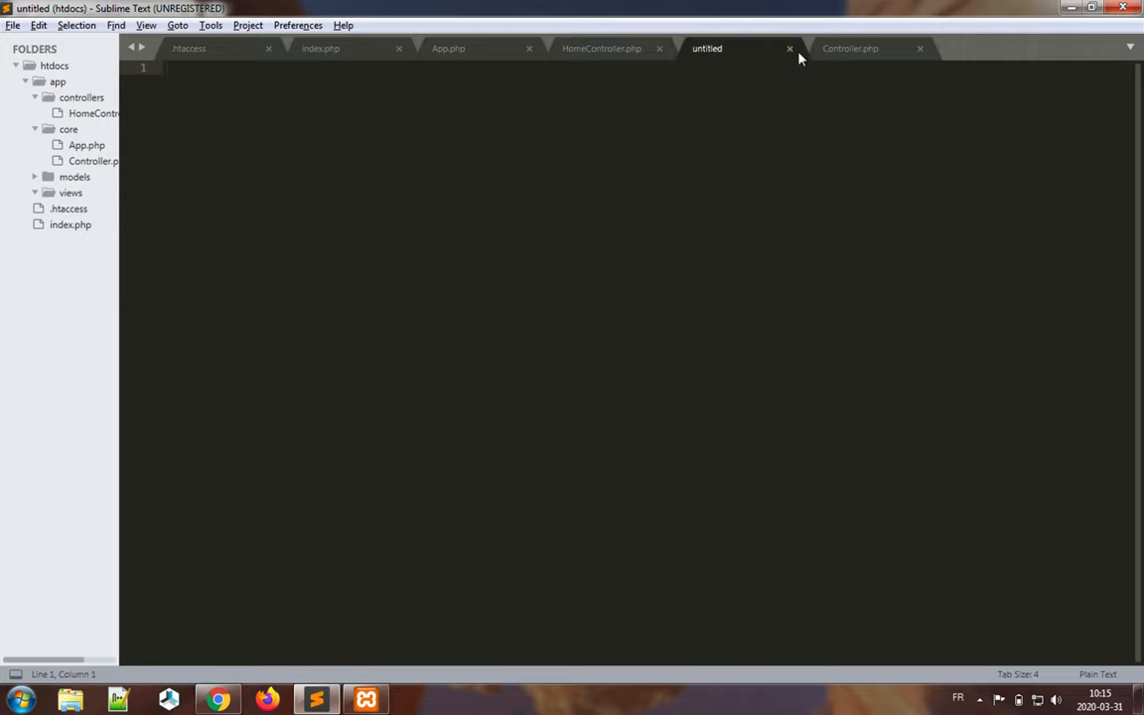
pyautogui.click(791, 48)
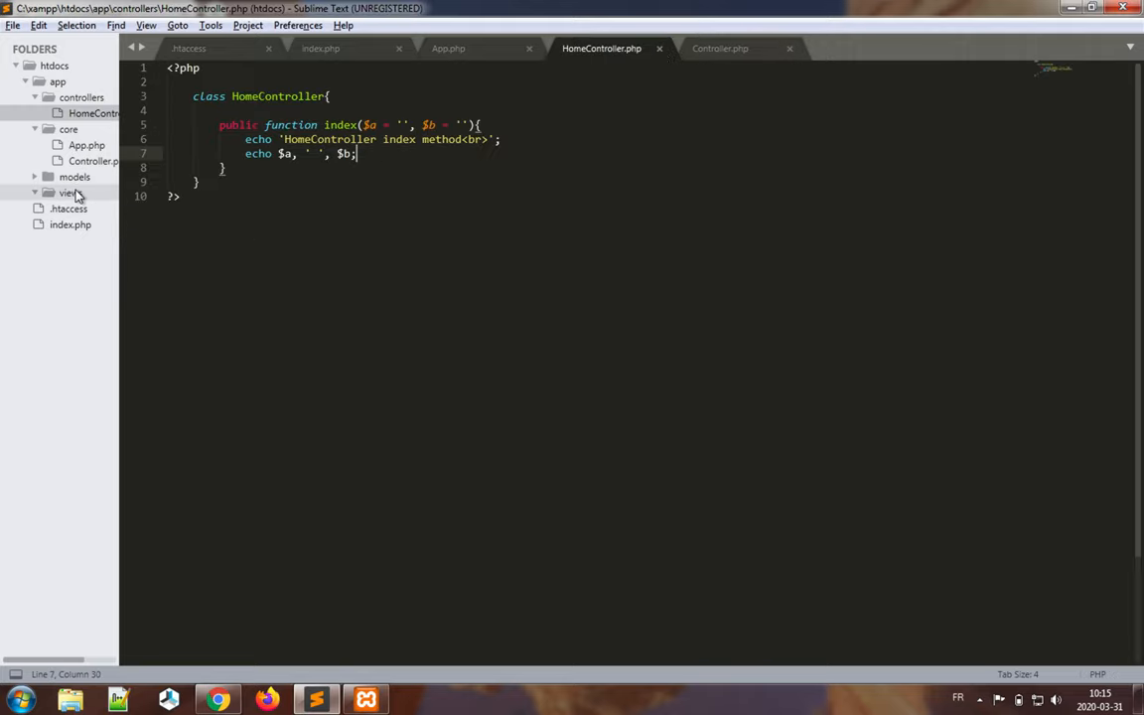
pyautogui.rightClick(67, 193)
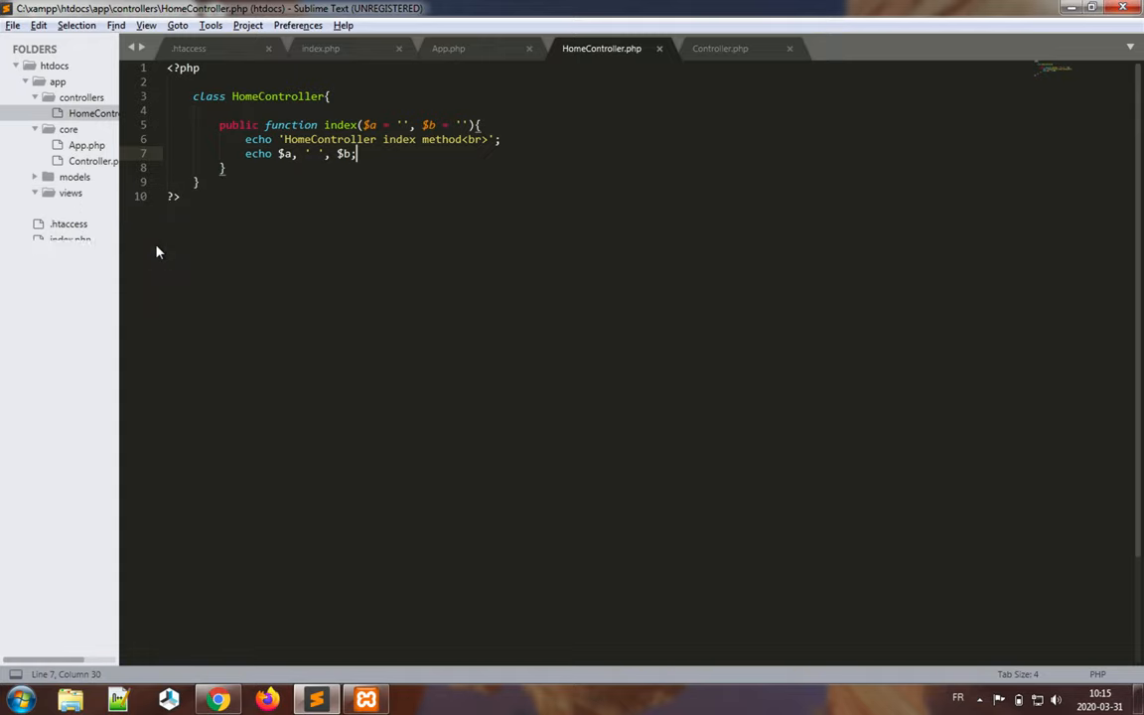
pyautogui.click(69, 192)
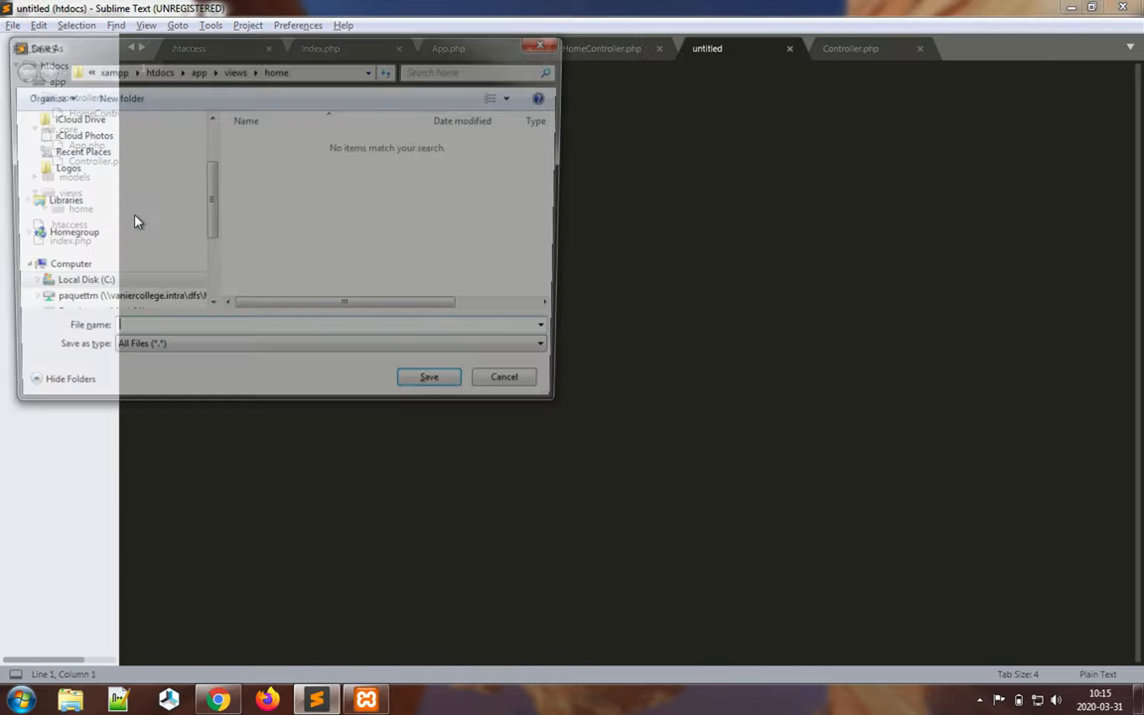
# - Save the new file as index.php inside app/views/home
pyautogui.write('index.php')
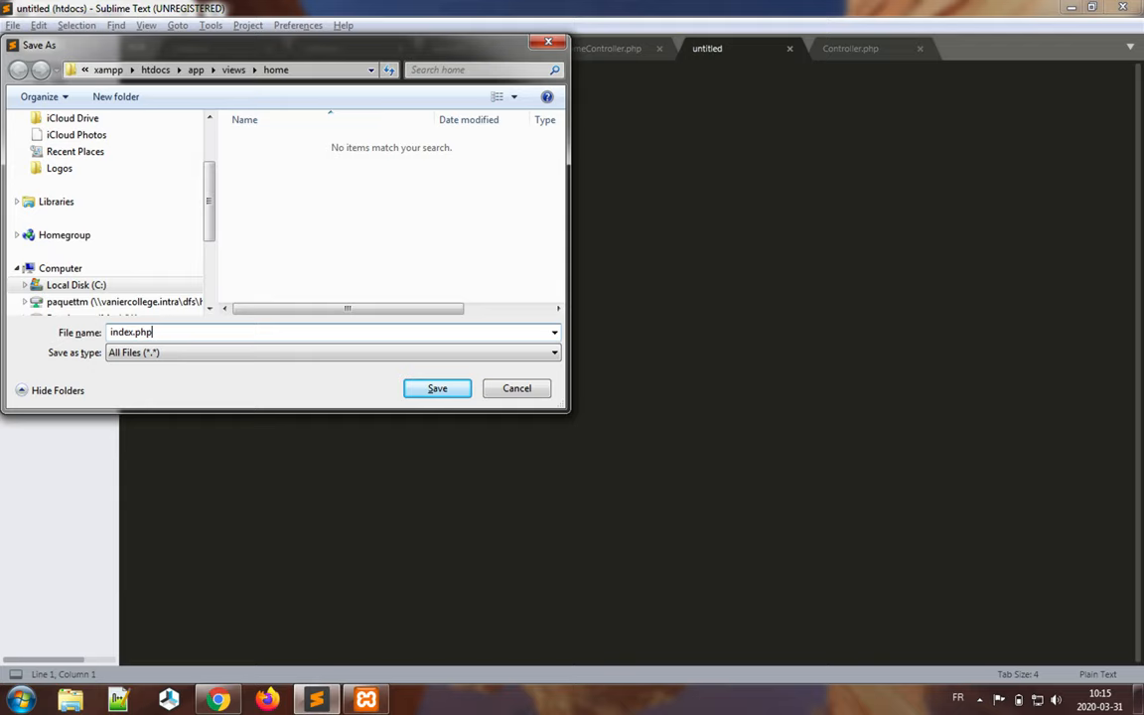
pyautogui.click(437, 387)
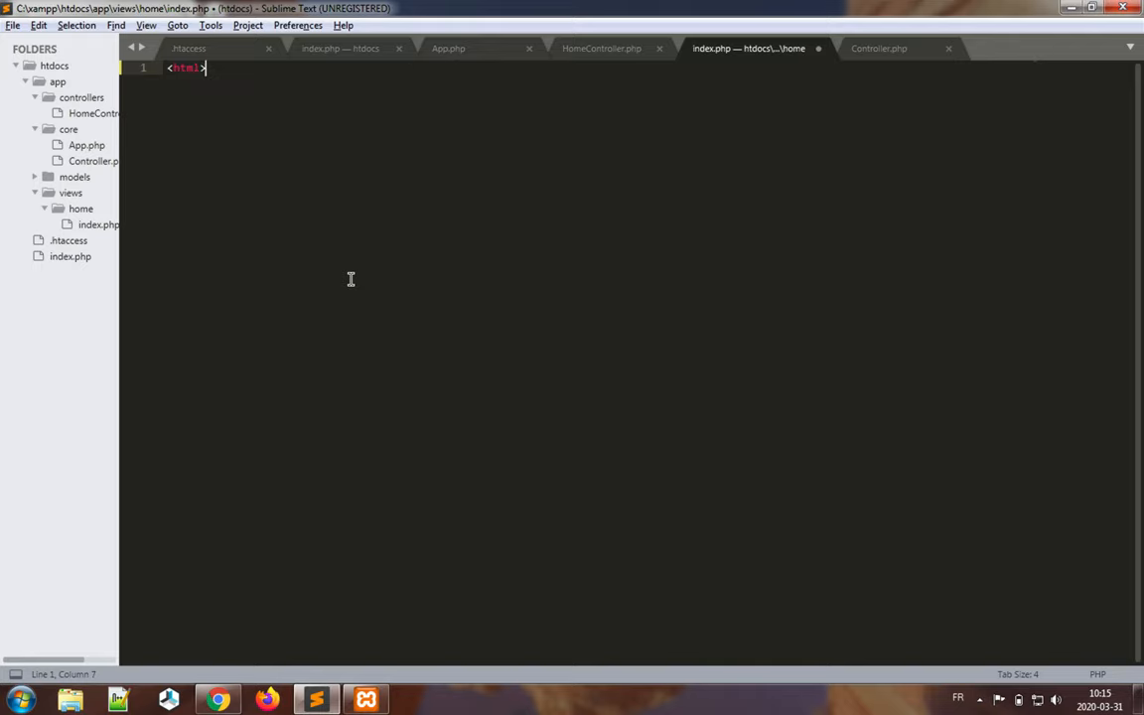
# - Write the html skeleton with a head titled 'List of items'
pyautogui.write('</html>')
pyautogui.write('<head>')
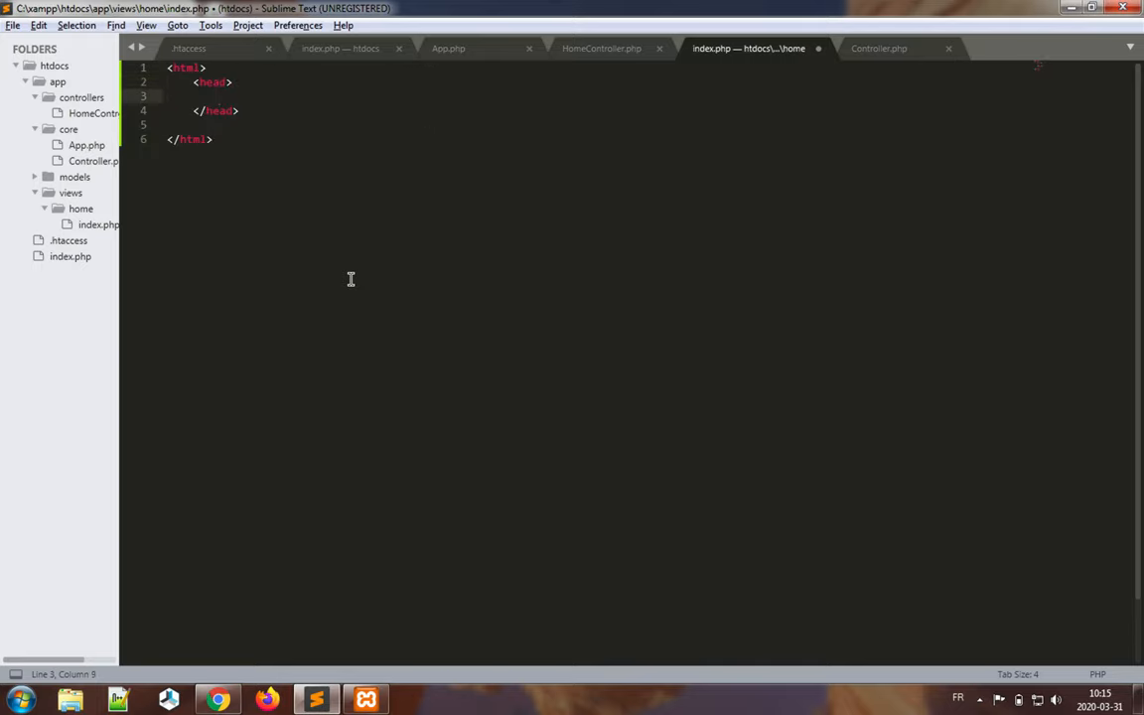
pyautogui.write('<title>')
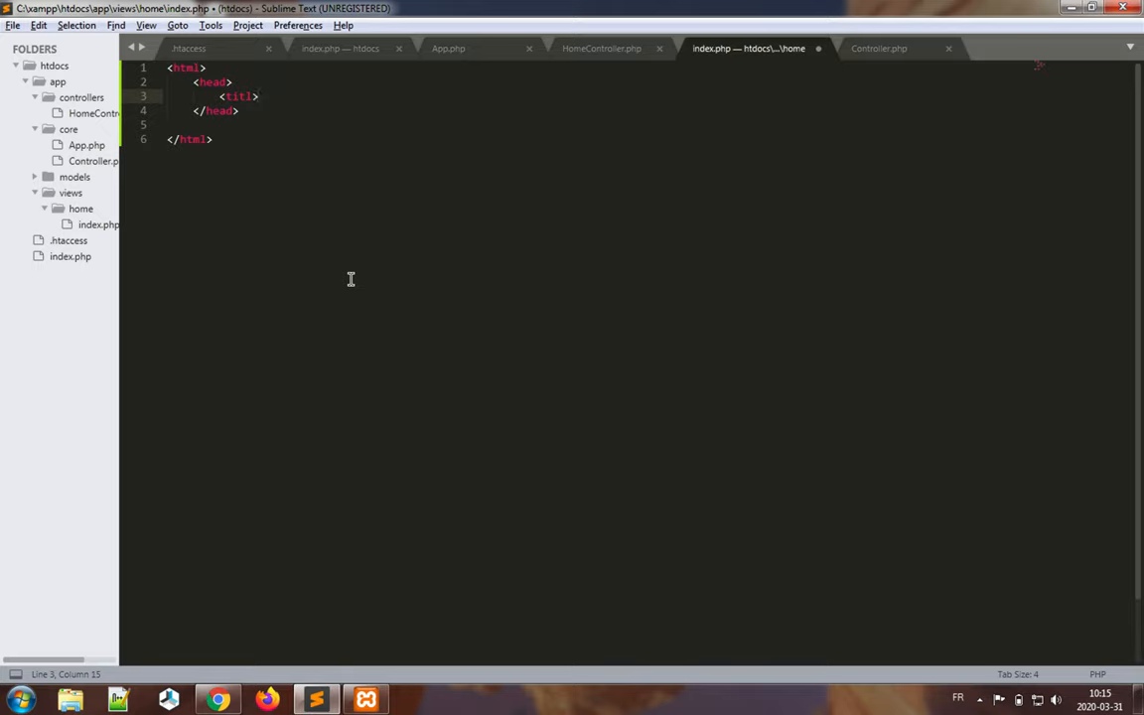
pyautogui.write('>')
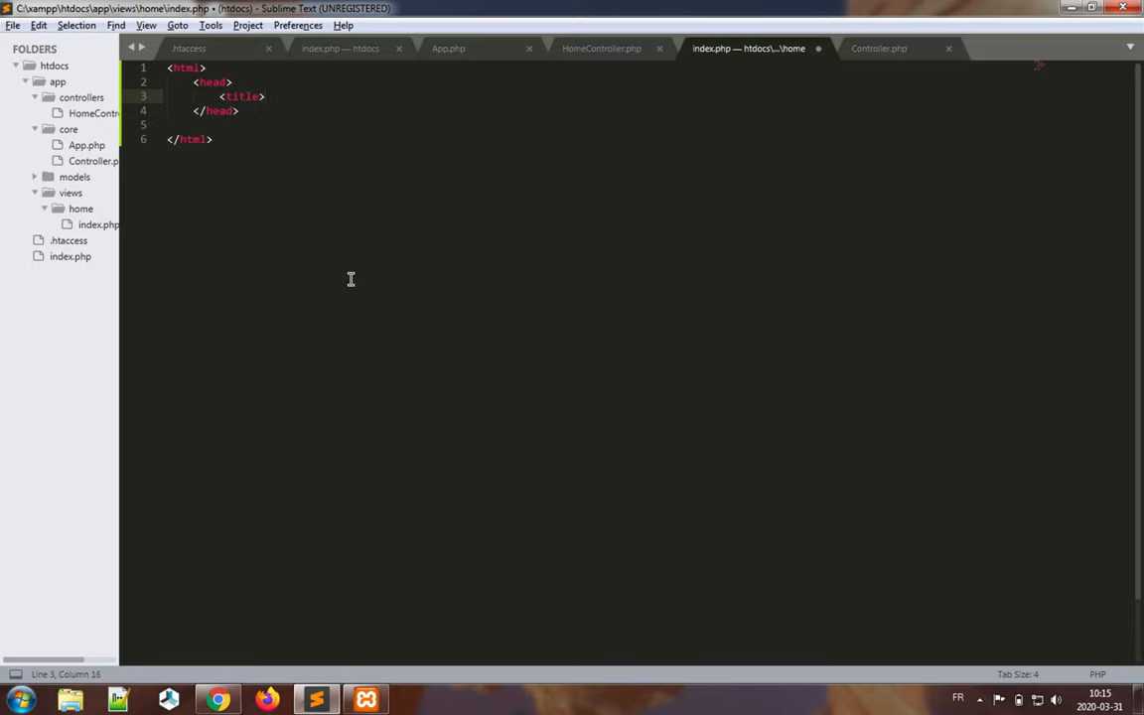
pyautogui.write('></title>')
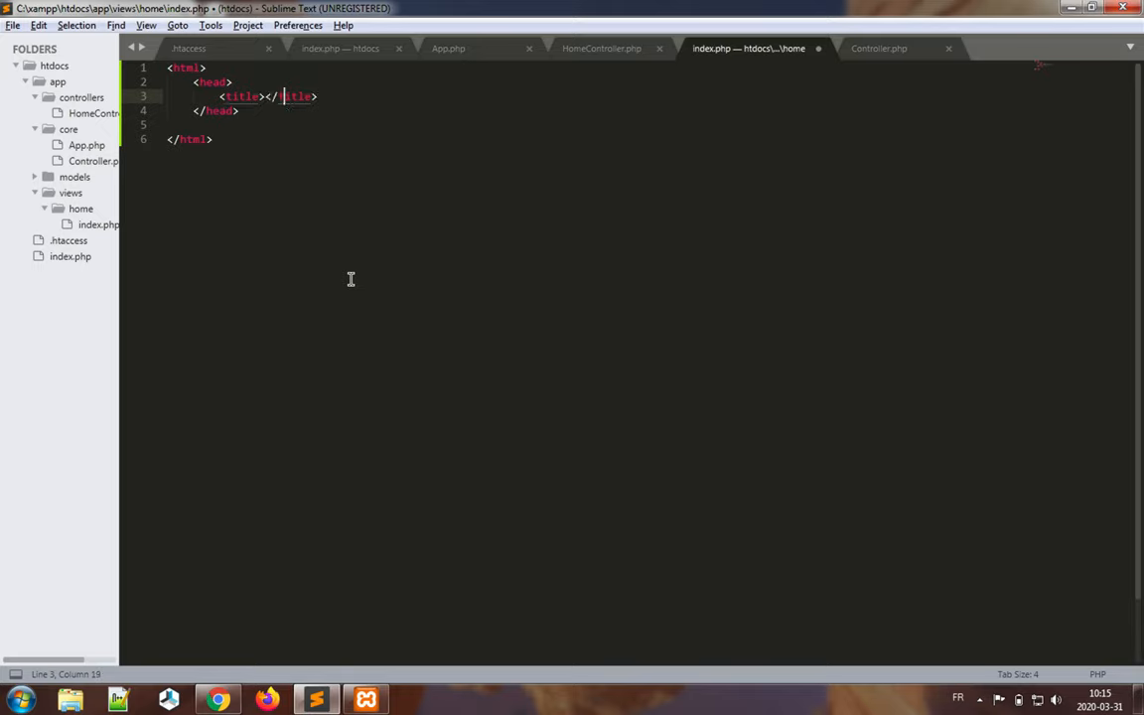
pyautogui.write('List o')
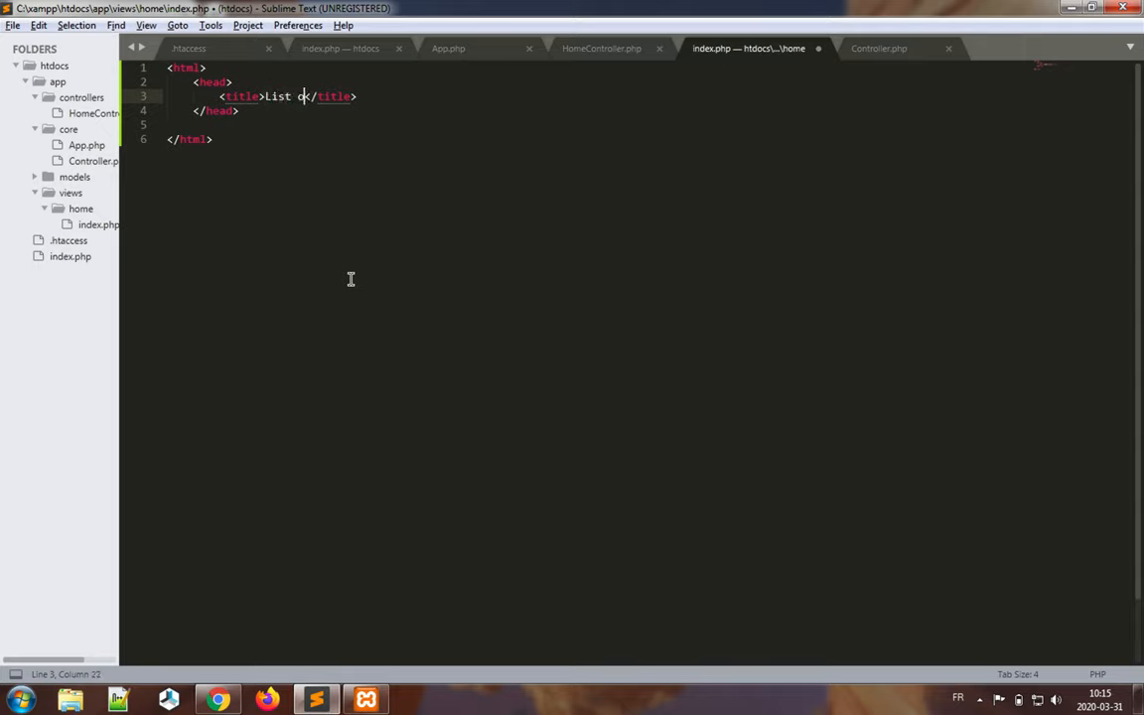
pyautogui.write('f items')
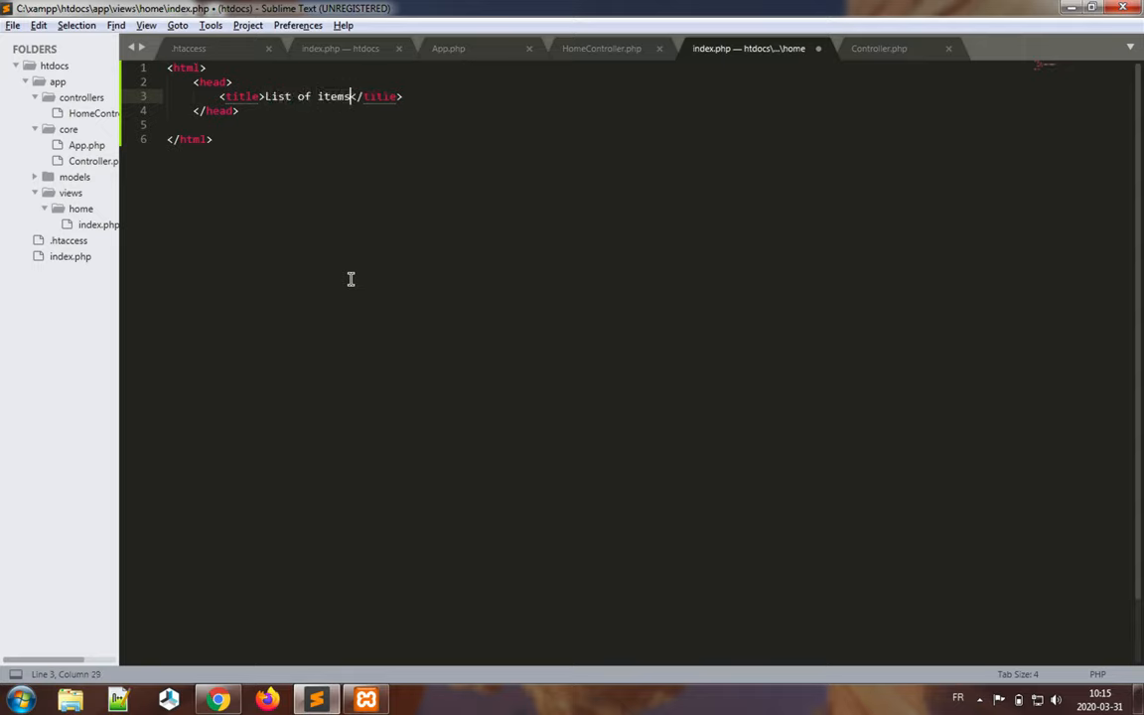
pyautogui.press('enter')
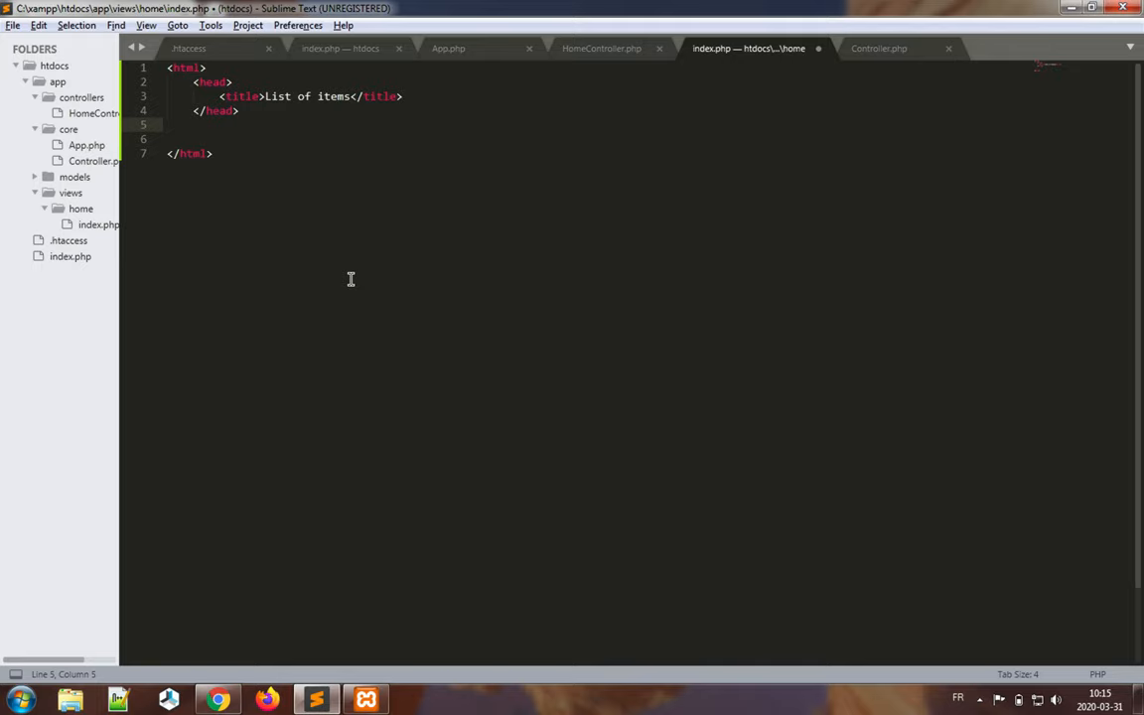
# - Add a body with an 'Item list' h1 heading and an empty ul list
pyautogui.write('<body>')
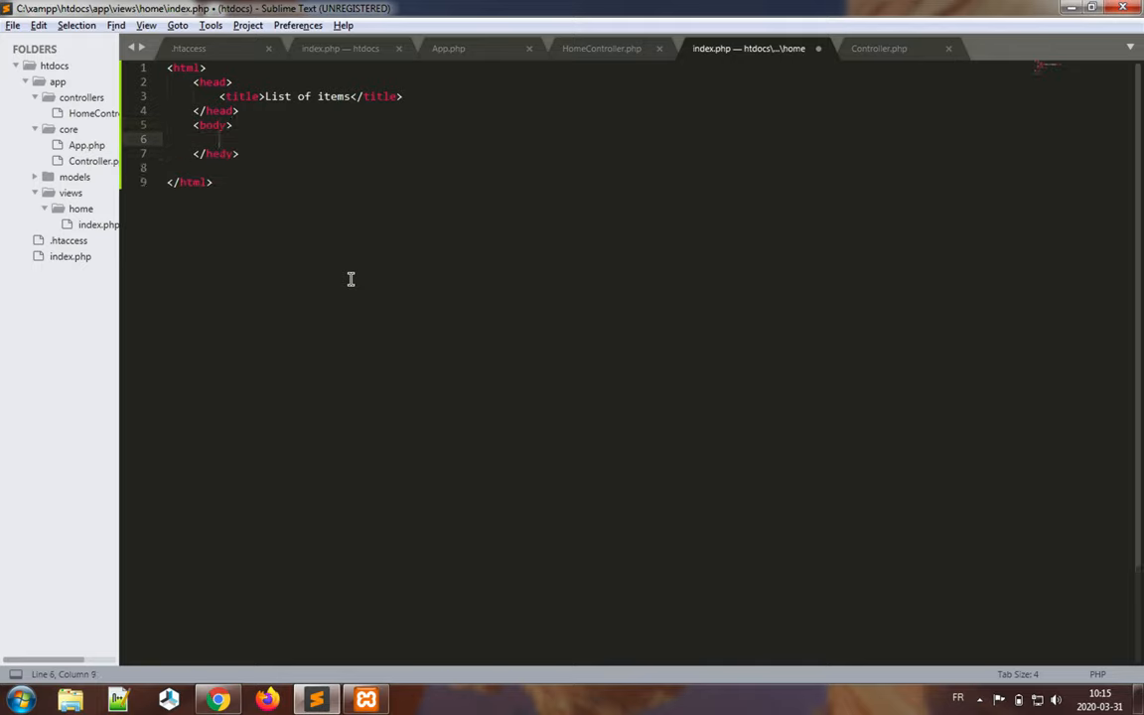
pyautogui.press('enter')
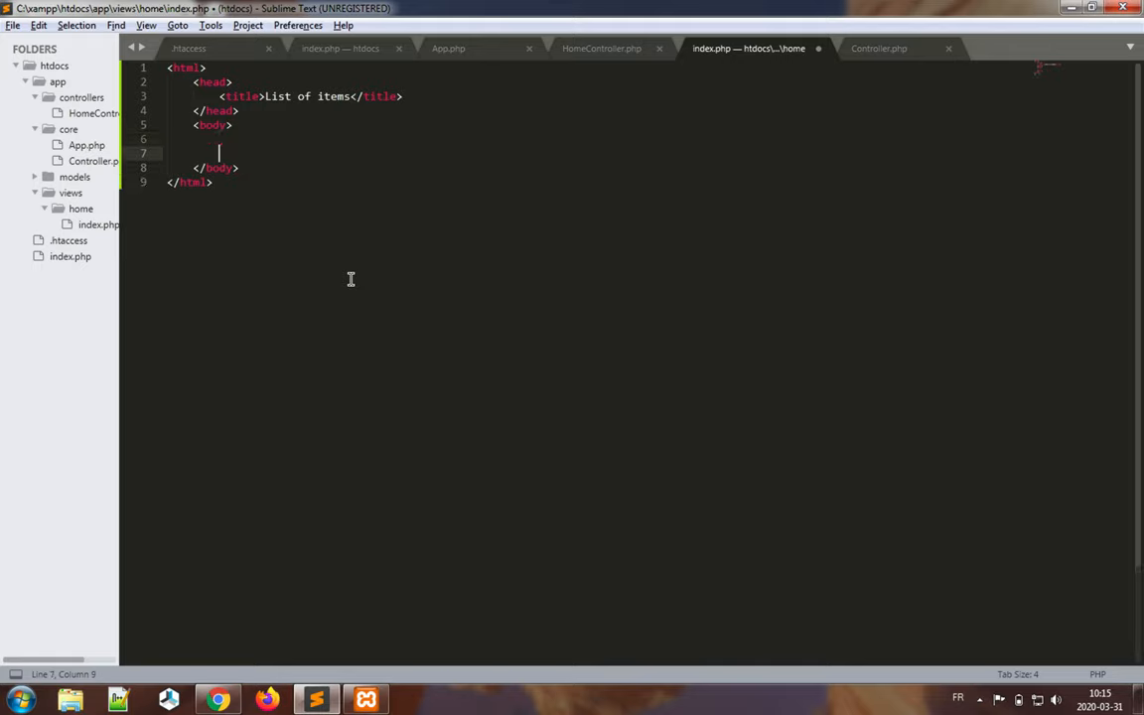
pyautogui.write('<')
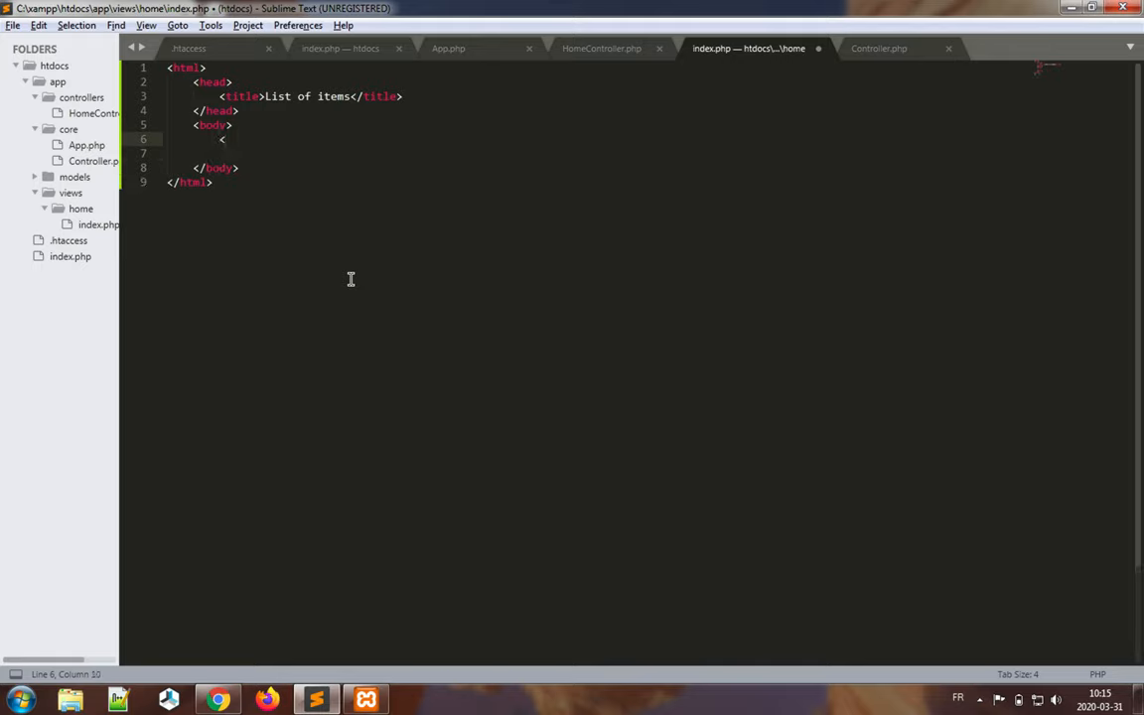
pyautogui.write('/')
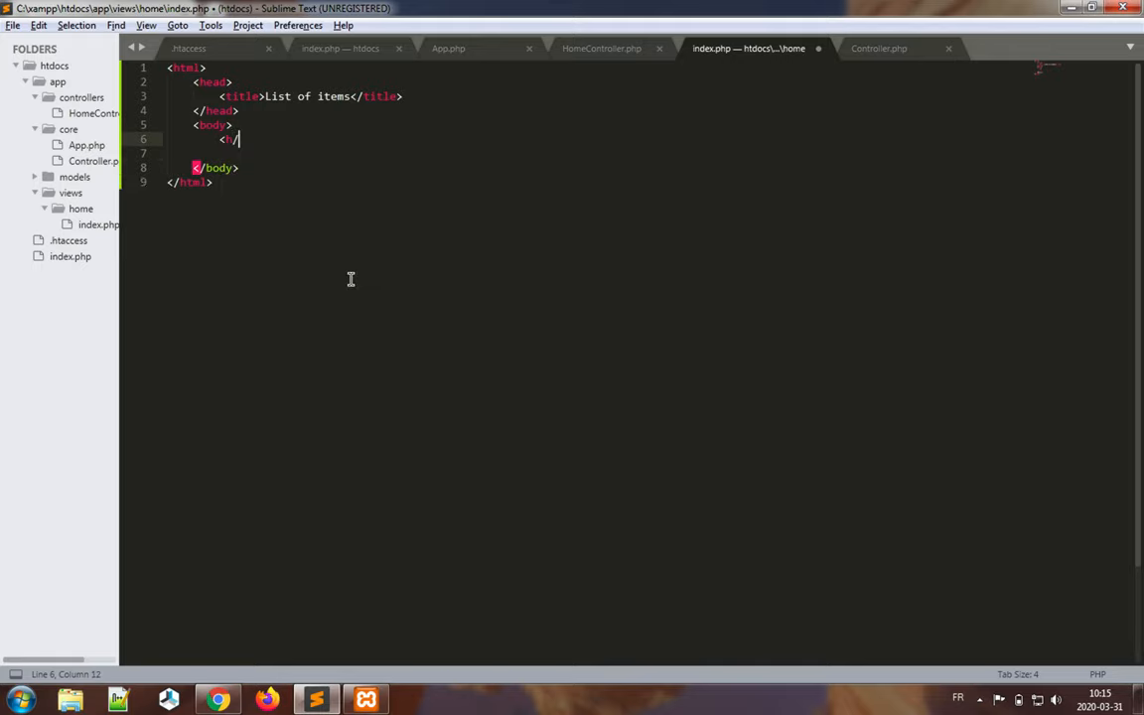
pyautogui.write('h1>')
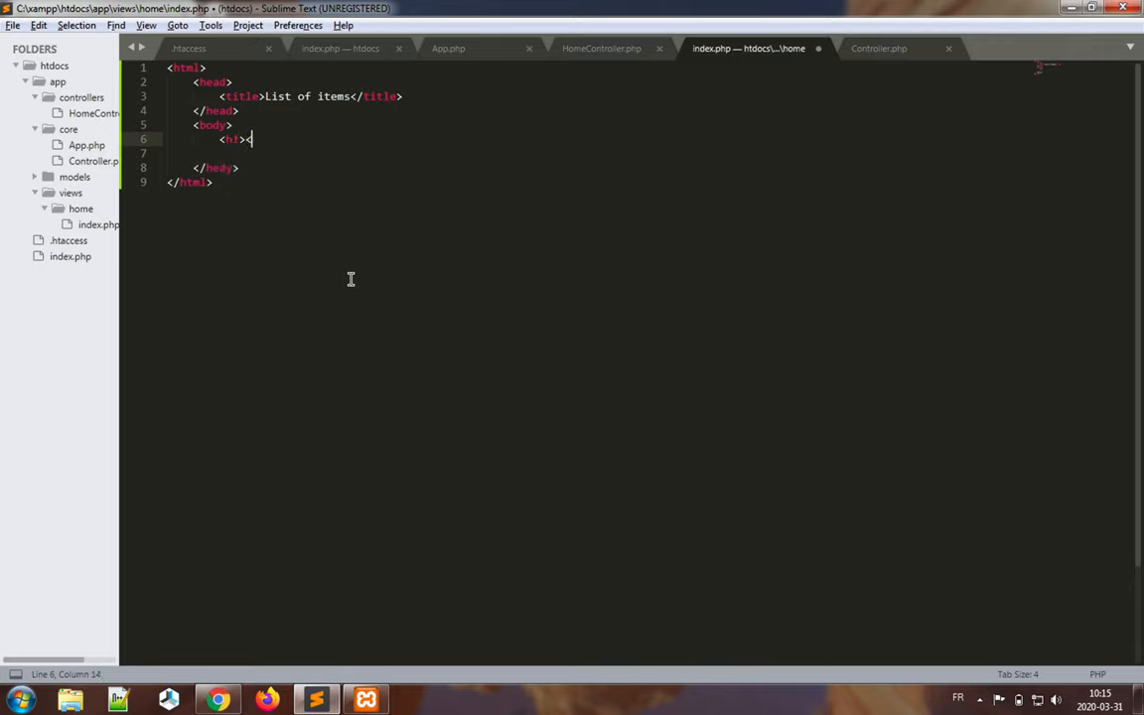
pyautogui.write('</h1>')
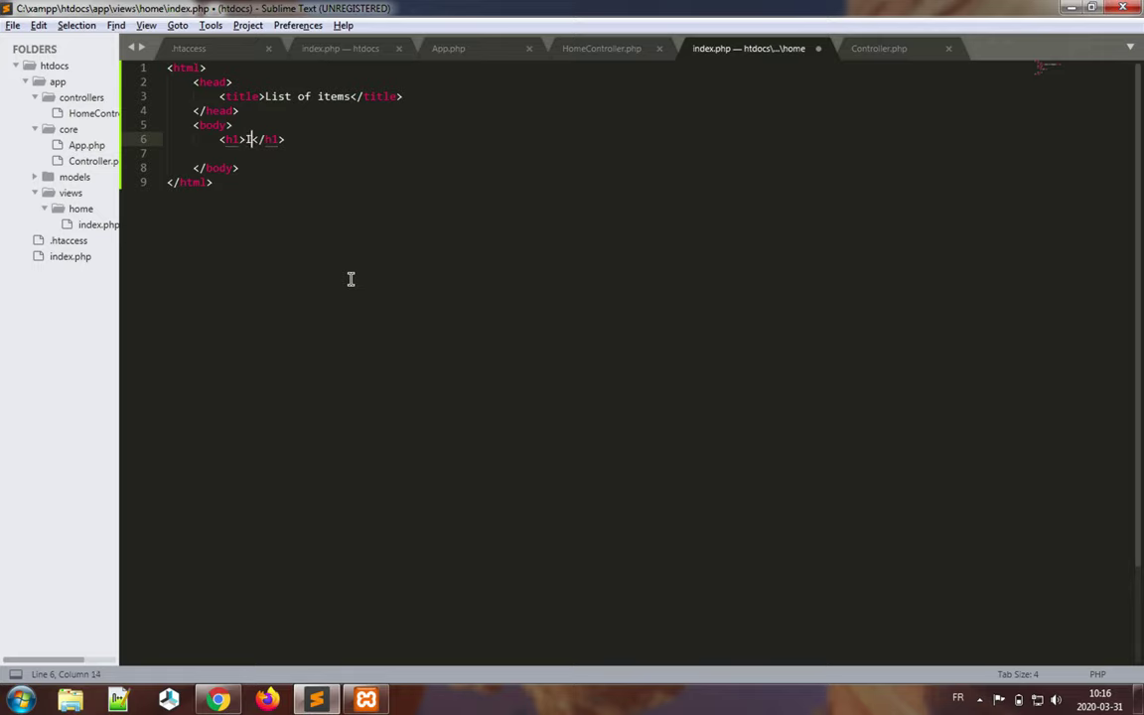
pyautogui.write('Item list')
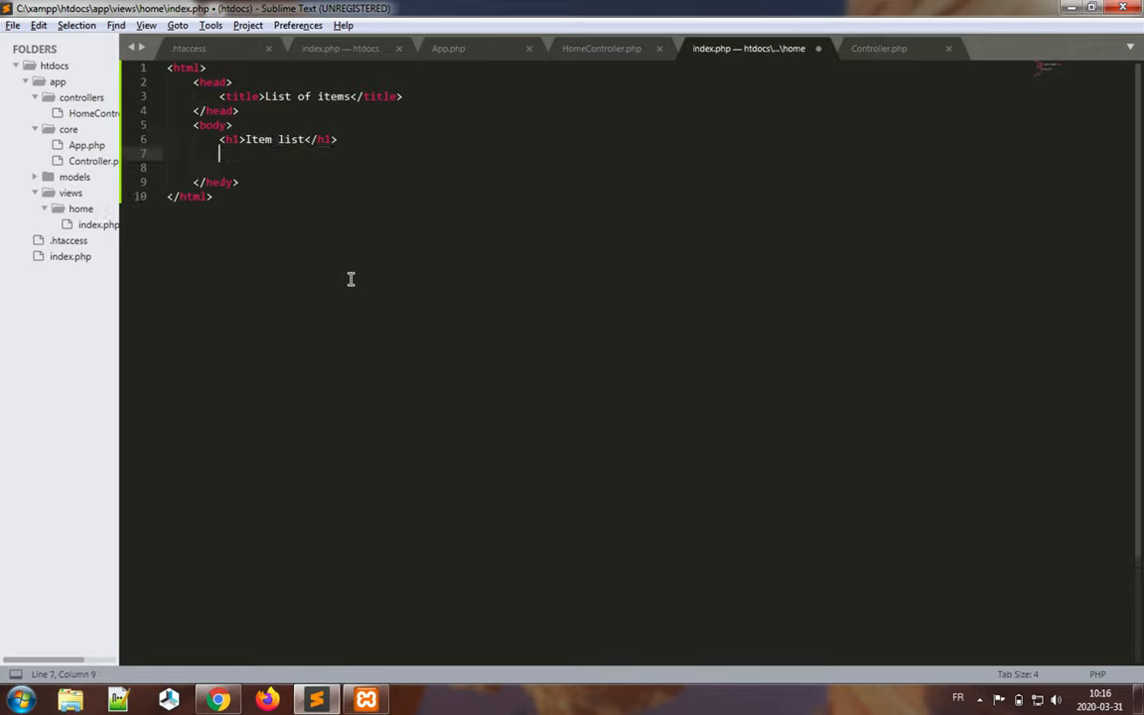
pyautogui.write('<')
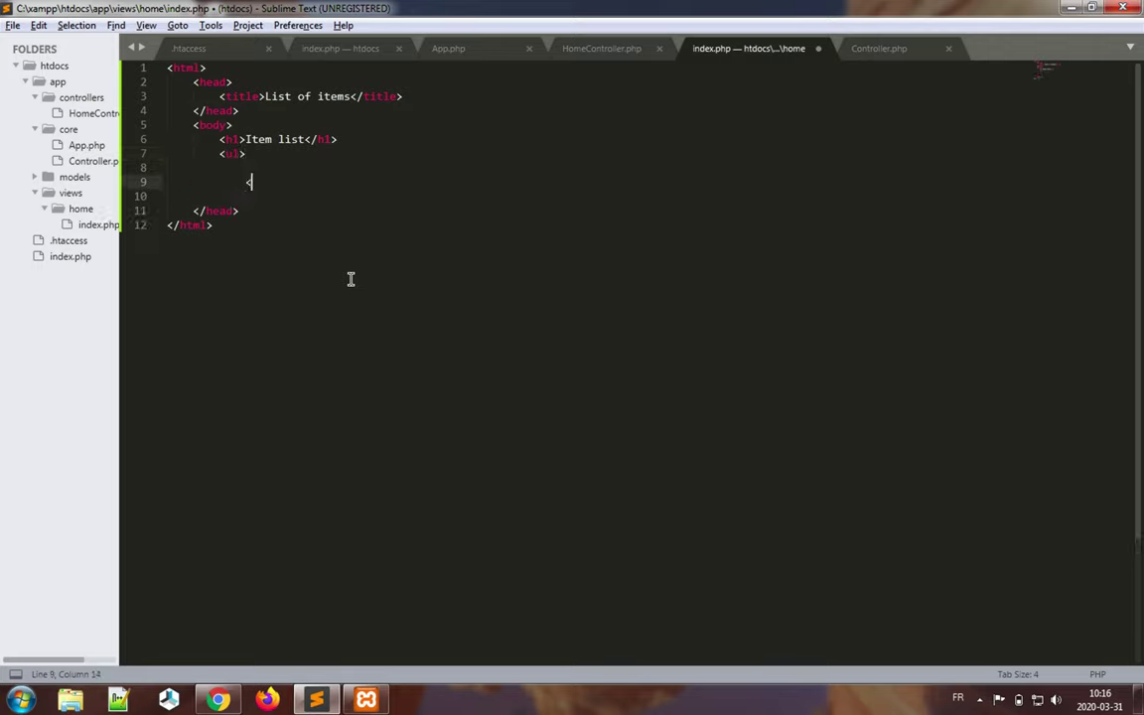
pyautogui.write('</ul>')
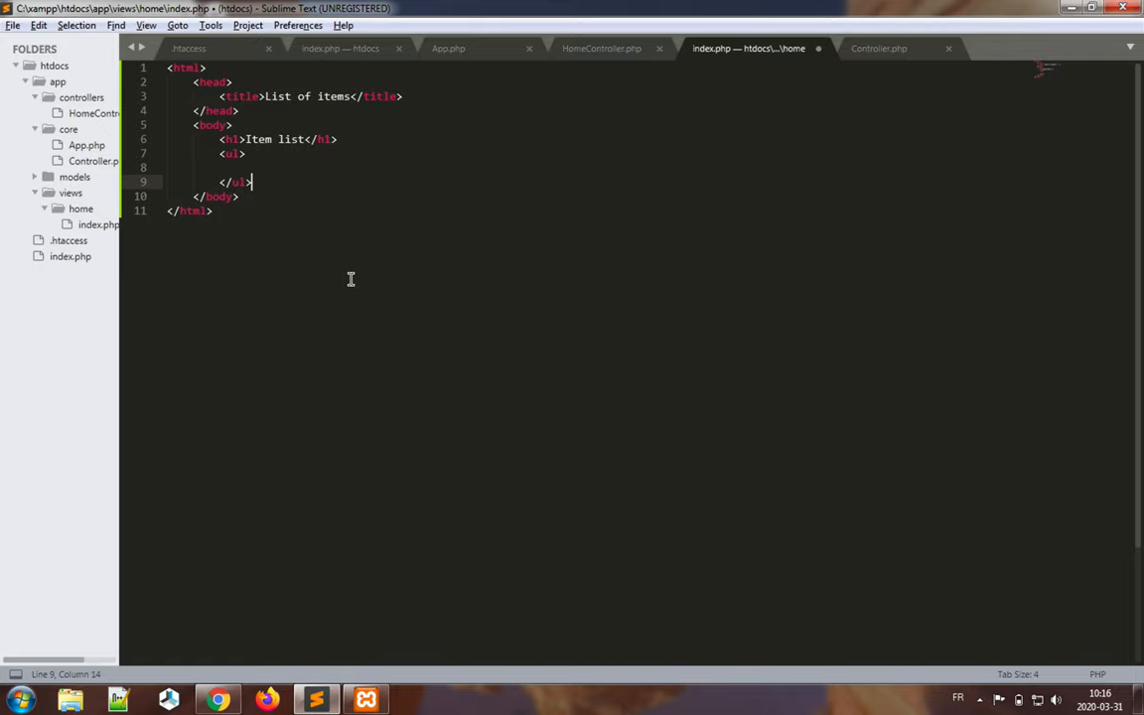
pyautogui.press('enter')
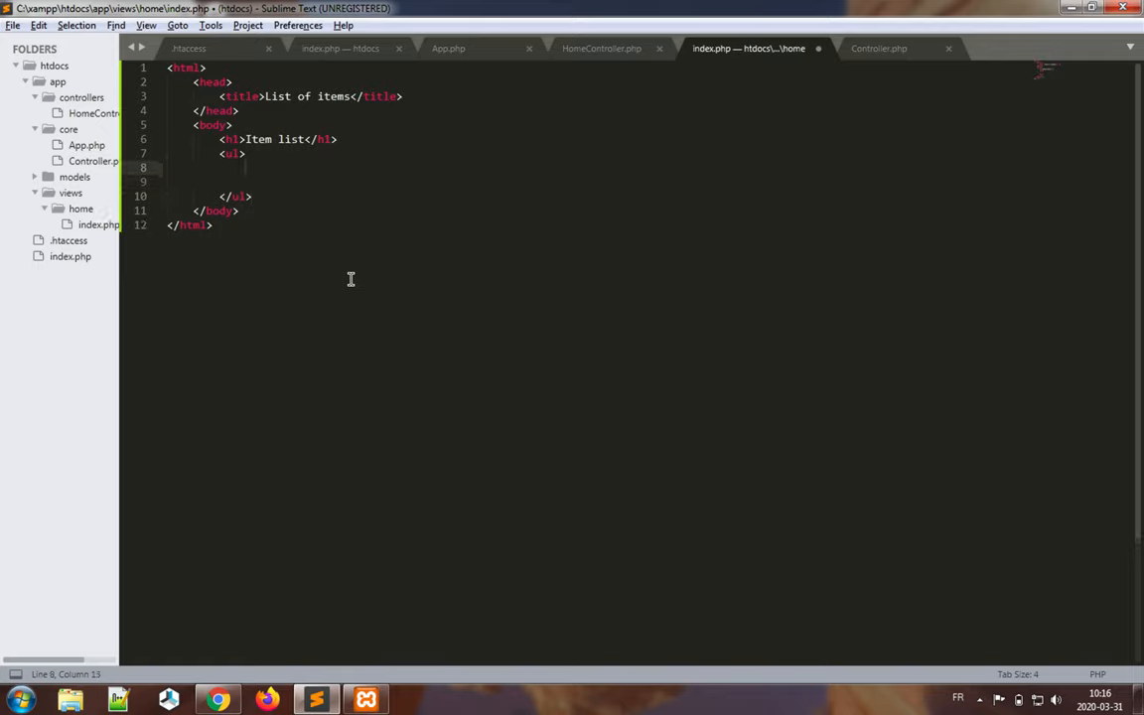
pyautogui.write('<')
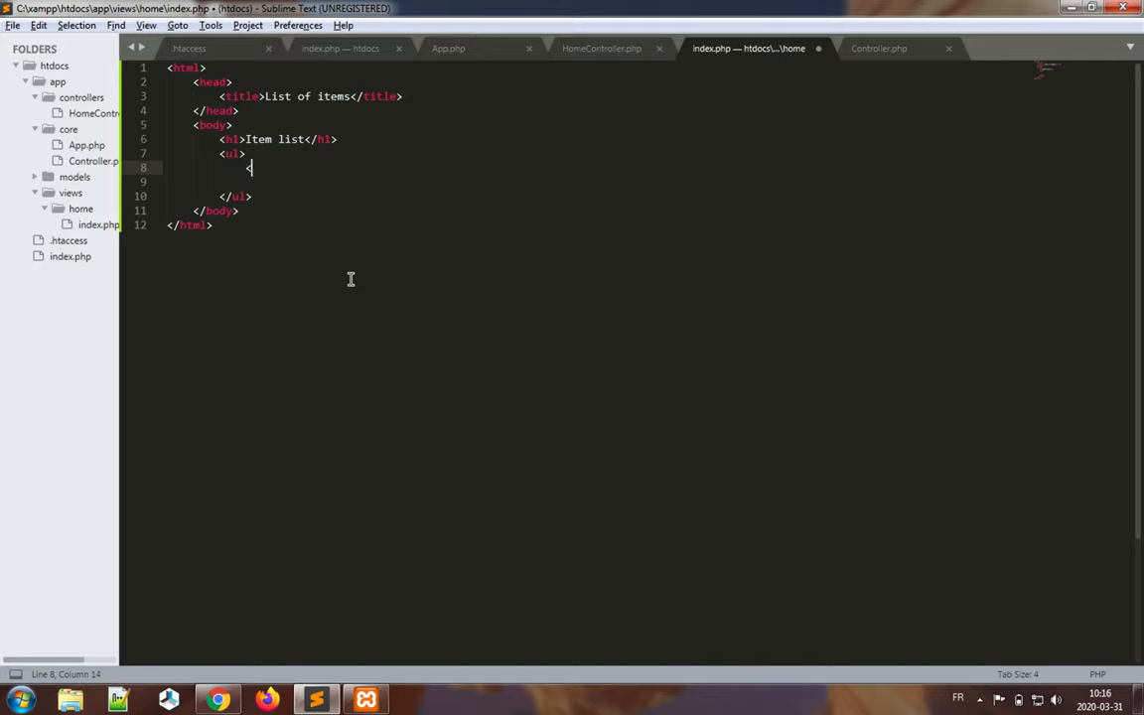
# - Insert a PHP block inside the list and remove the extra blank lines
pyautogui.write('?php')
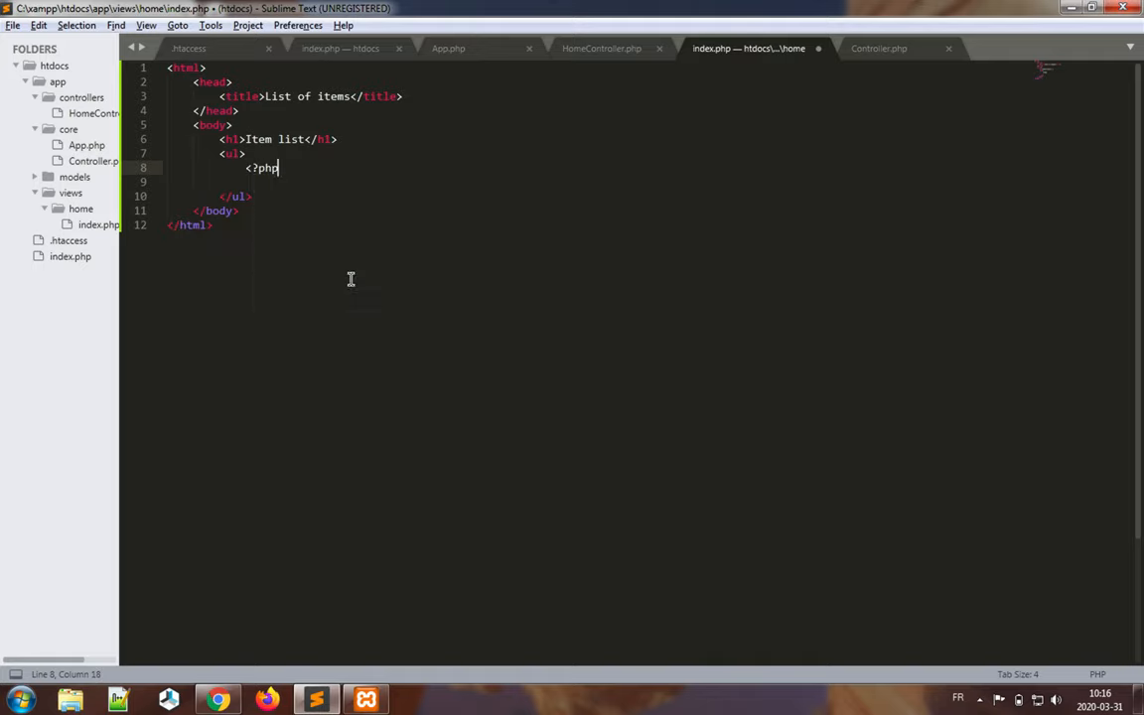
pyautogui.press('enter')
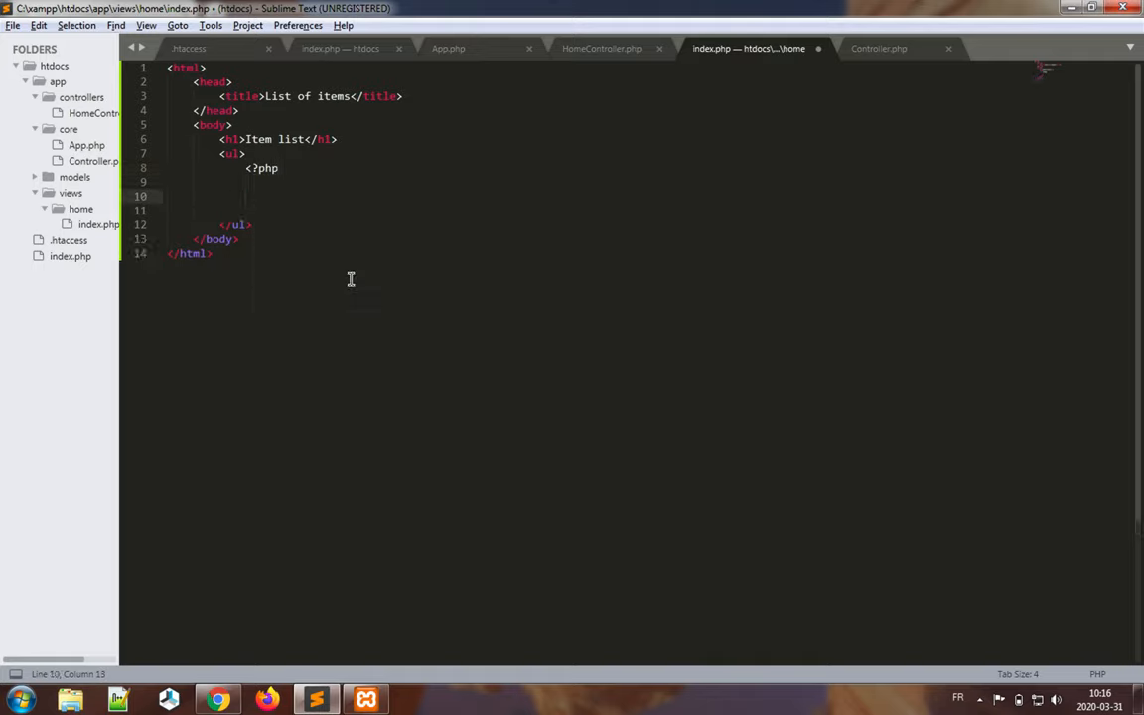
pyautogui.write('?>')
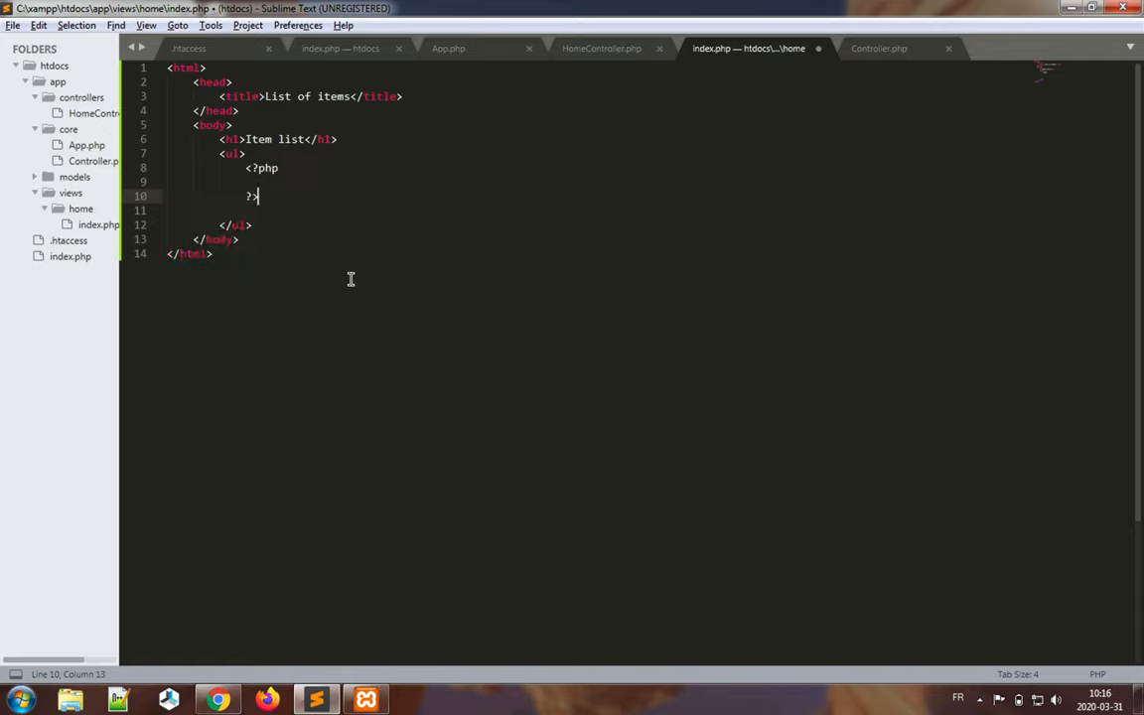
pyautogui.moveTo(258, 196); pyautogui.dragTo(252, 224)
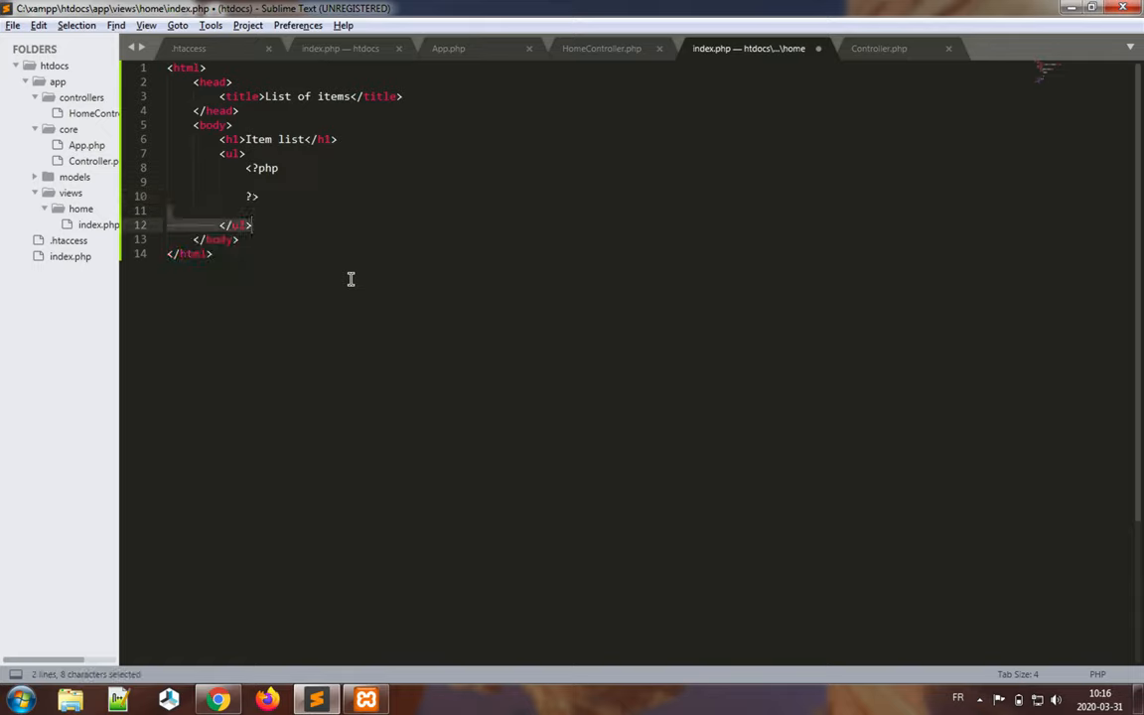
pyautogui.press('Delete')
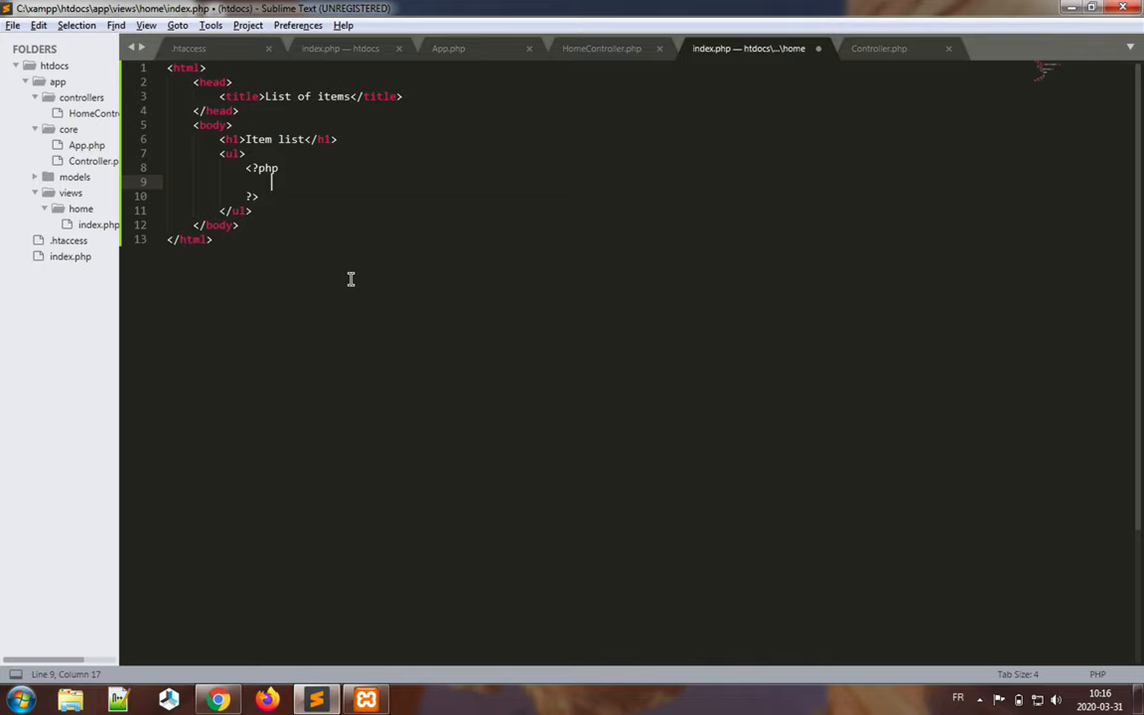
# - Write a foreach loop over $data['items'] as $item
pyautogui.write('foreach')
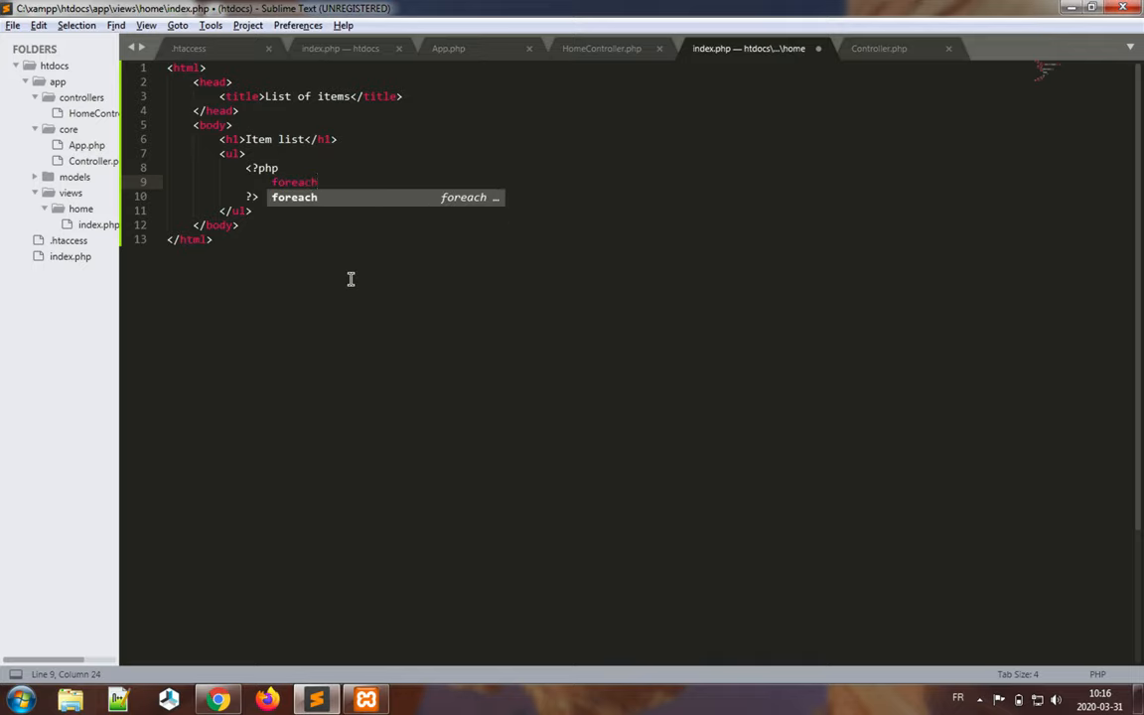
pyautogui.write('($da')
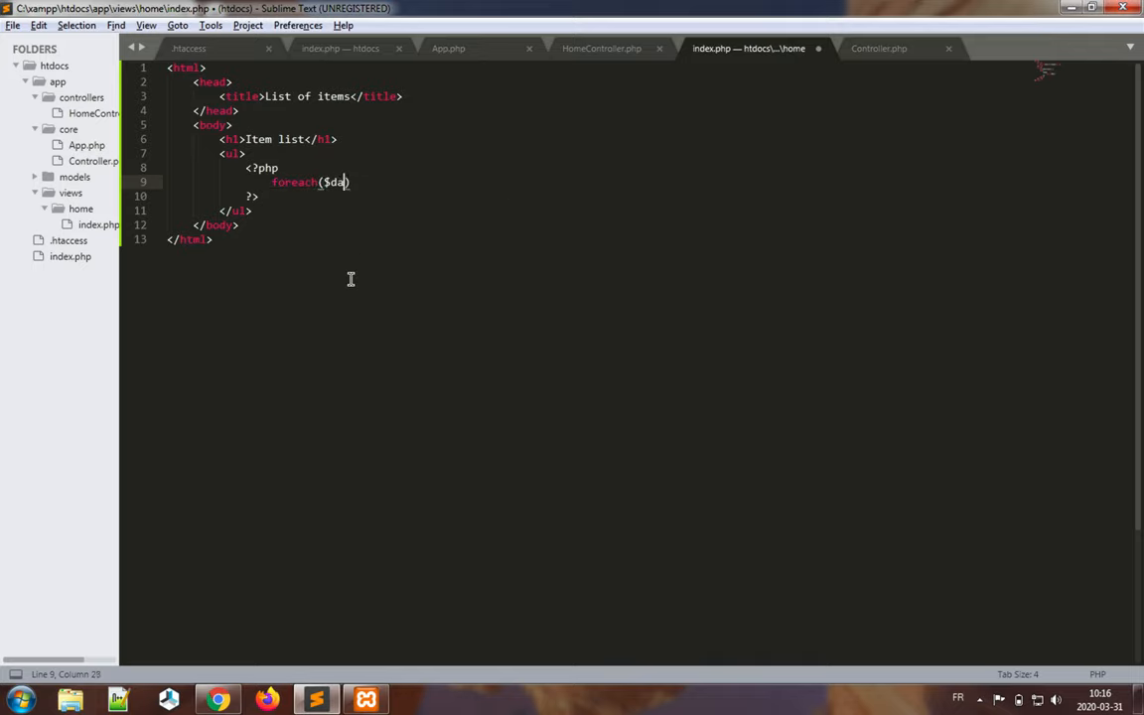
pyautogui.write('ta[')
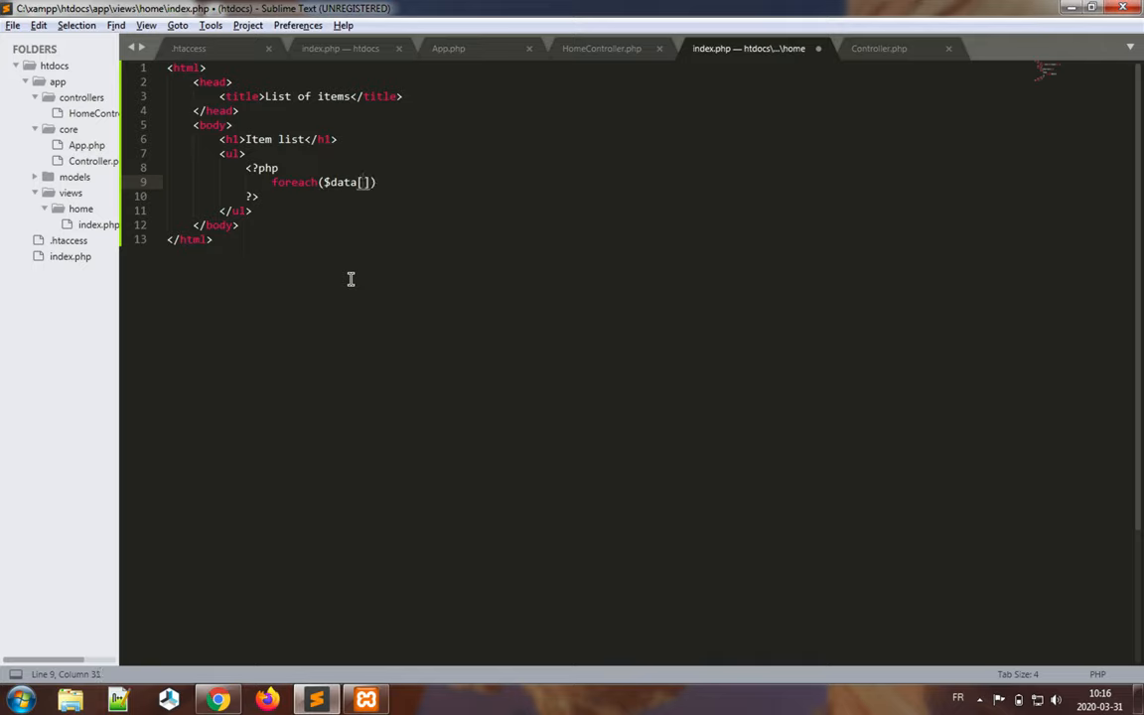
pyautogui.write("'i")
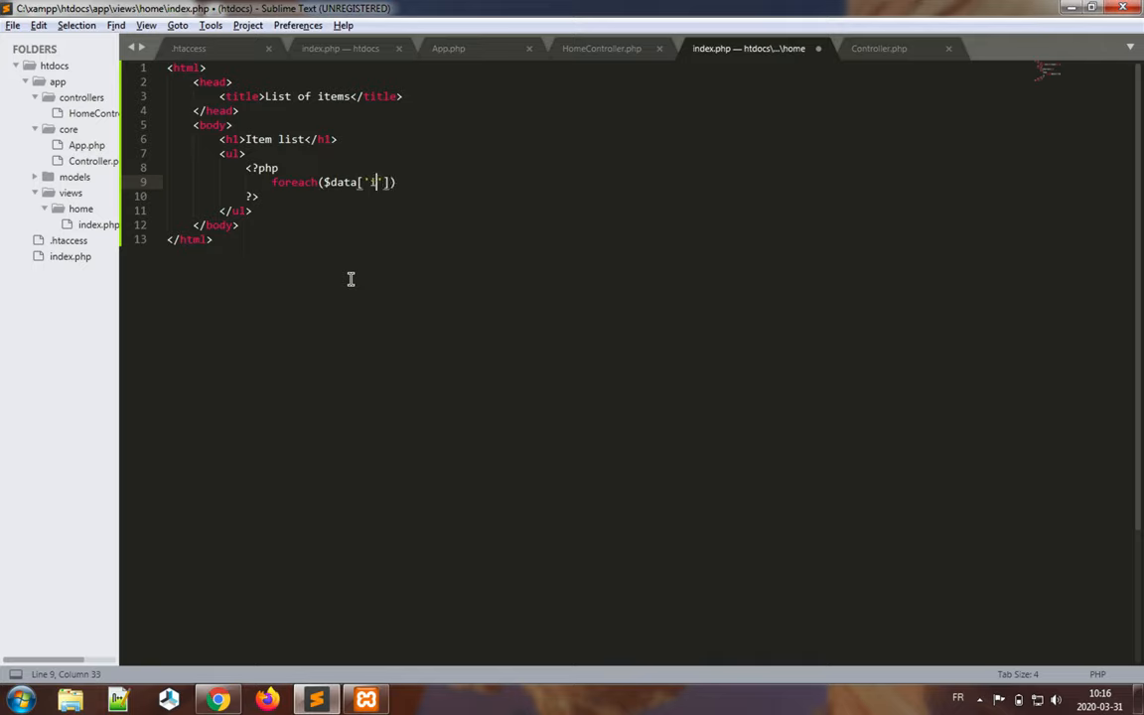
pyautogui.write("items'] a")
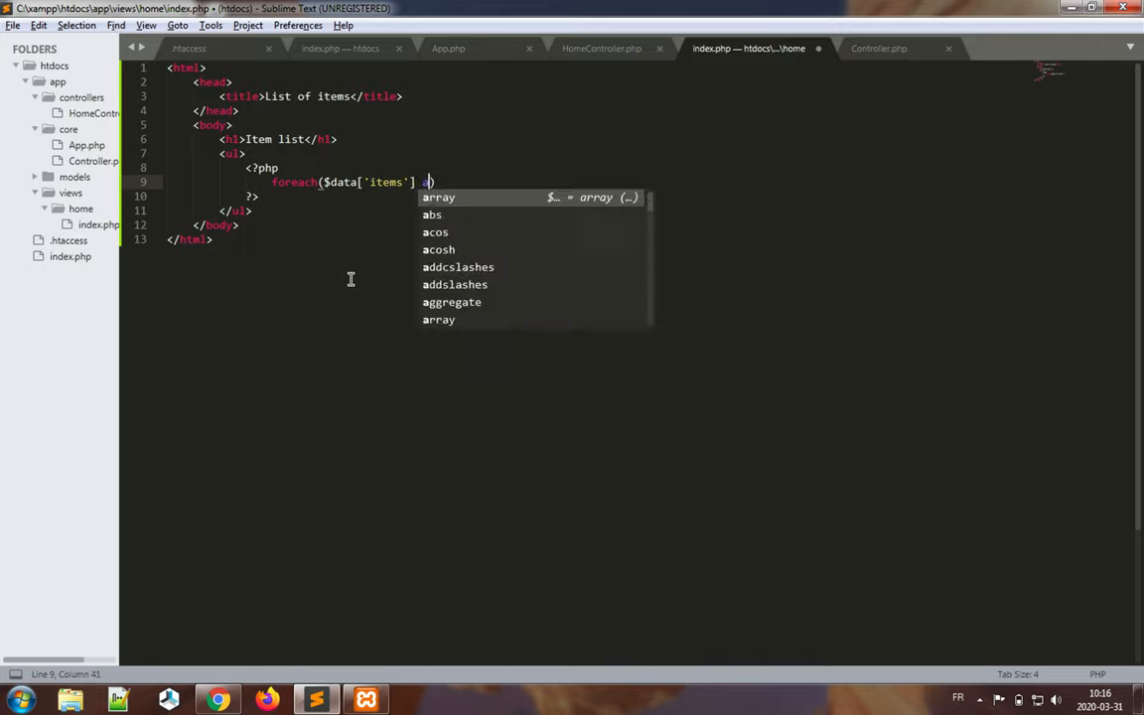
pyautogui.write('as $item')
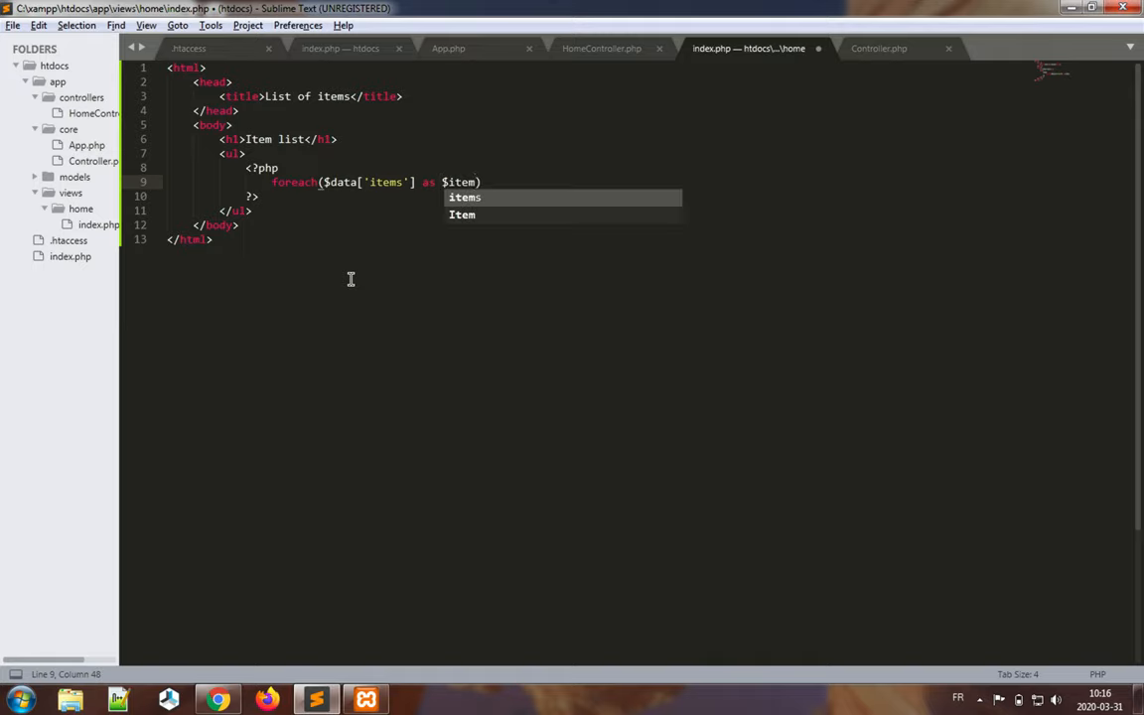
pyautogui.write('{}')
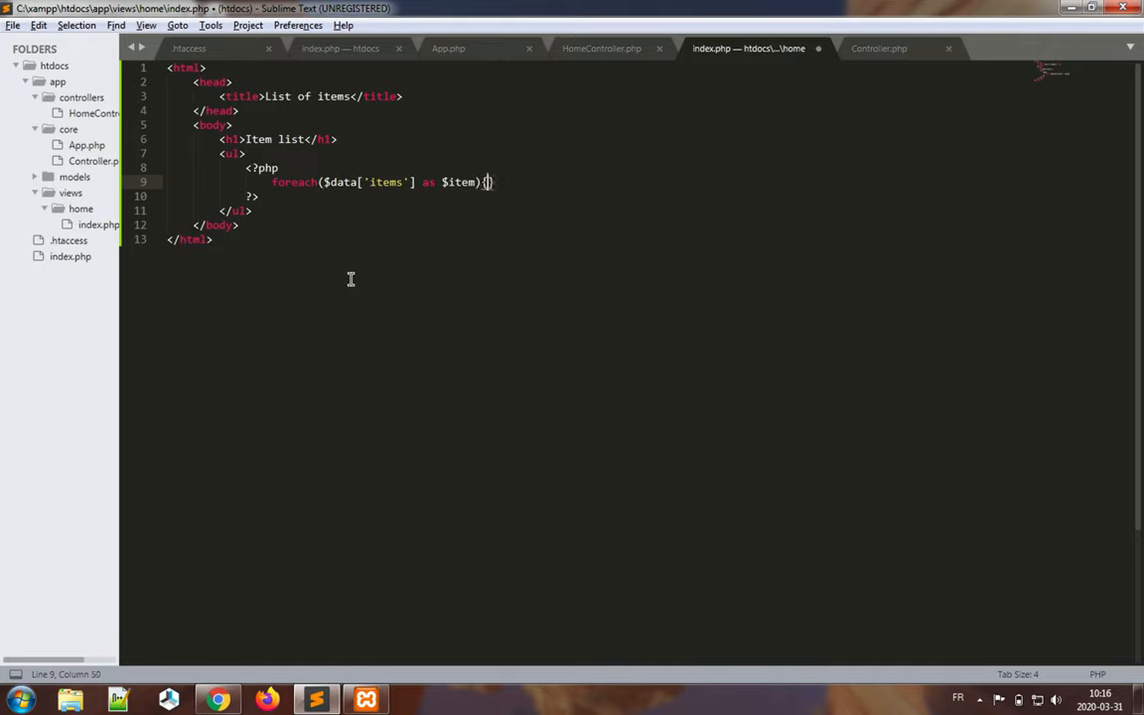
pyautogui.press('enter')
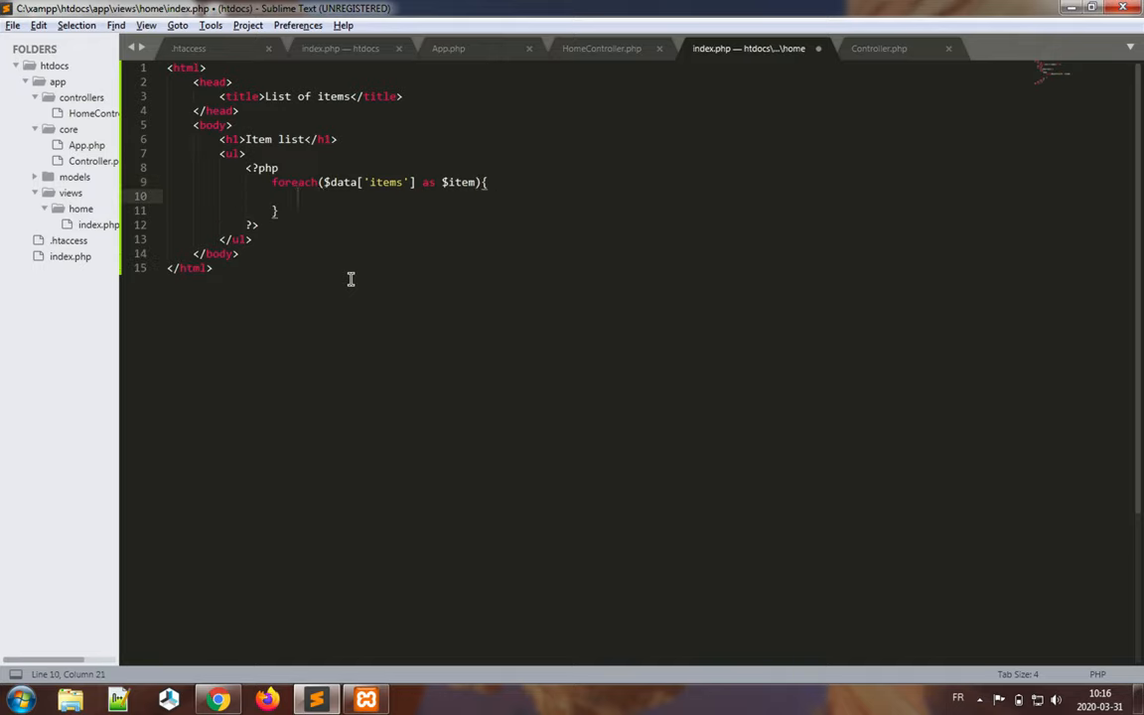
# - Echo "<li>$item->name</li>" in the loop body and save the home view
pyautogui.write('echo')
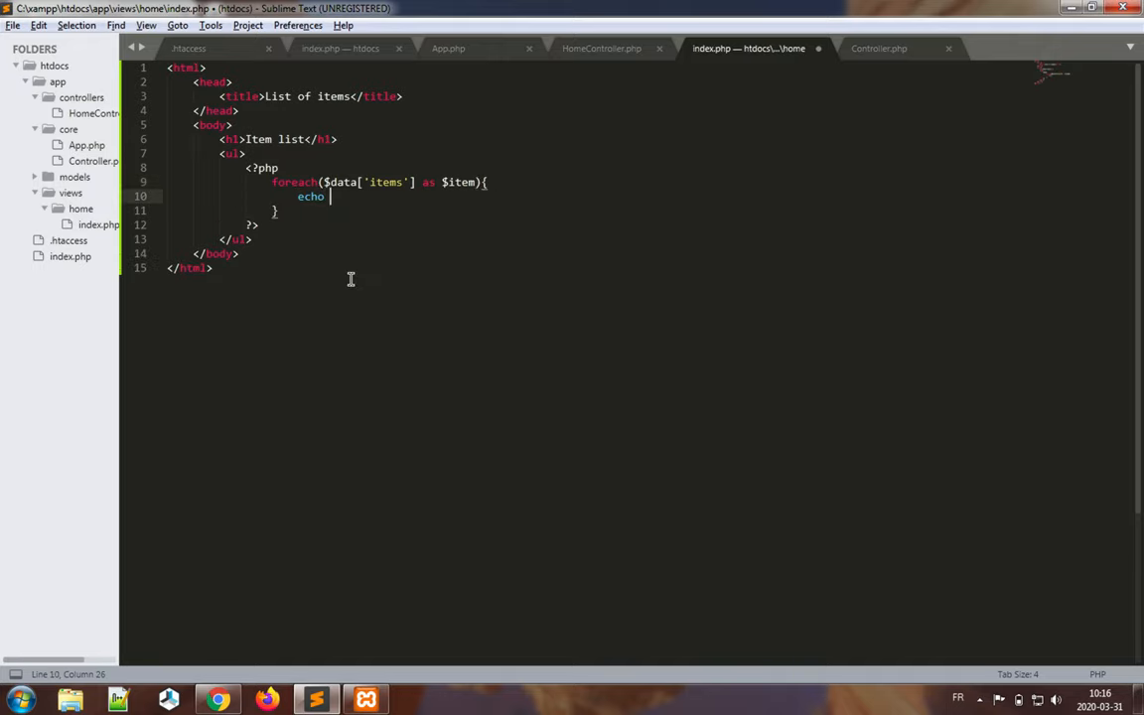
pyautogui.write('"<"')
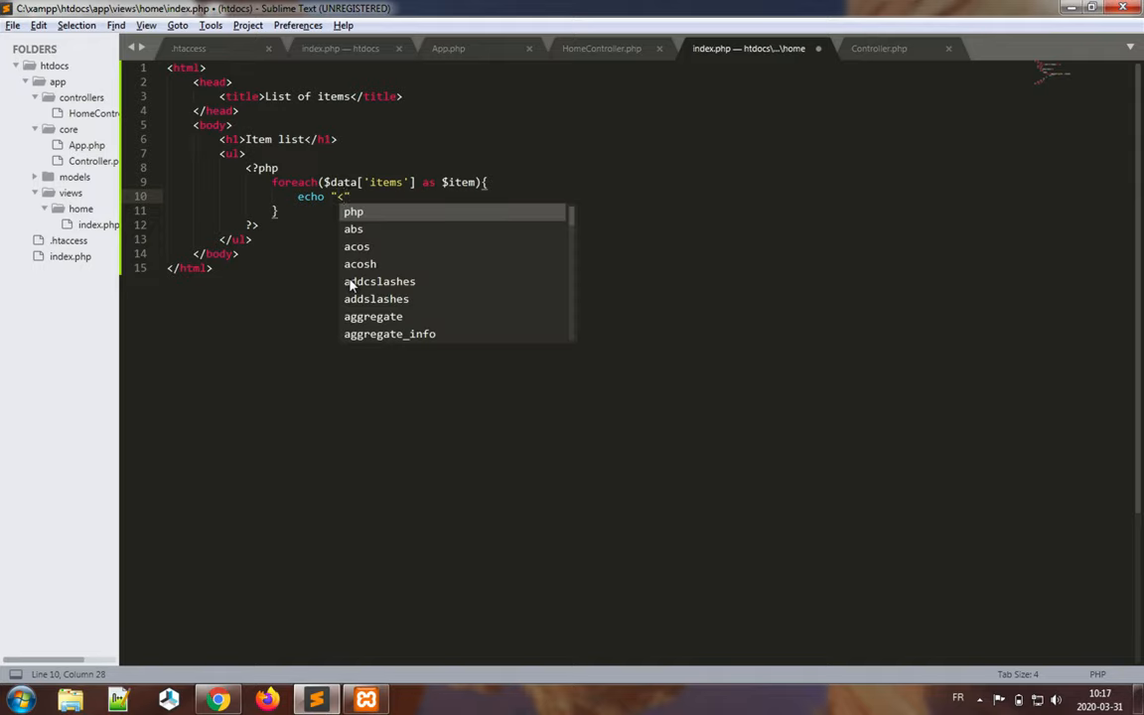
pyautogui.write('li></')
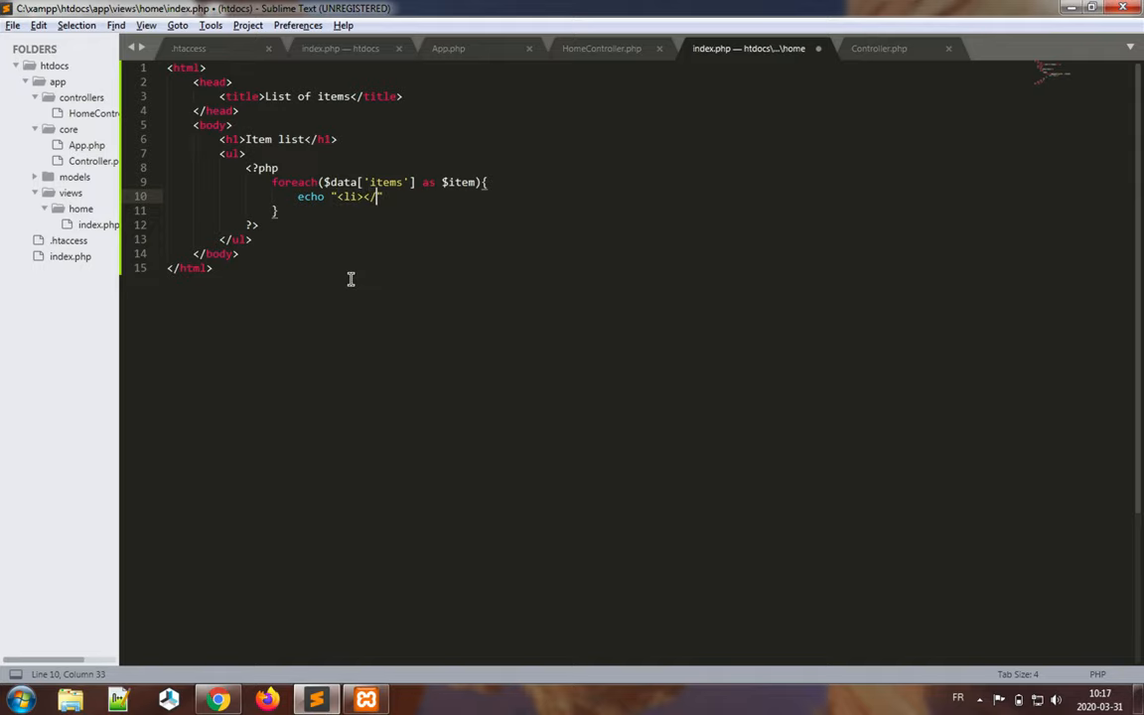
pyautogui.write('li>')
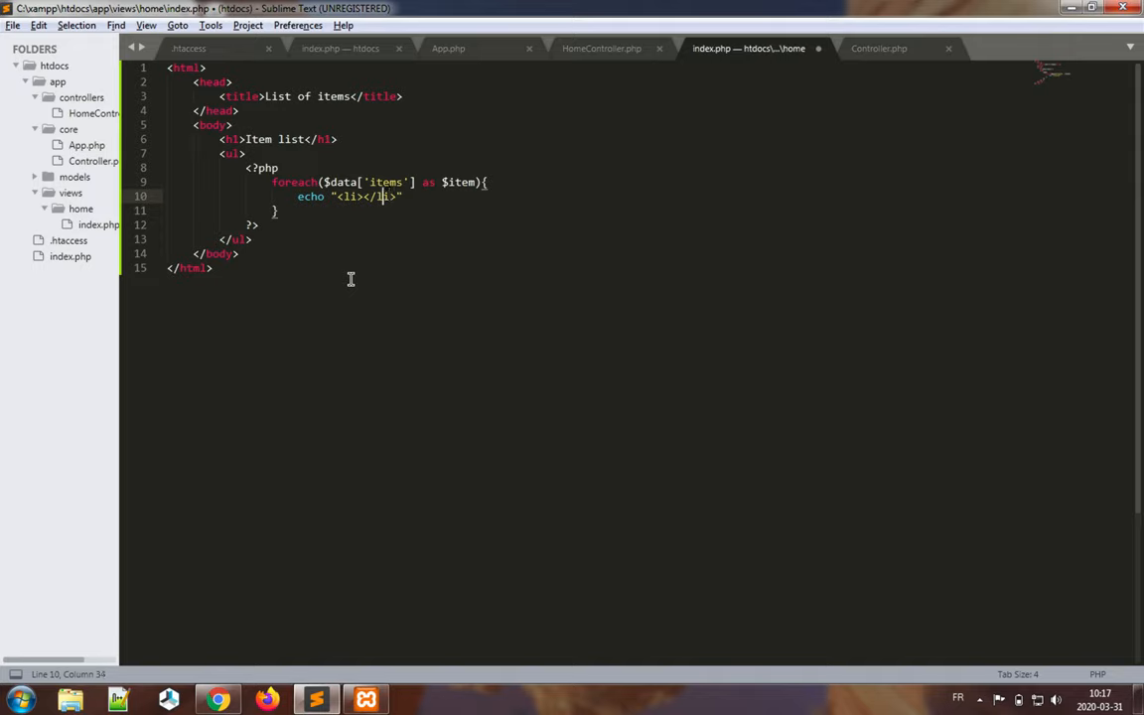
pyautogui.write('$i')
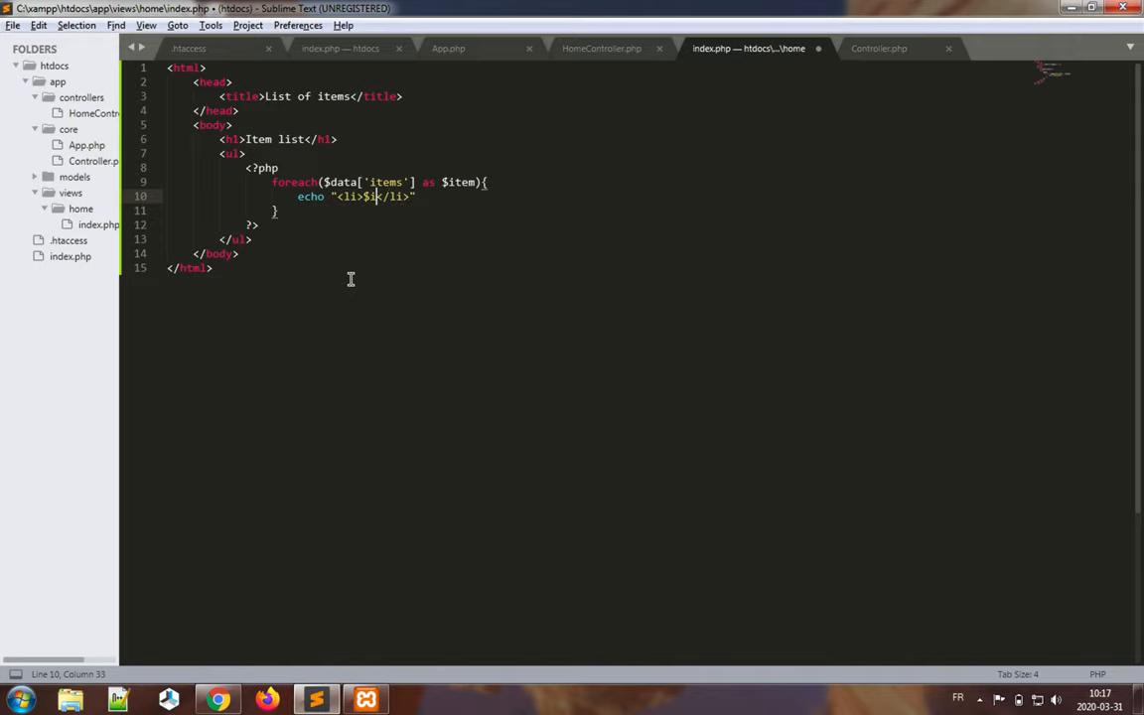
pyautogui.write('e')
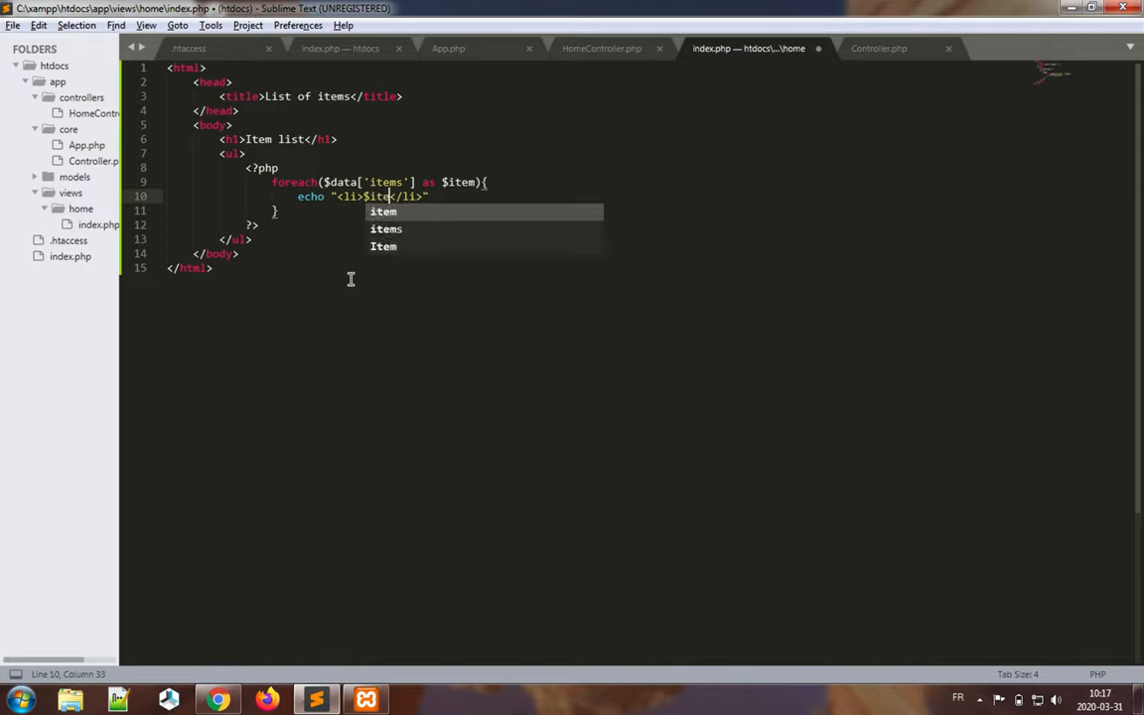
pyautogui.write('m->namwe')
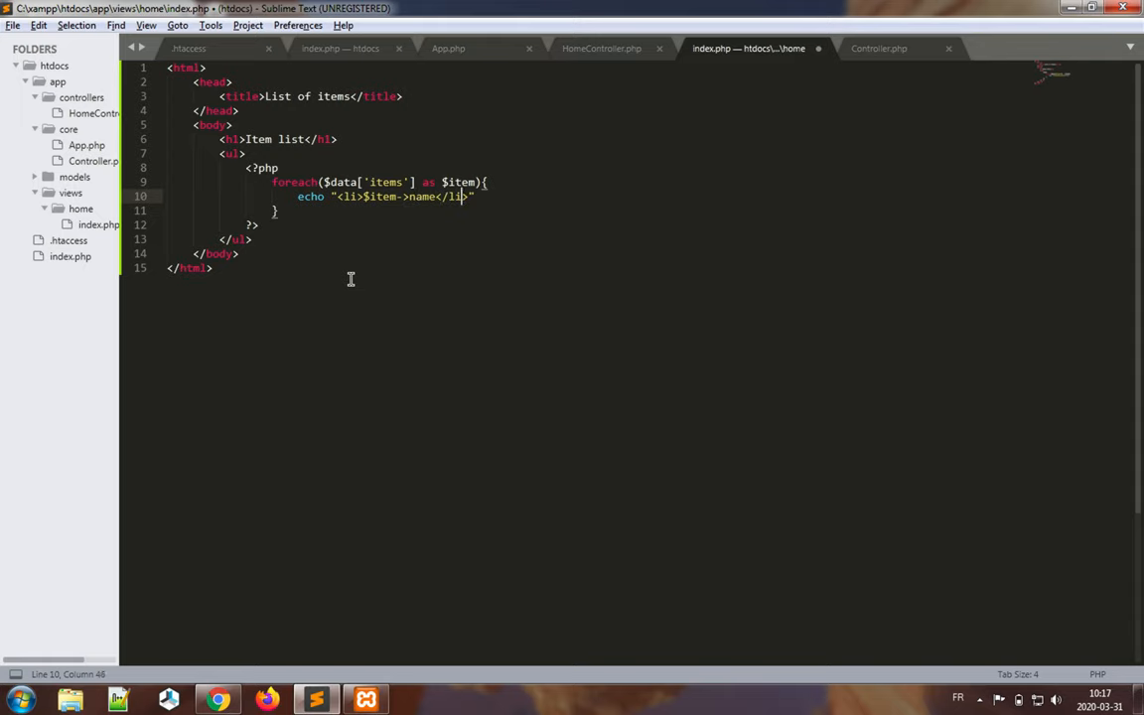
pyautogui.write('";')
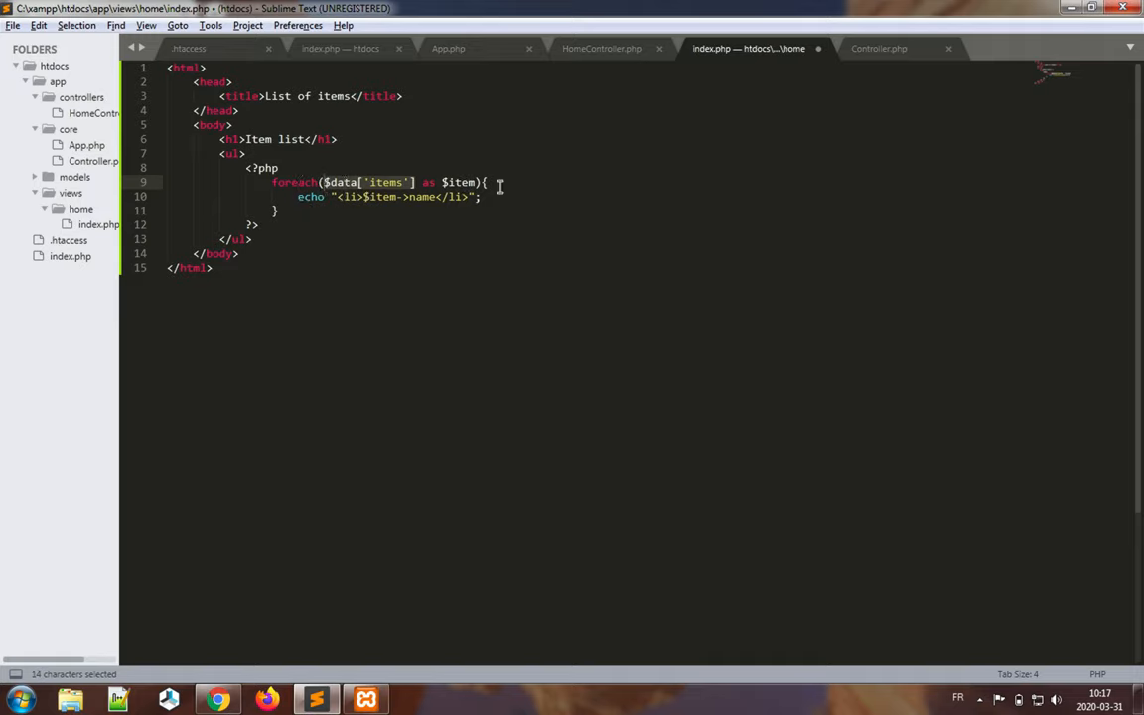
pyautogui.click(483, 196)
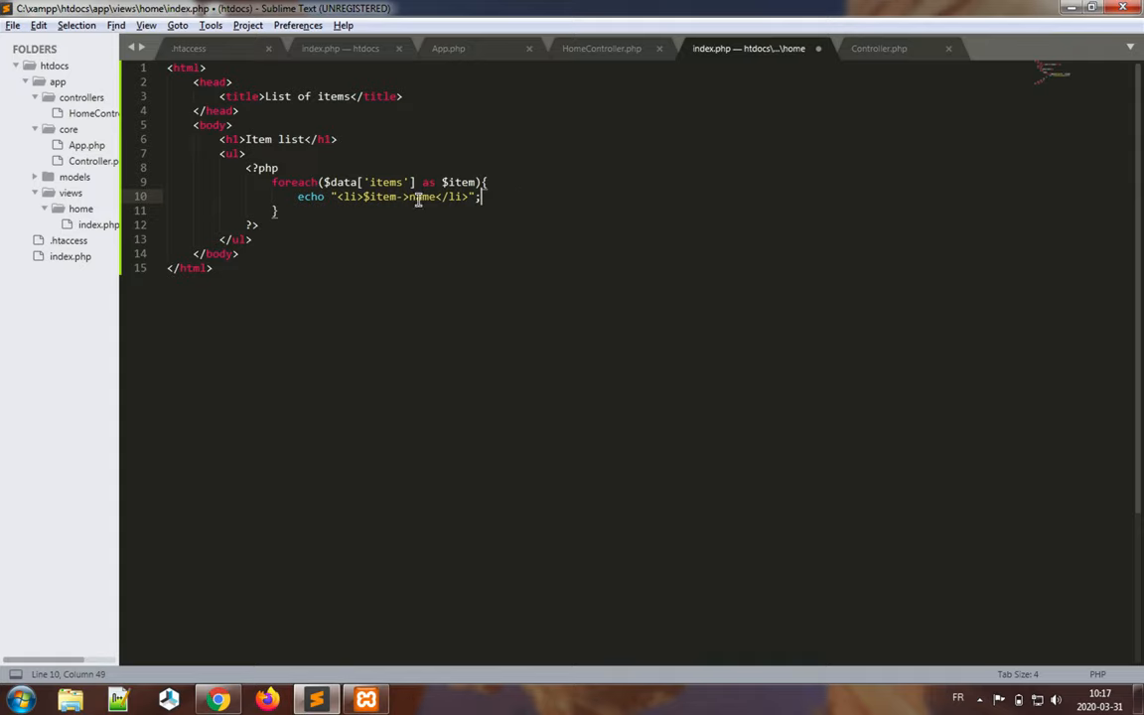
pyautogui.doubleClick(421, 196)
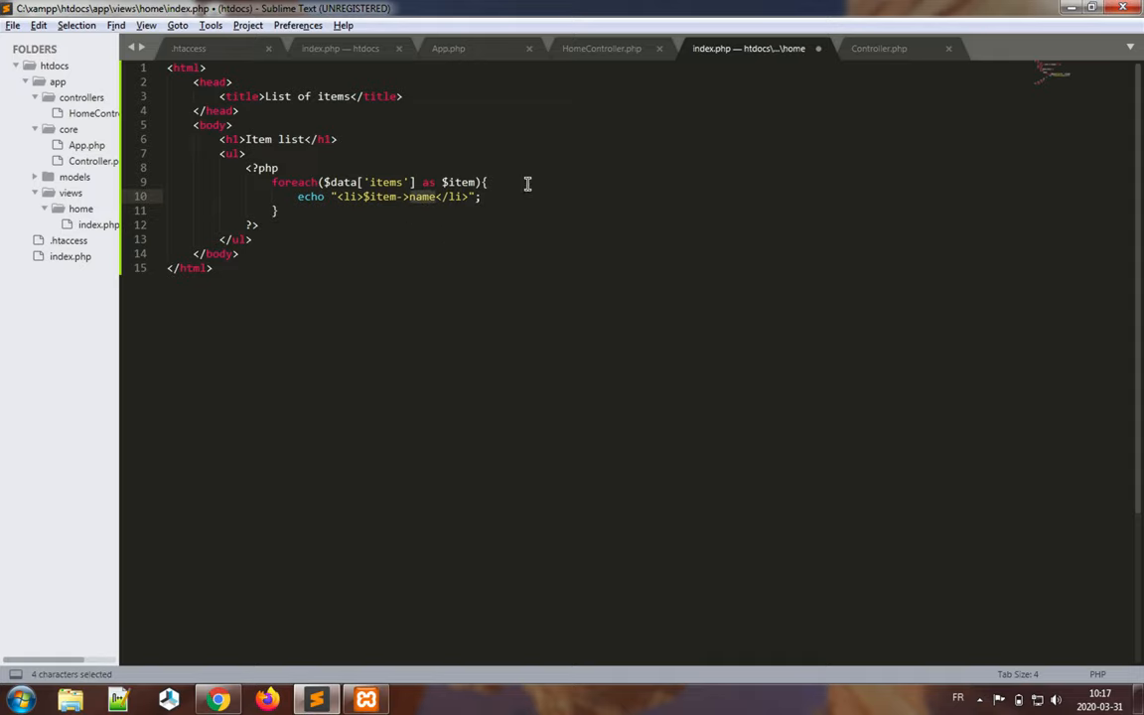
pyautogui.doubleClick(385, 183)
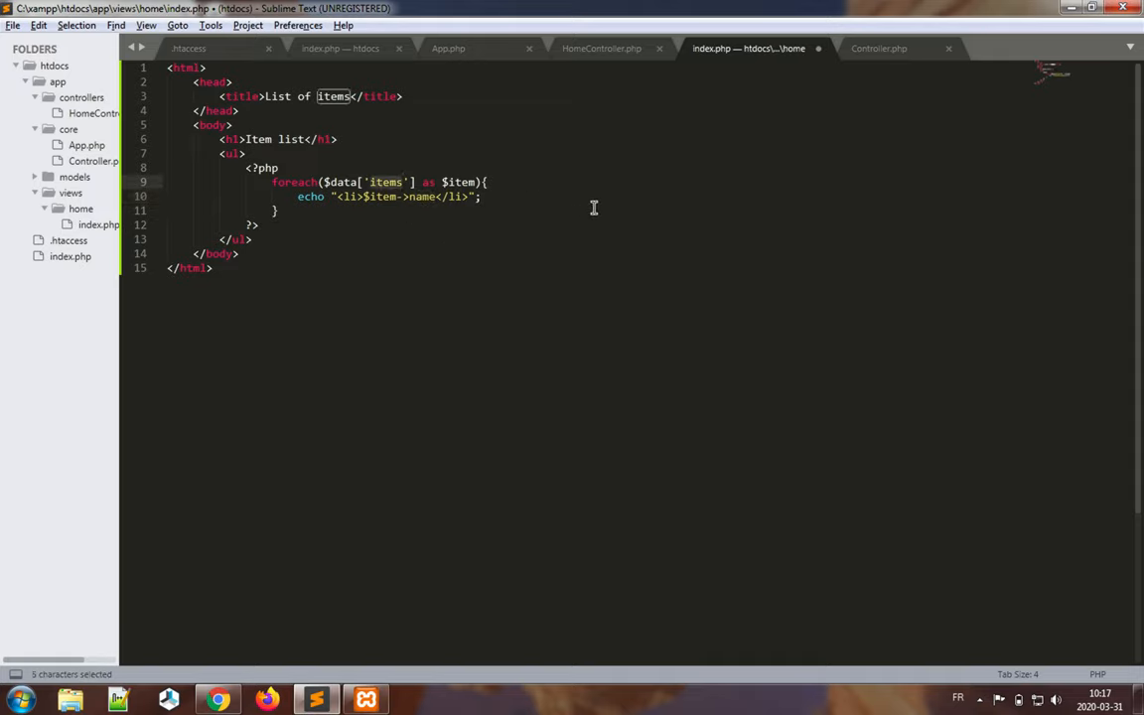
pyautogui.moveTo(415, 230)
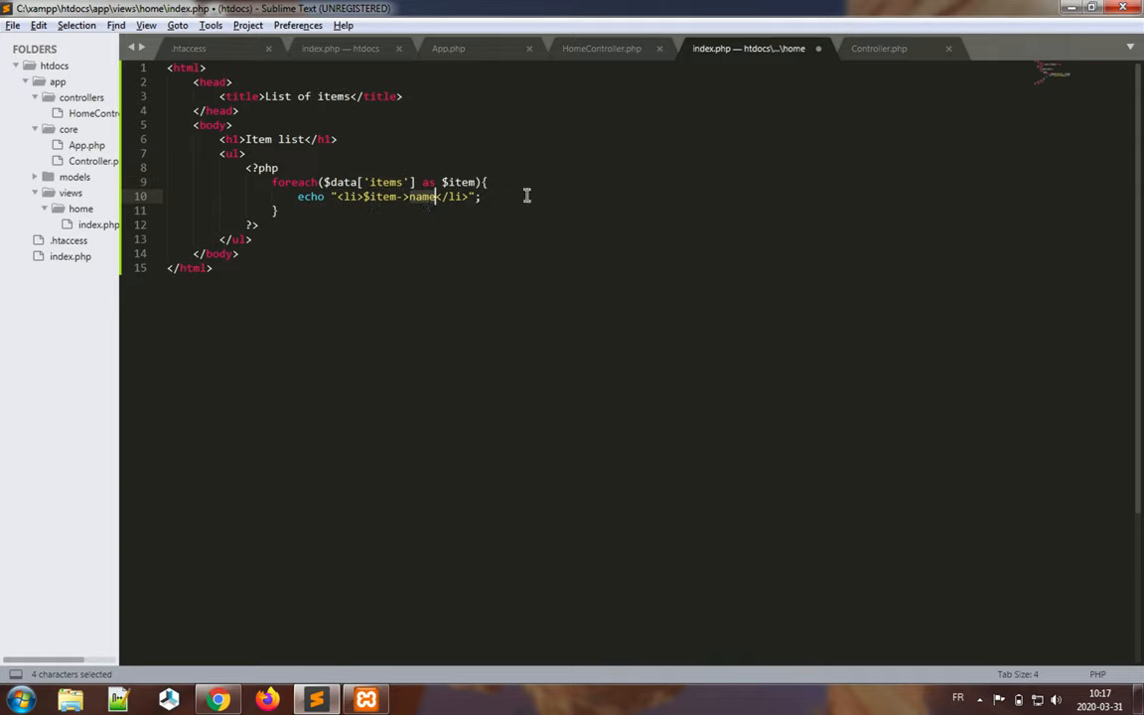
pyautogui.moveTo(512, 229)
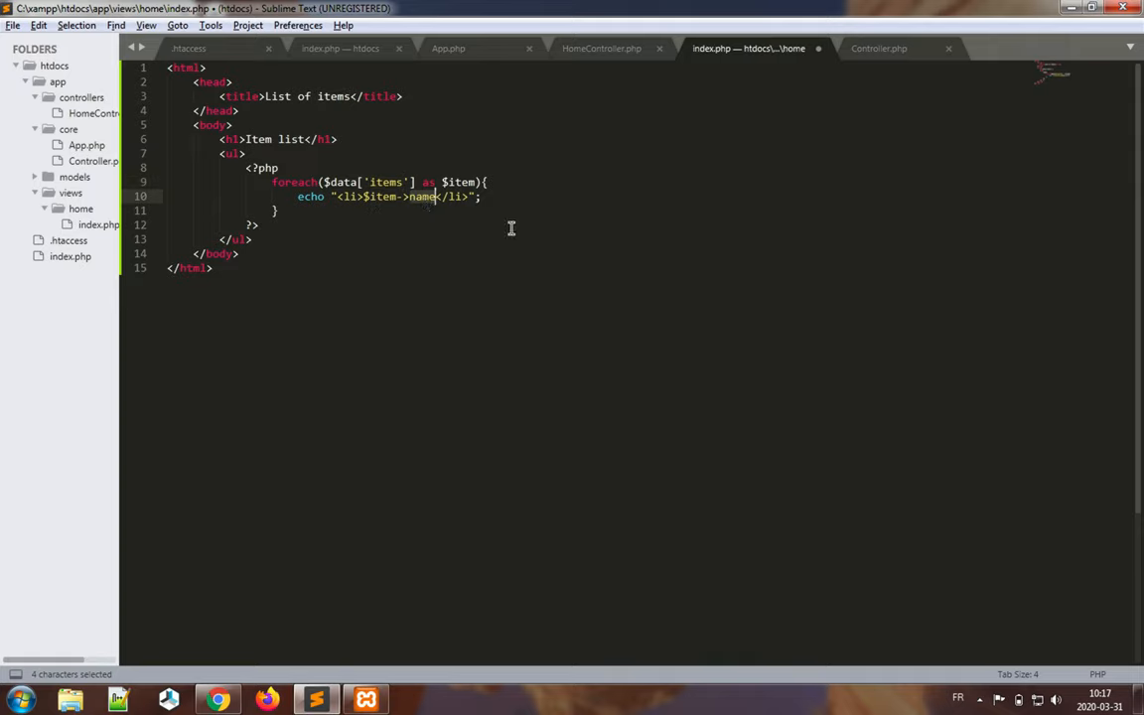
pyautogui.press('ctrl+s')
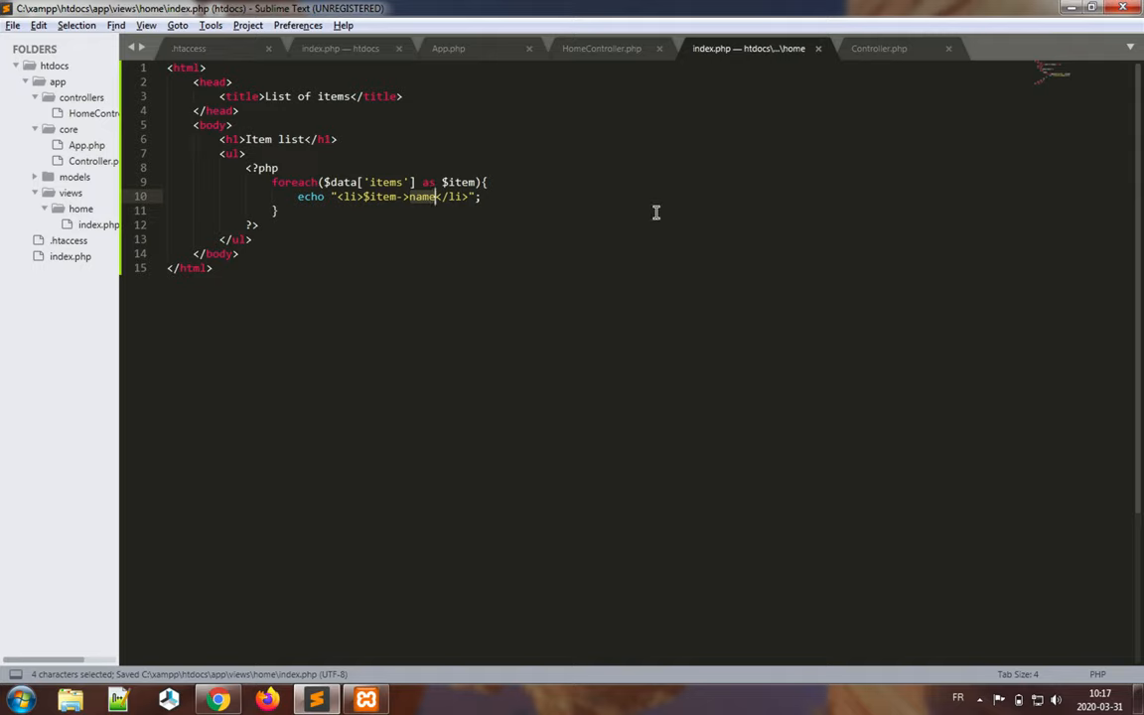
pyautogui.moveTo(548, 211)
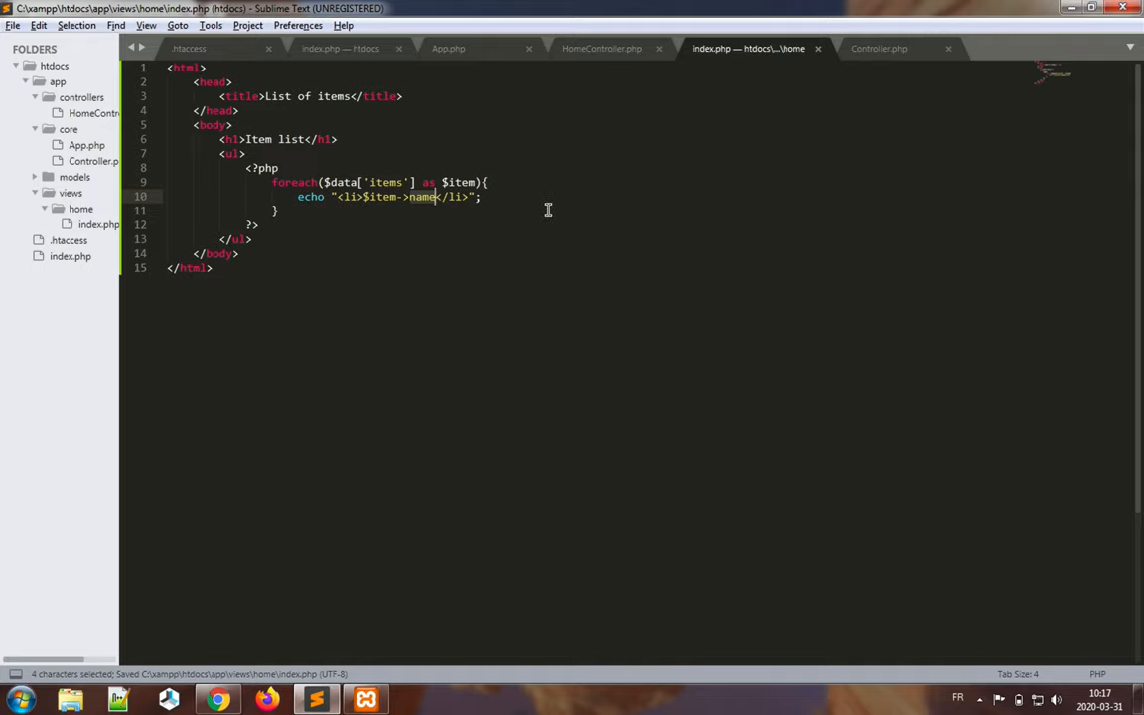
# - In HomeController's index method, start a $this->view('home/index') call replacing the echoes
pyautogui.click(600, 48)
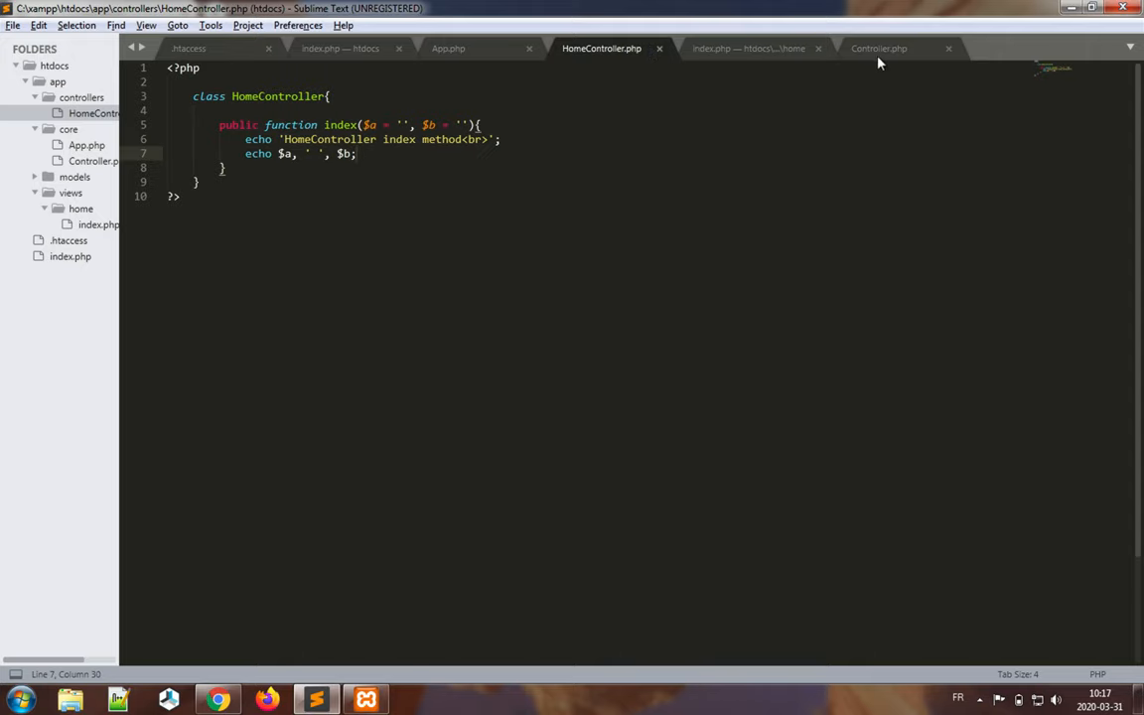
pyautogui.click(878, 48)
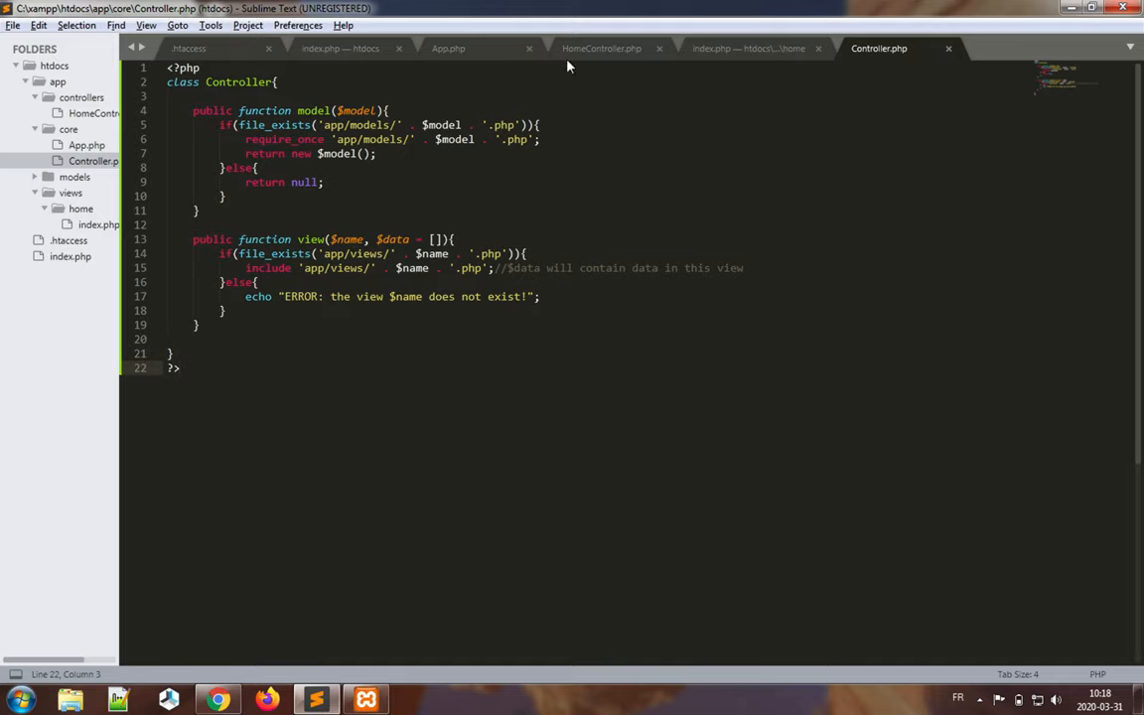
pyautogui.click(602, 48)
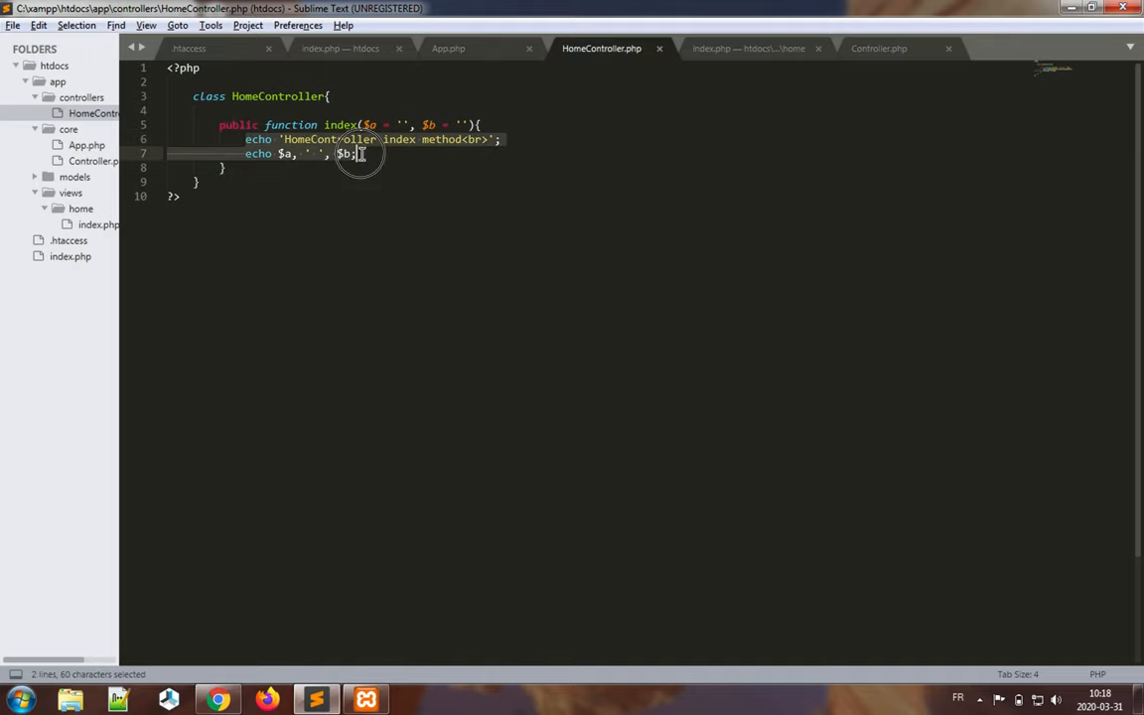
pyautogui.write('$thi')
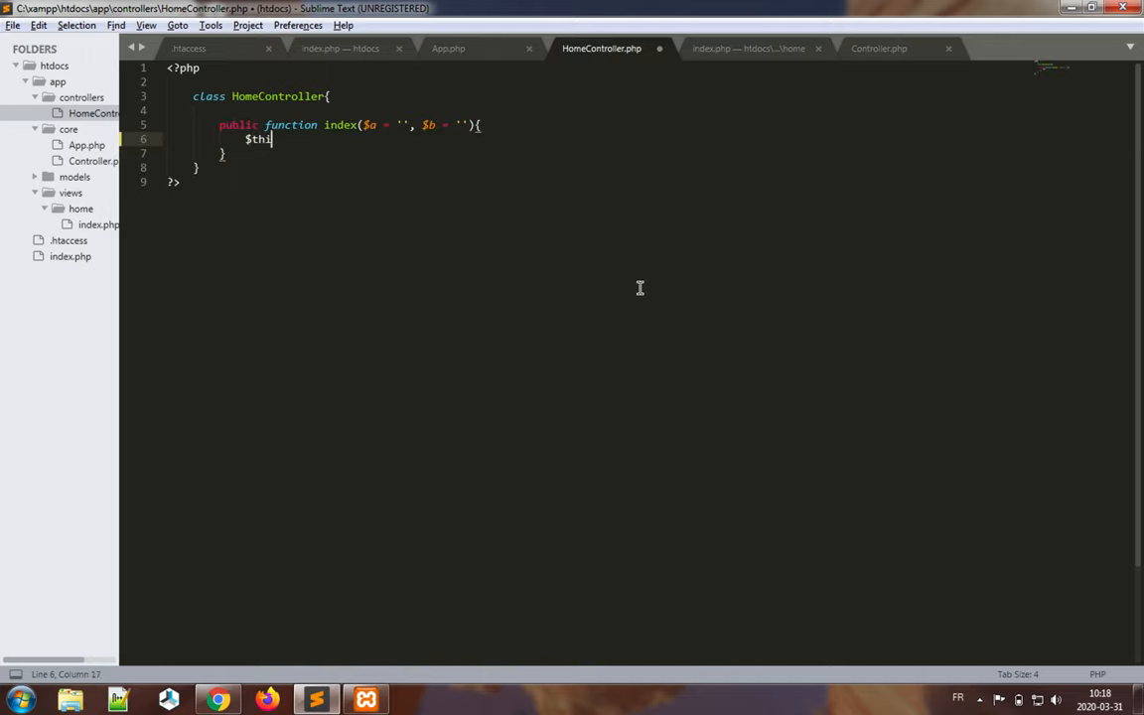
pyautogui.write("->view('")
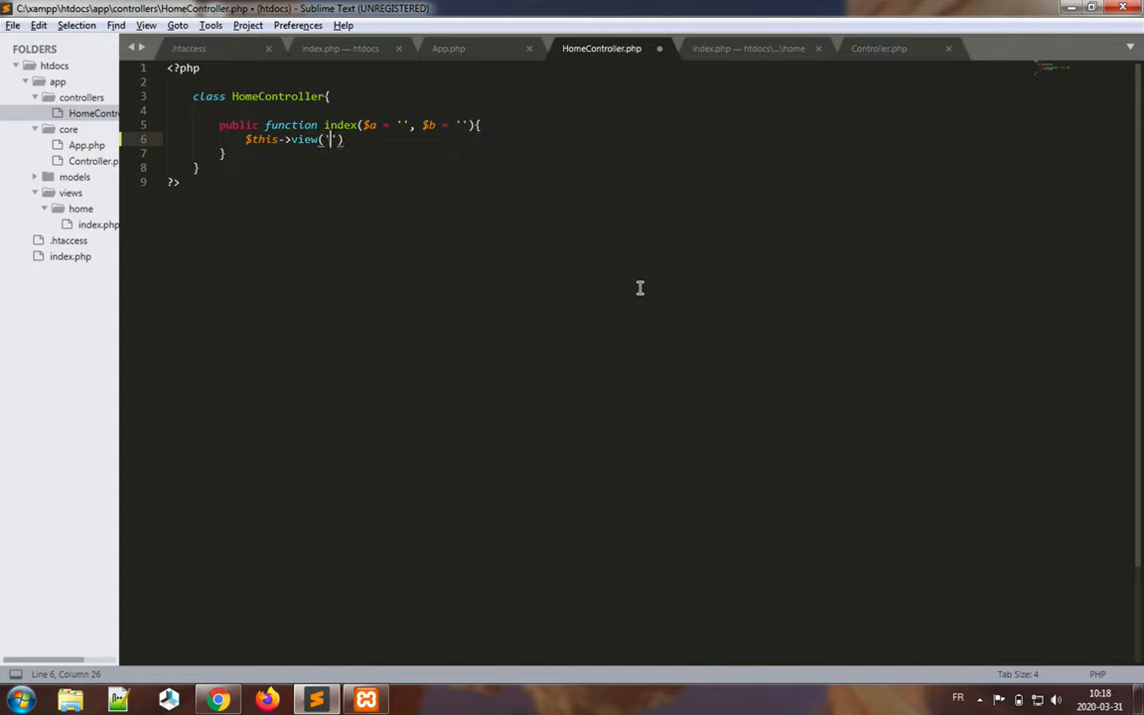
pyautogui.write('home/index')
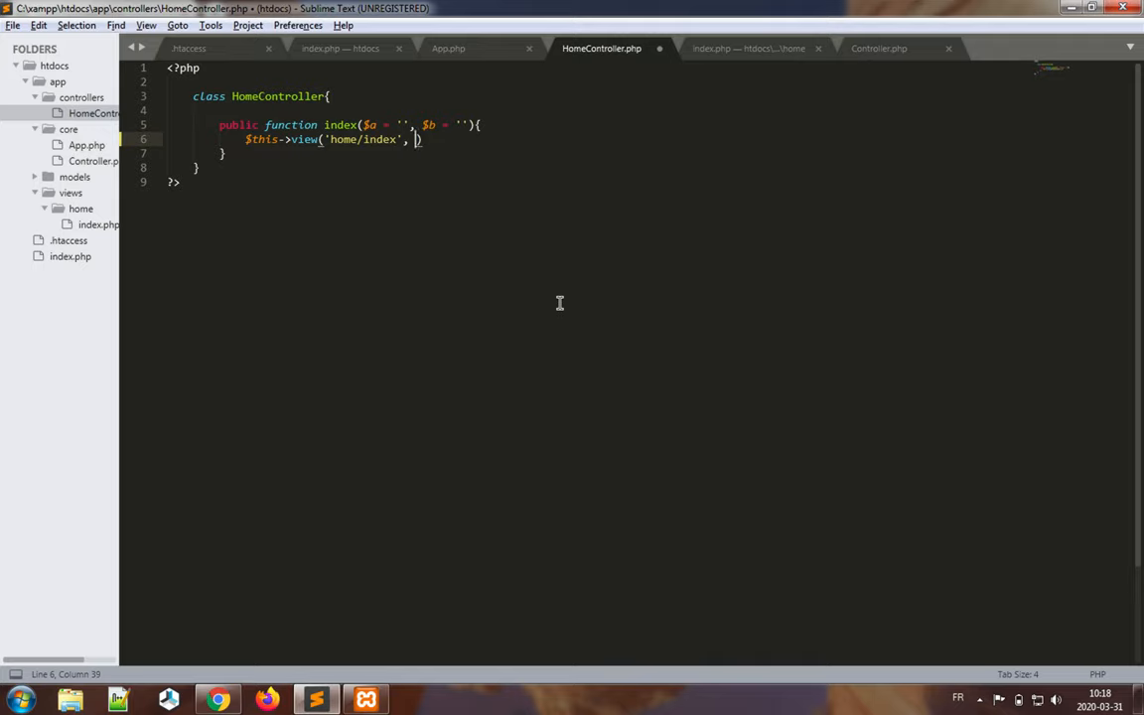
# - Pass ['items'=>$items] as the view's data argument
pyautogui.write('[]')
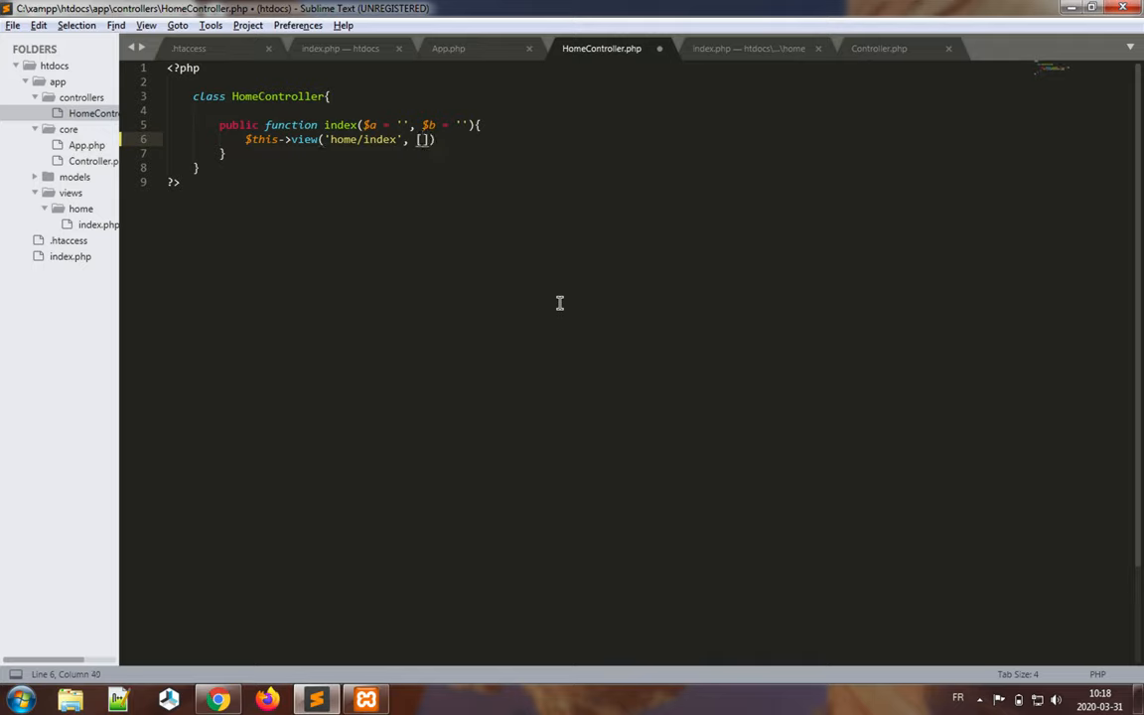
pyautogui.write("''")
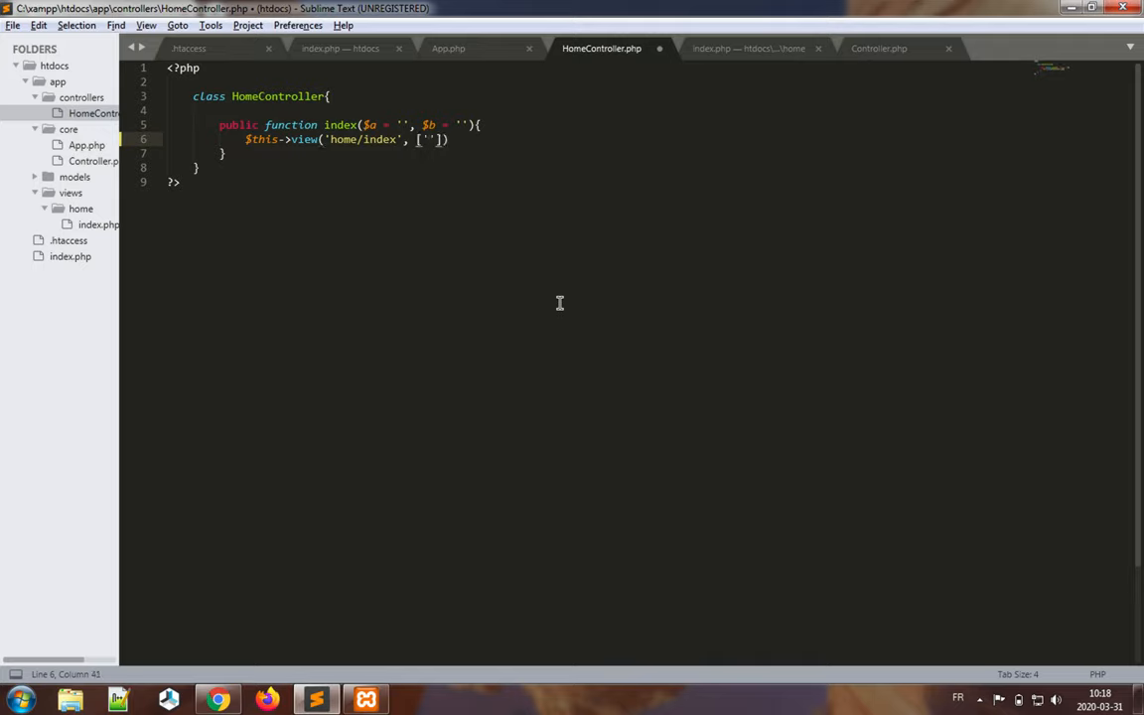
pyautogui.write('items')
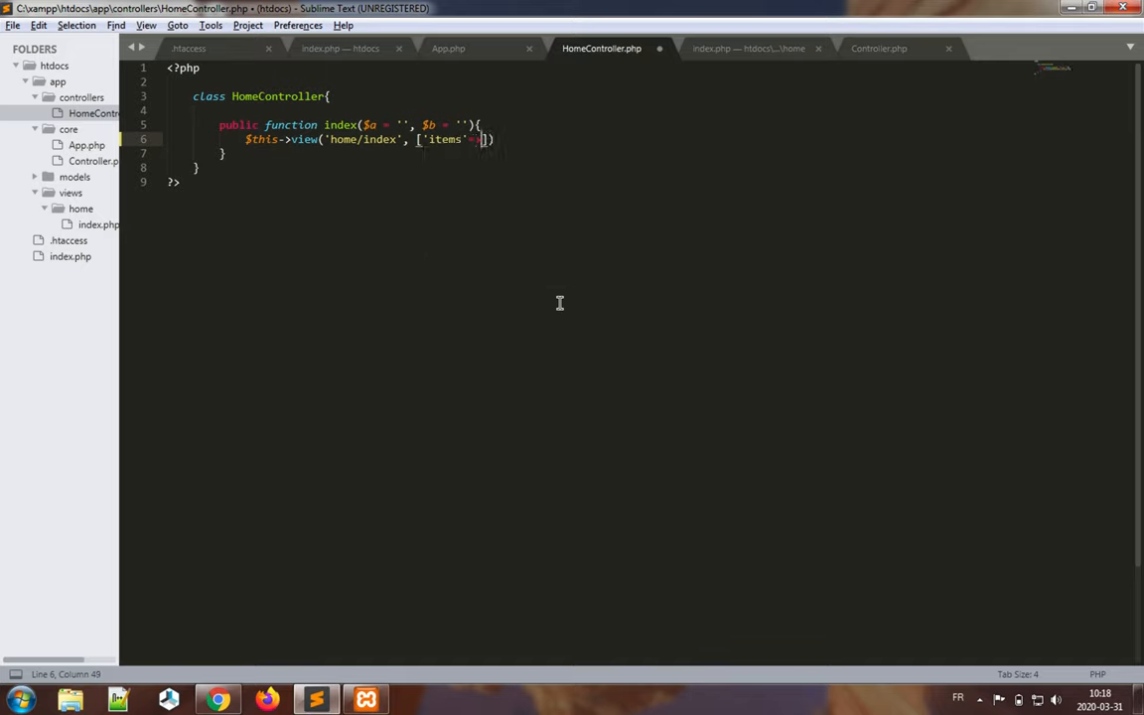
pyautogui.write('$items')
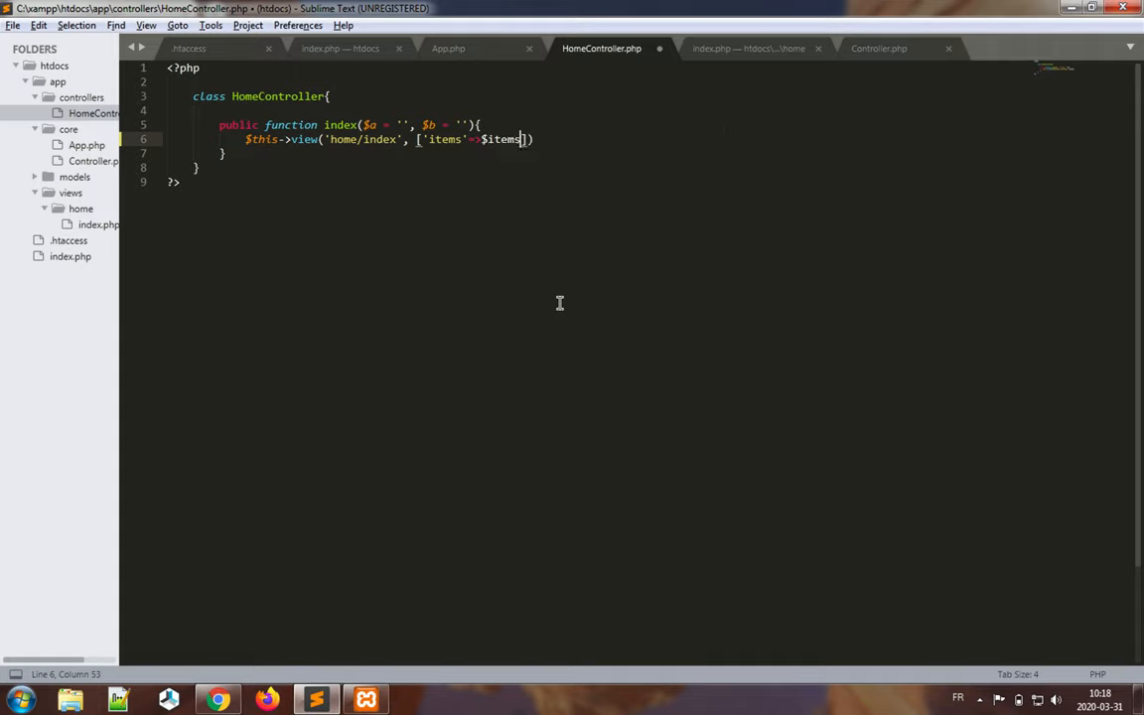
pyautogui.write('])')
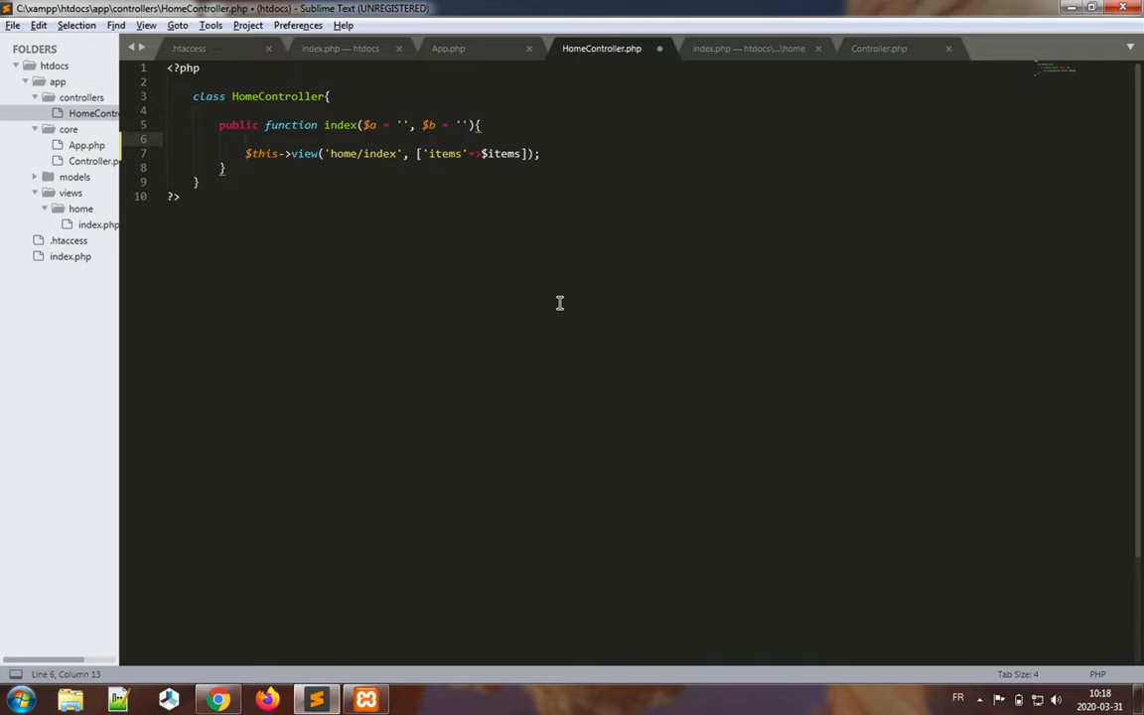
# - Add a $this->model('item') call on a new line inside index()
pyautogui.click(385, 123)
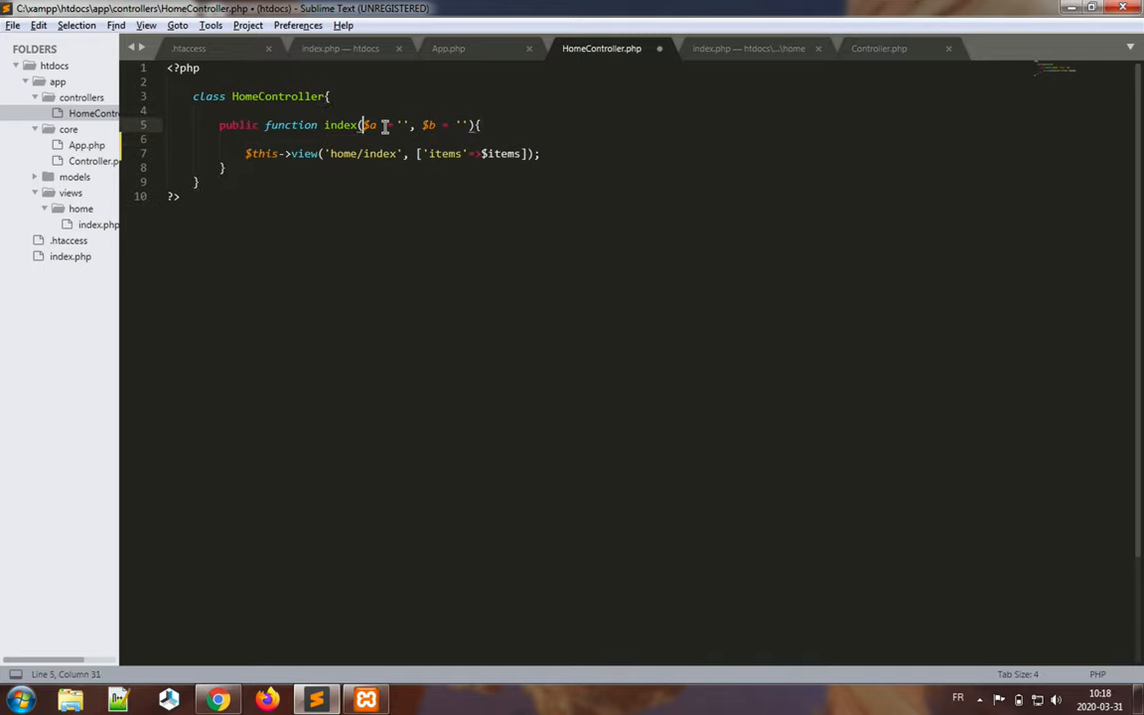
pyautogui.press('Backspace')
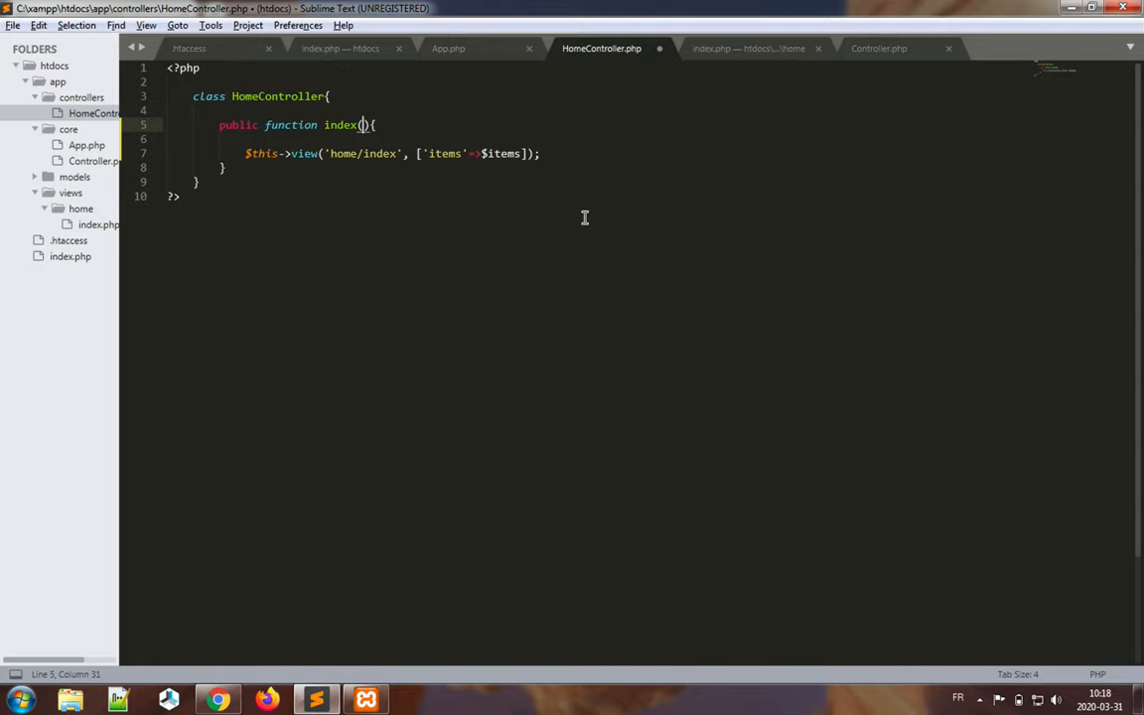
pyautogui.press('enter')
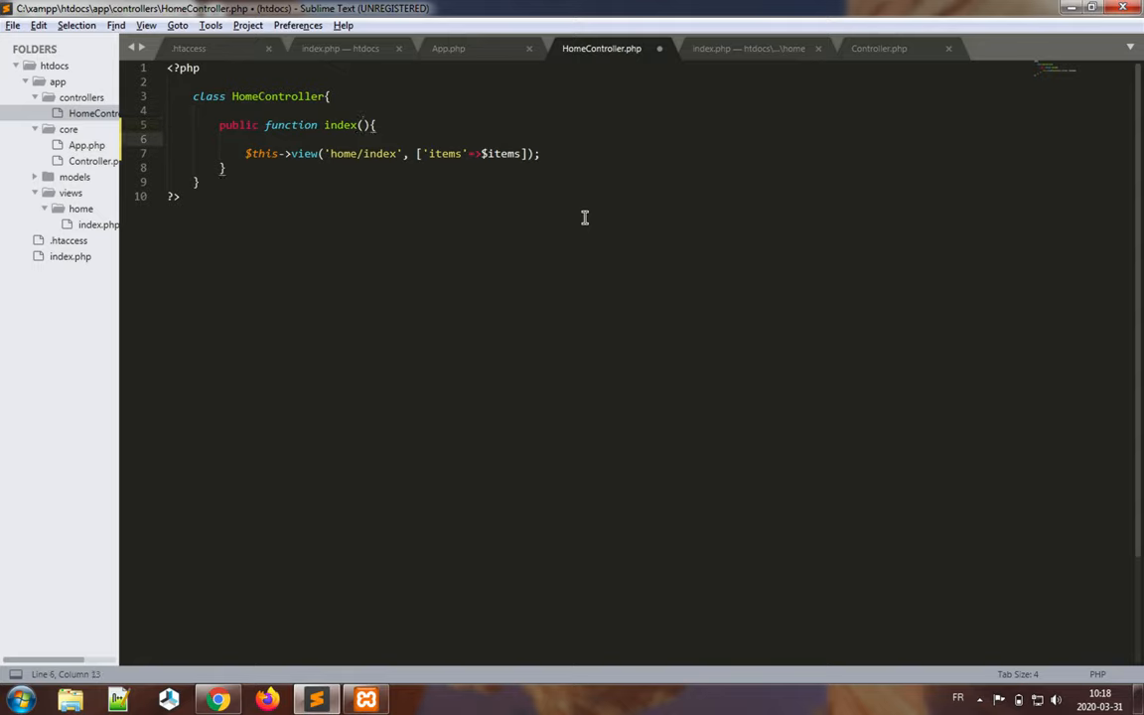
pyautogui.write('$this')
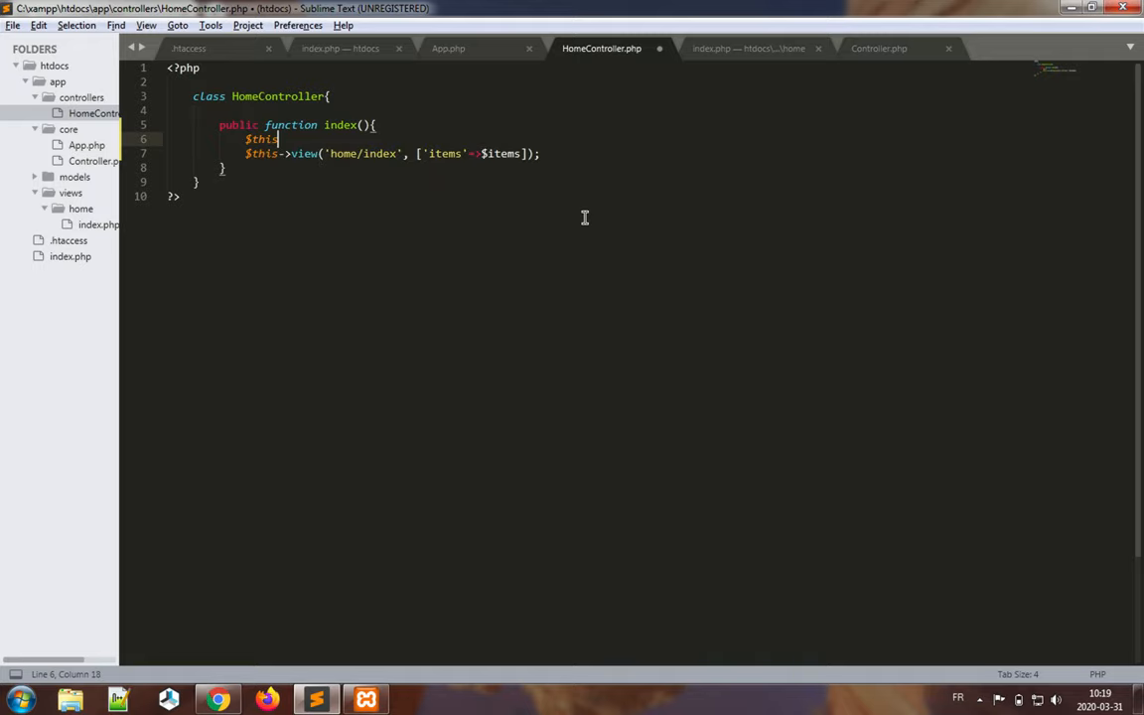
pyautogui.write("->model('item")
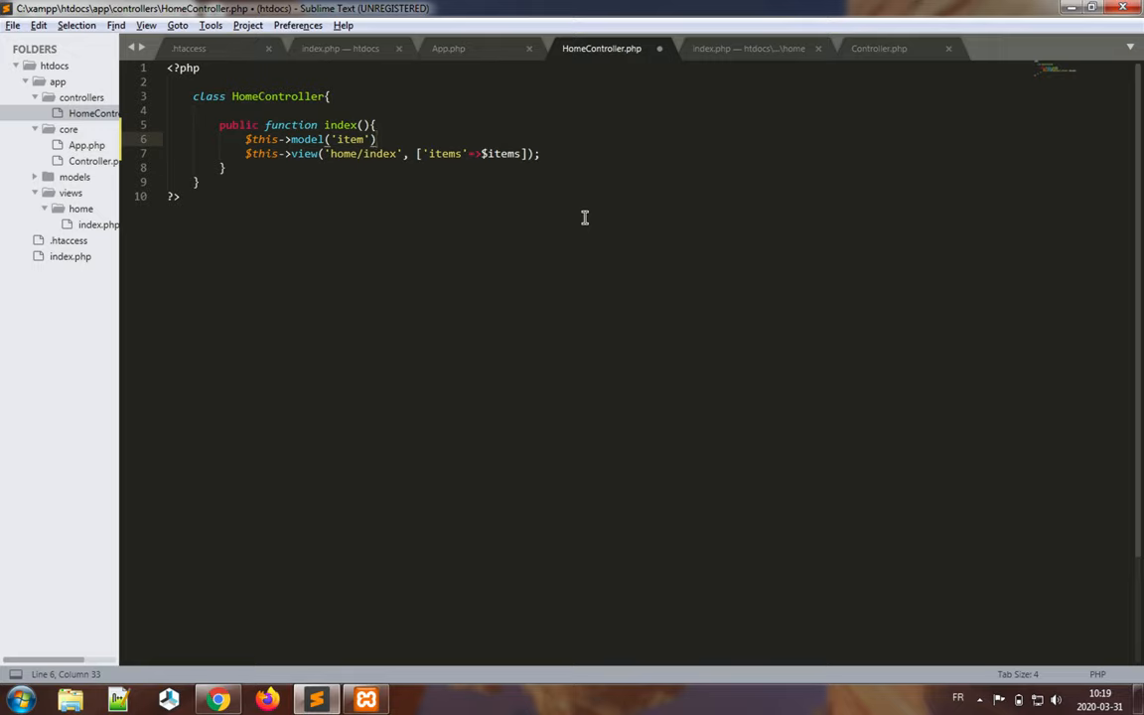
pyautogui.write(';')
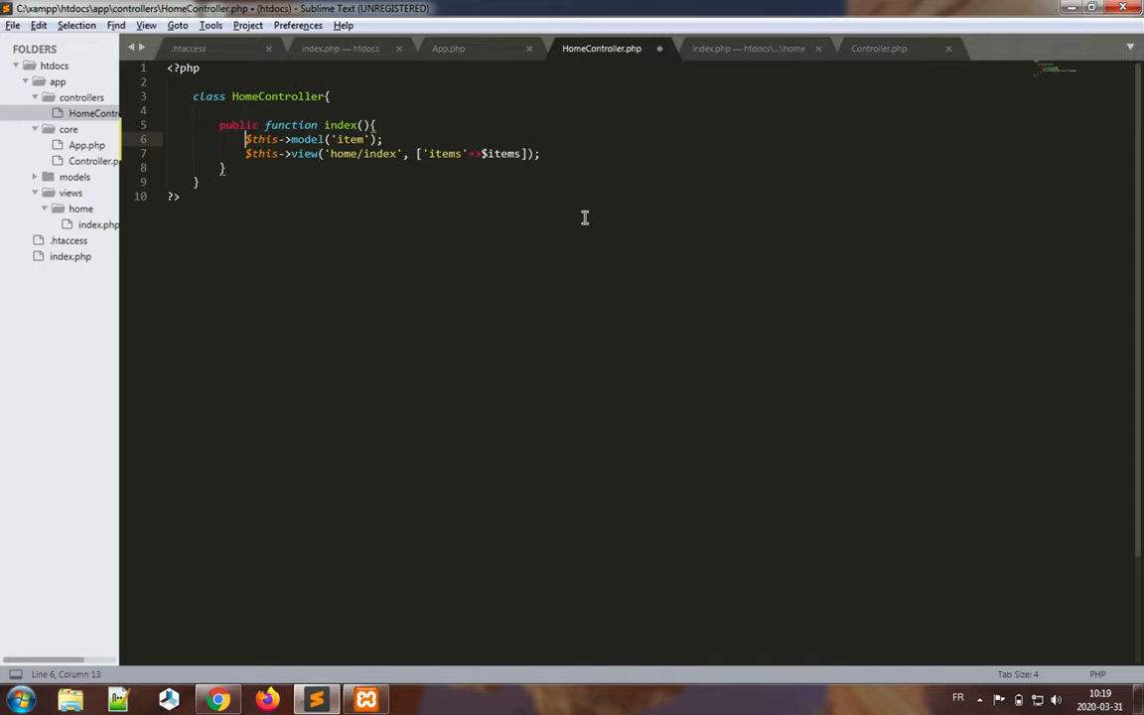
# - Assign its ->get() result to $items, then comment the line out
pyautogui.write('$items =')
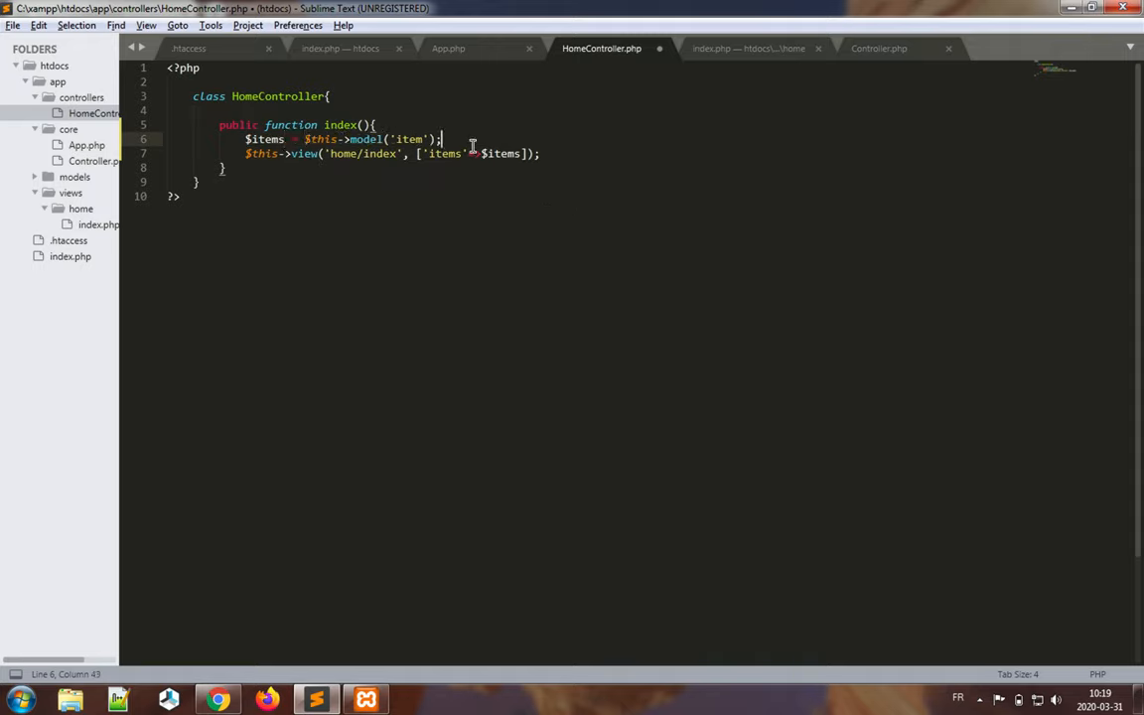
pyautogui.write('->')
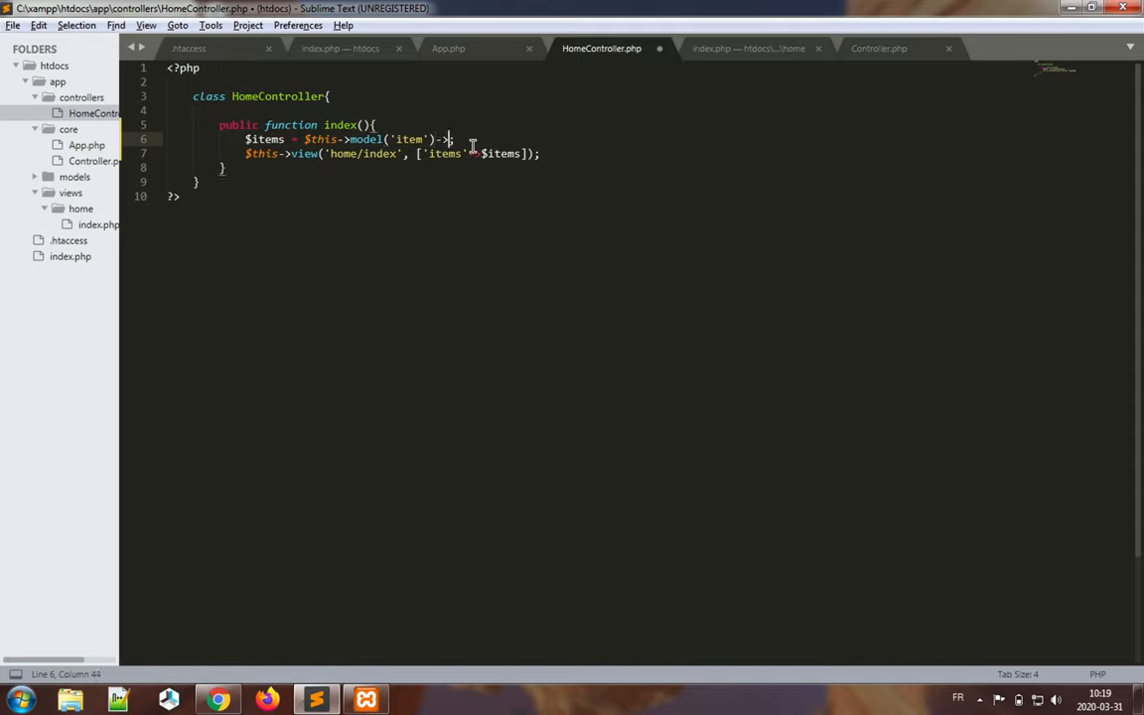
pyautogui.write('gat()')
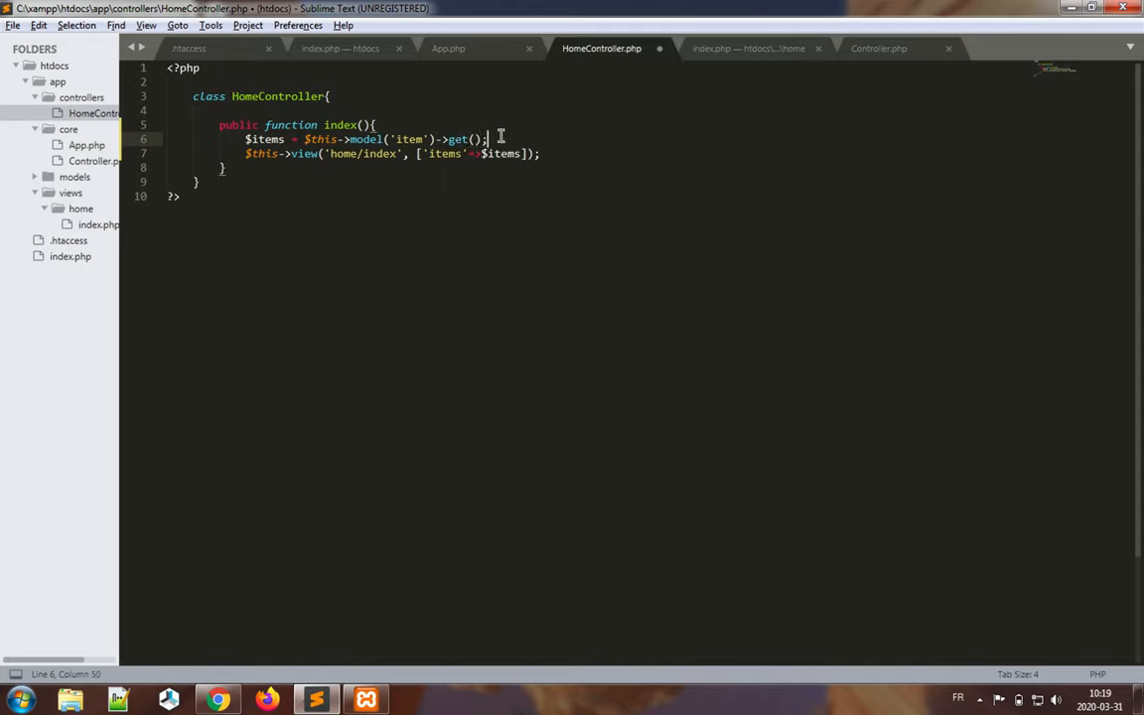
pyautogui.press('ctrl+s')
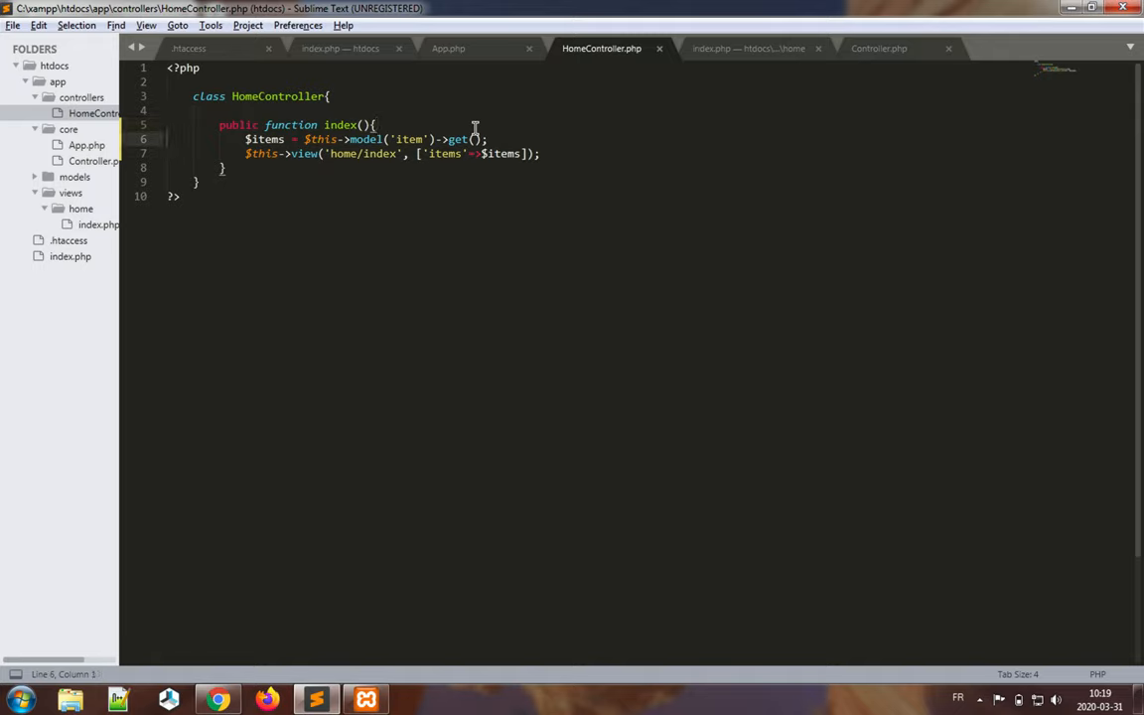
pyautogui.press('ctrl+/')
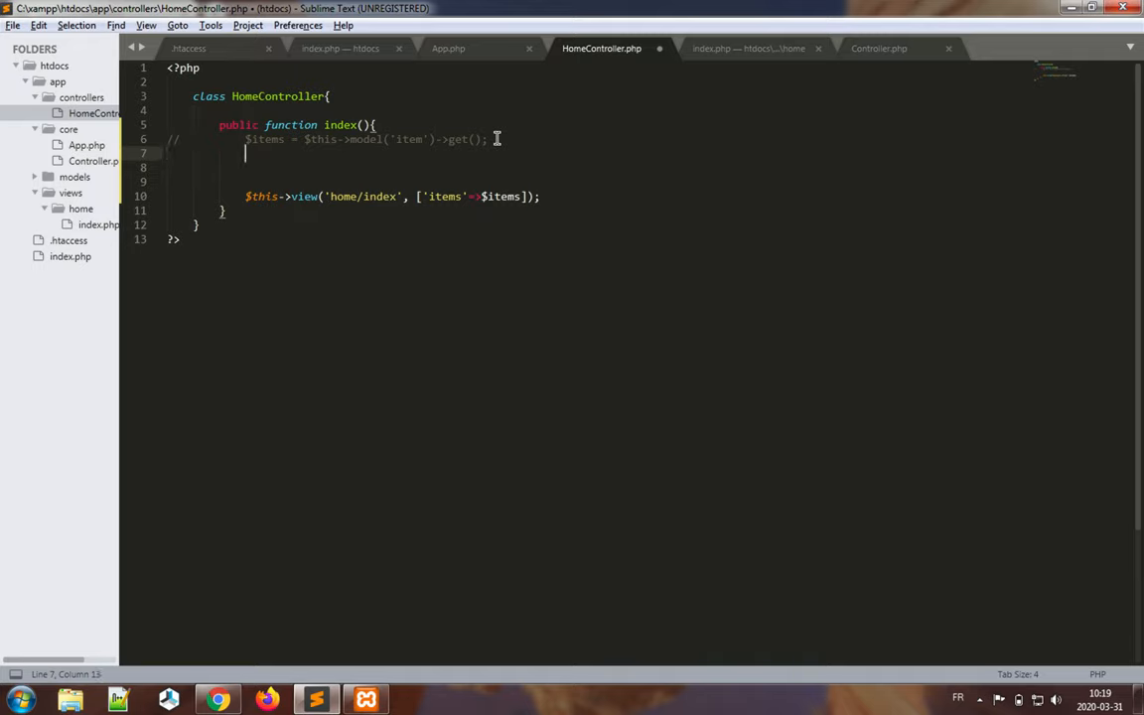
# - Create $item as a new stdClass with name 'Jon Doe'
pyautogui.write('stdCla')
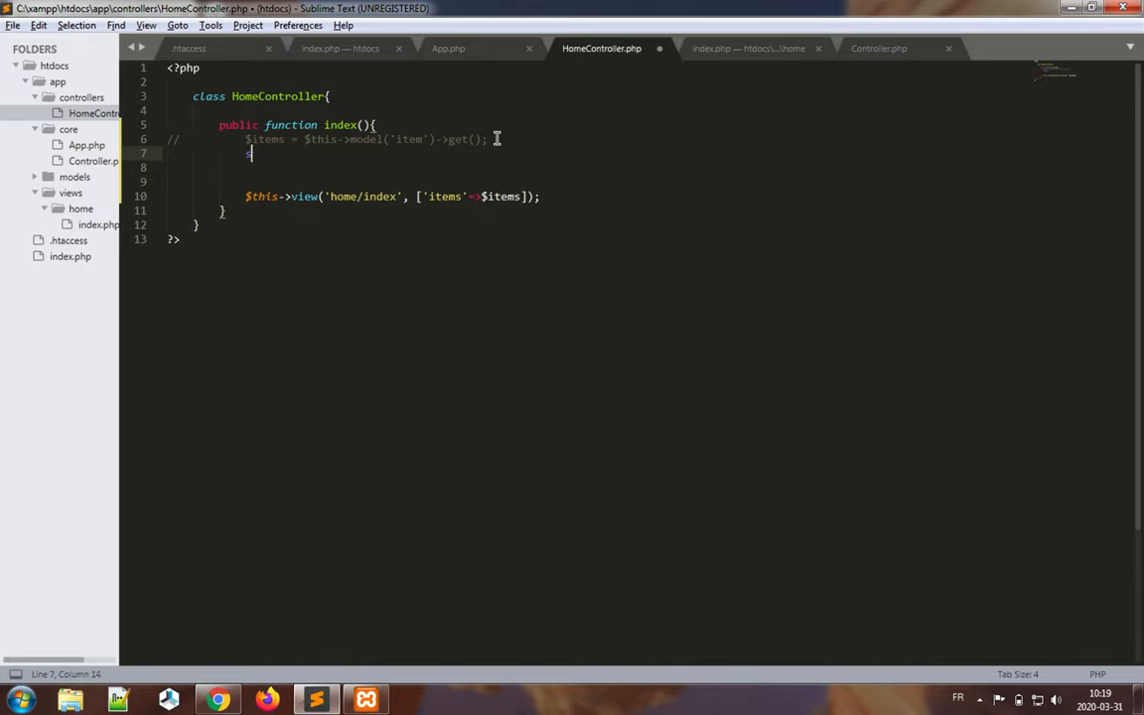
pyautogui.write('item')
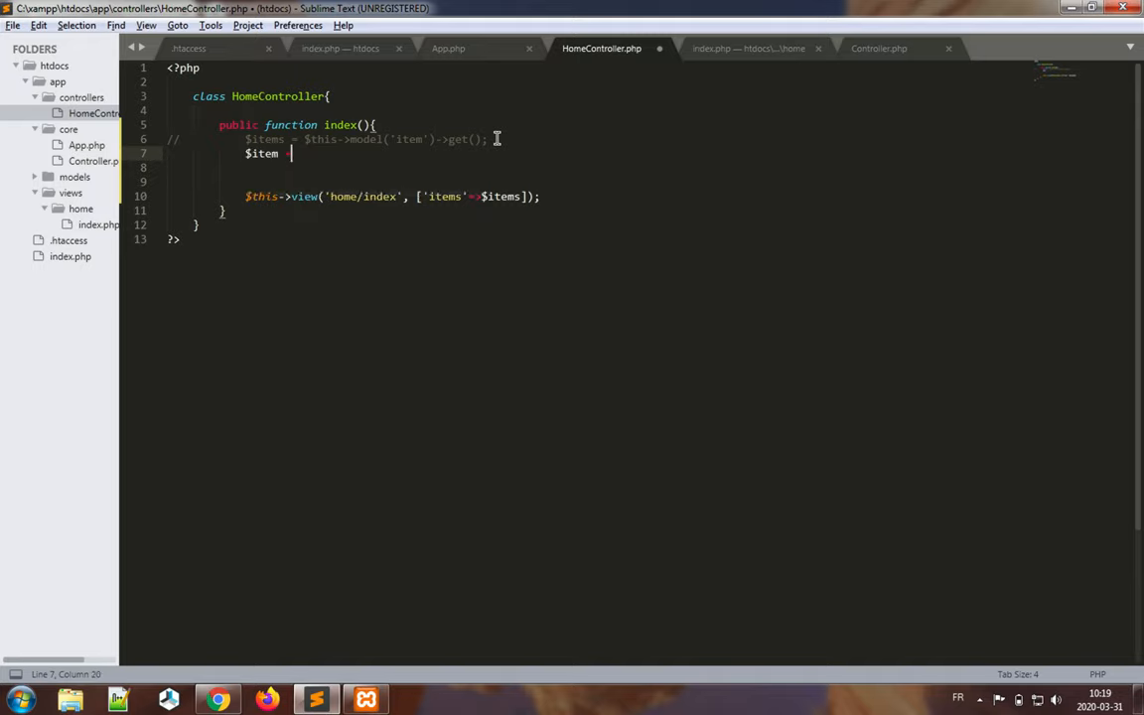
pyautogui.write('= new st')
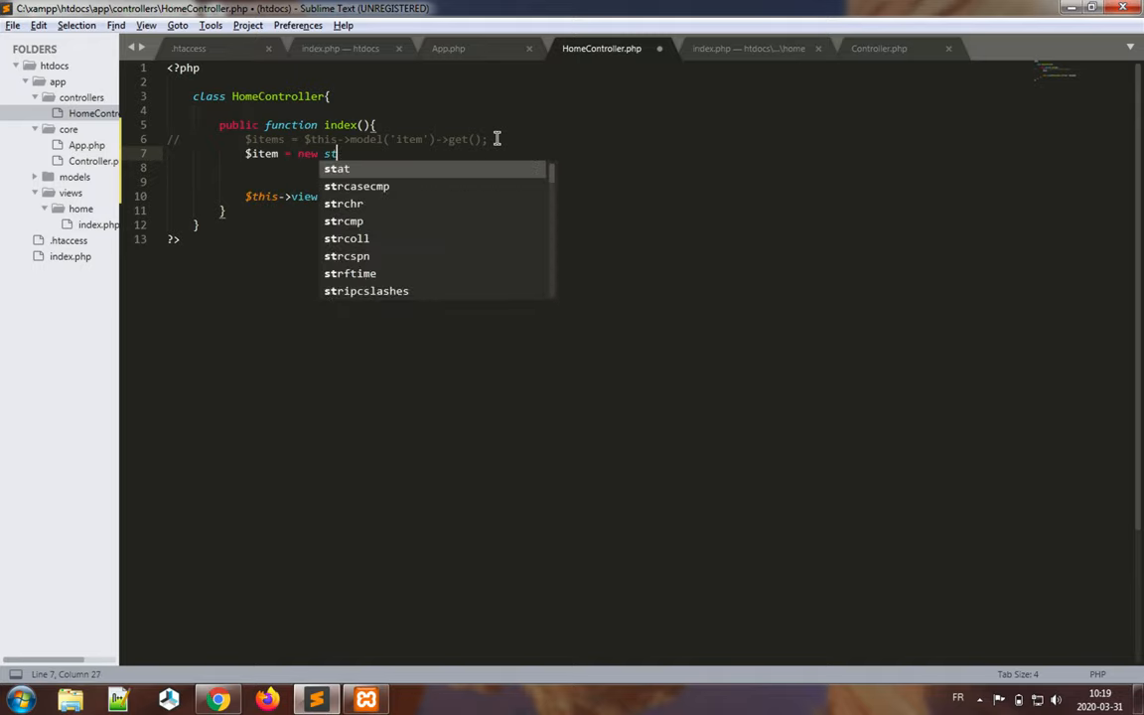
pyautogui.write('dClass')
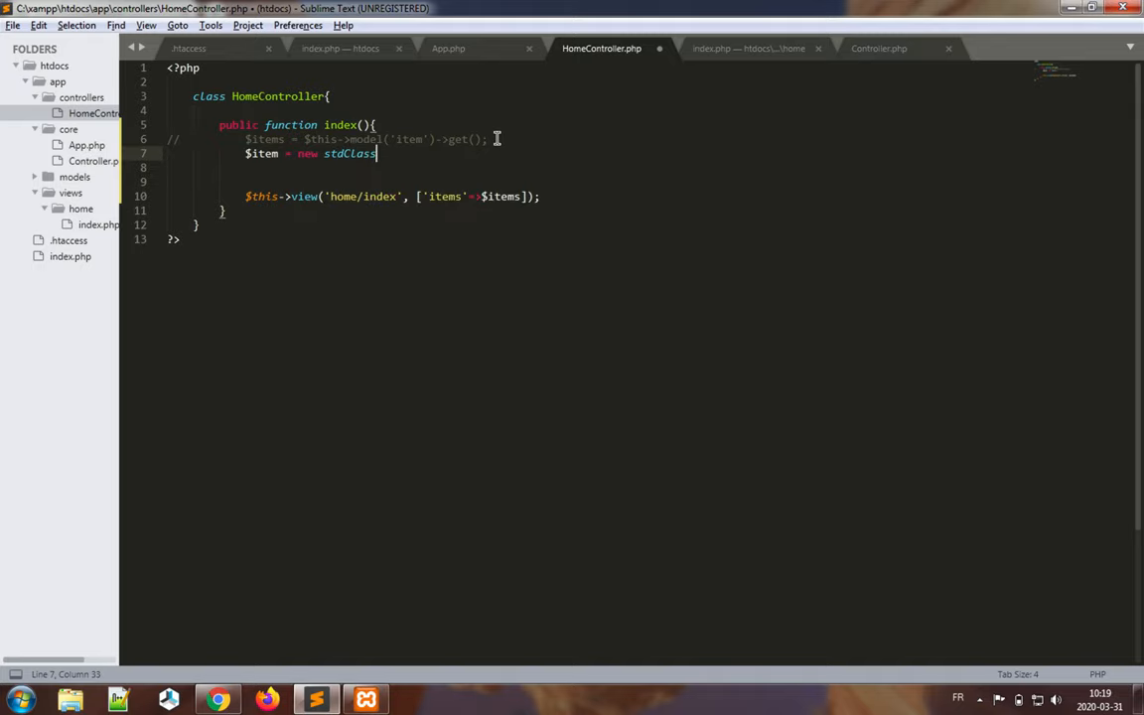
pyautogui.write('();')
pyautogui.click(645, 167)
pyautogui.write('$ite')
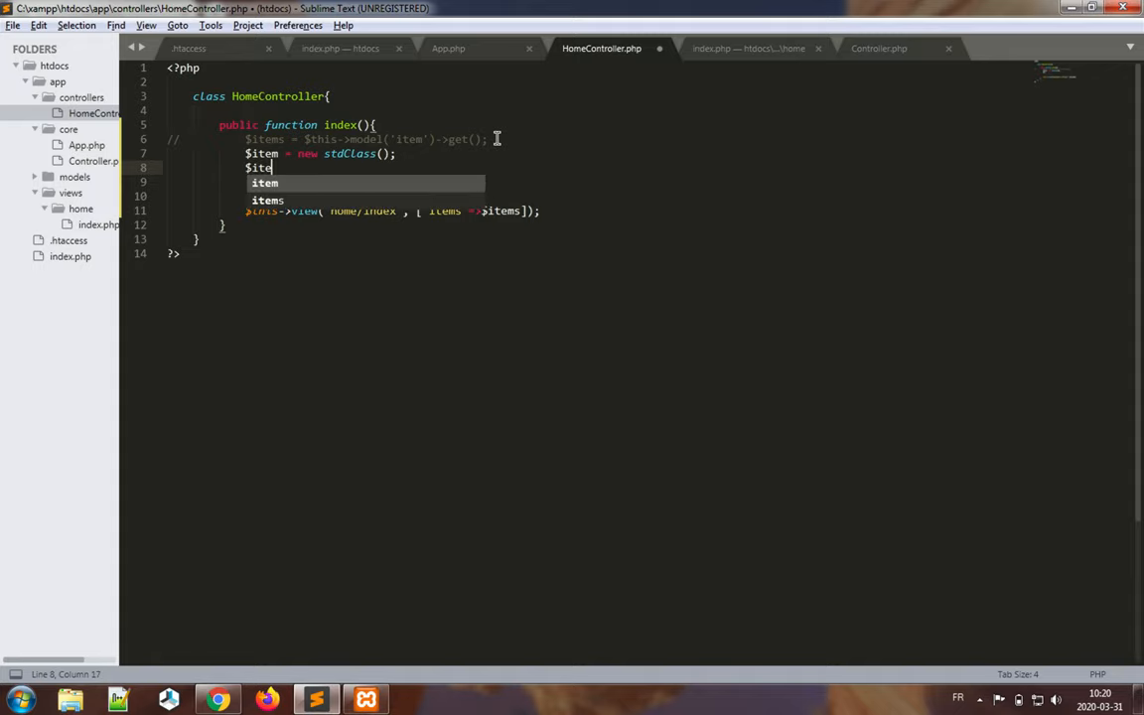
pyautogui.write("->name = 'Jon")
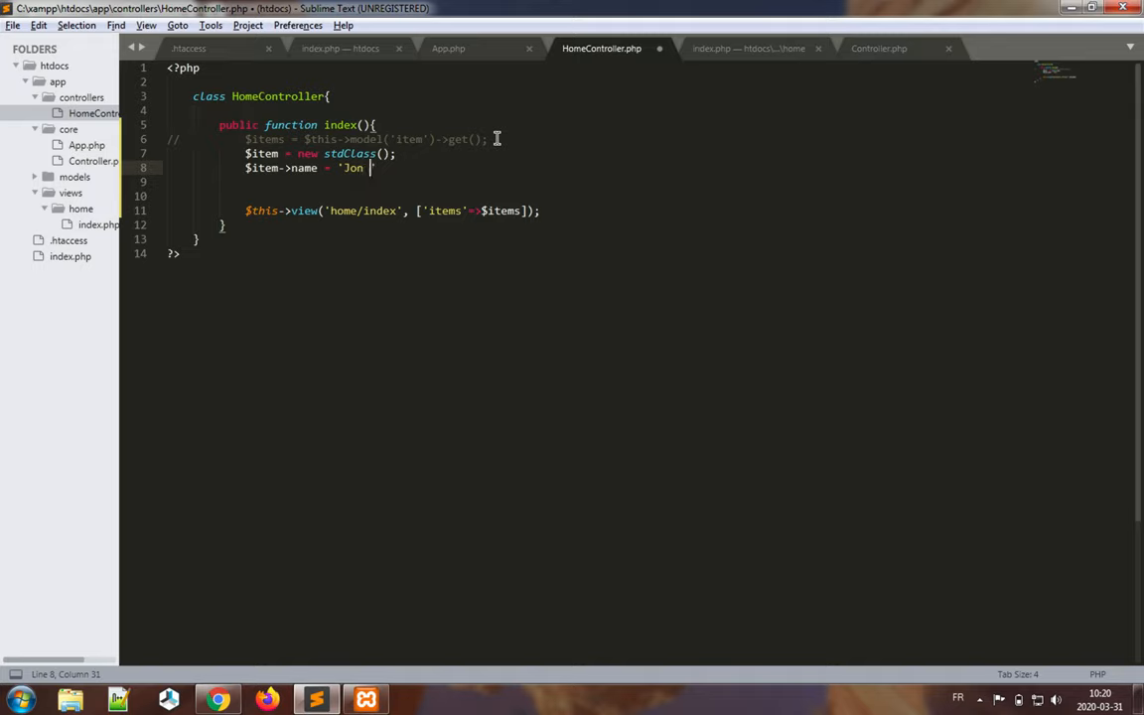
pyautogui.write("Doe';")
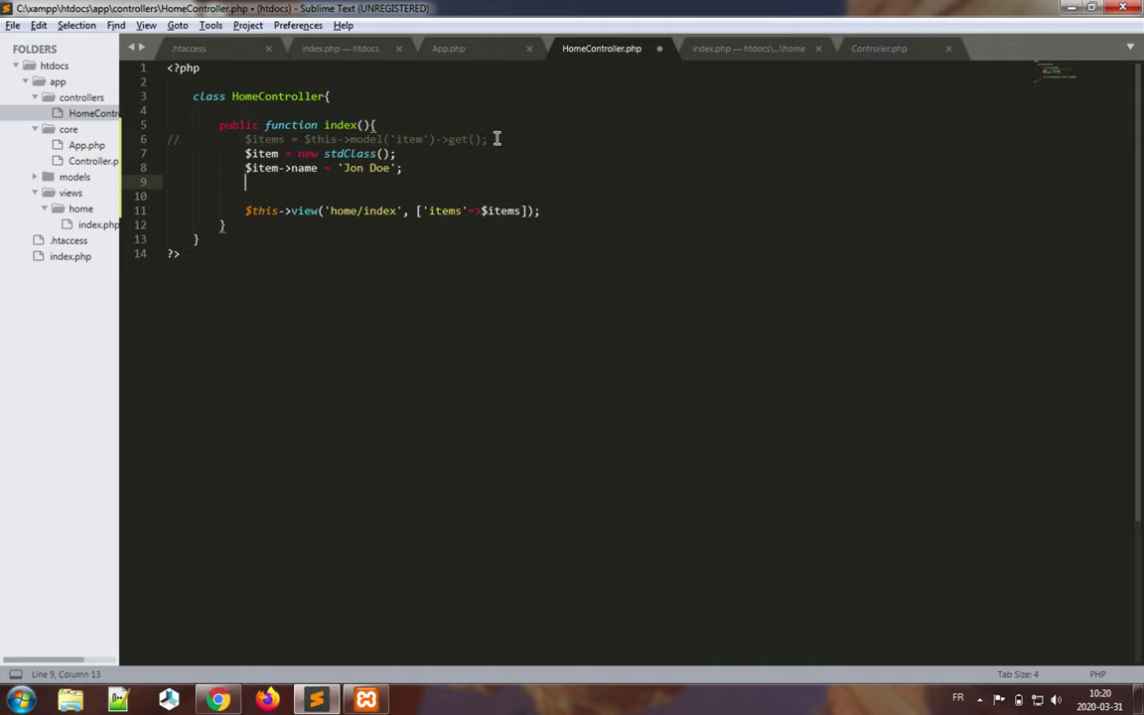
# - Set $items = [$item] and save HomeController
pyautogui.write('$items')
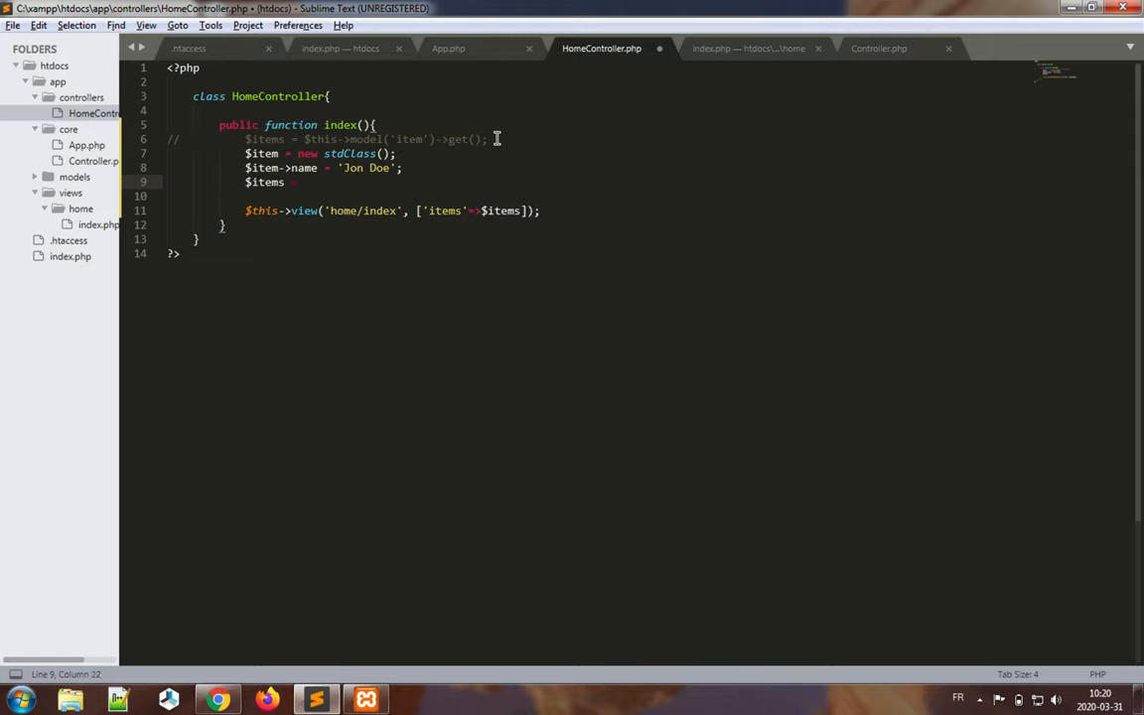
pyautogui.write('= [$item];')
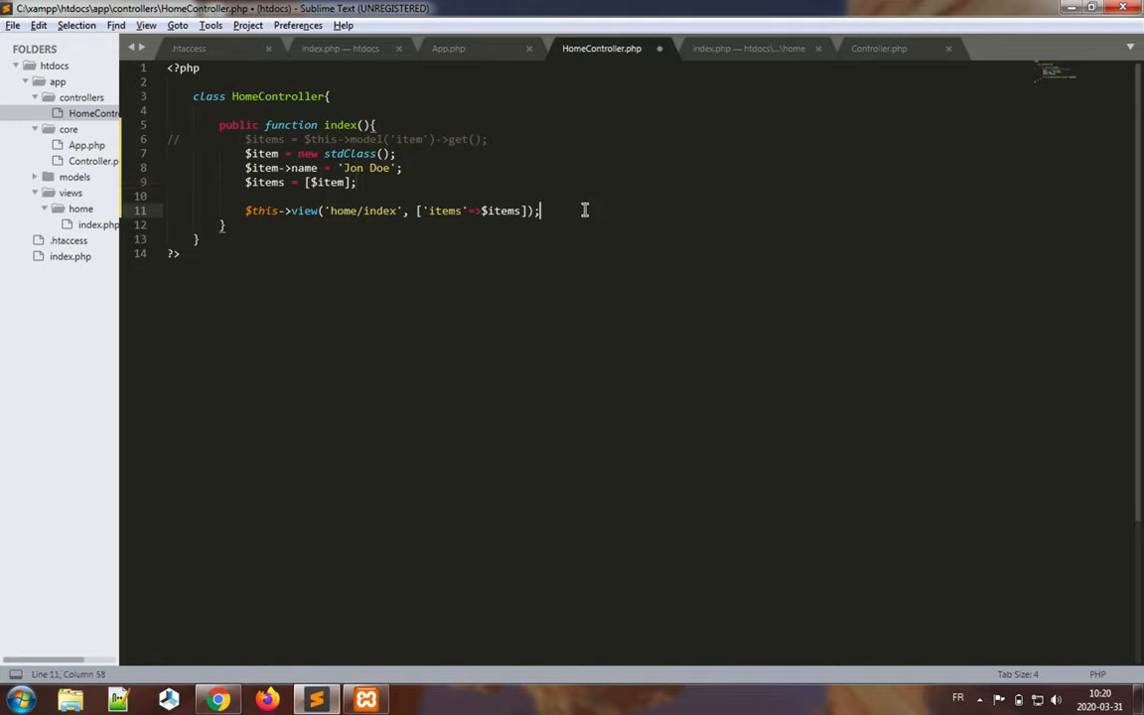
pyautogui.click(357, 182)
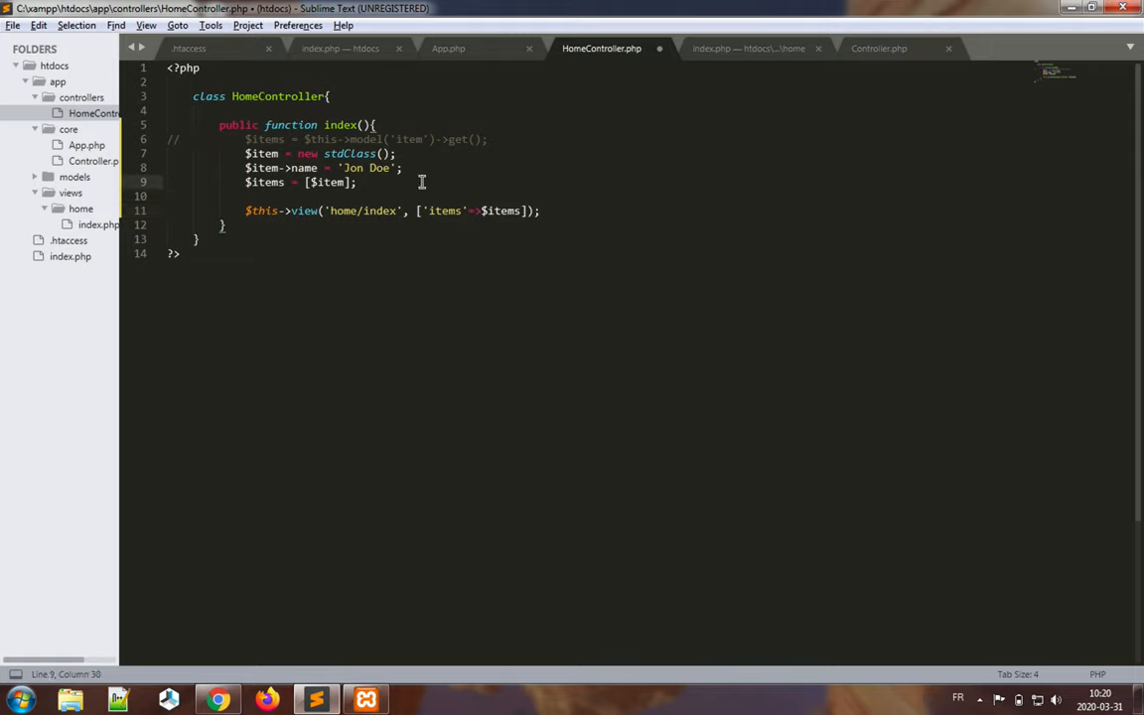
pyautogui.press('ctrl+s')
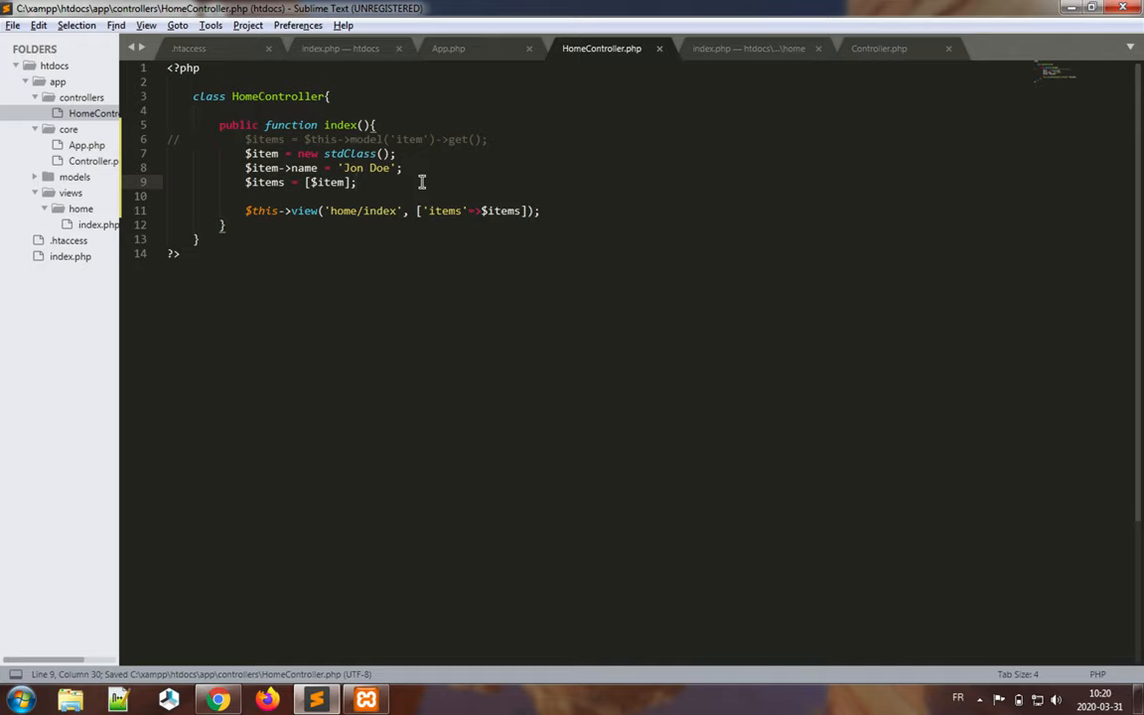
pyautogui.moveTo(326, 95)
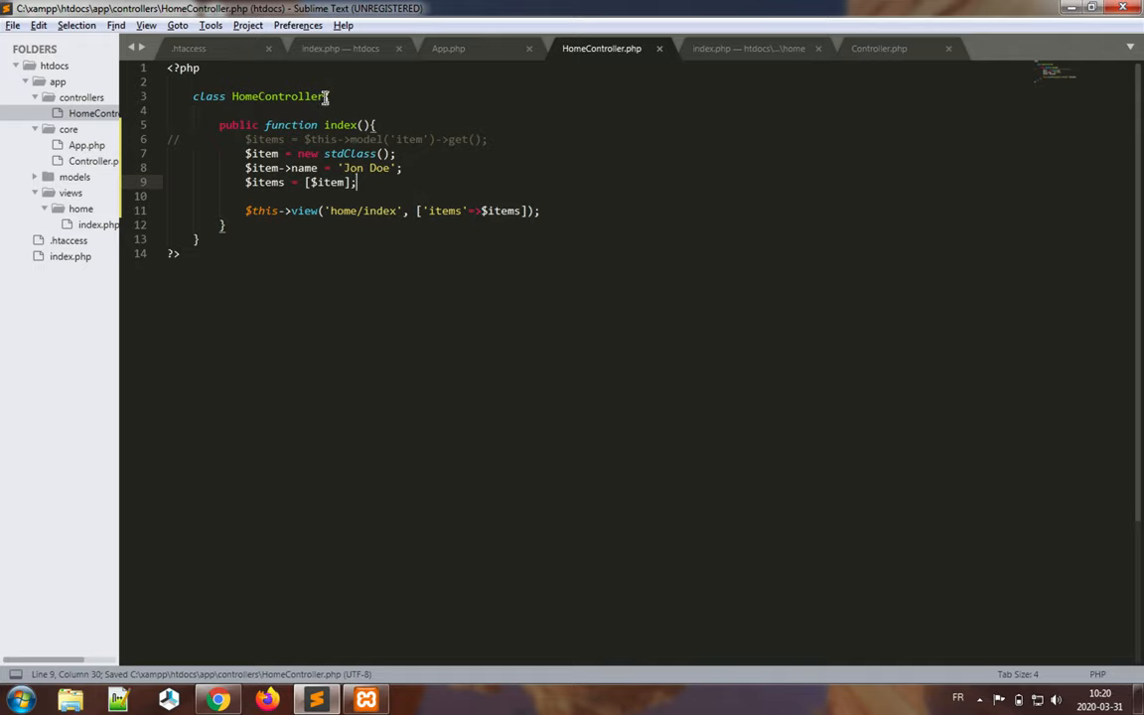
pyautogui.click(342, 48)
pyautogui.write('init.p')
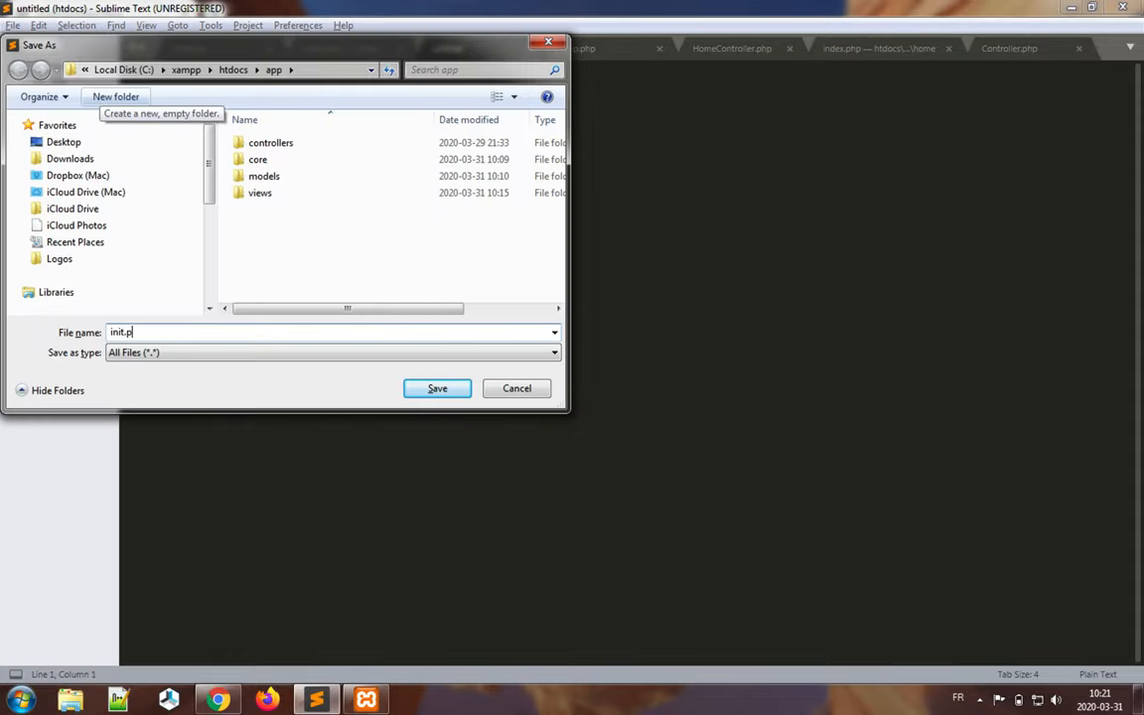
# - Save the new empty file as init.php in the app folder
pyautogui.click(437, 387)
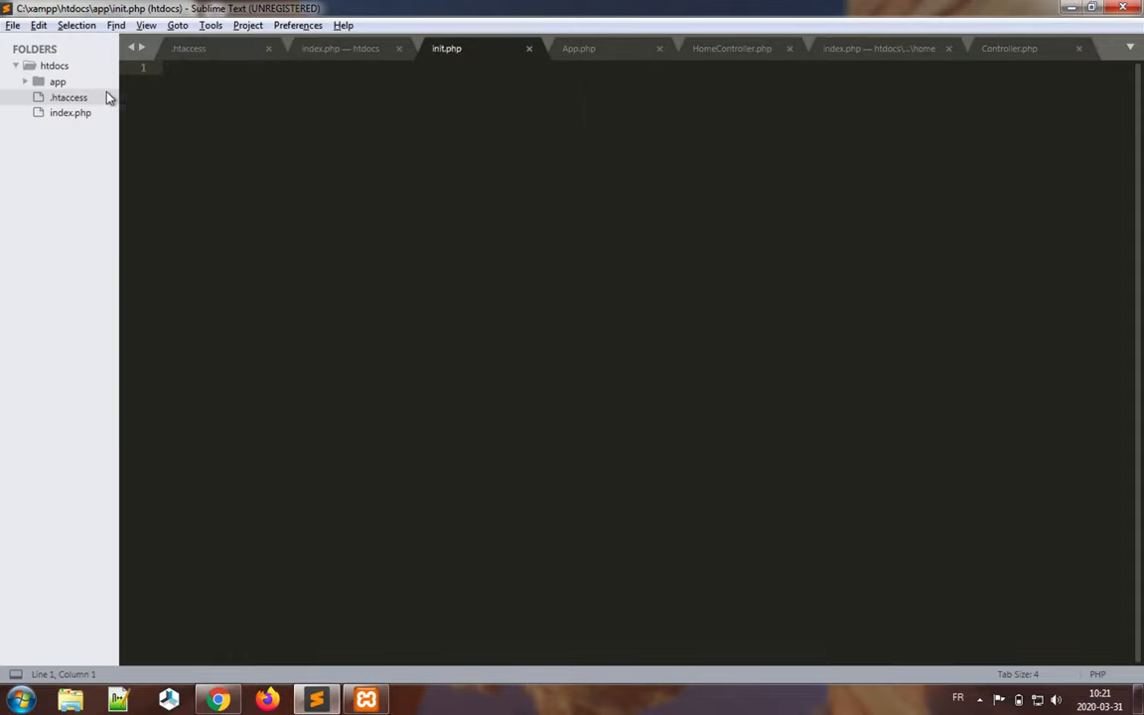
pyautogui.moveTo(381, 155)
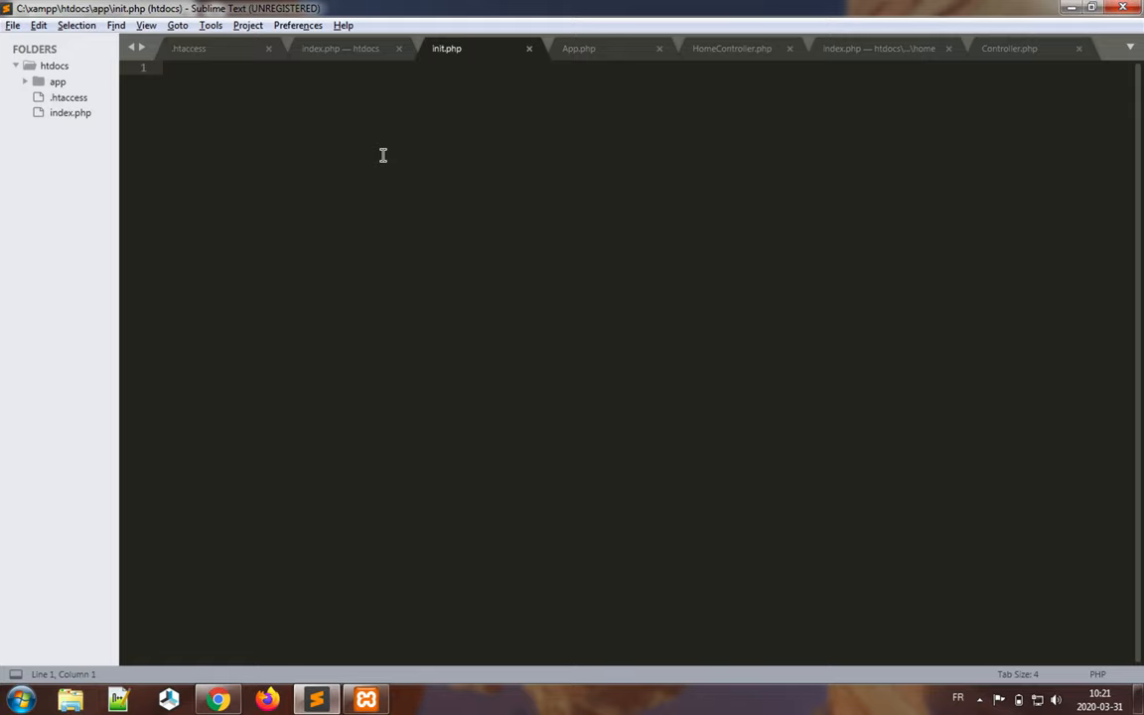
# - In init.php, require_once core/App.php and core/Controller.php, reusing index.php's require line
pyautogui.write('<')
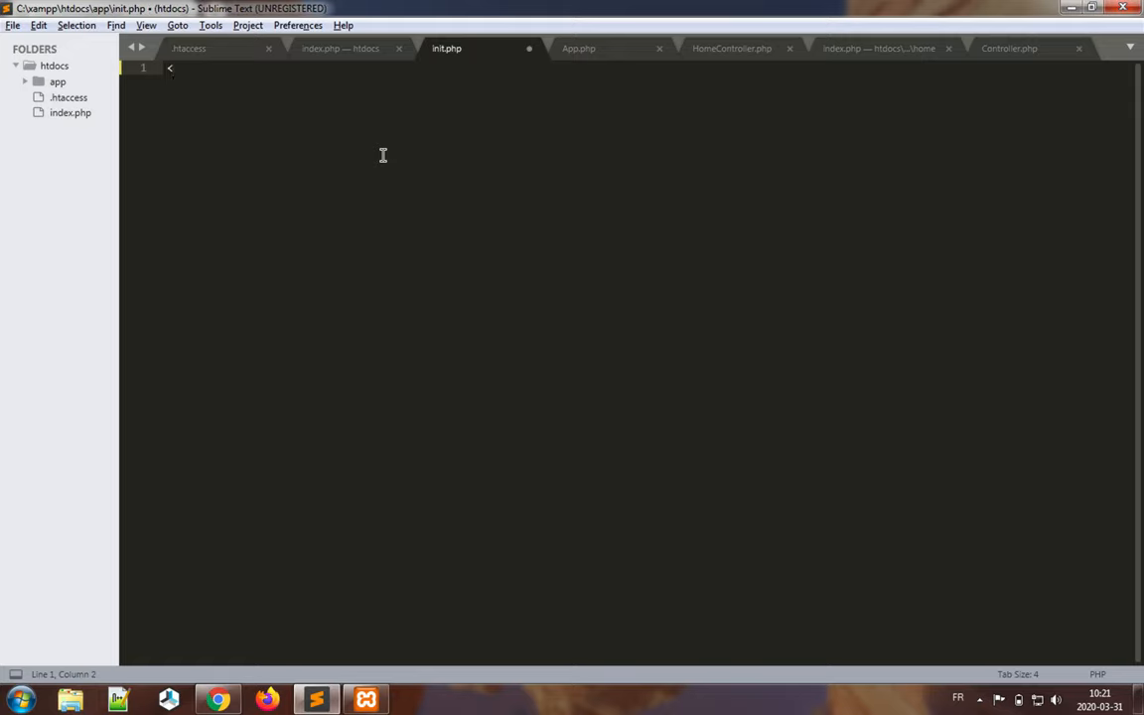
pyautogui.write('?php')
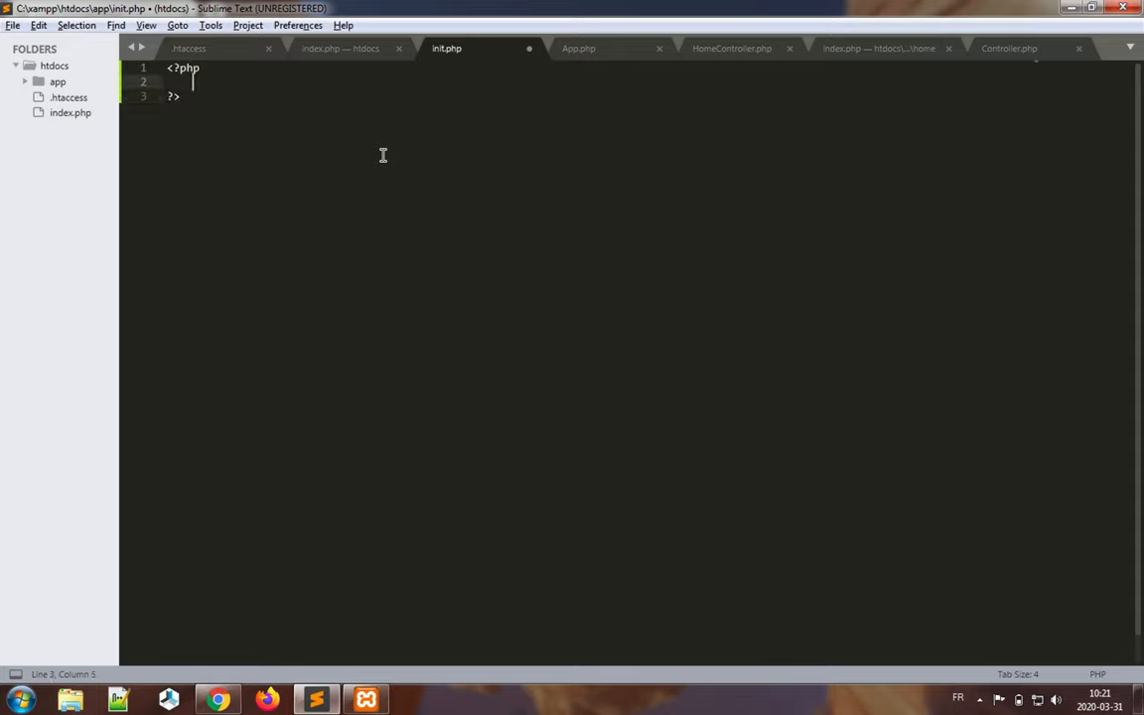
pyautogui.click(342, 48)
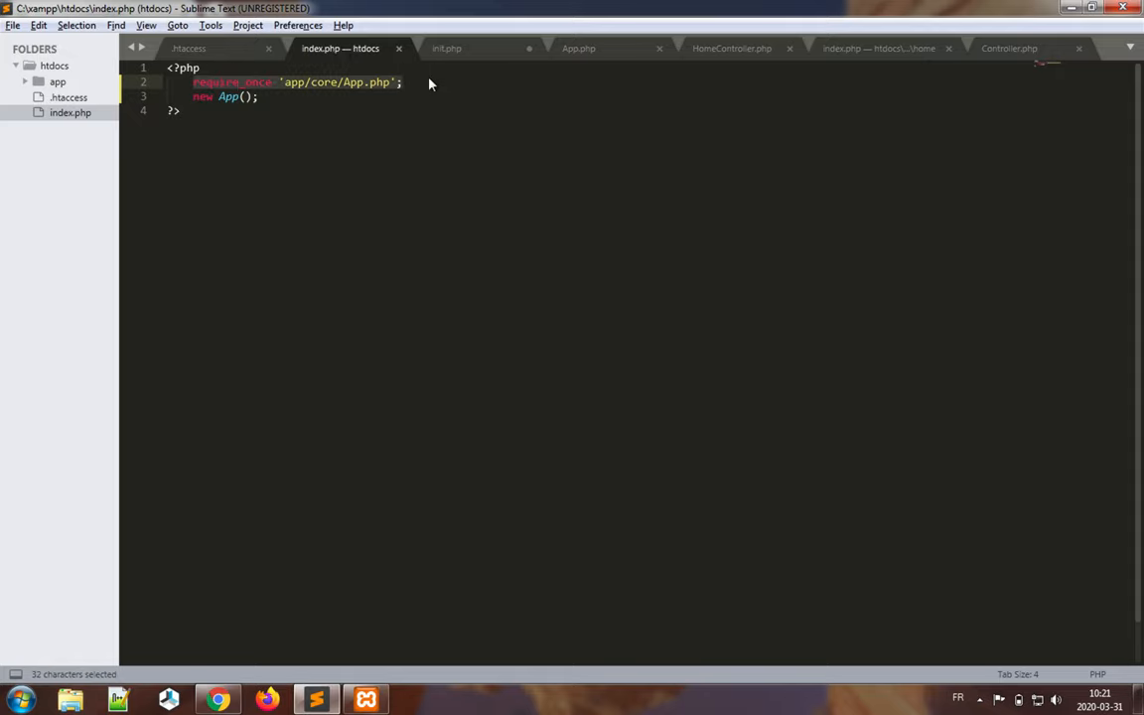
pyautogui.click(444, 48)
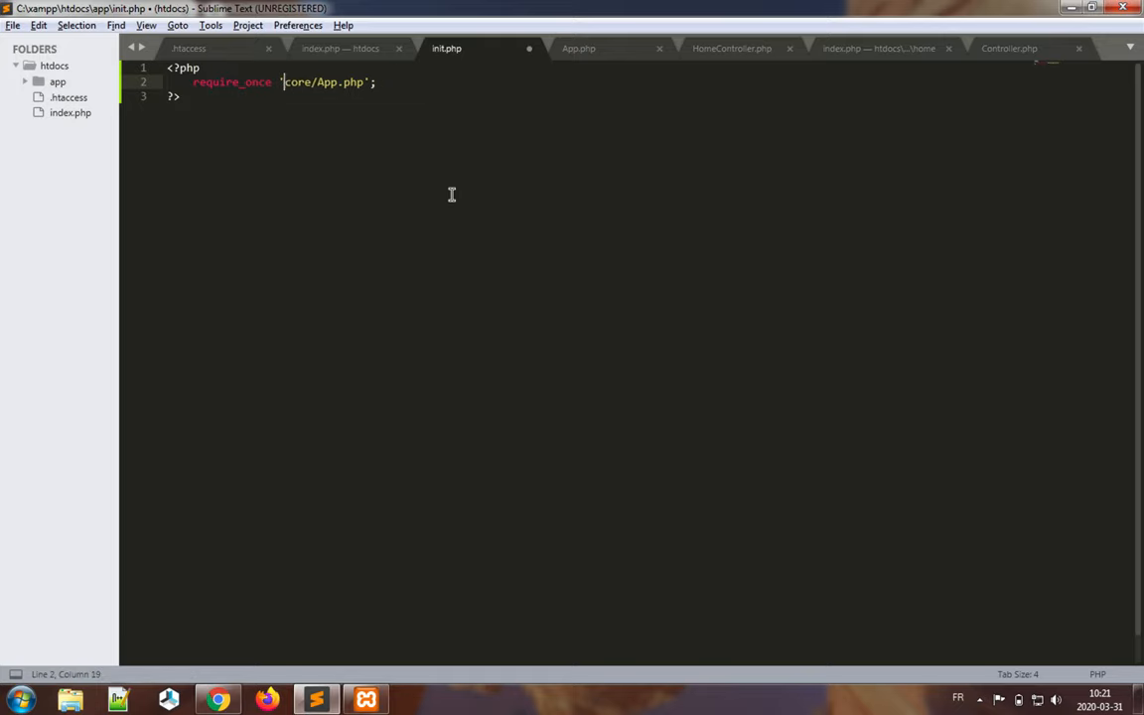
pyautogui.moveTo(393, 87)
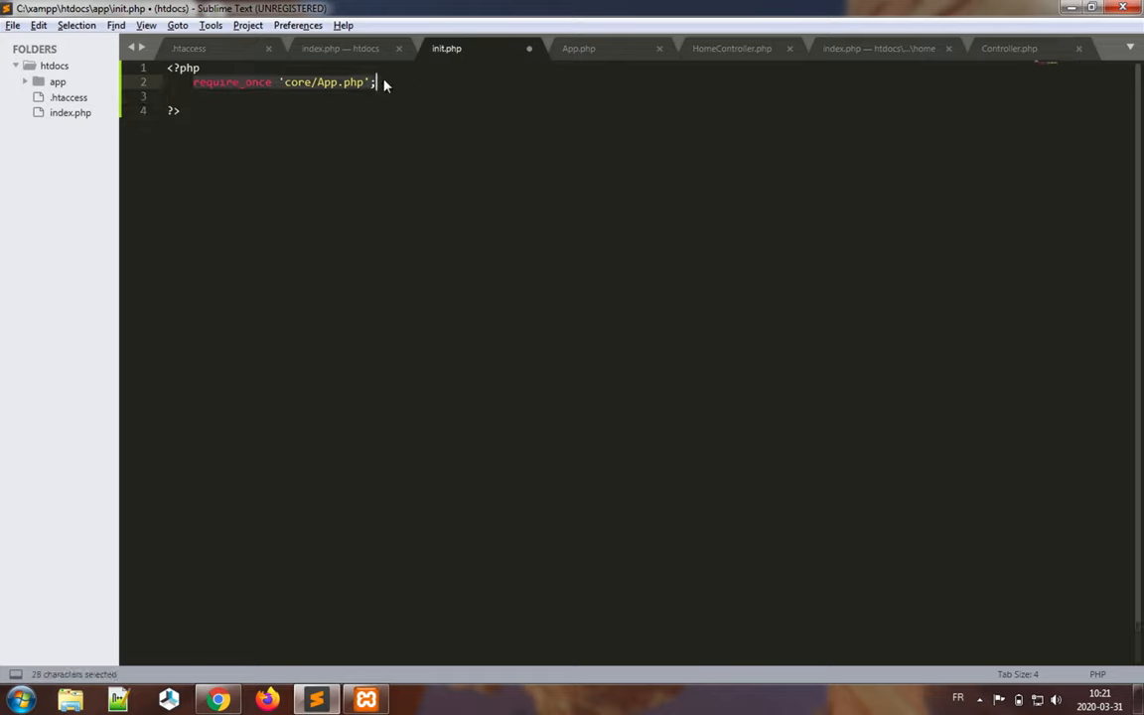
pyautogui.press('ctrl+v')
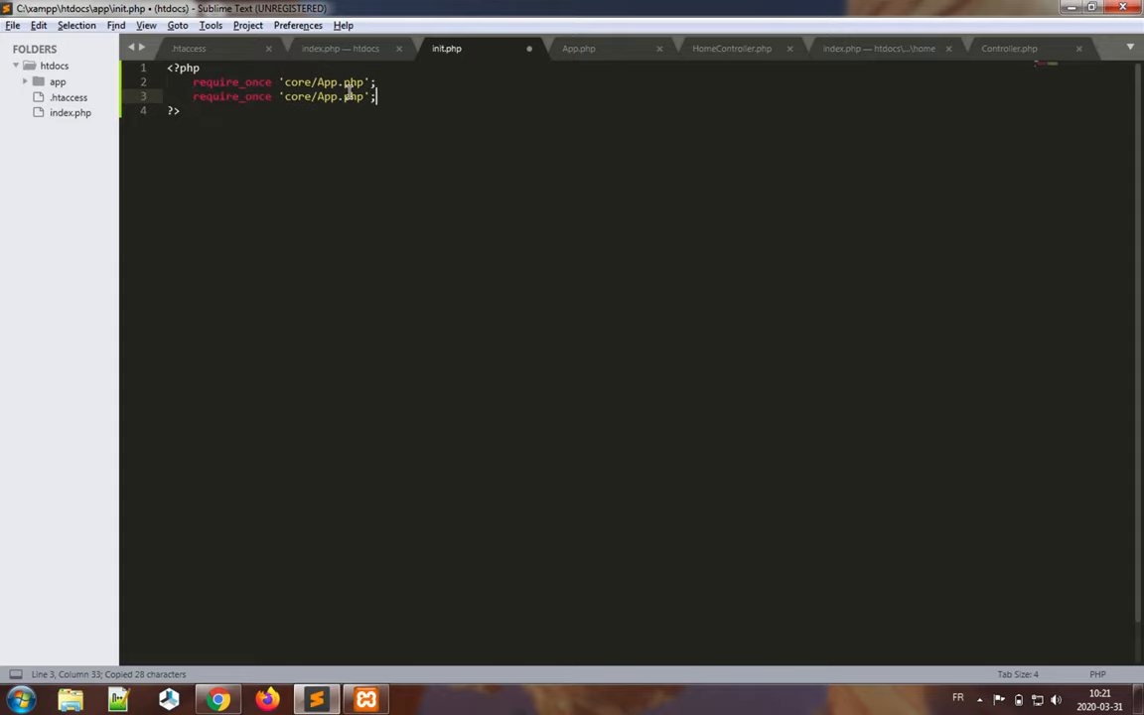
pyautogui.write('Controller')
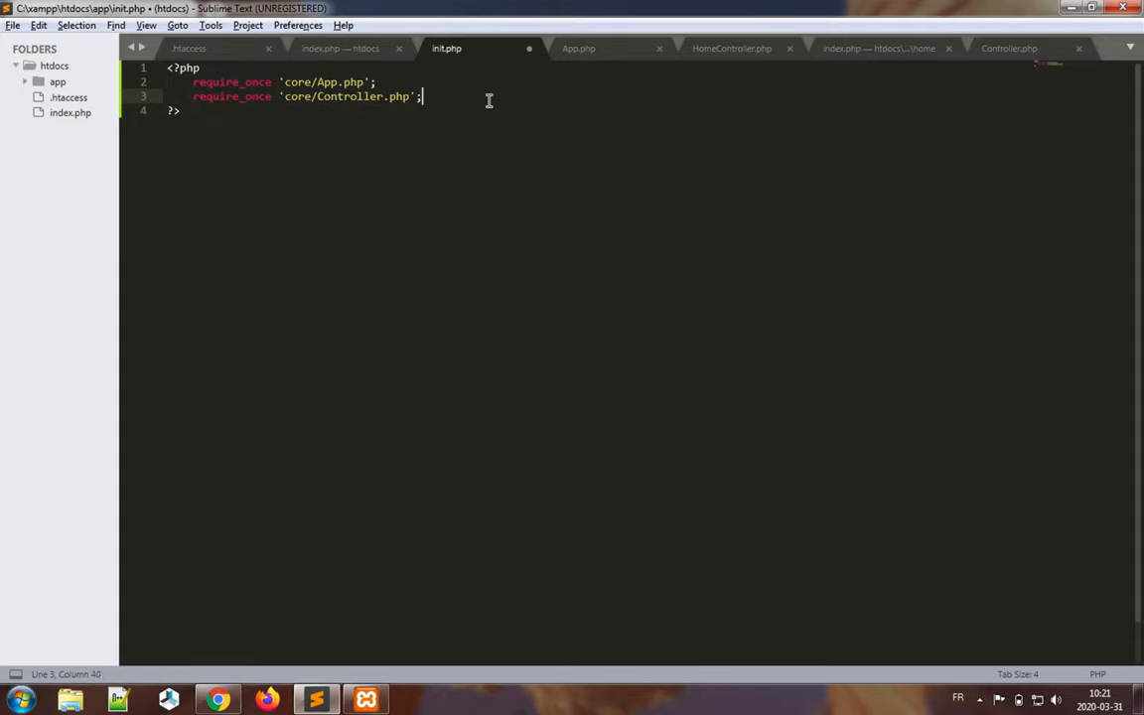
# - Save init.php and bring up the root index.php
pyautogui.press('ctrl+s')
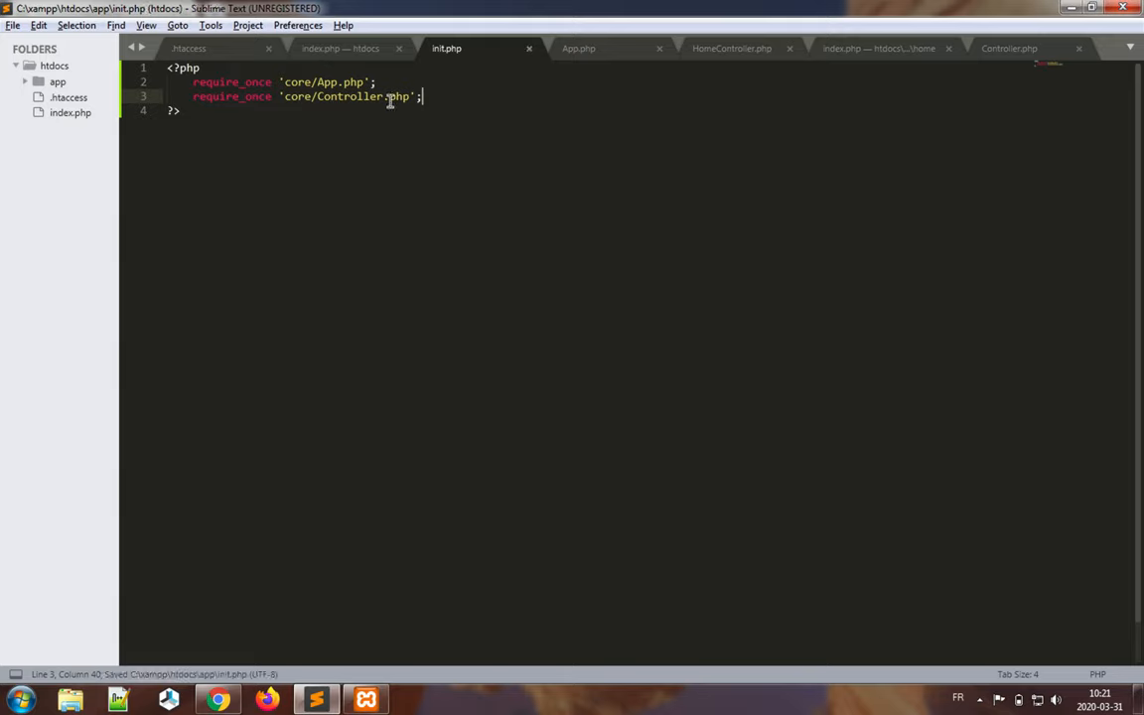
pyautogui.click(341, 47)
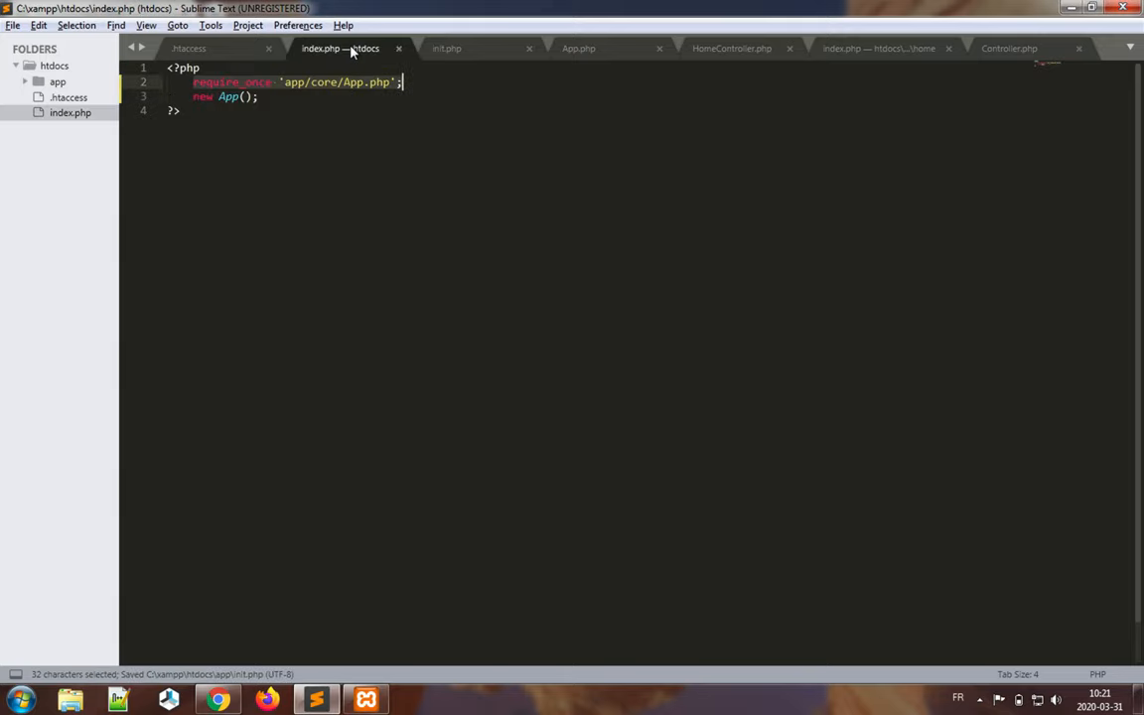
# - Change index.php's require path to 'app/init.php', save, and return to init.php
pyautogui.click(361, 81)
pyautogui.write('init')
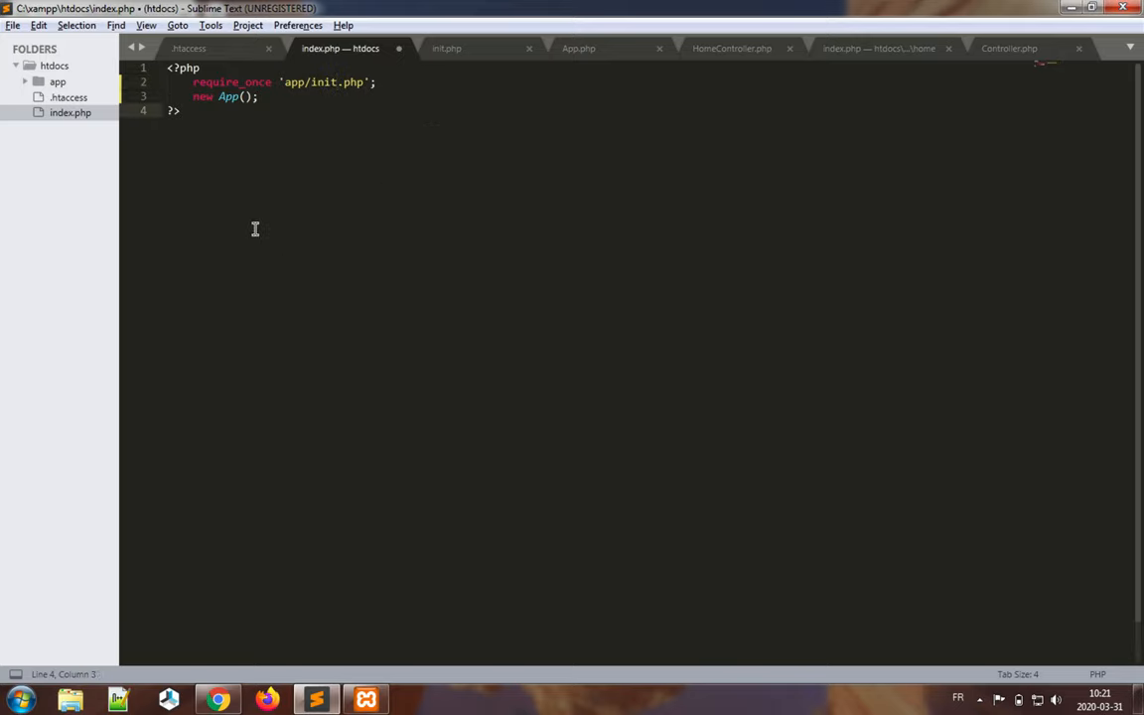
pyautogui.press('ctrl+s')
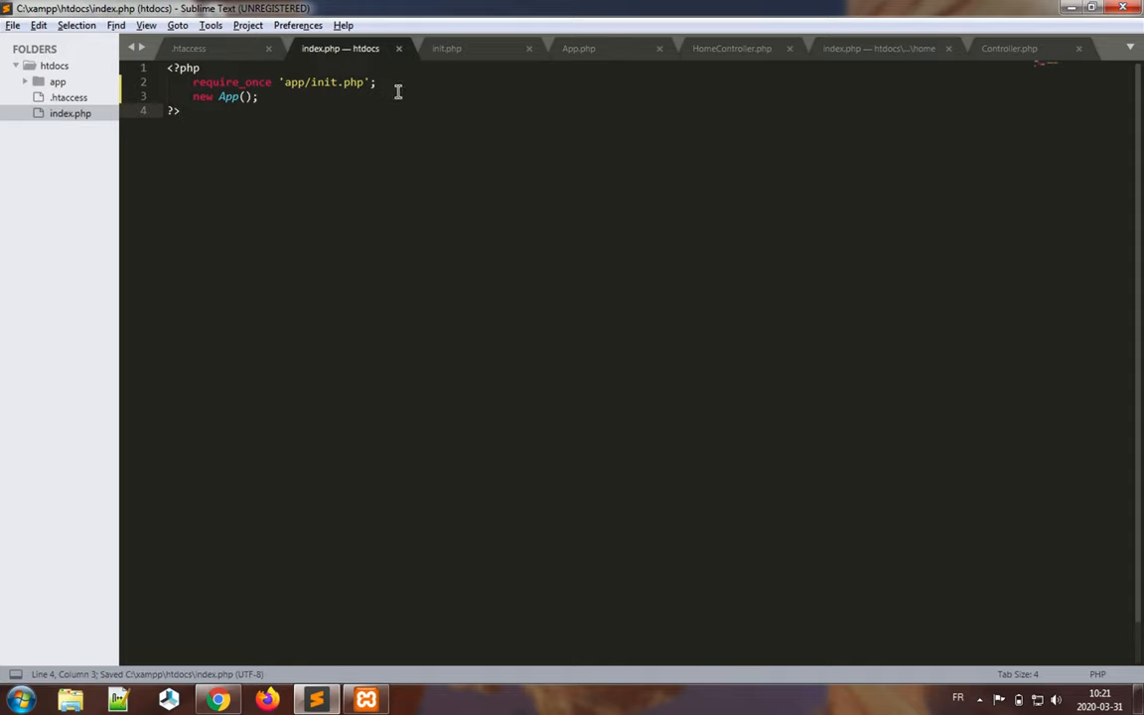
pyautogui.click(445, 47)
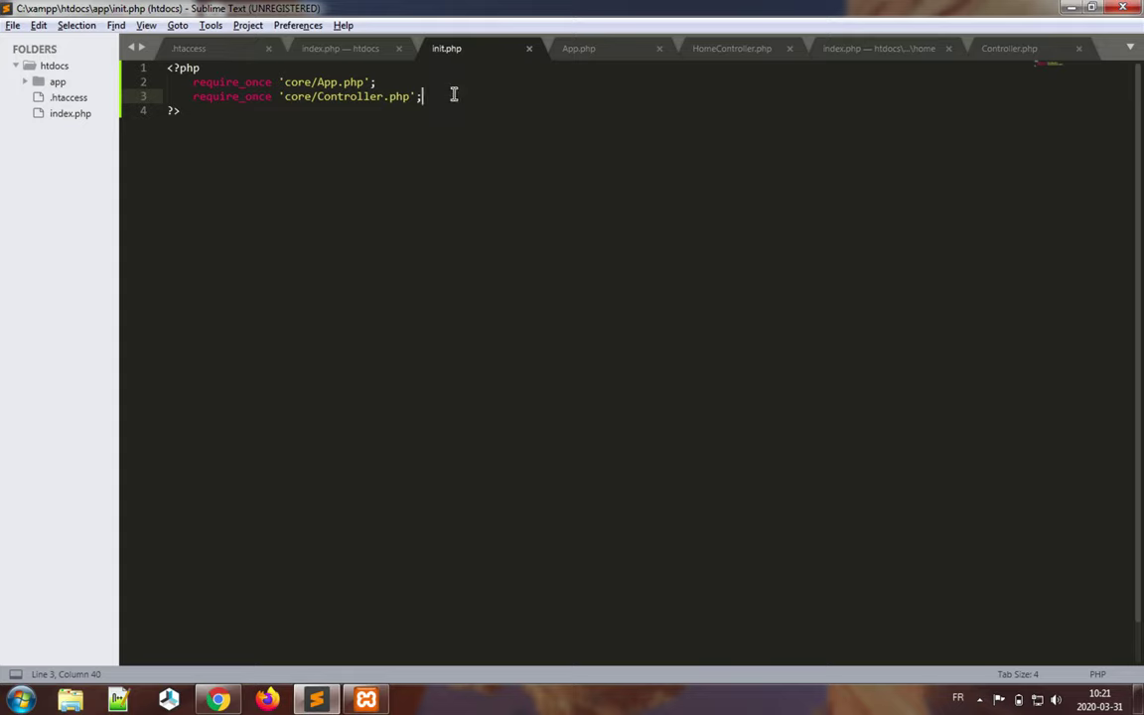
pyautogui.moveTo(463, 107)
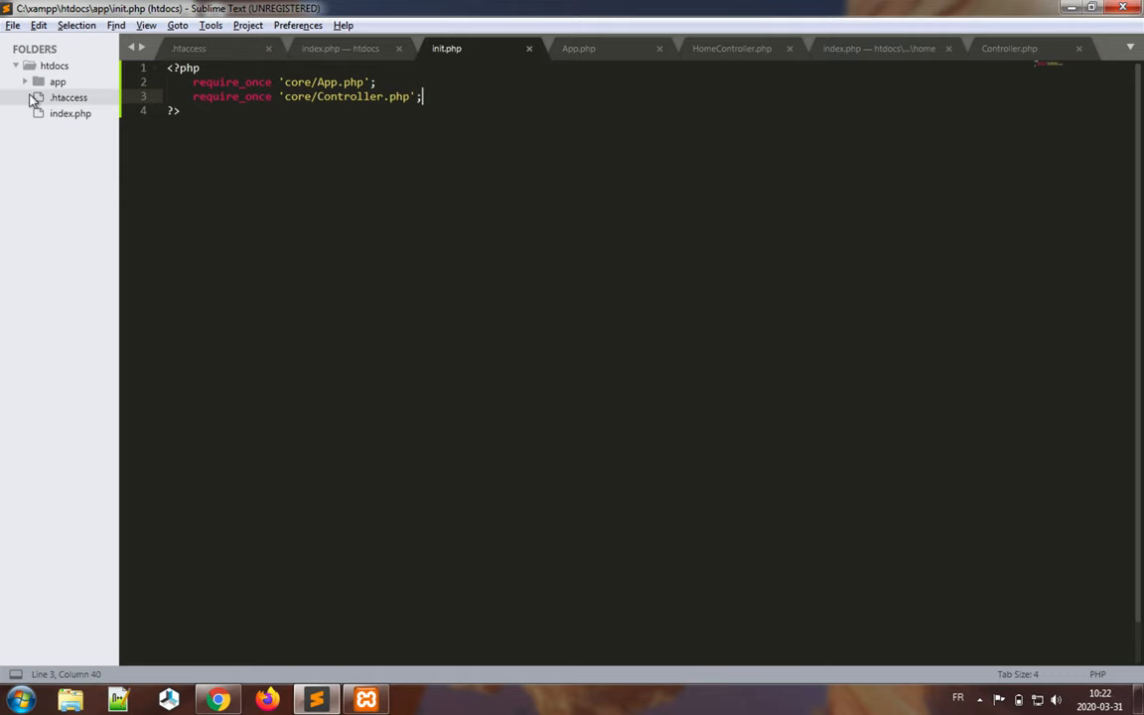
# - Review HomeController and the home view, resave the view, and switch to the browser
pyautogui.click(580, 48)
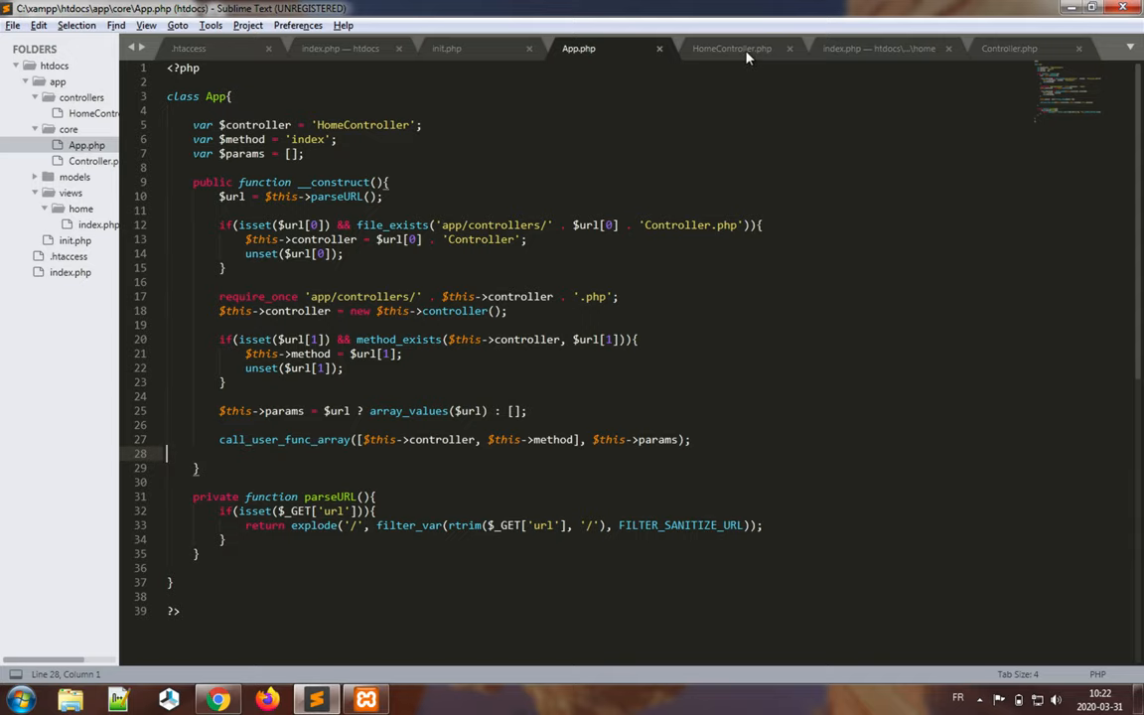
pyautogui.click(731, 48)
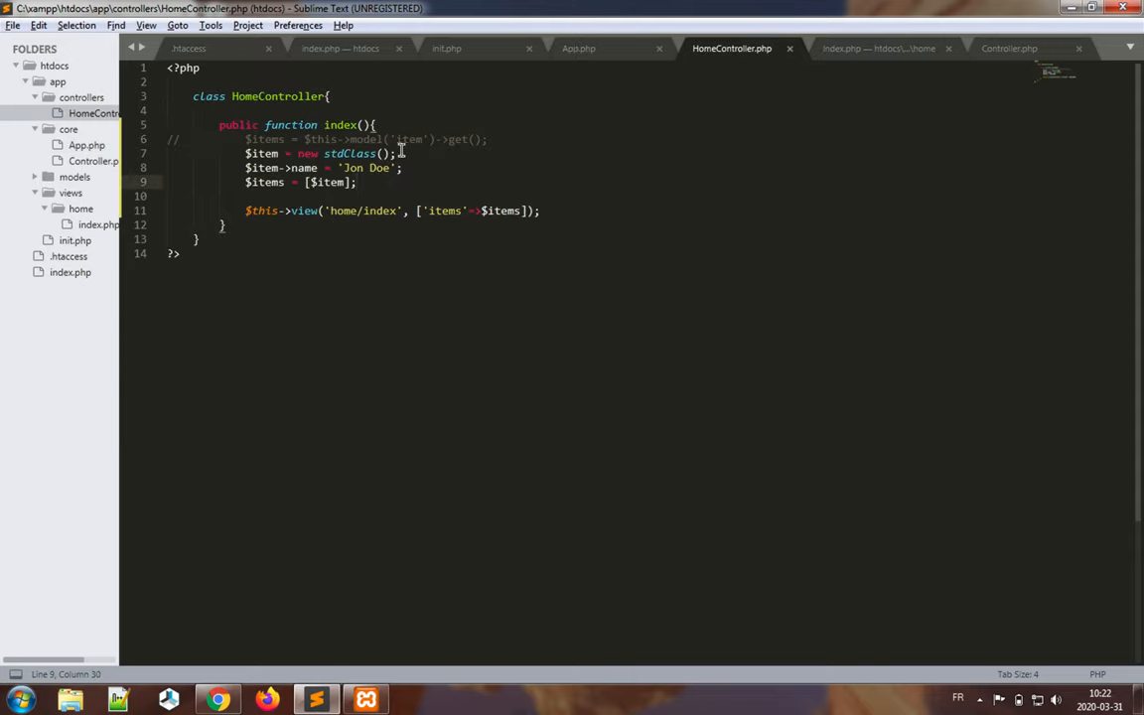
pyautogui.moveTo(308, 167)
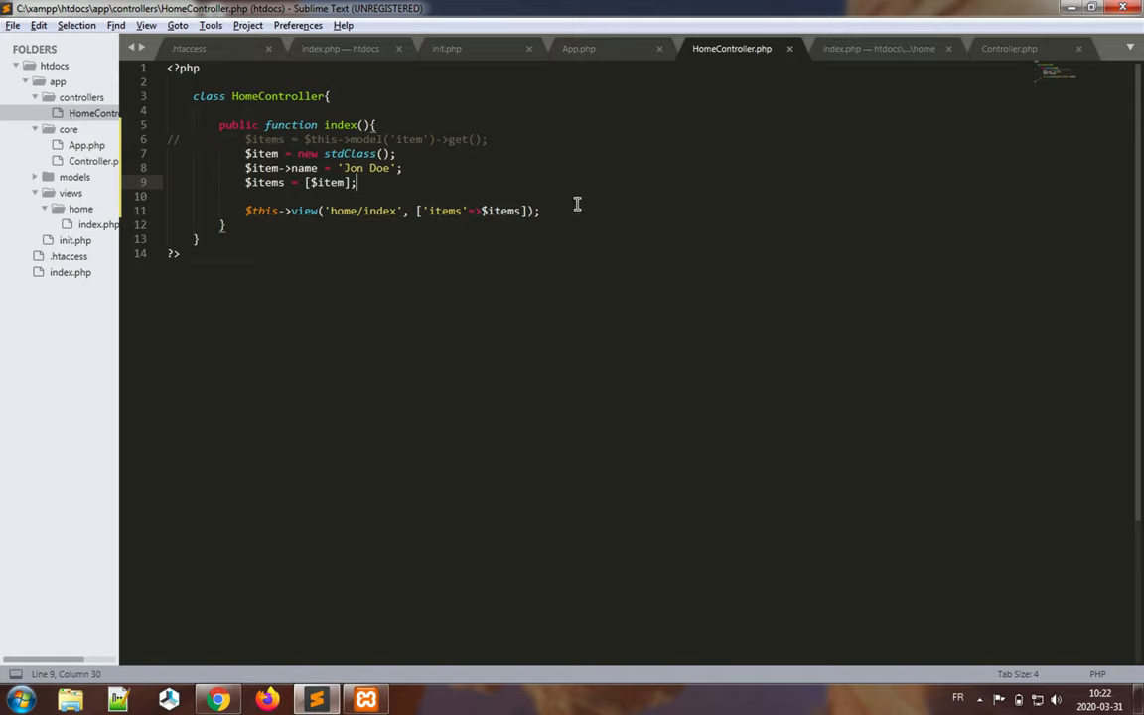
pyautogui.click(878, 48)
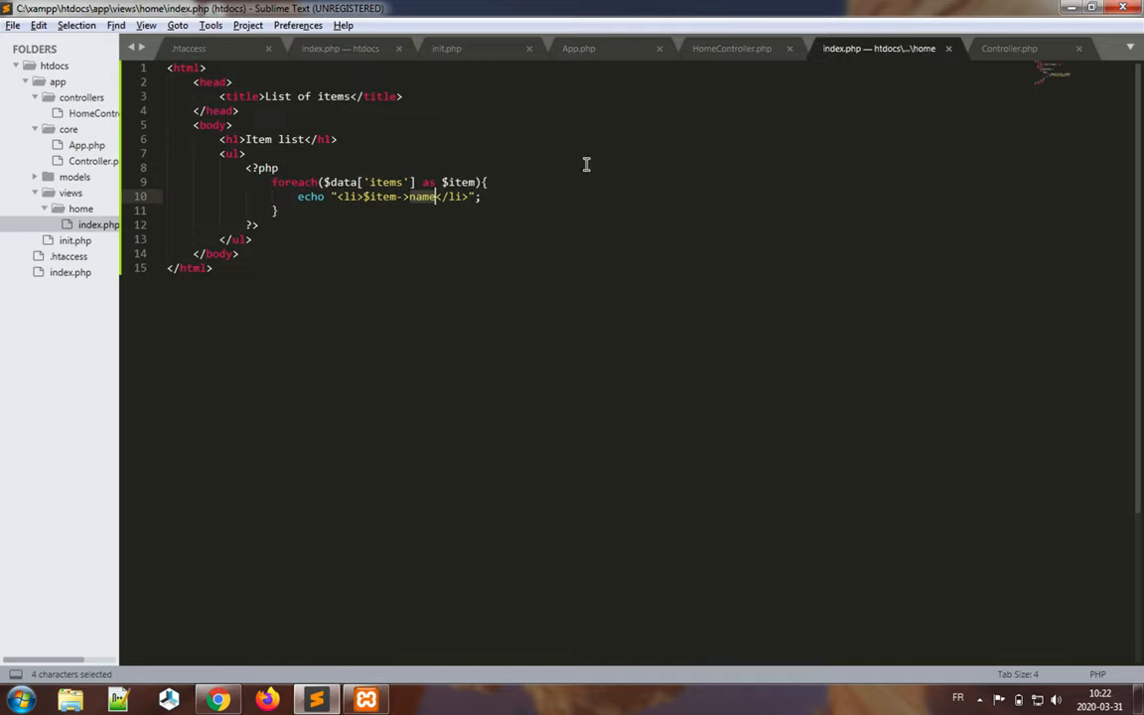
pyautogui.moveTo(328, 274)
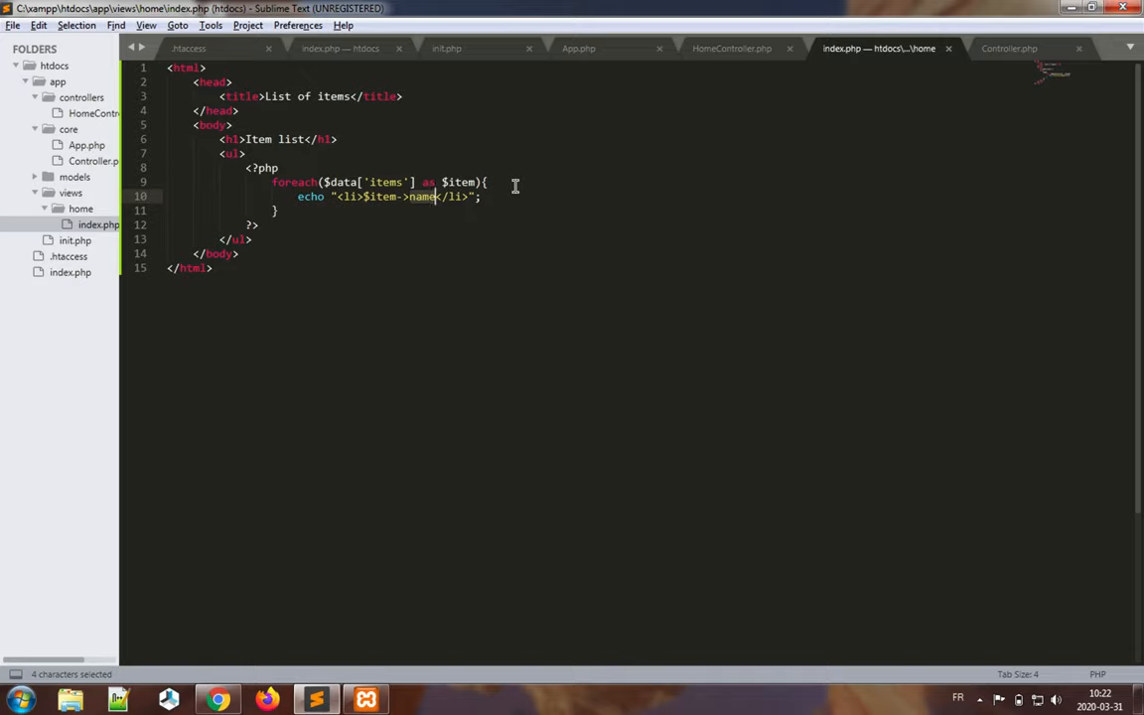
pyautogui.press('ctrl+s')
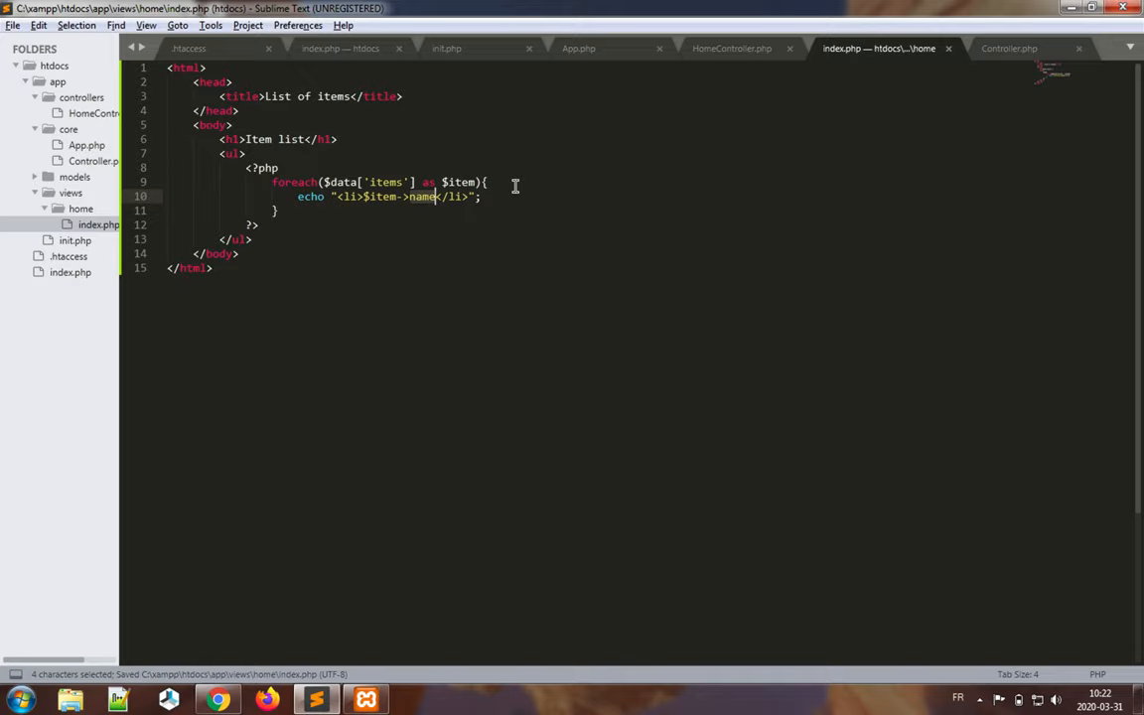
pyautogui.moveTo(255, 586)
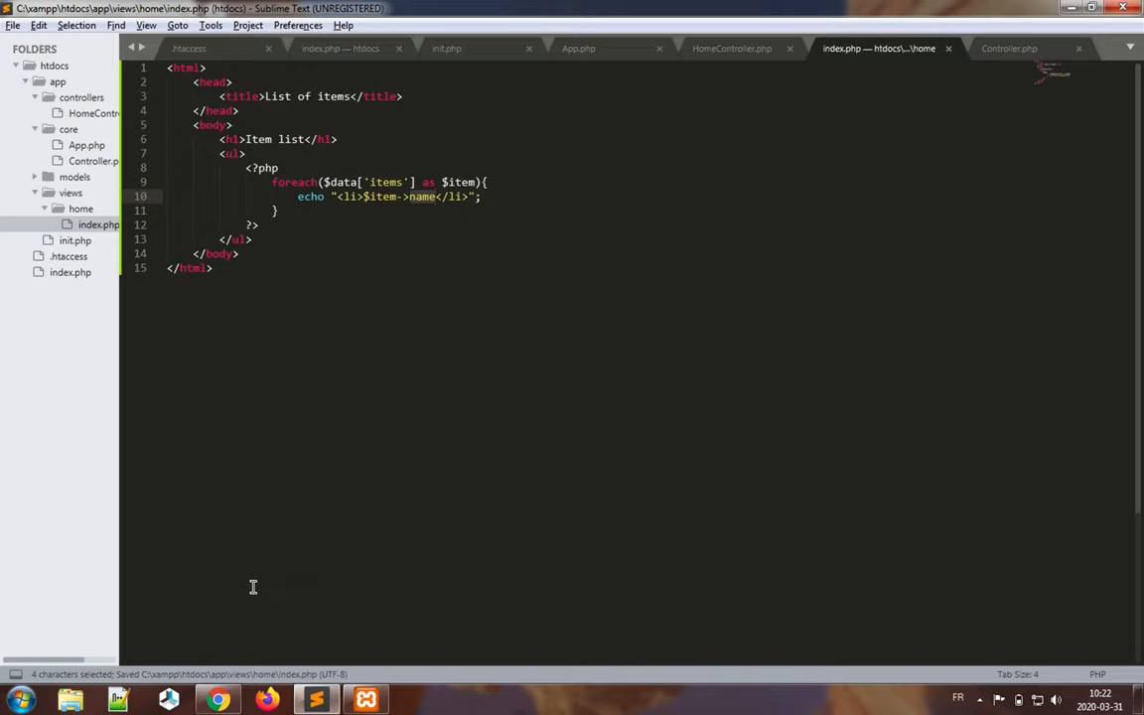
pyautogui.click(216, 699)
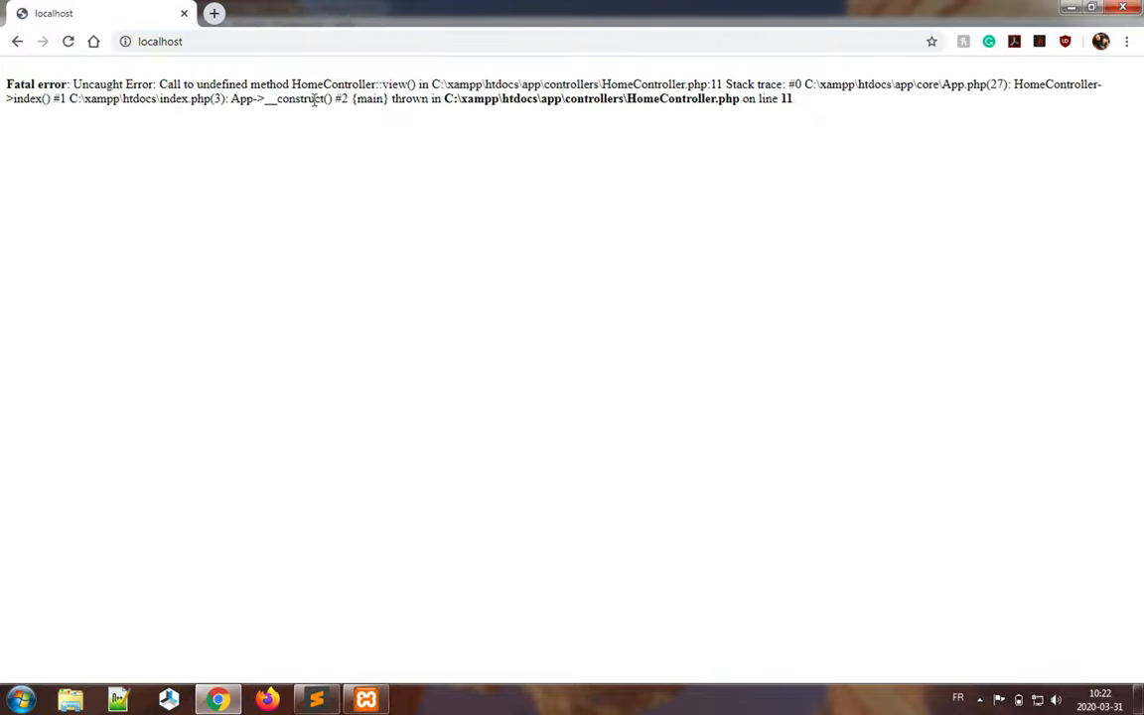
pyautogui.moveTo(556, 169)
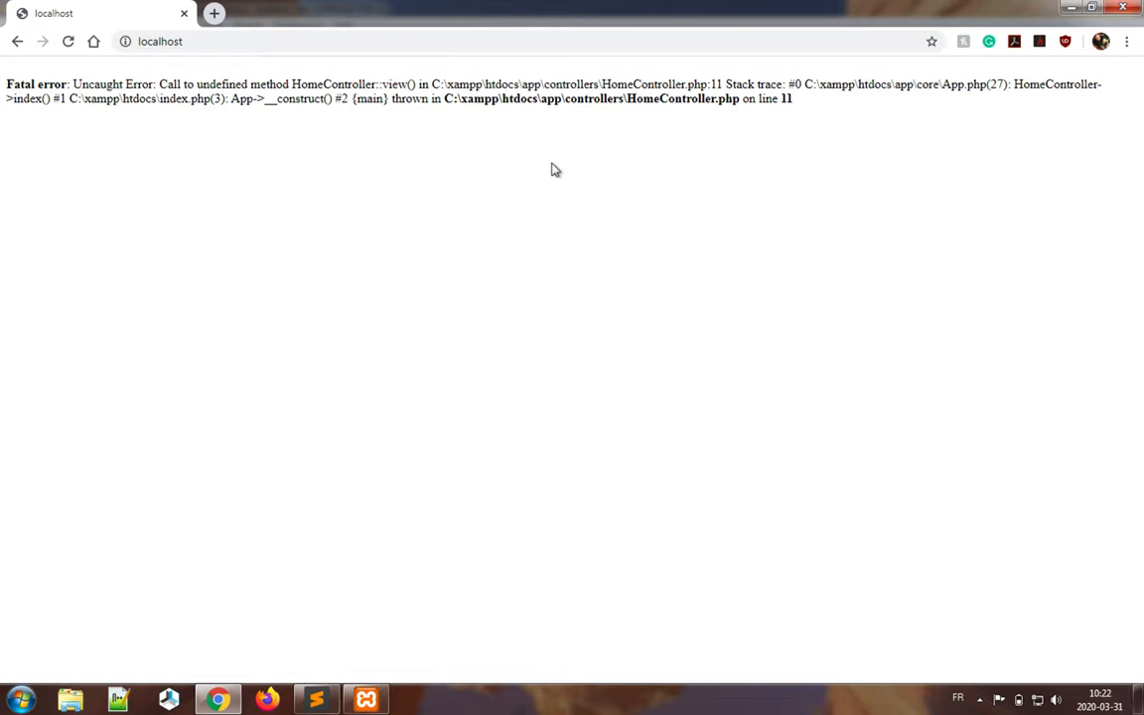
pyautogui.moveTo(338, 171)
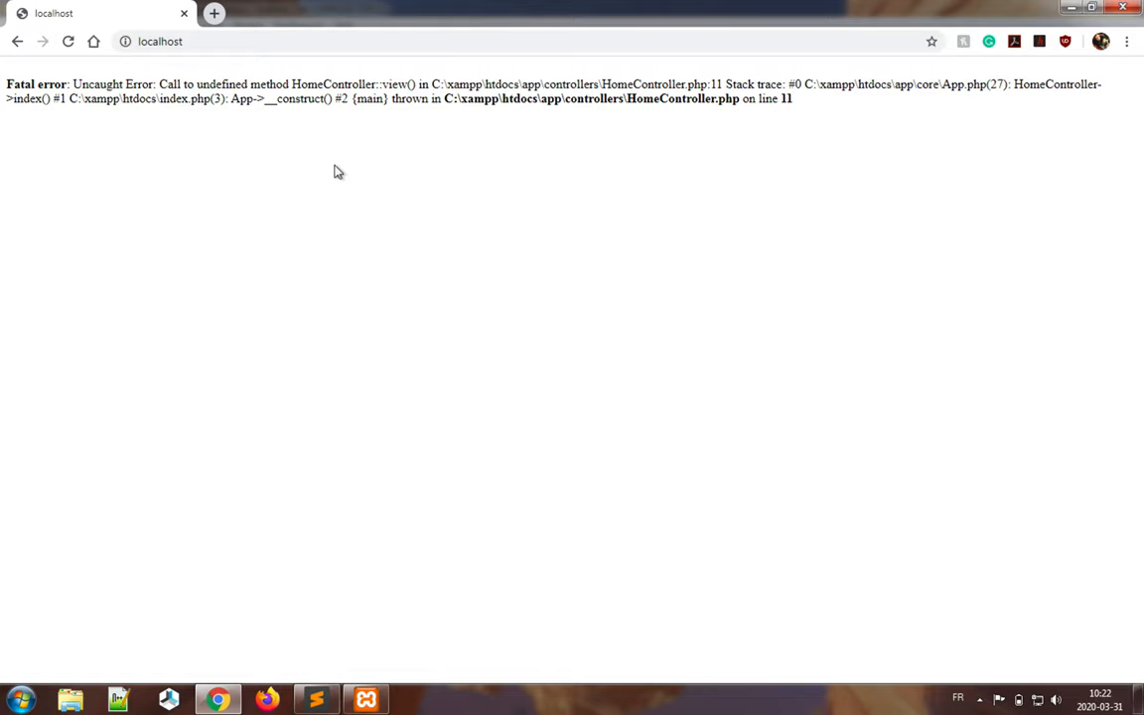
pyautogui.moveTo(397, 104)
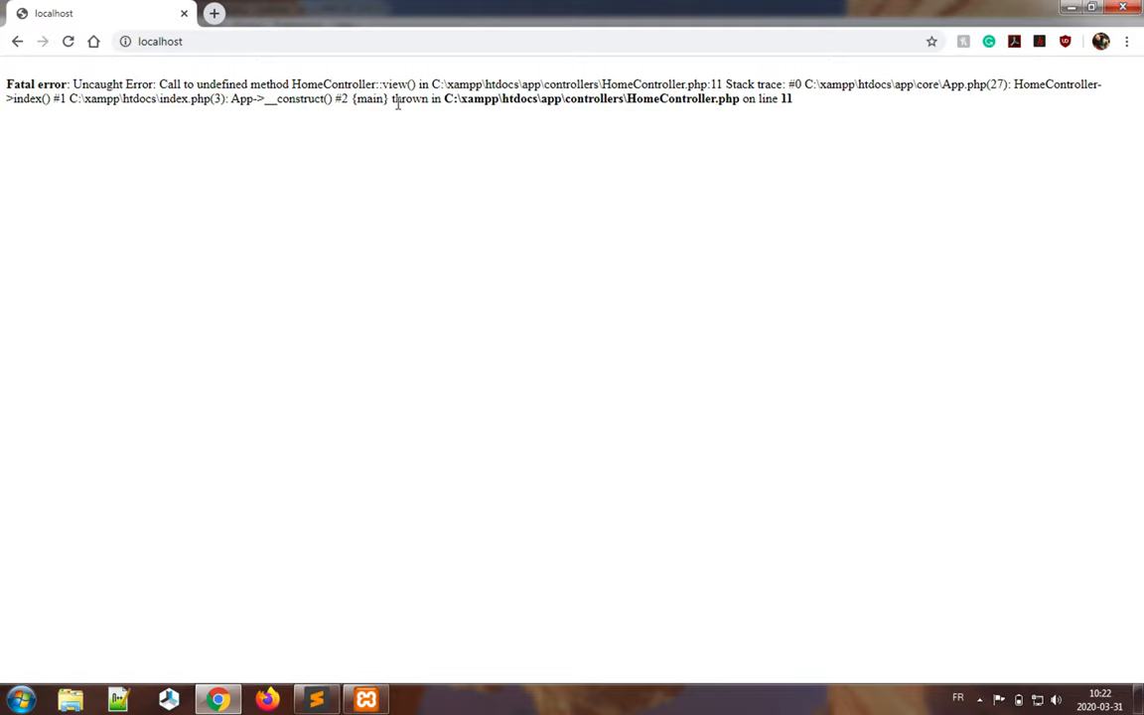
pyautogui.moveTo(697, 127)
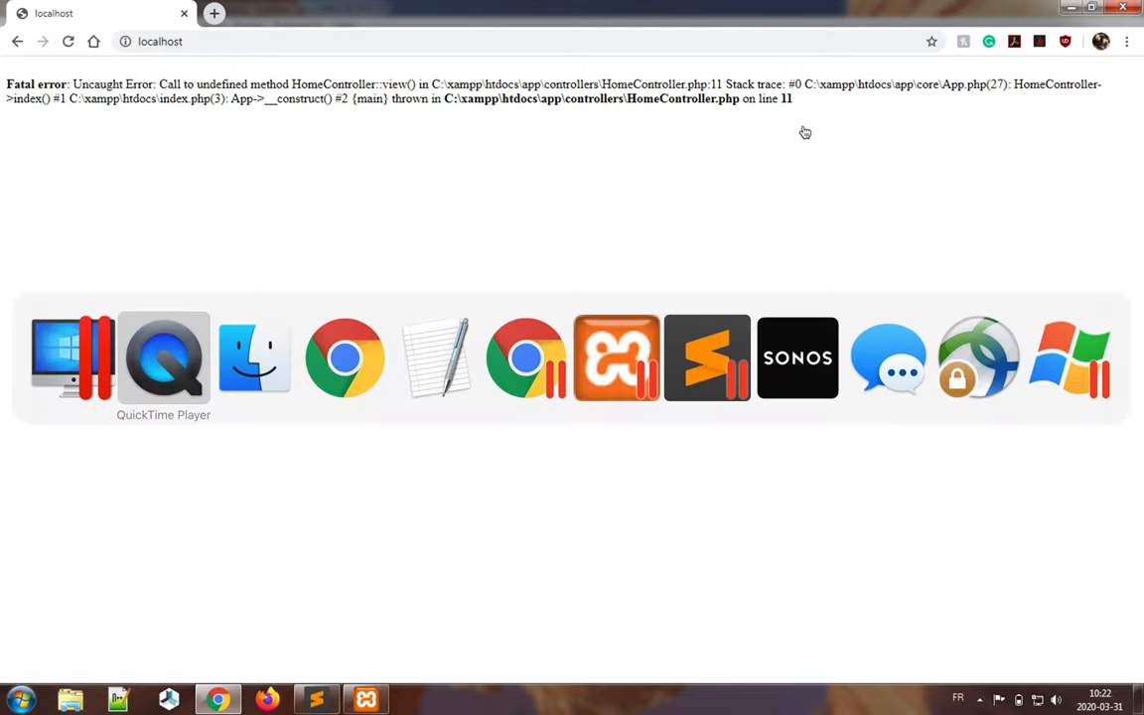
# - Return from Chrome's fatal HomeController::view() error page to the editor
pyautogui.click(18, 699)
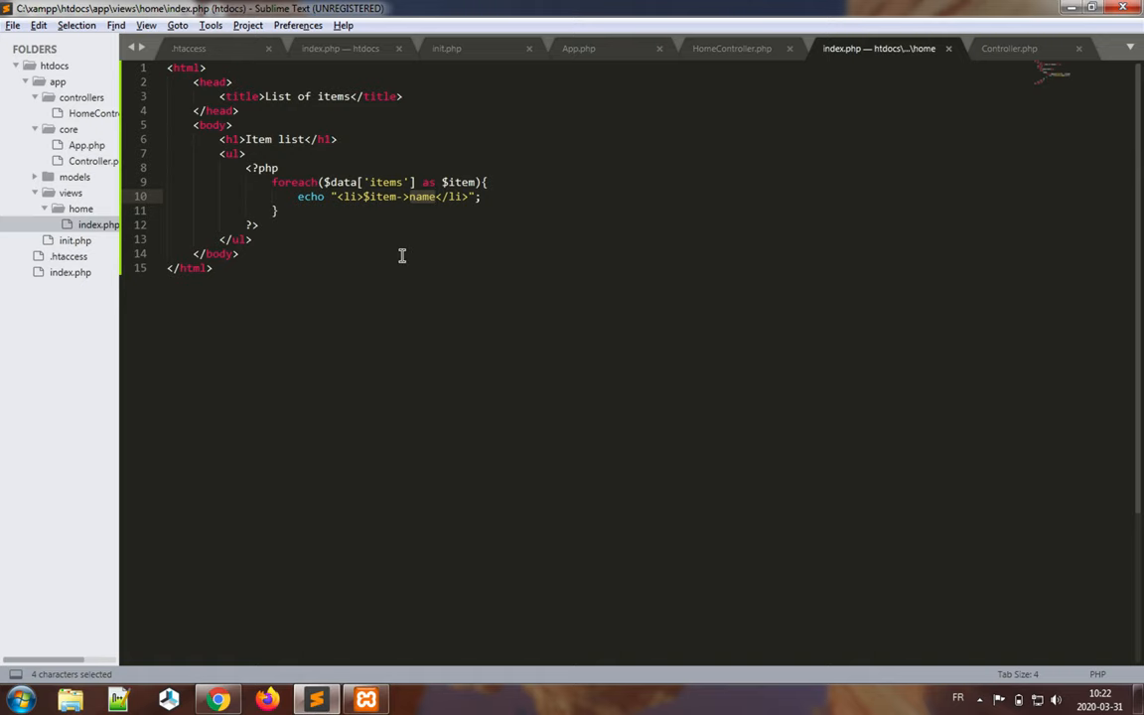
# - Add 'extends Controller' to the HomeController class declaration and save HomeController.php
pyautogui.click(730, 48)
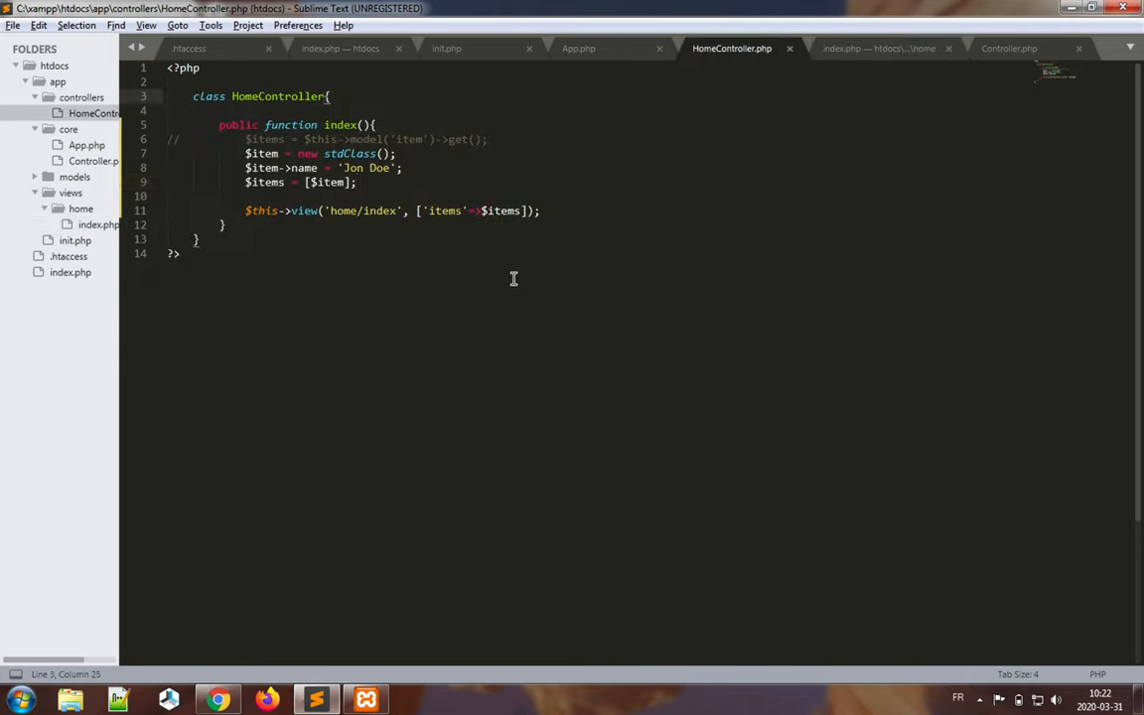
pyautogui.click(328, 96)
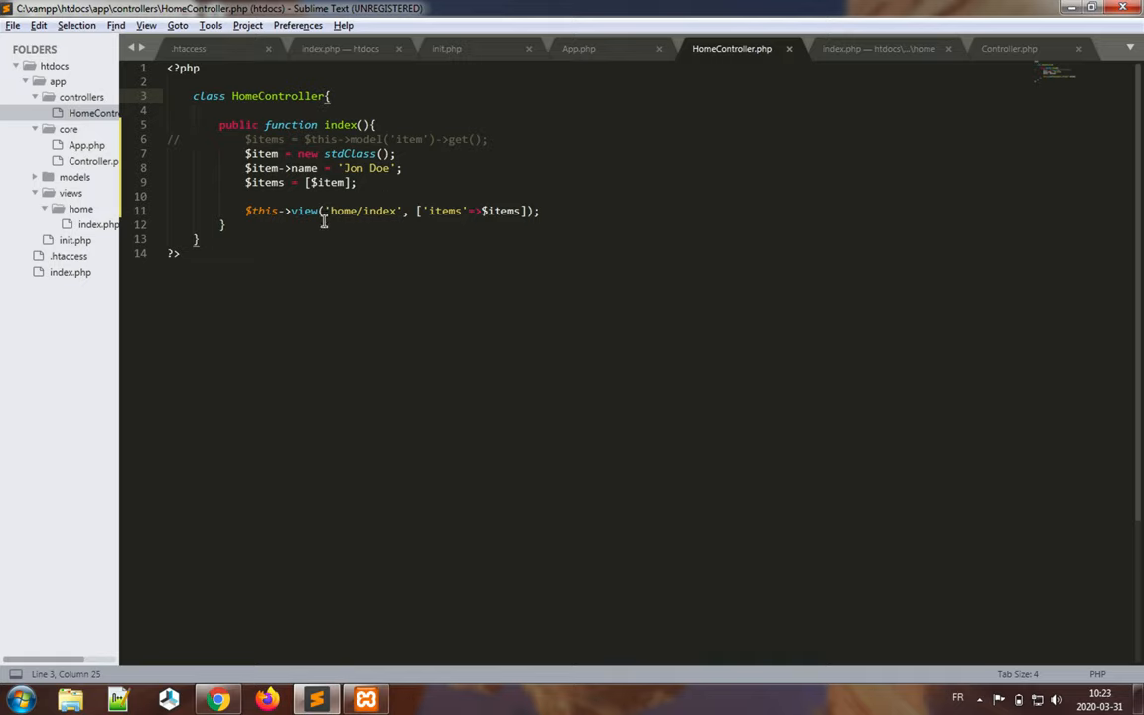
pyautogui.moveTo(540, 314)
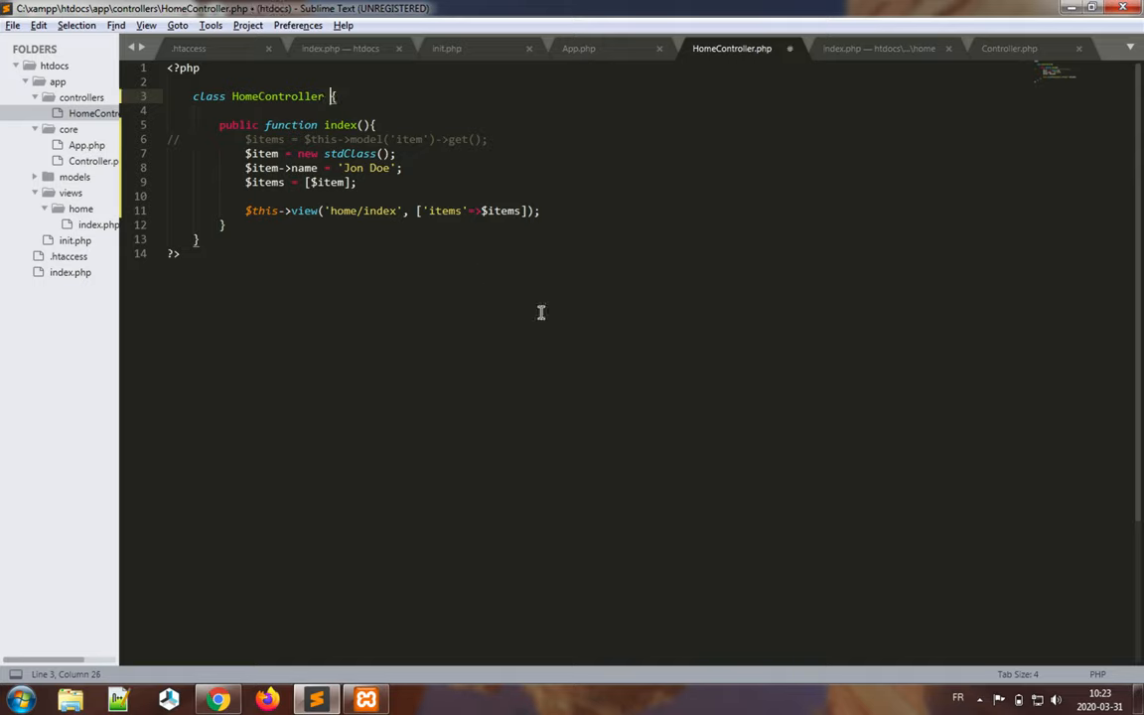
pyautogui.write('extends')
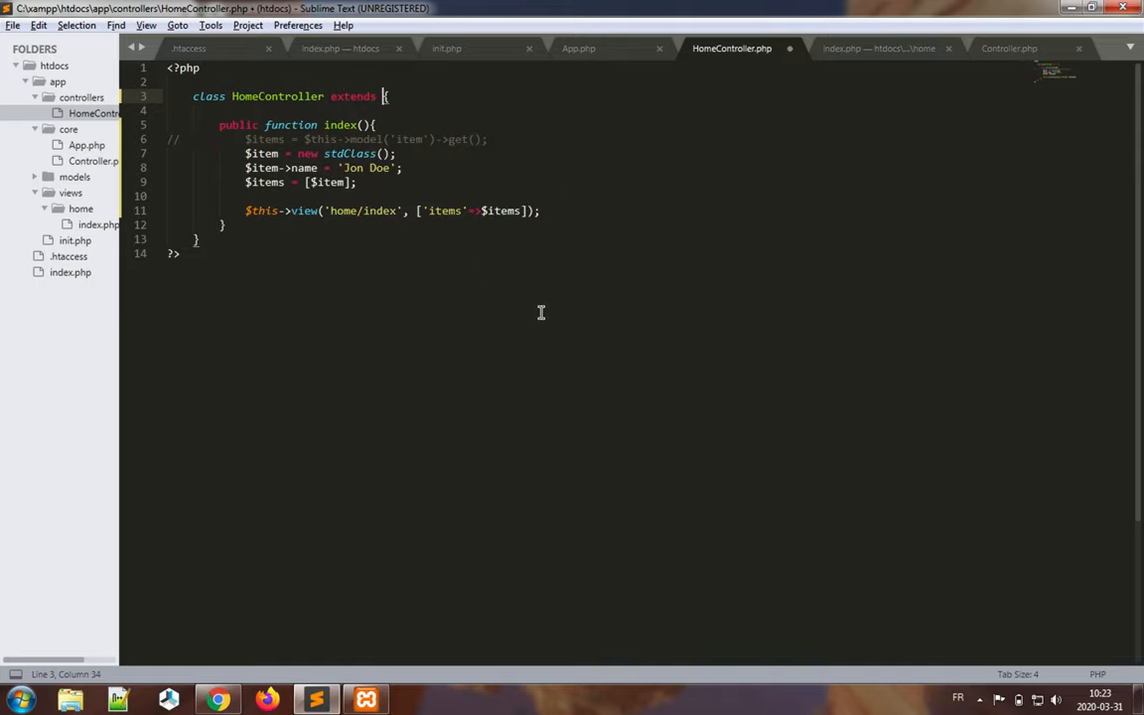
pyautogui.write('Controller')
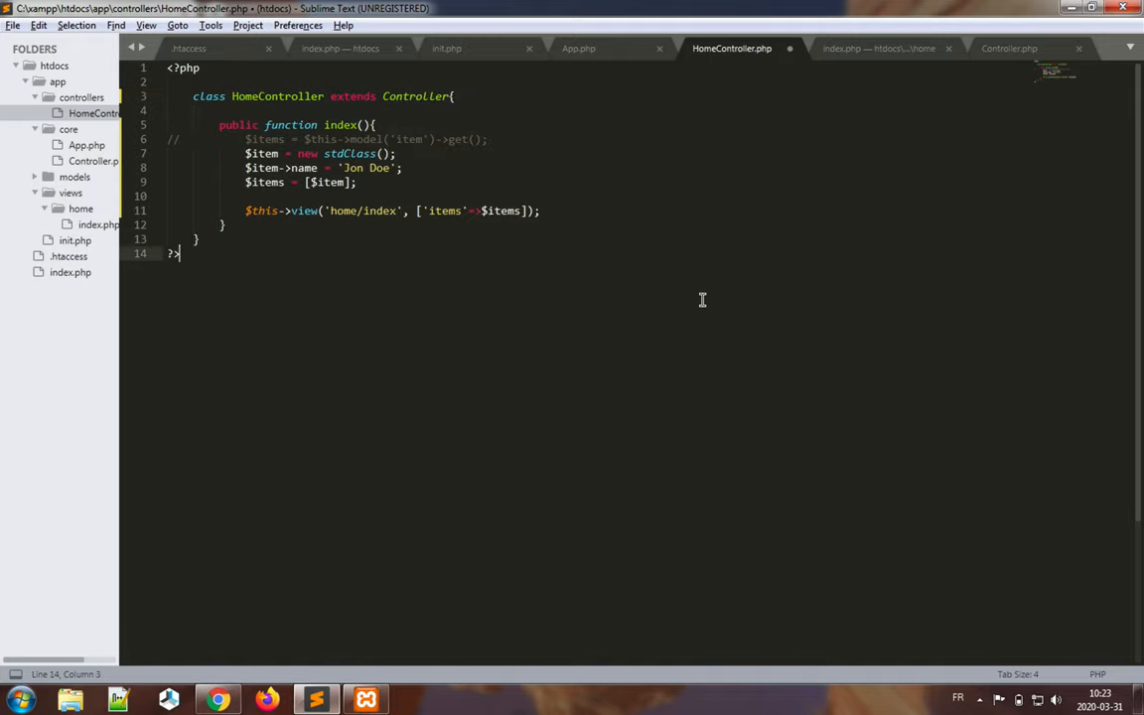
pyautogui.press('ctrl+s')
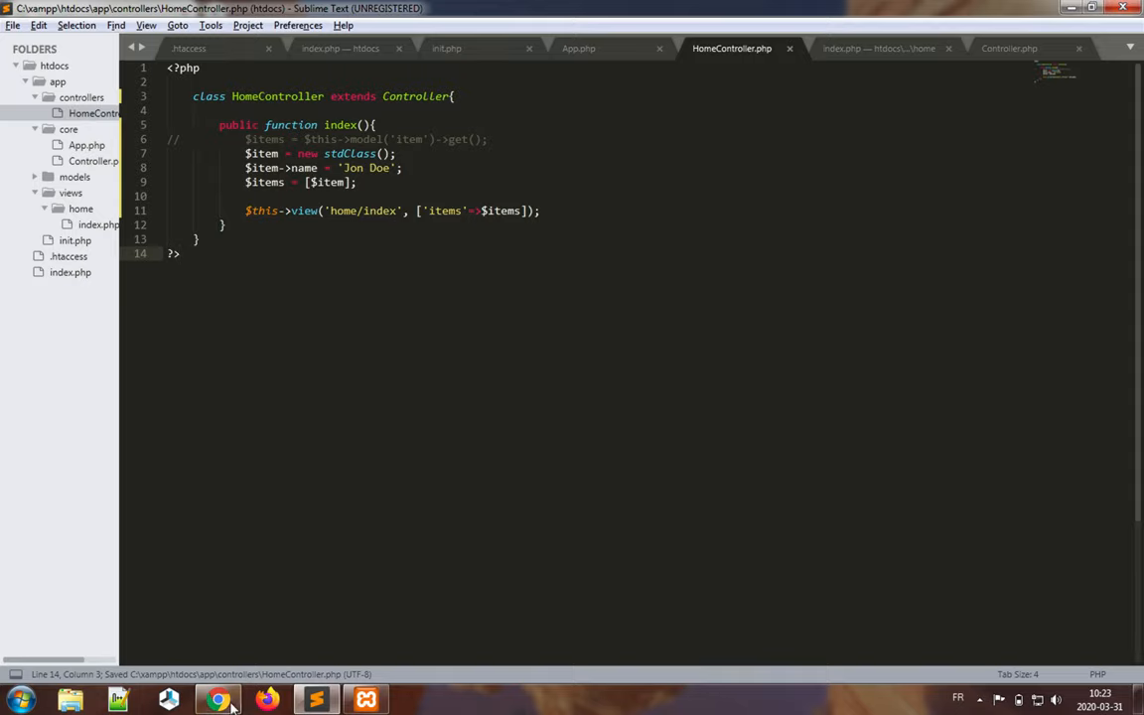
pyautogui.click(219, 699)
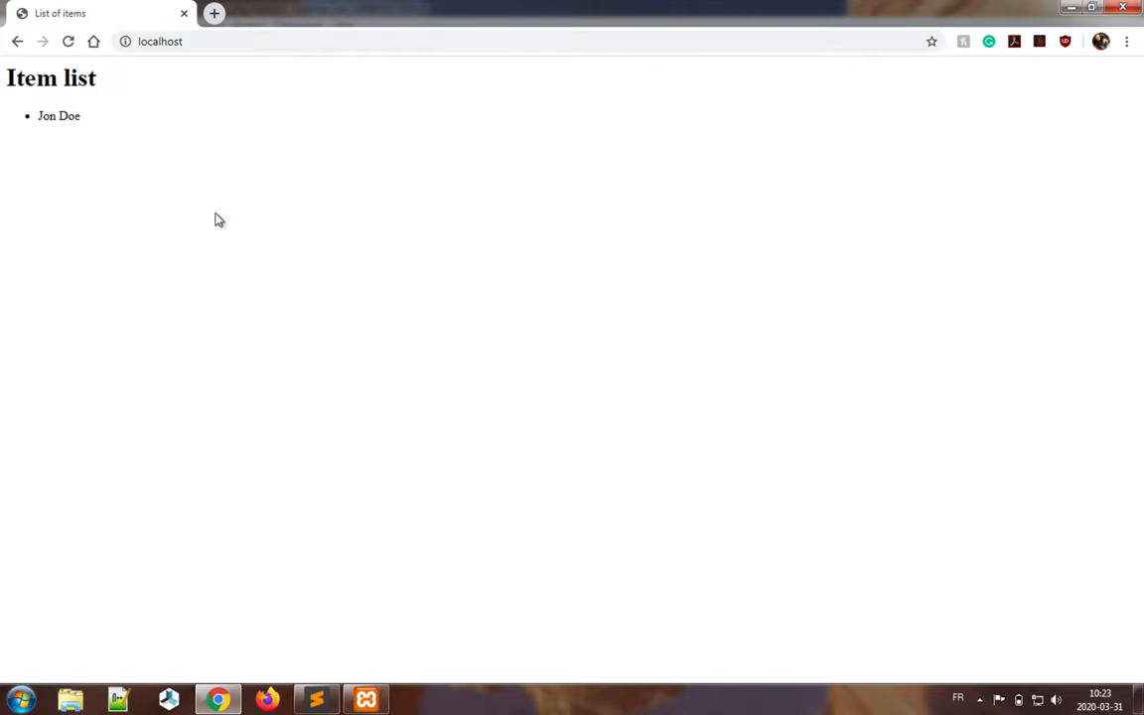
pyautogui.moveTo(609, 403)
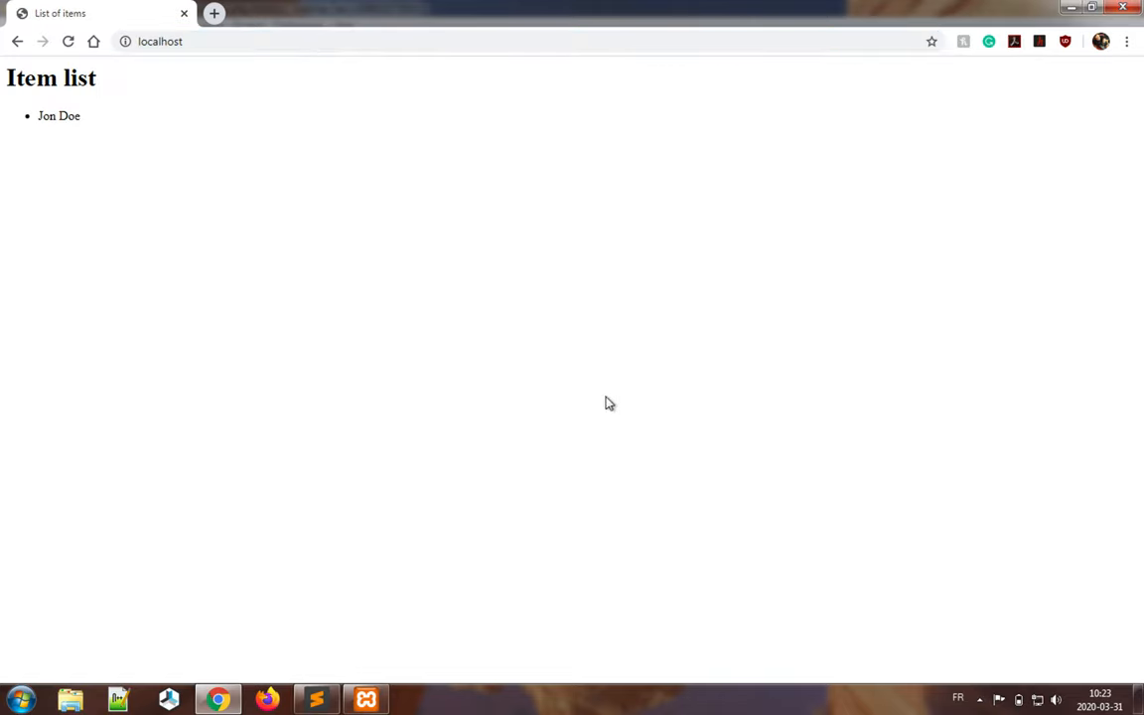